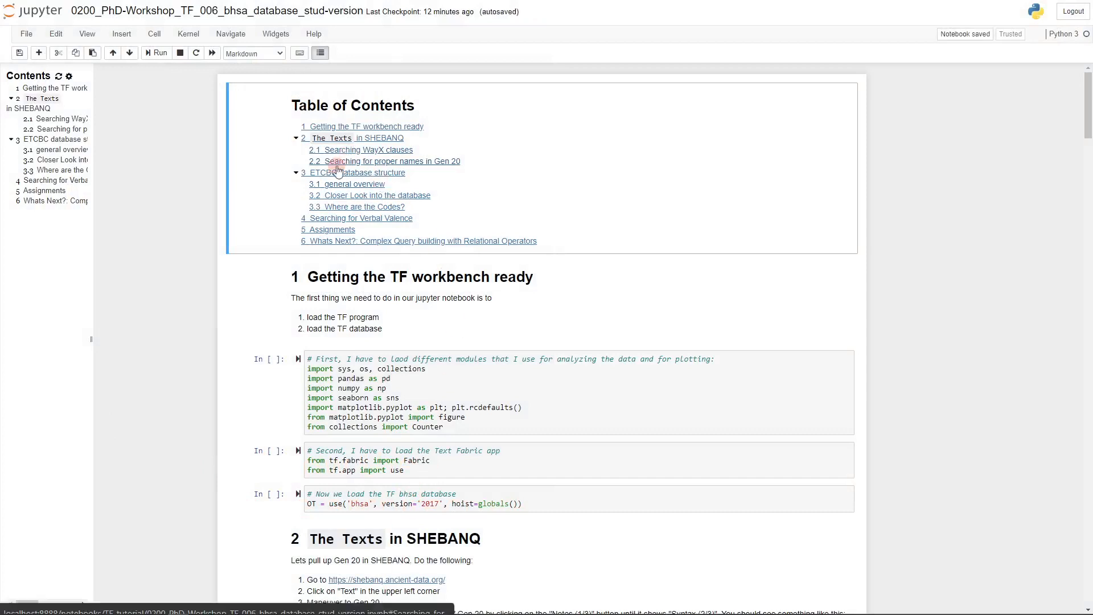
- Zoom in the TF workshop notebook and select the first setup cell importing the analysis modules
key("ctrl+plus")
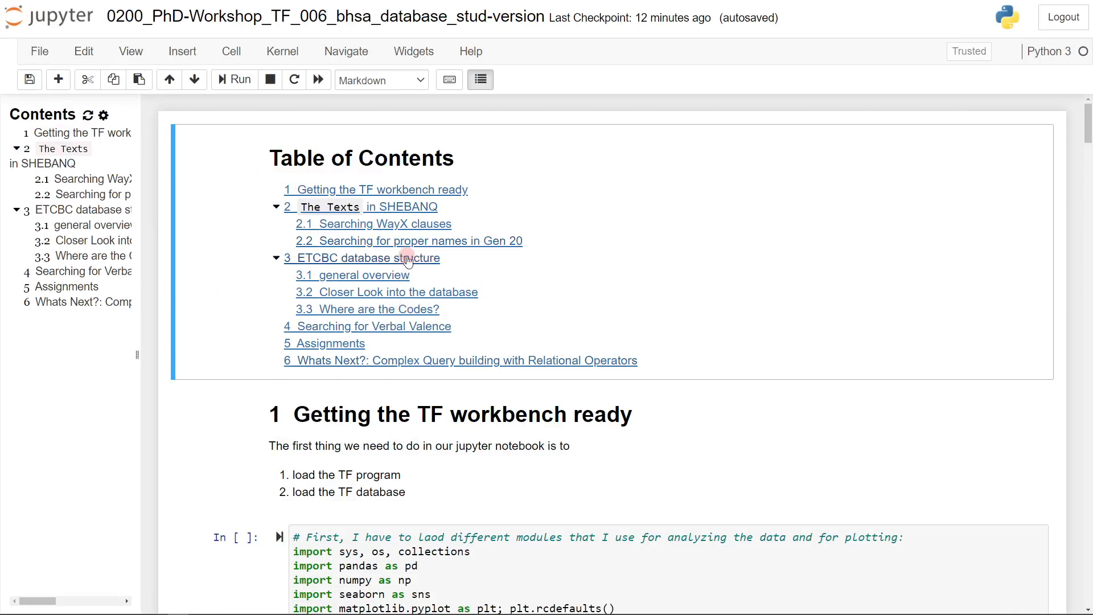
mouse_move(321, 242)
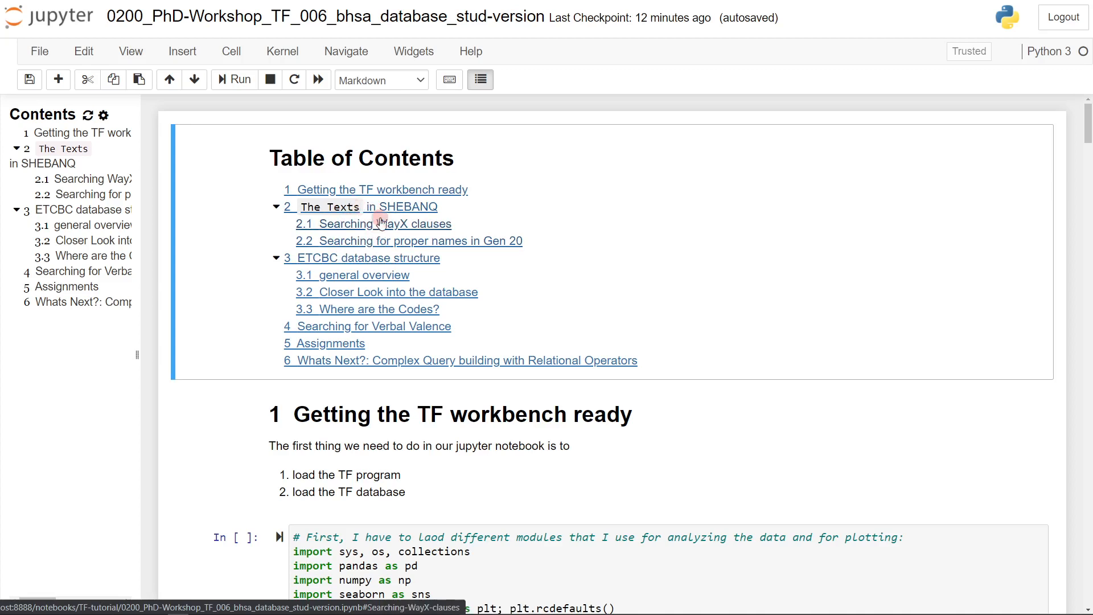
left_click(362, 206)
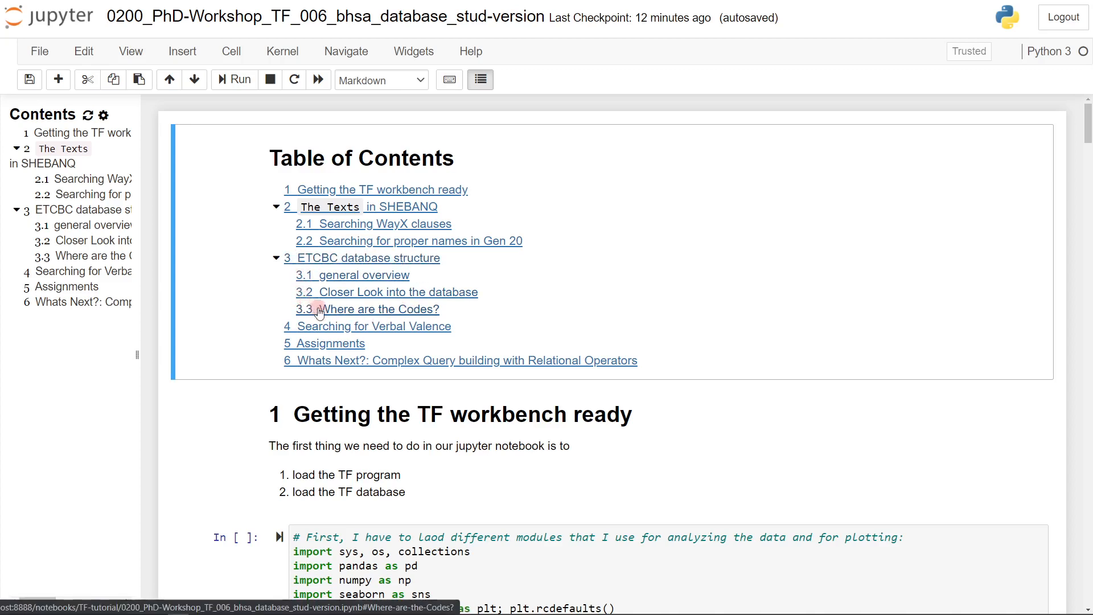
mouse_move(348, 304)
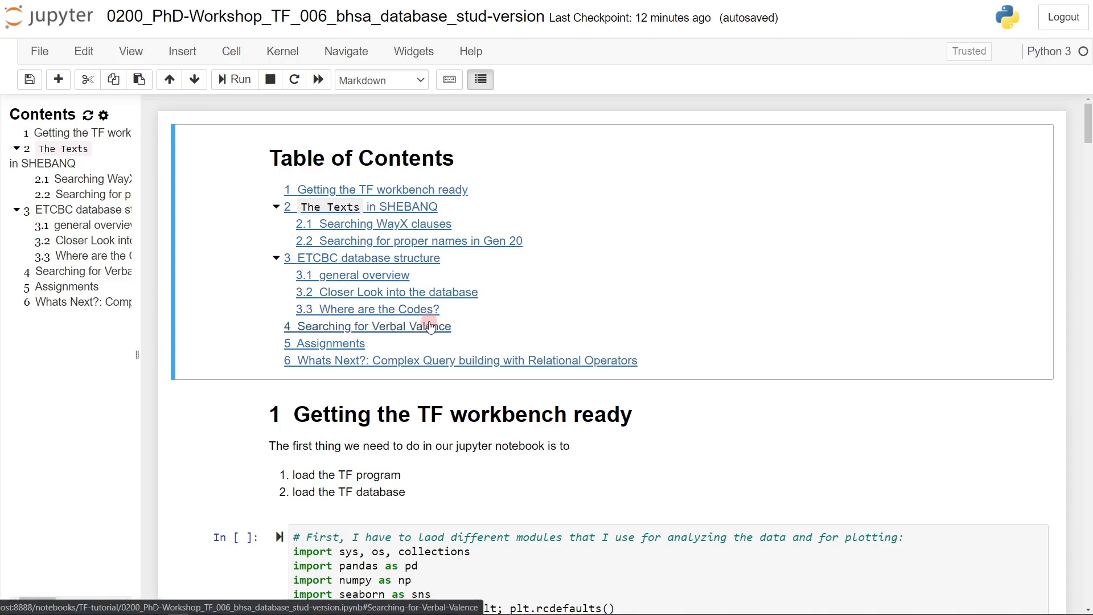
mouse_move(354, 308)
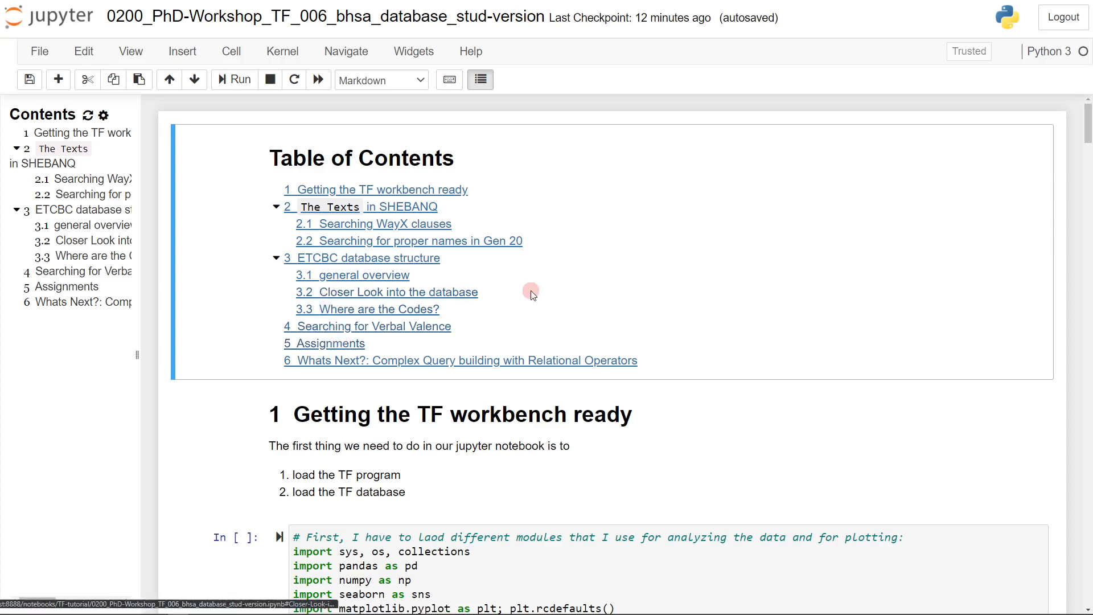
mouse_move(684, 294)
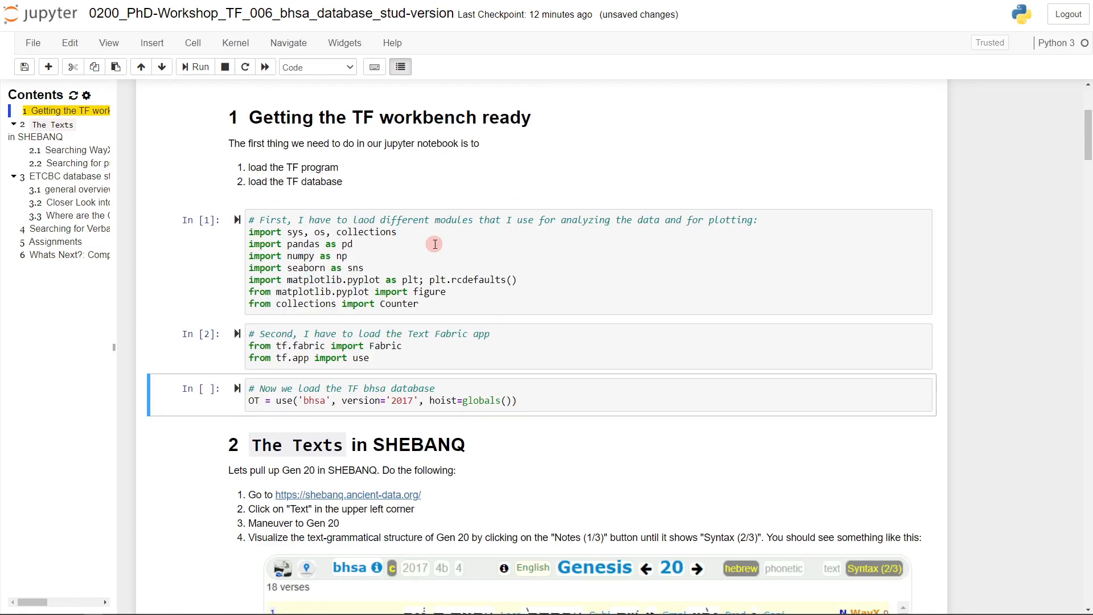
- Run OT = use('bhsa', version='2017', hoist=globals()) and scroll through the loaded feature list
left_click(200, 66)
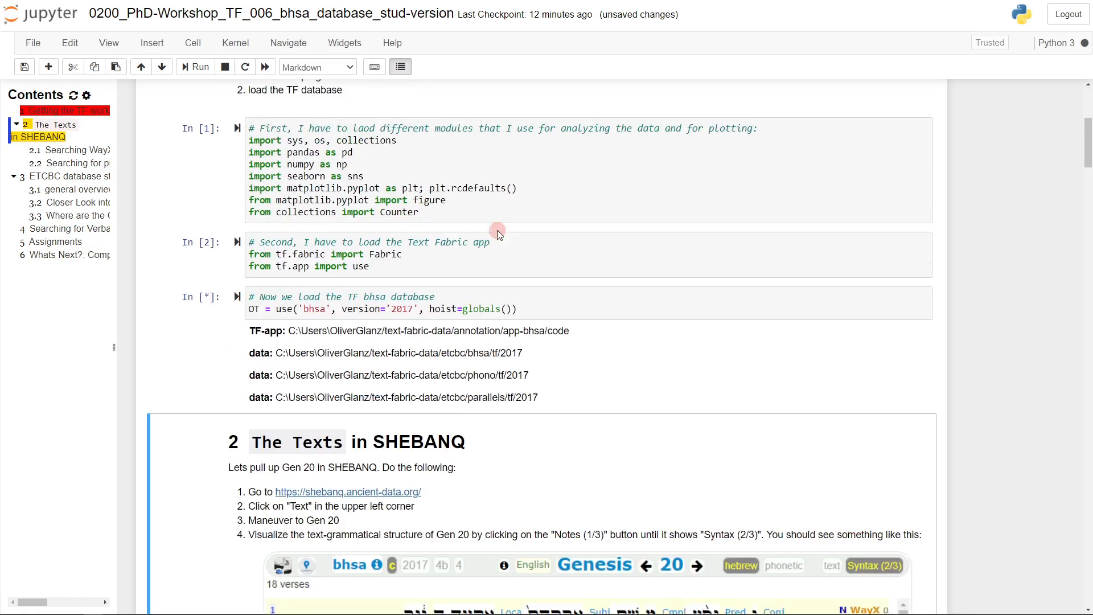
left_click(325, 308)
type("c")
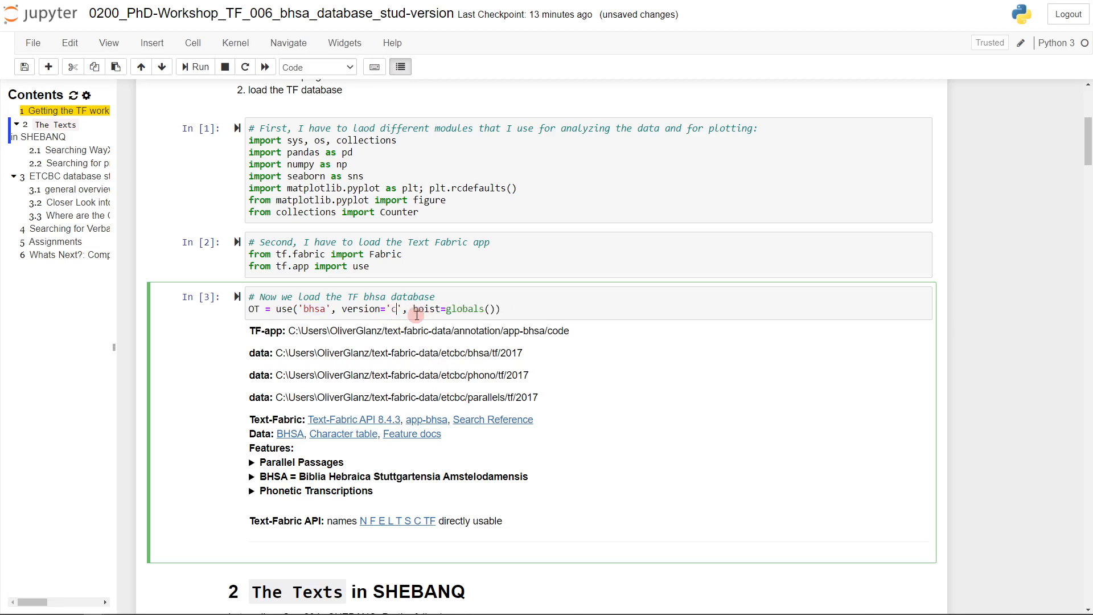
type("10")
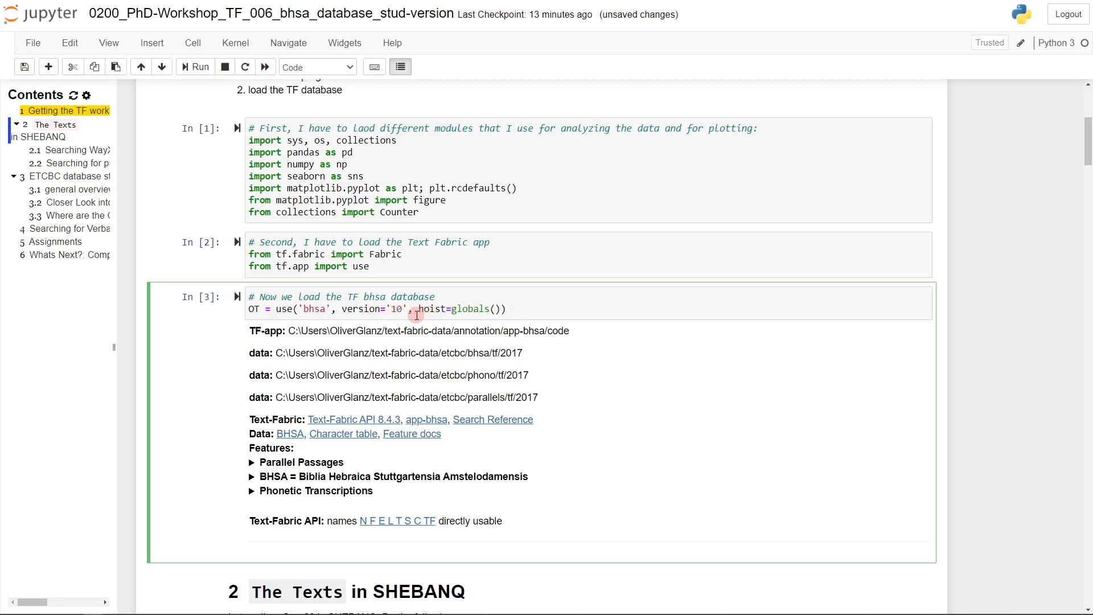
type("2017")
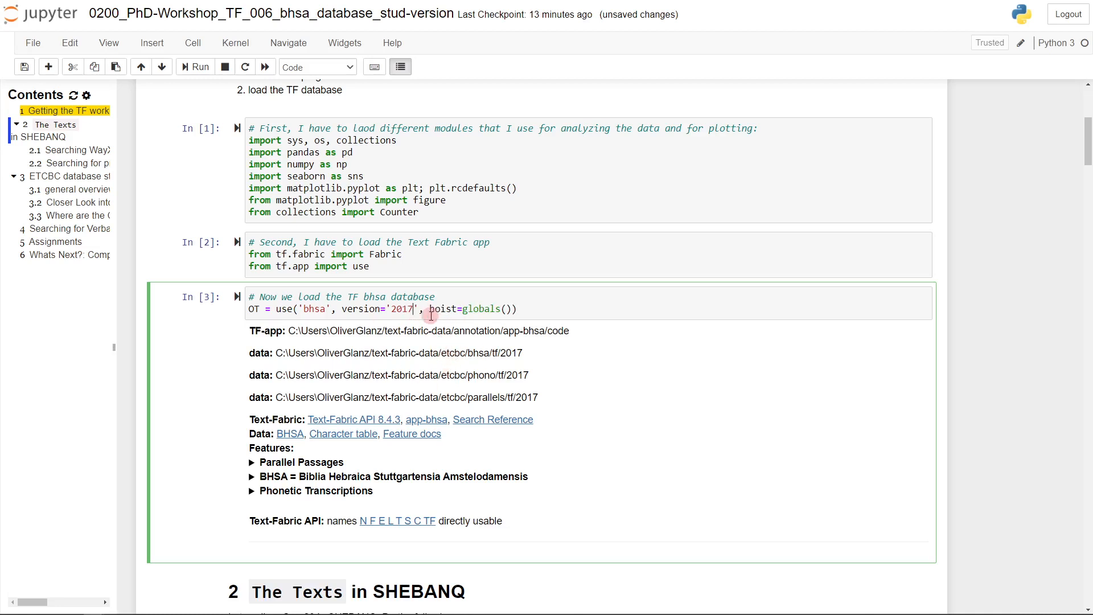
scroll("down", 3)
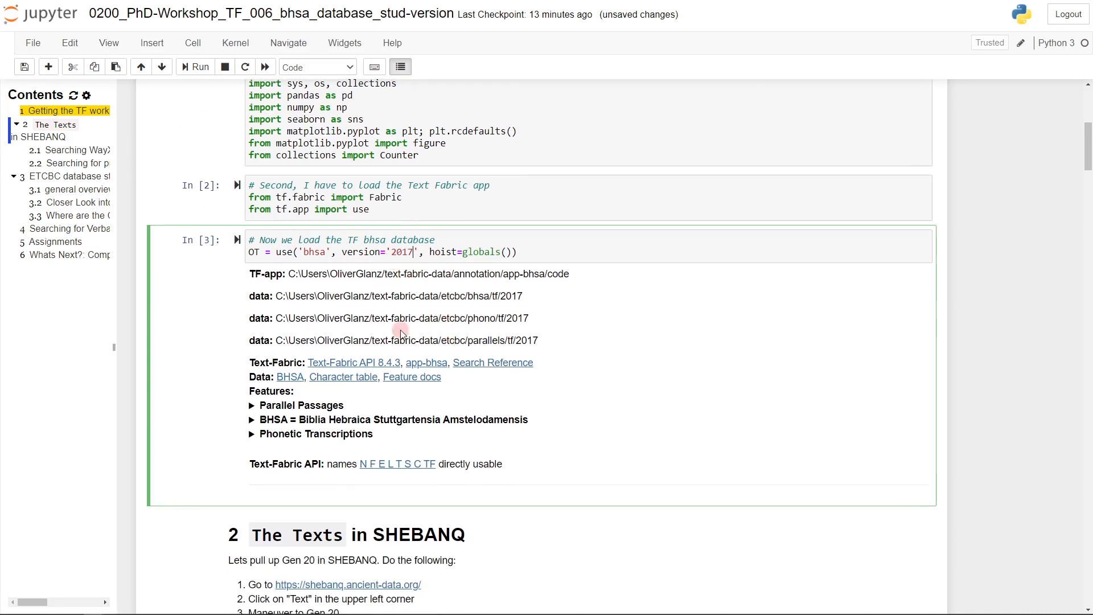
scroll("down", 3)
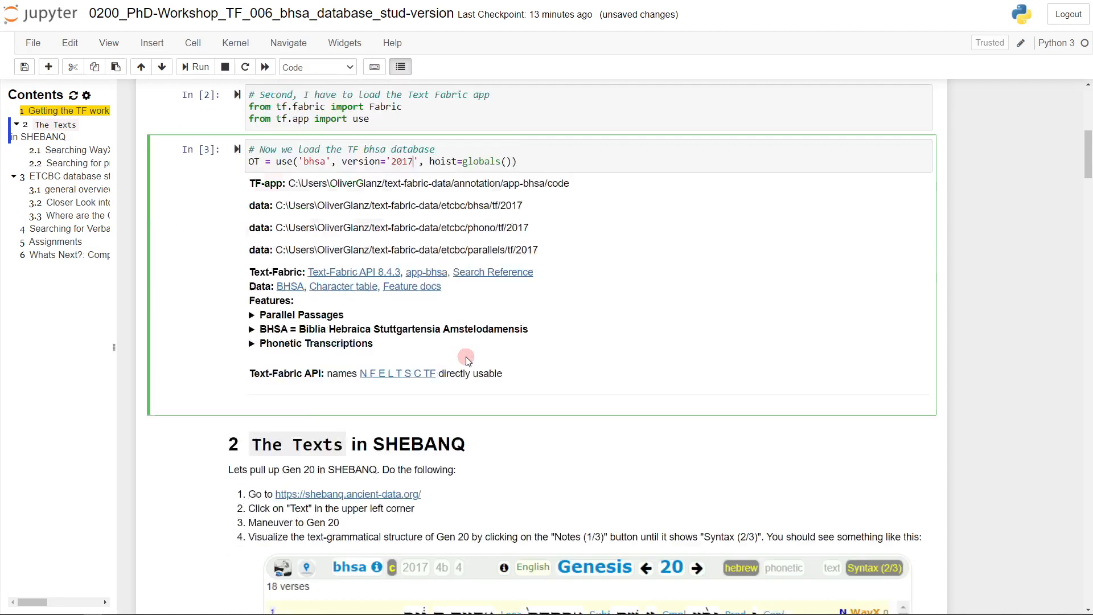
- Scroll down to section 2's SHEBANQ instructions
scroll("down", 3)
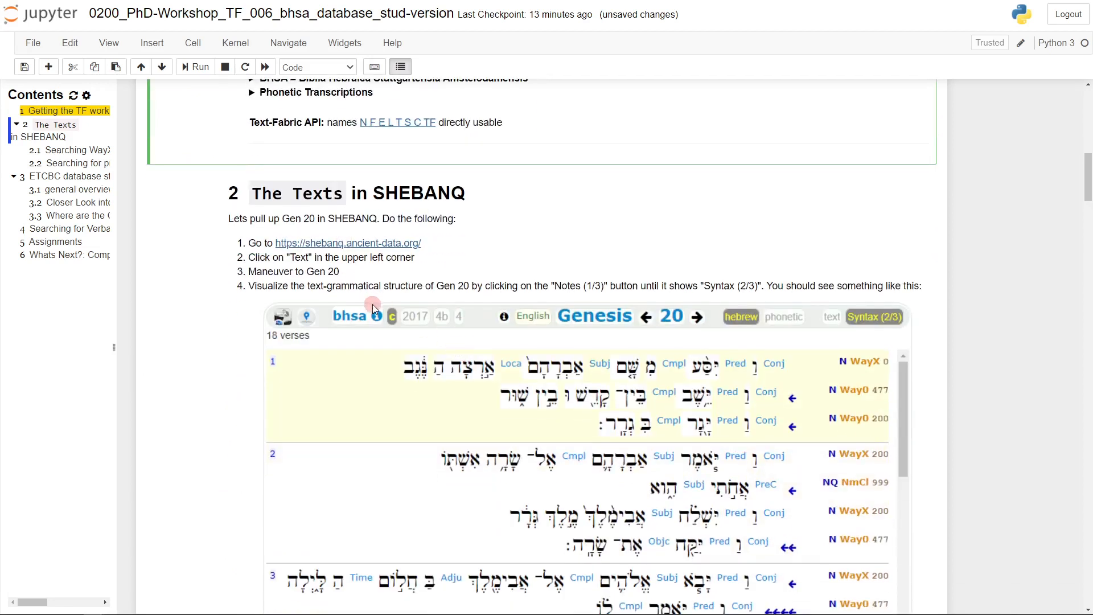
scroll("down", 3)
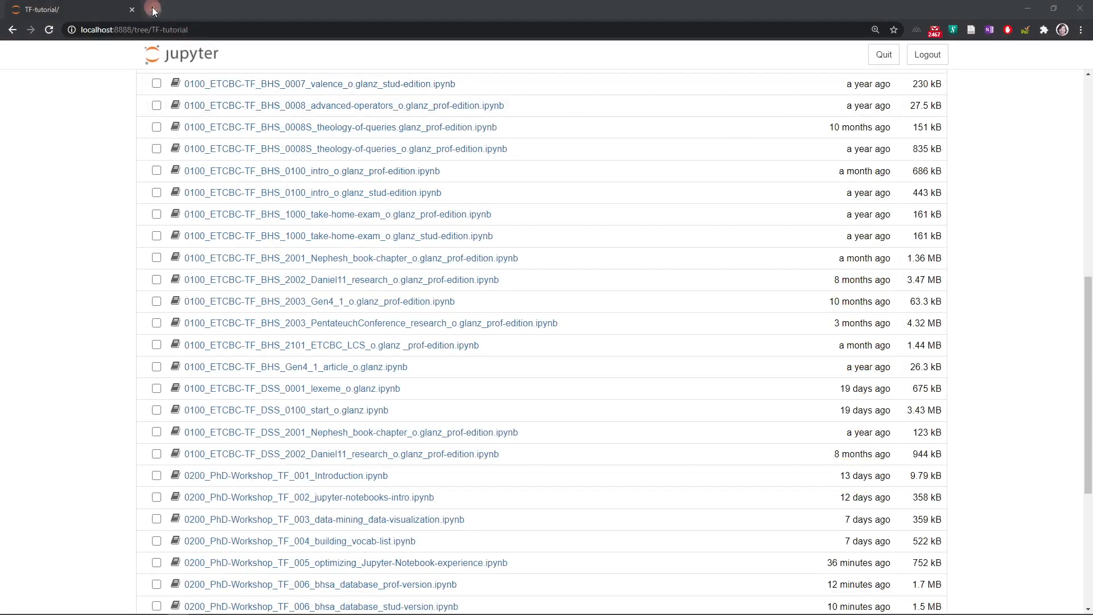
- Open SHEBANQ in a new tab and browse to the Hebrew text of Genesis 20
left_click(154, 9)
type("shebanq.ancient-data.org")
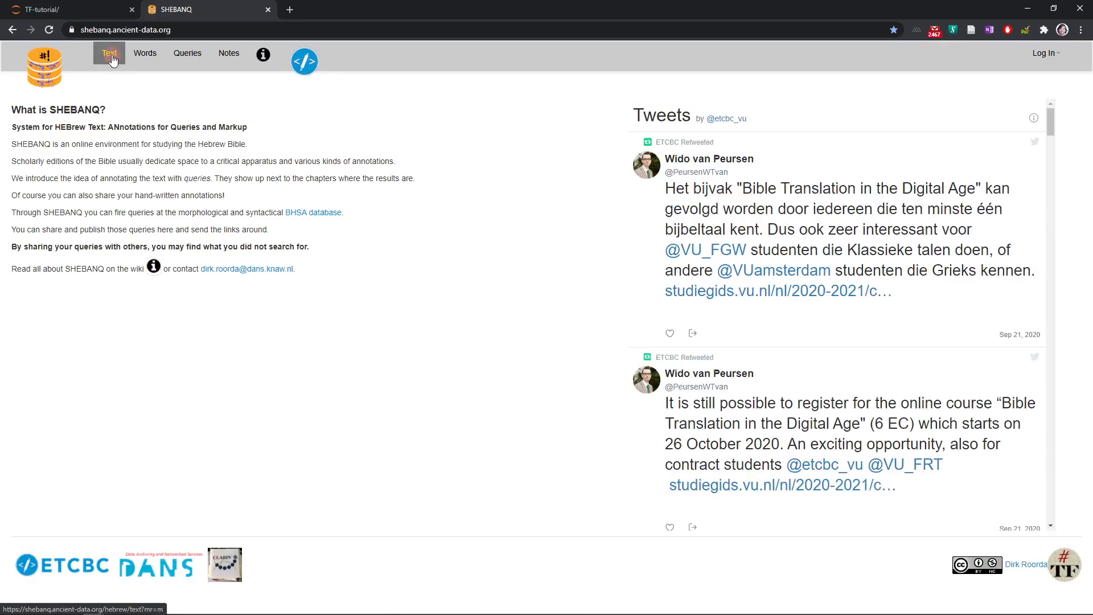
left_click(109, 53)
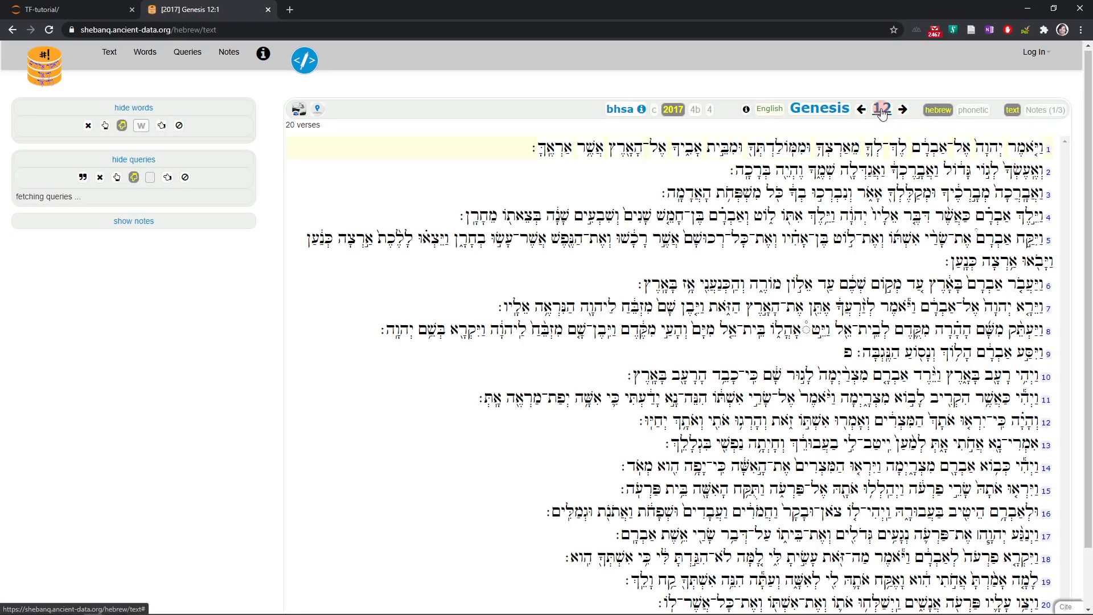
left_click(881, 110)
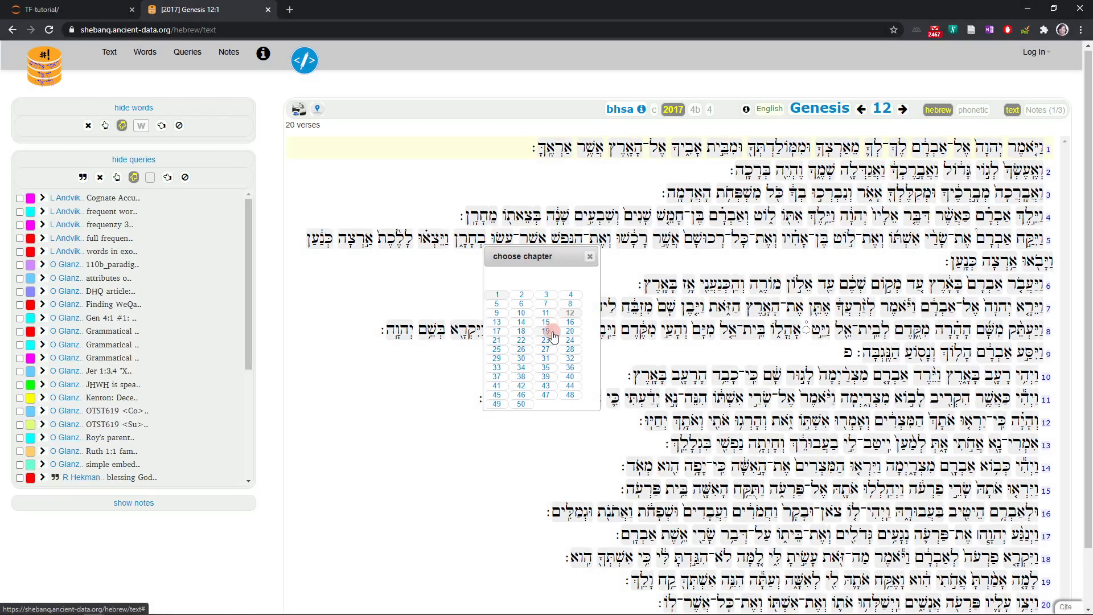
left_click(570, 330)
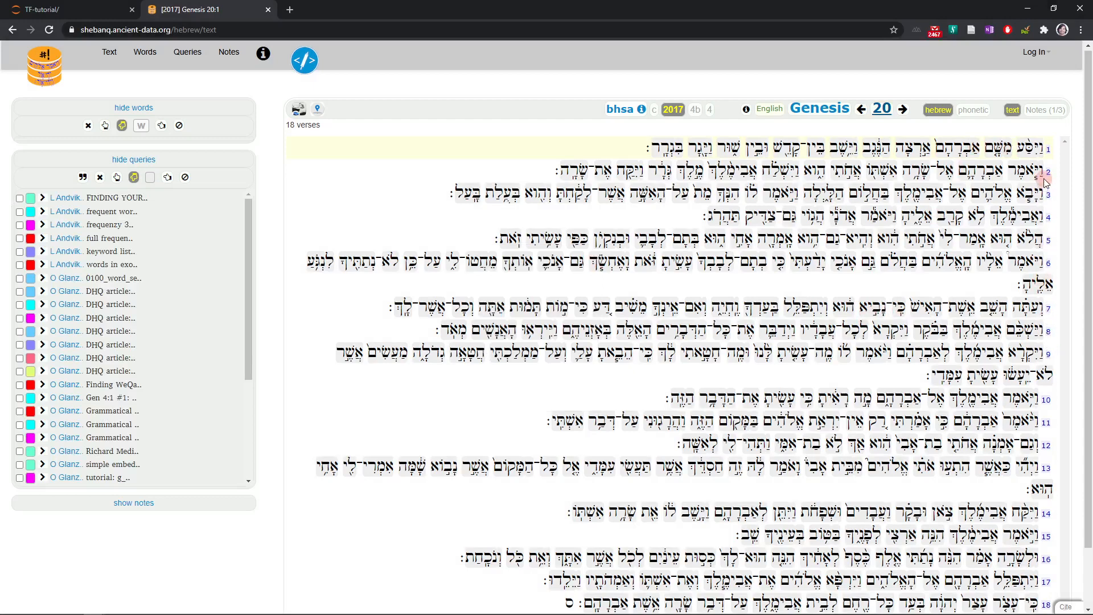
mouse_move(1044, 110)
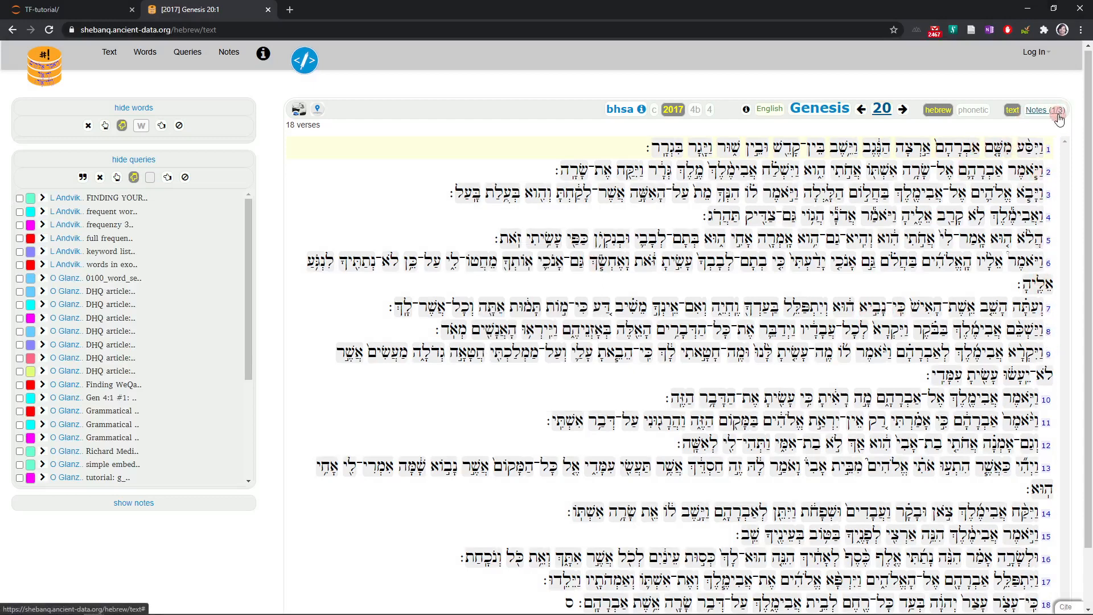
- Cycle Genesis 20 through the Notes, Syntax and Abstract views into the data view
left_click(1038, 109)
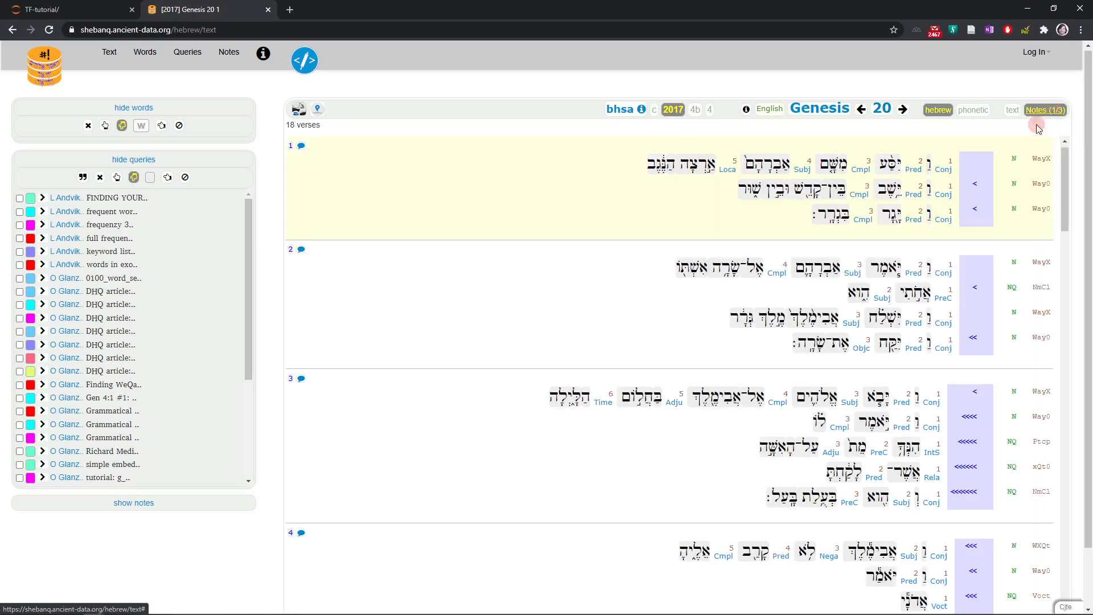
left_click(1043, 109)
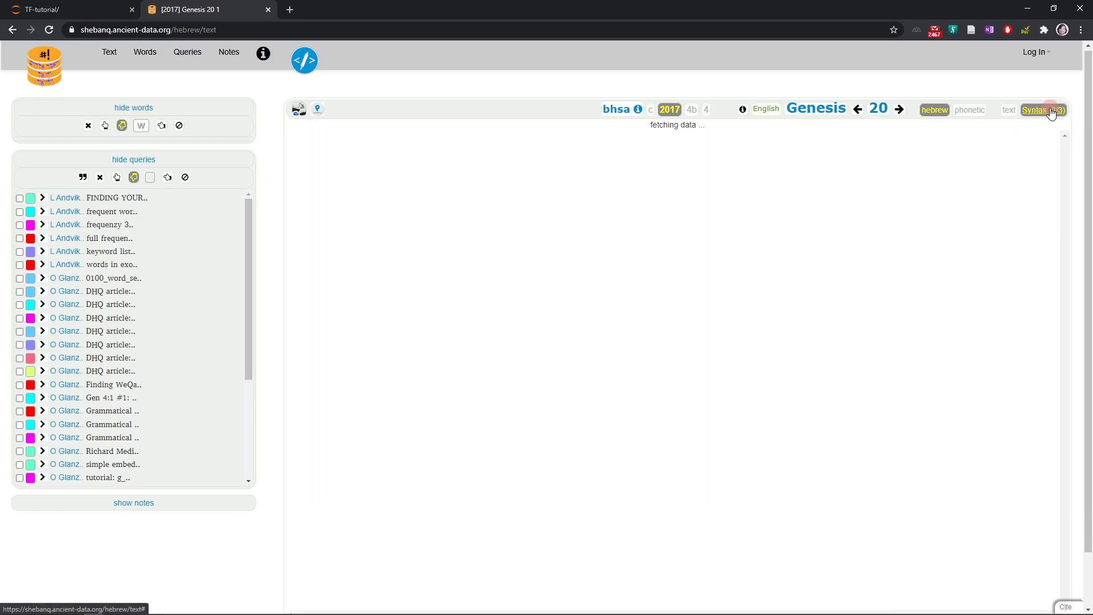
left_click(1044, 110)
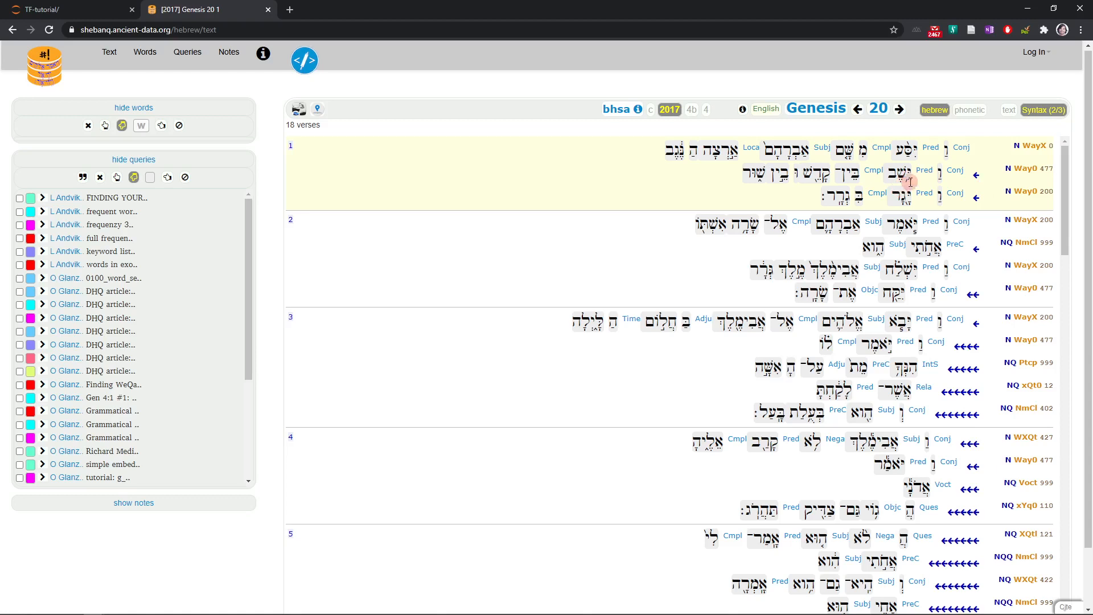
left_click(1040, 110)
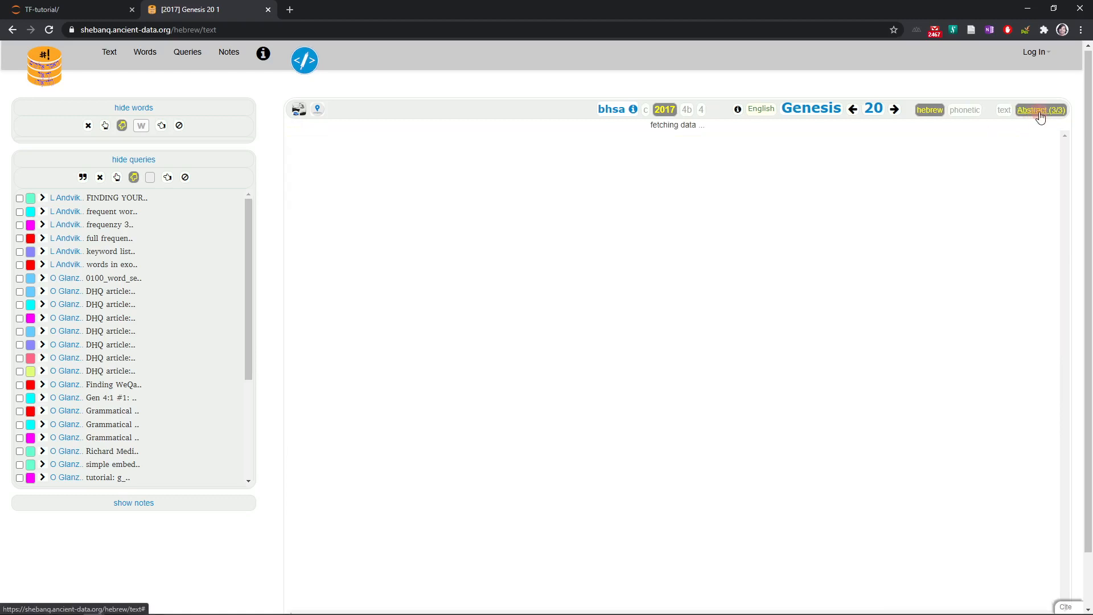
left_click(1039, 110)
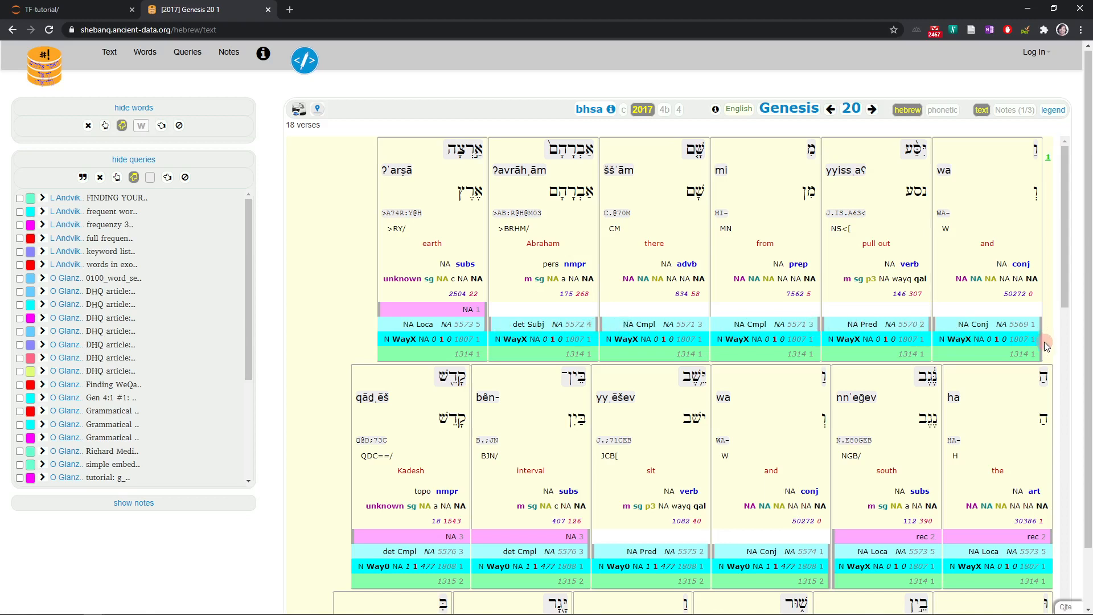
mouse_move(837, 572)
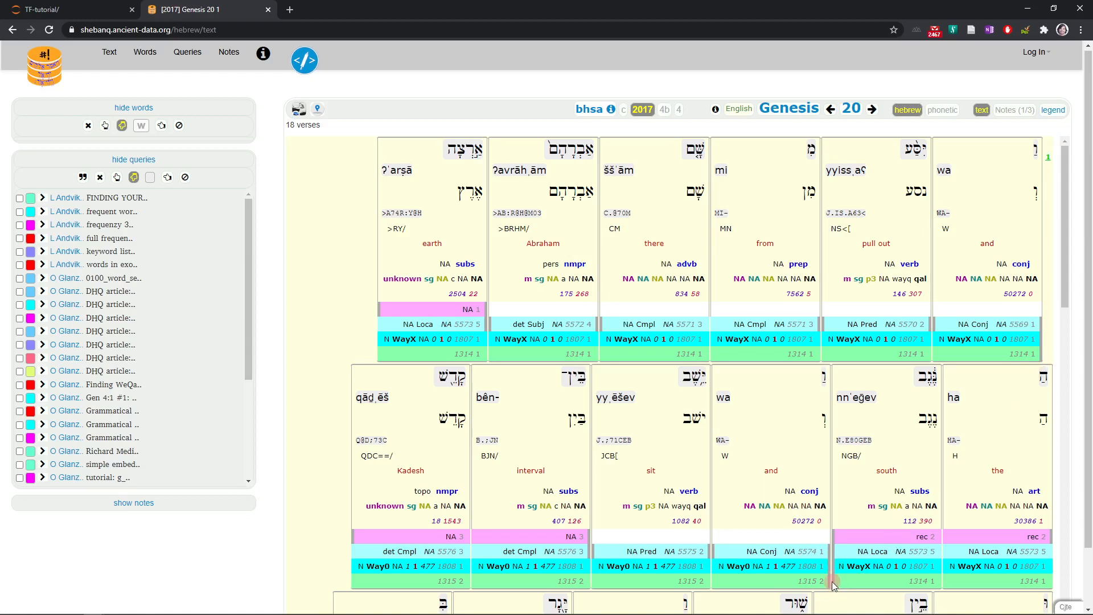
mouse_move(923, 340)
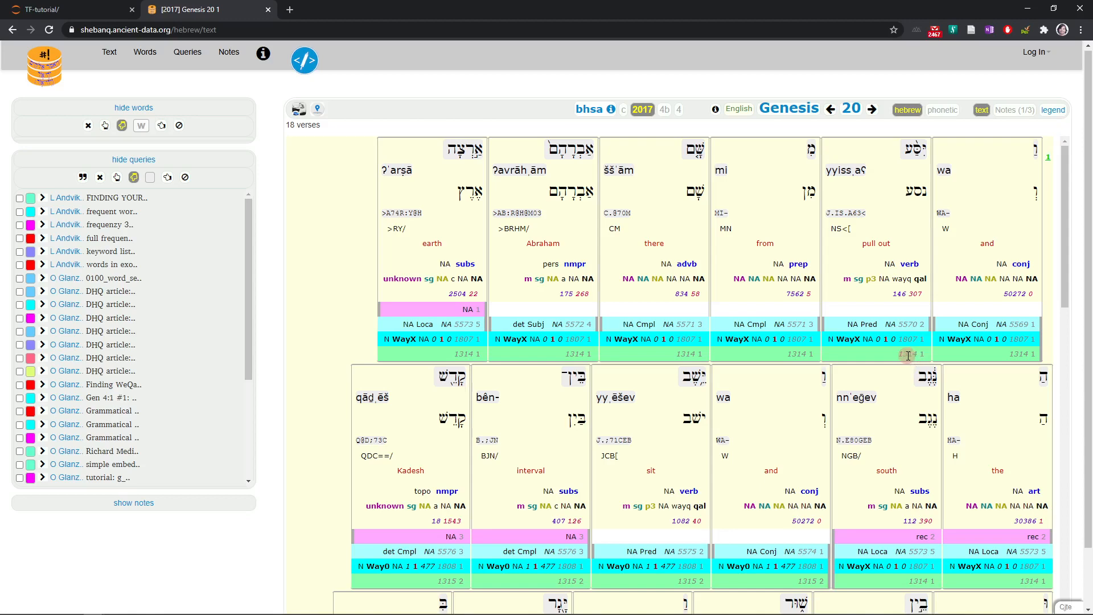
left_click(1053, 110)
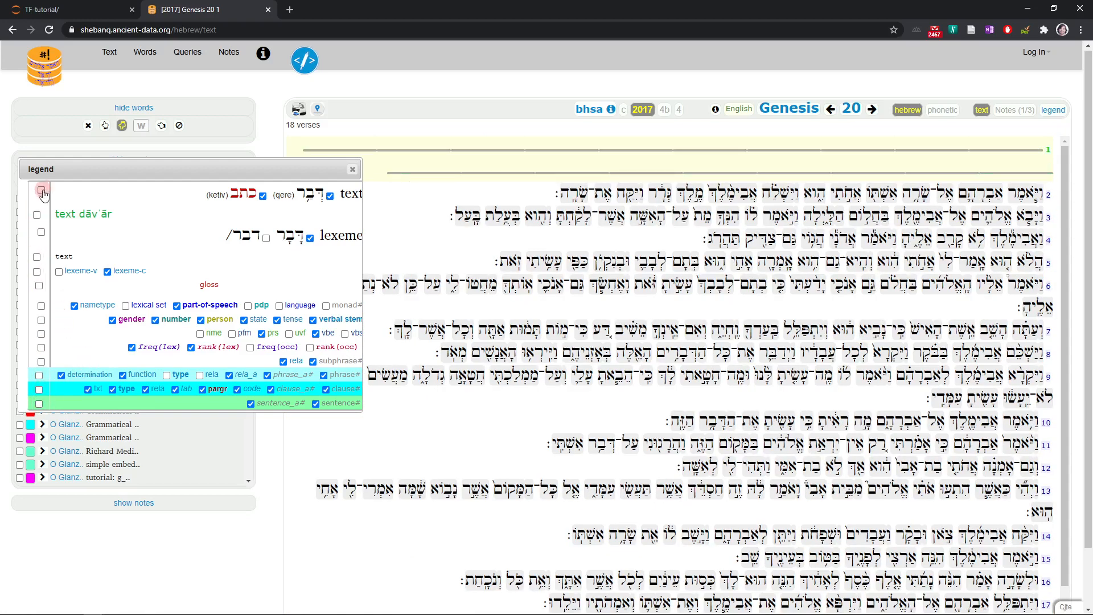
- Show verse 1 as word boxes with lexeme codes, English glosses and phrase function labels
left_click(39, 191)
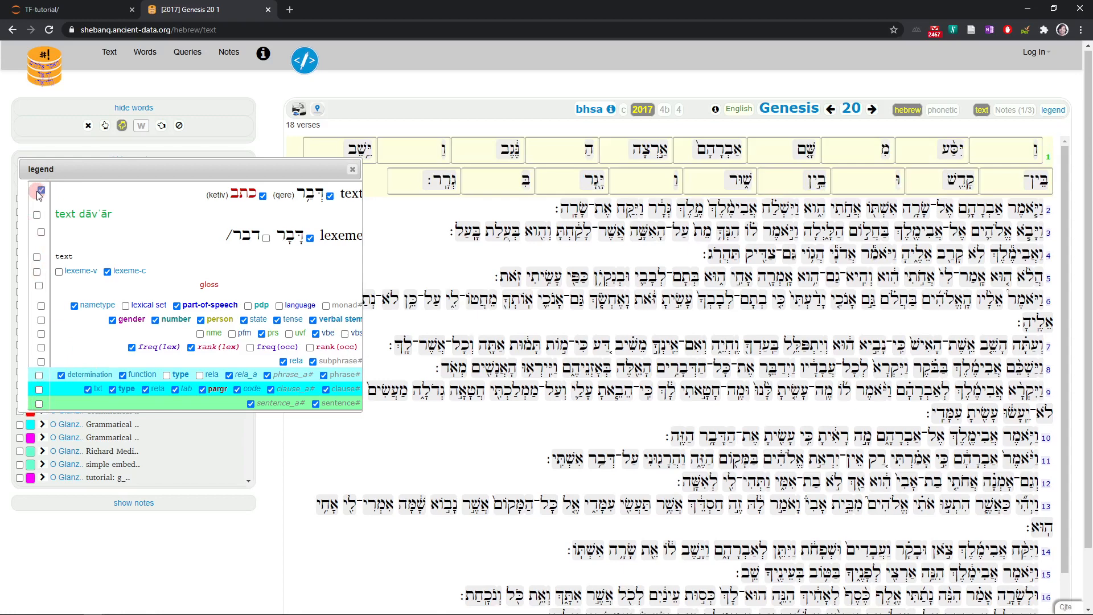
left_click(39, 192)
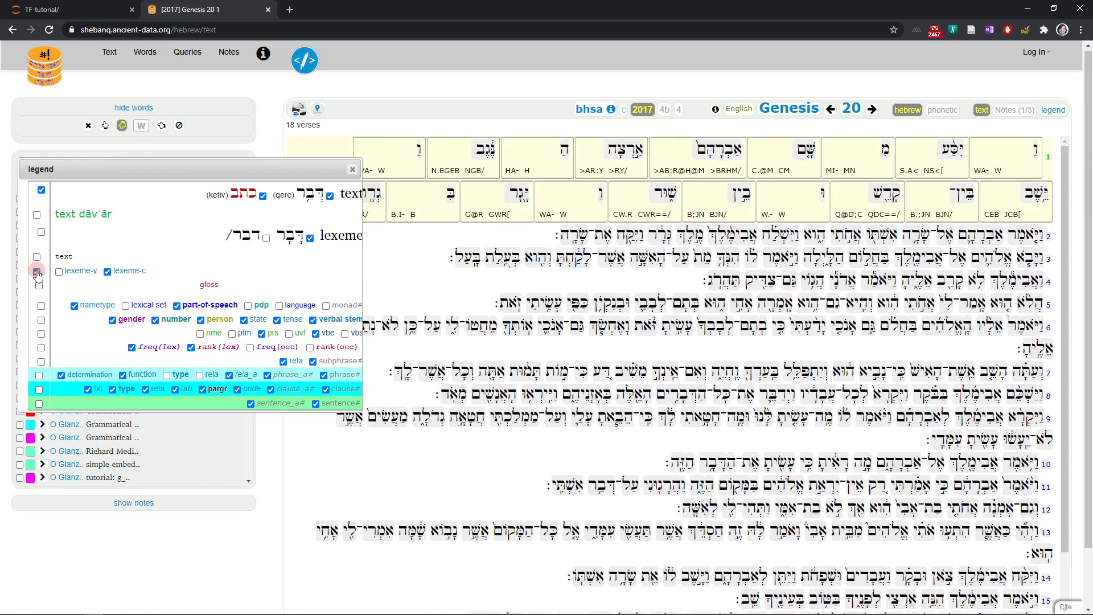
left_click(59, 270)
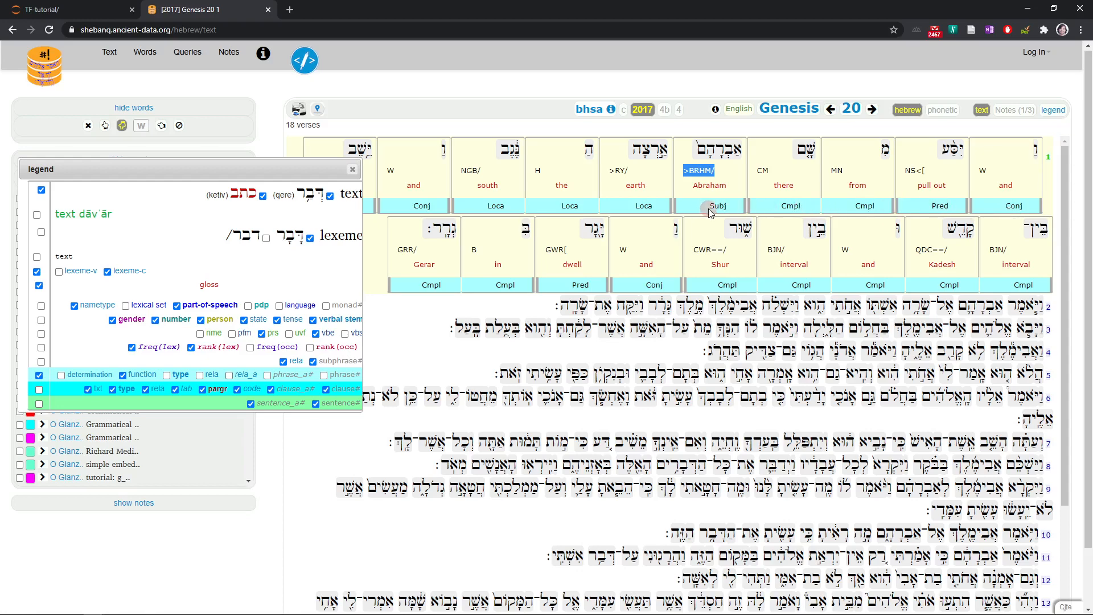
mouse_move(790, 205)
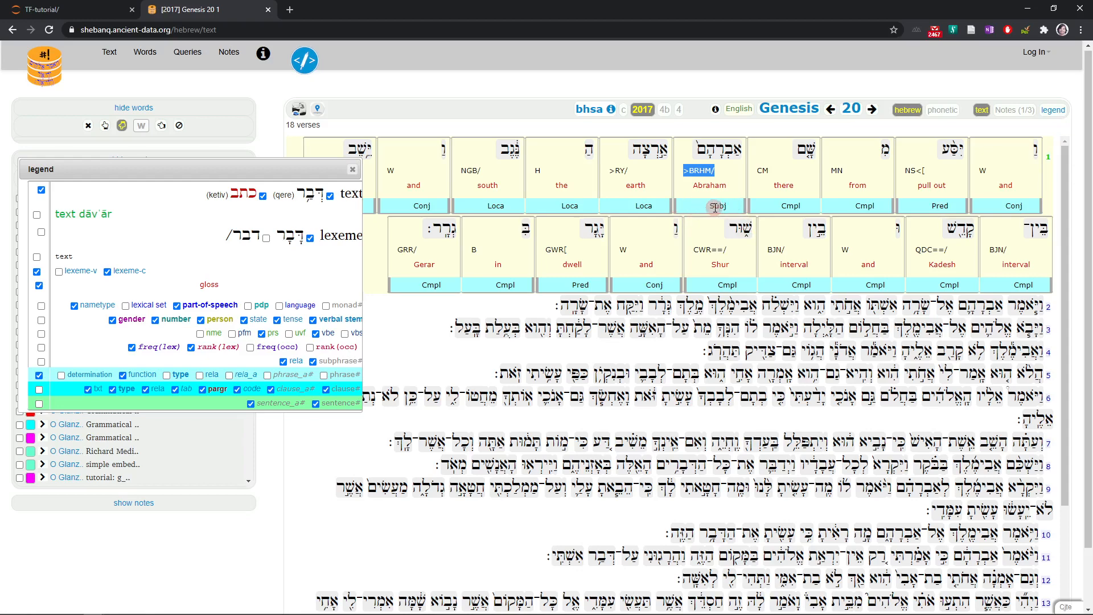
mouse_move(717, 205)
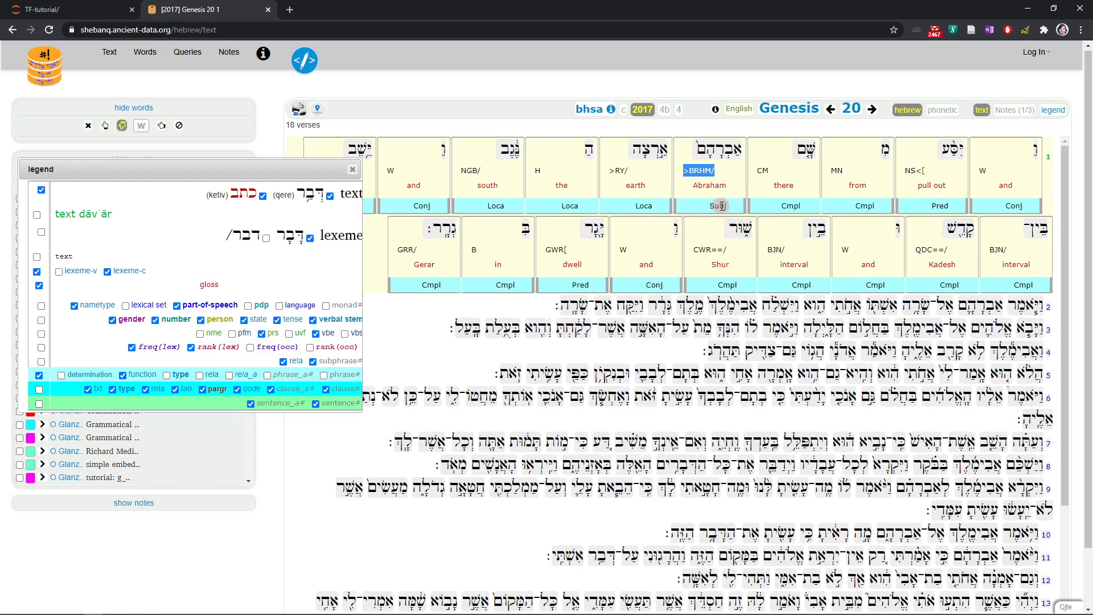
left_click(123, 374)
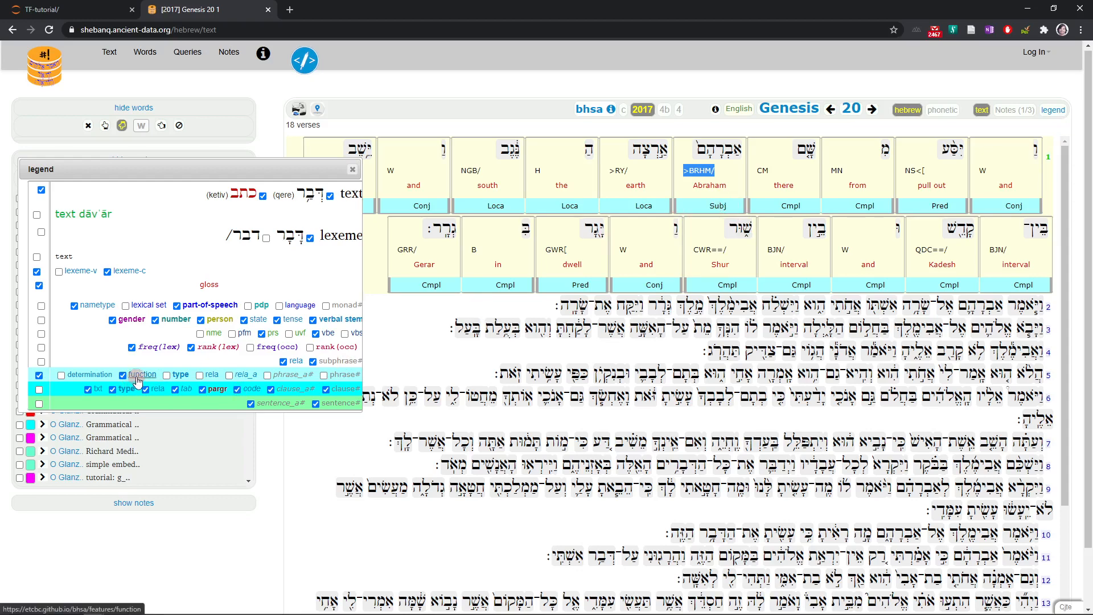
- Open the phrase function documentation in its own tab and scroll through its code table
left_click(142, 375)
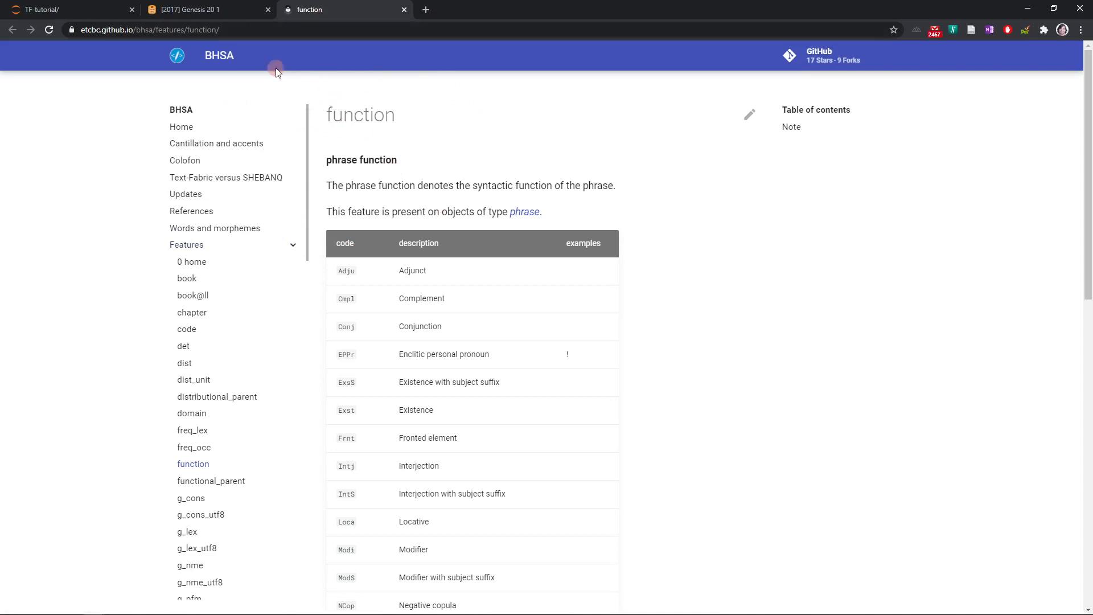
left_click(202, 10)
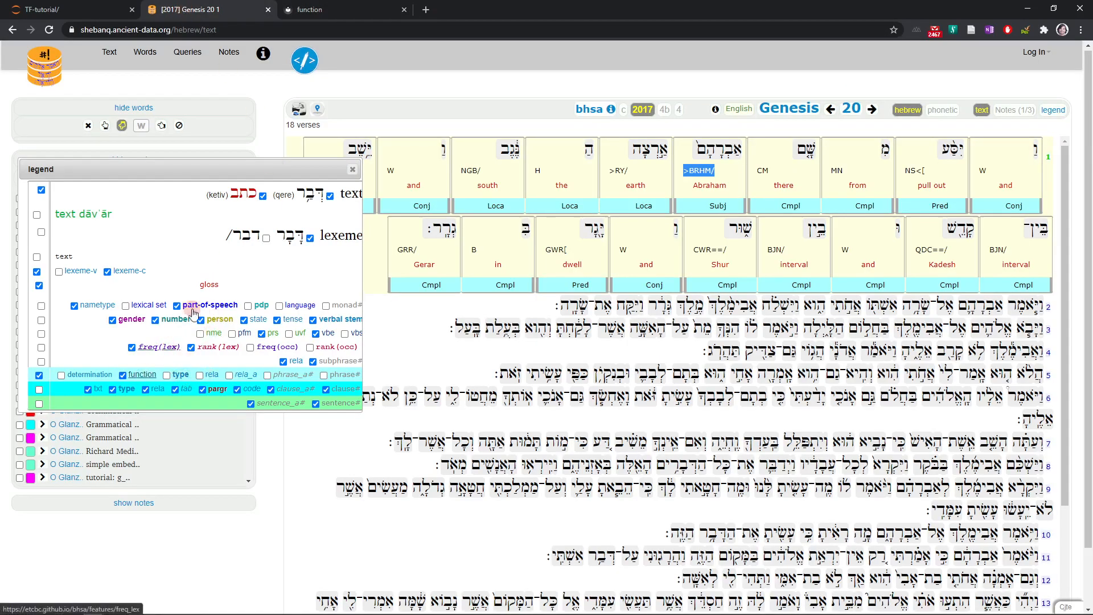
left_click(323, 9)
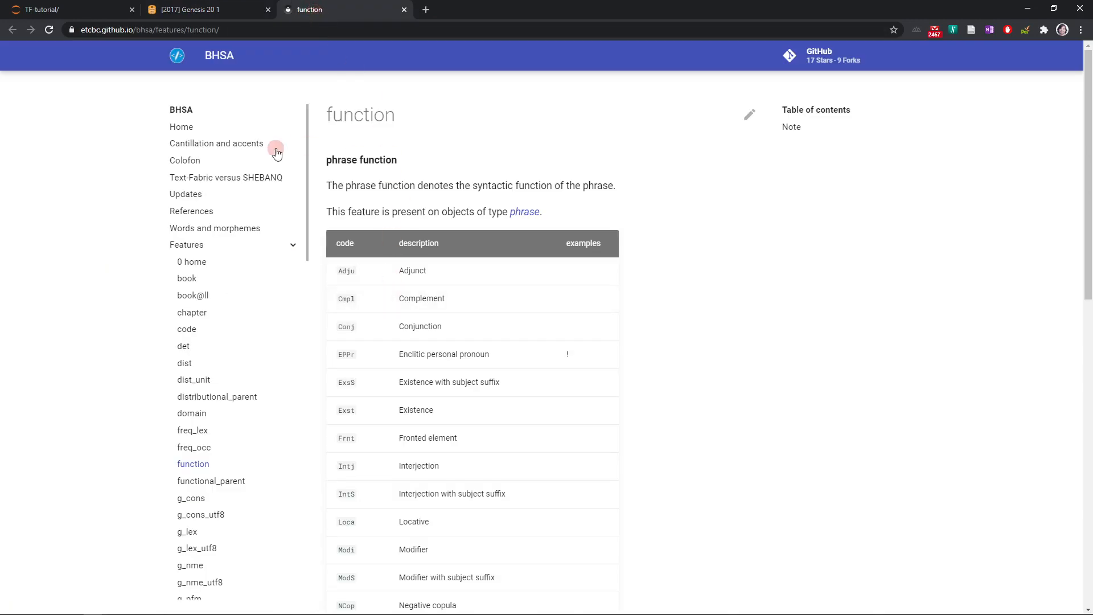
mouse_move(385, 174)
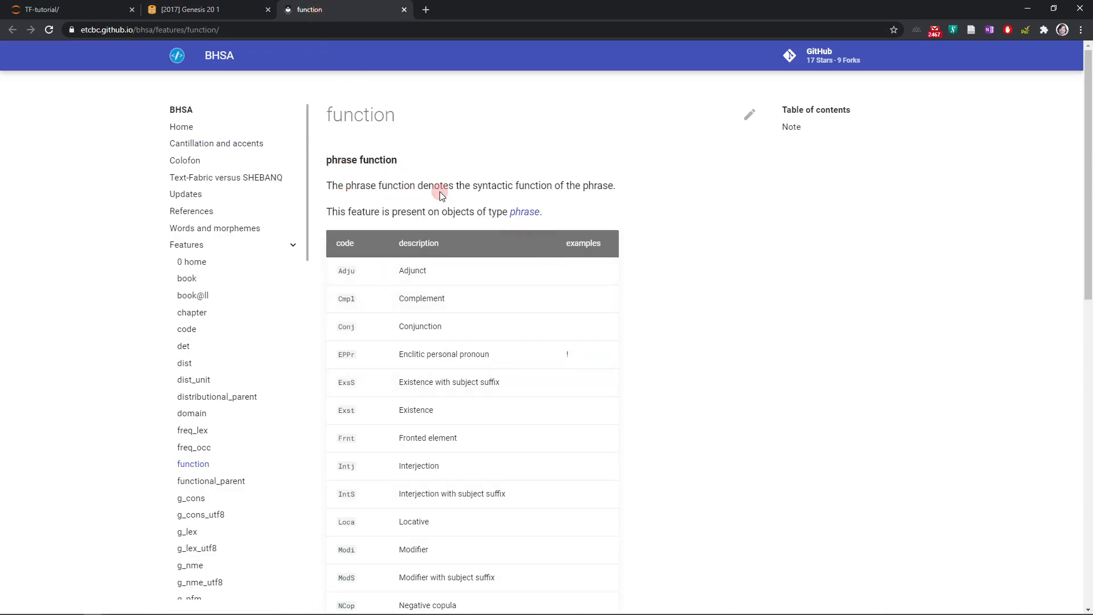
mouse_move(622, 192)
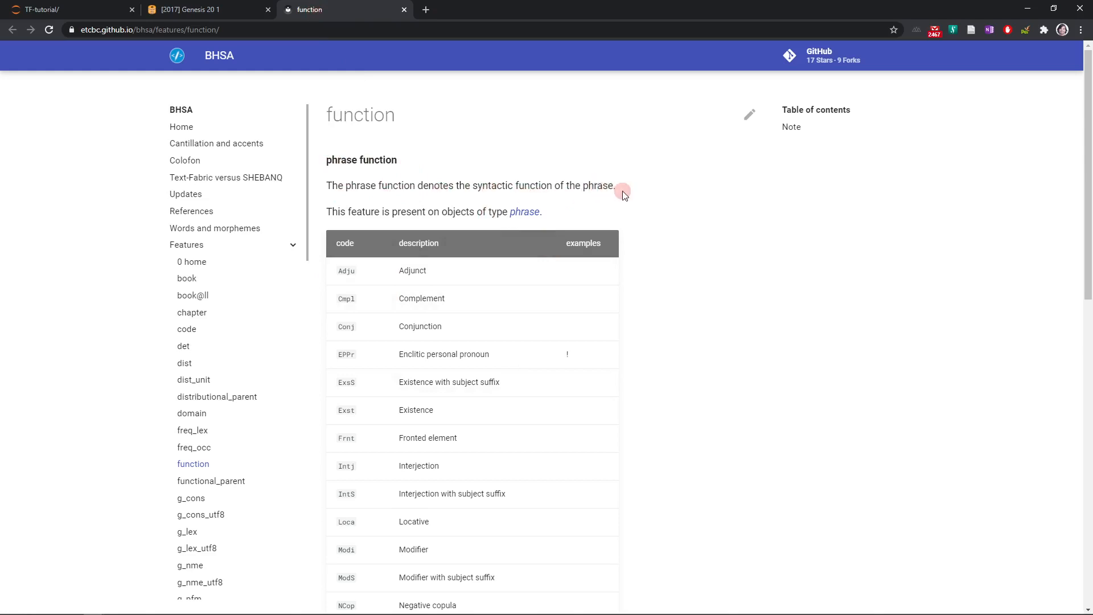
mouse_move(506, 222)
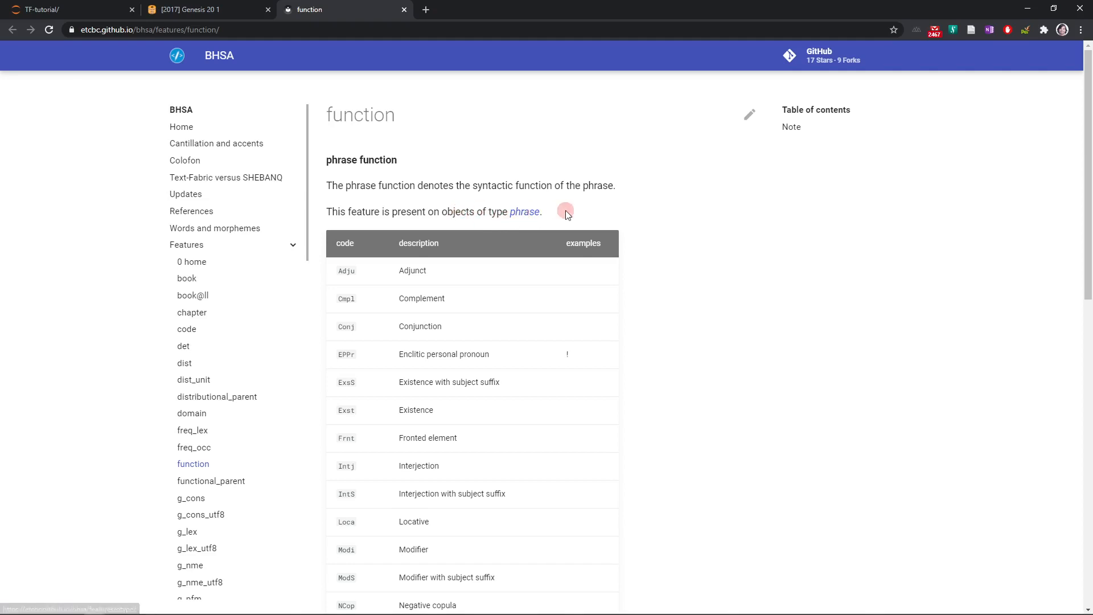
scroll("down", 3)
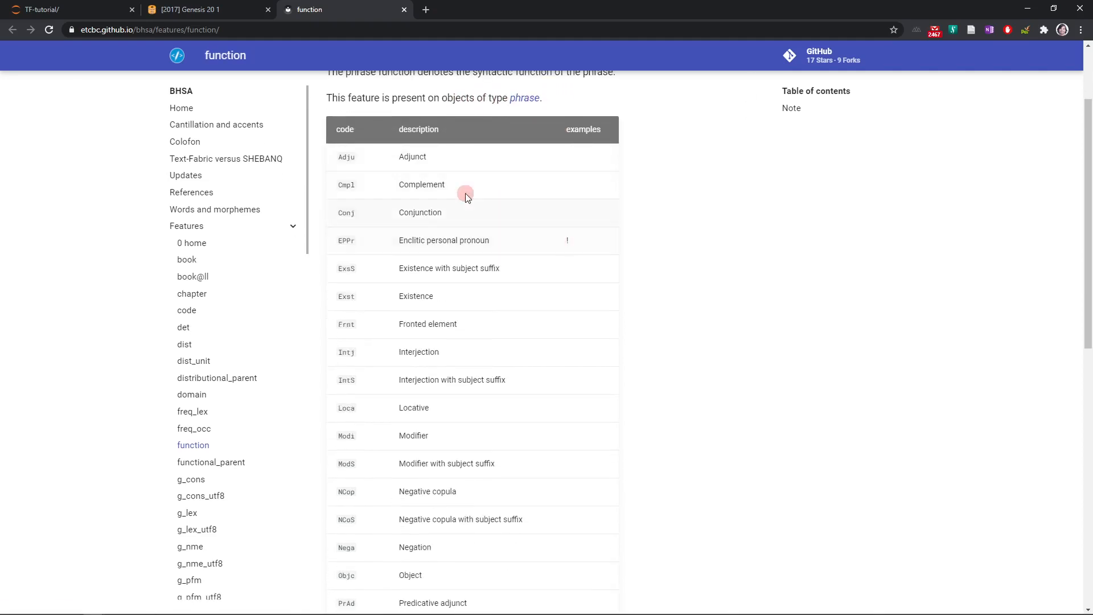
scroll("down", 3)
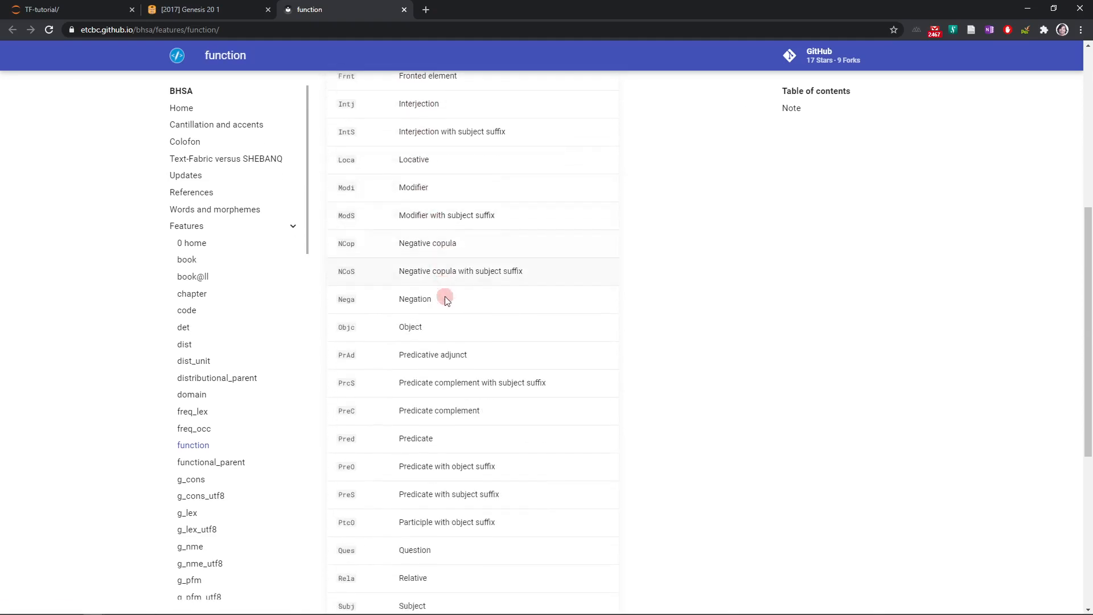
scroll("down", 3)
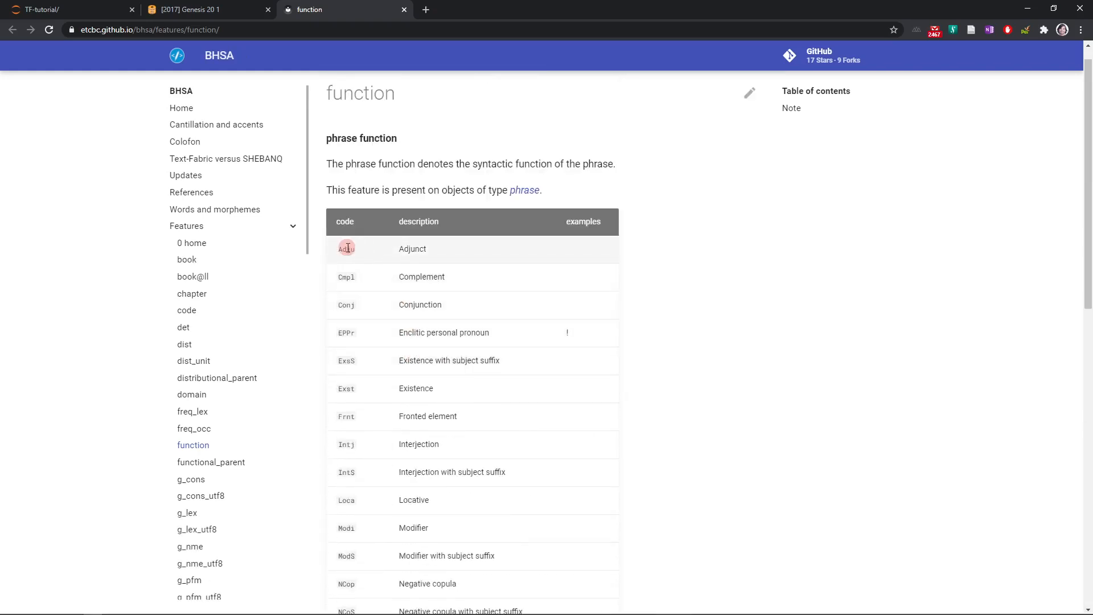
- Highlight the Cmpl code, then untick the clause text type so only clause types show
double_click(346, 277)
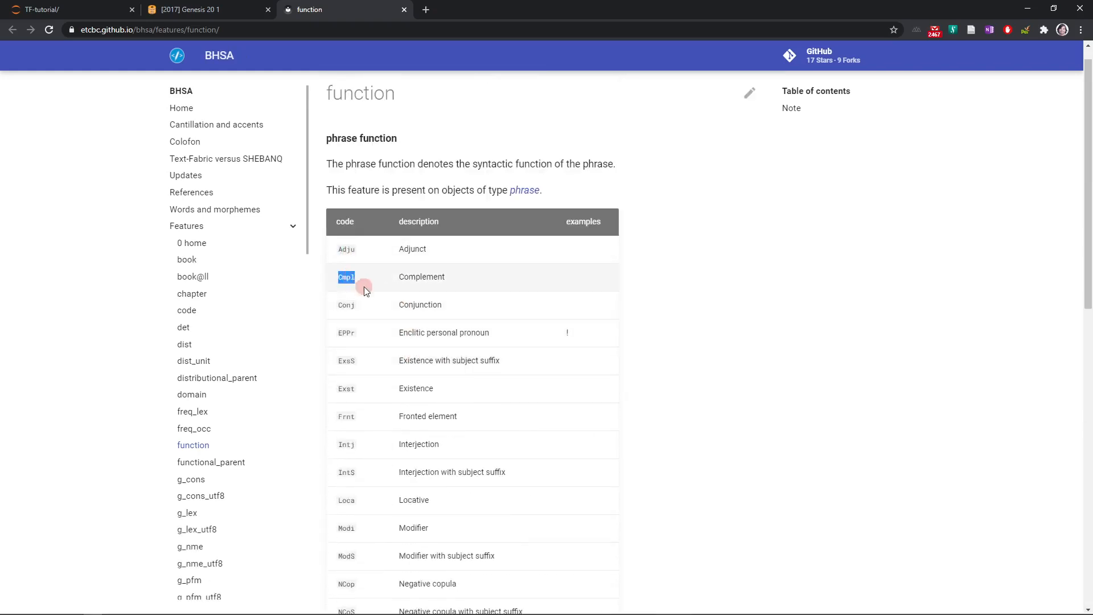
mouse_move(372, 346)
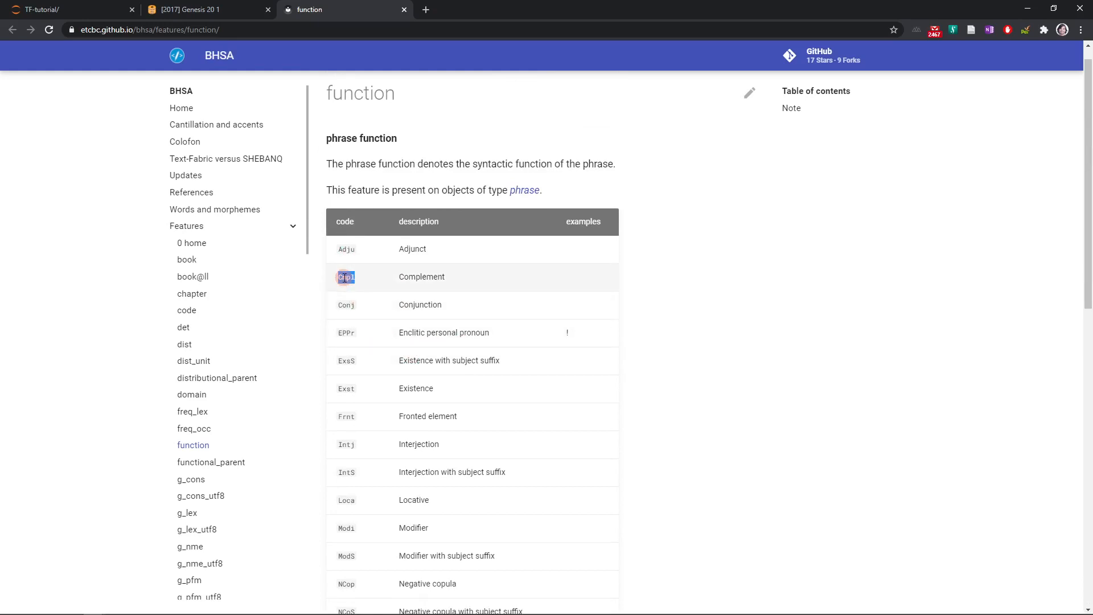
double_click(346, 277)
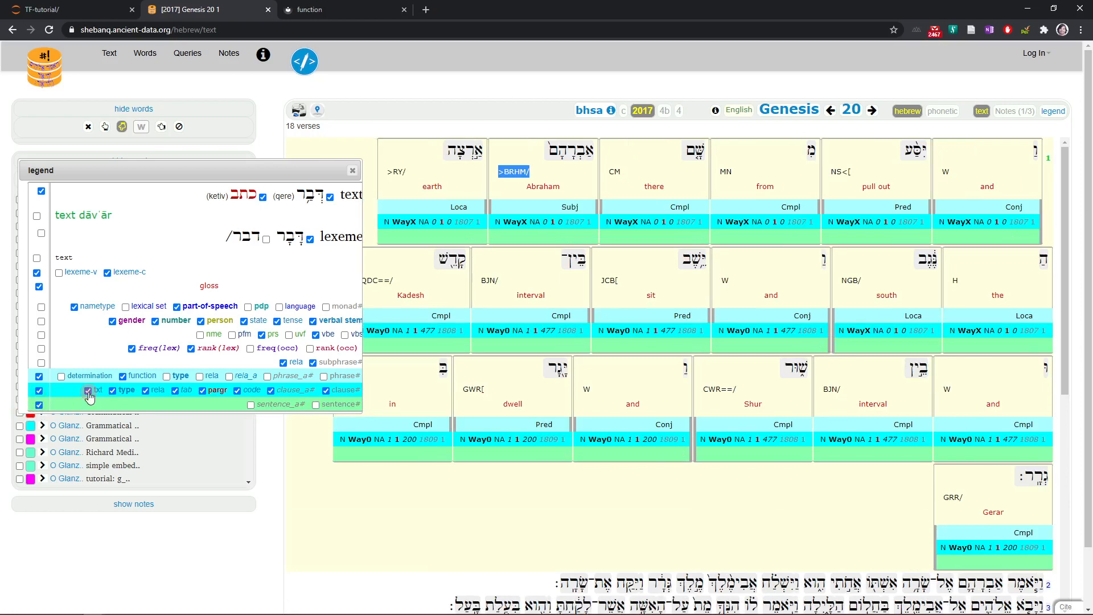
left_click(87, 390)
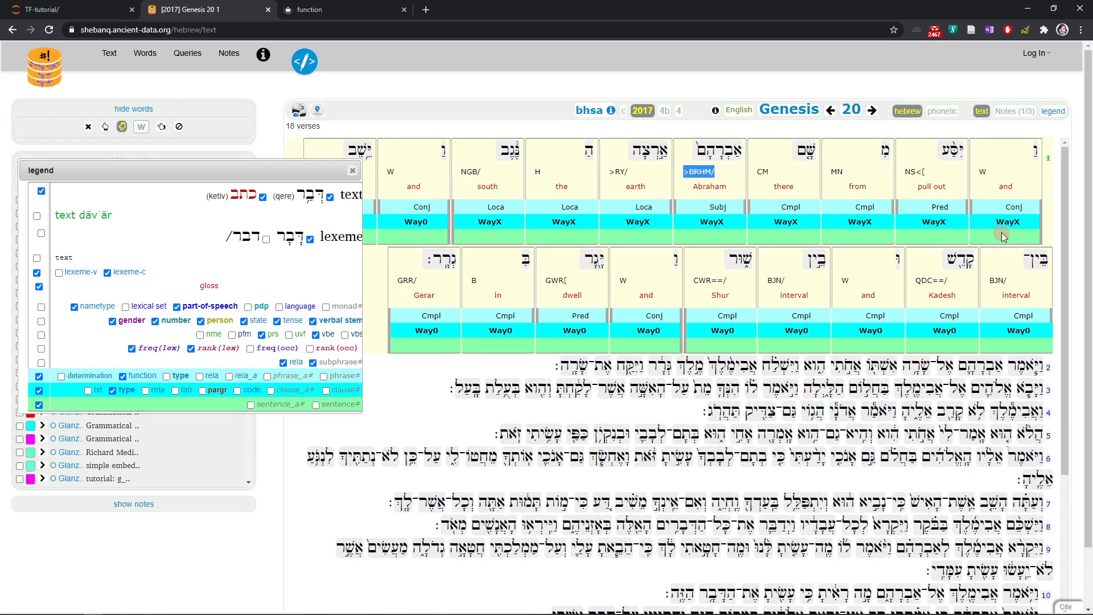
mouse_move(1038, 221)
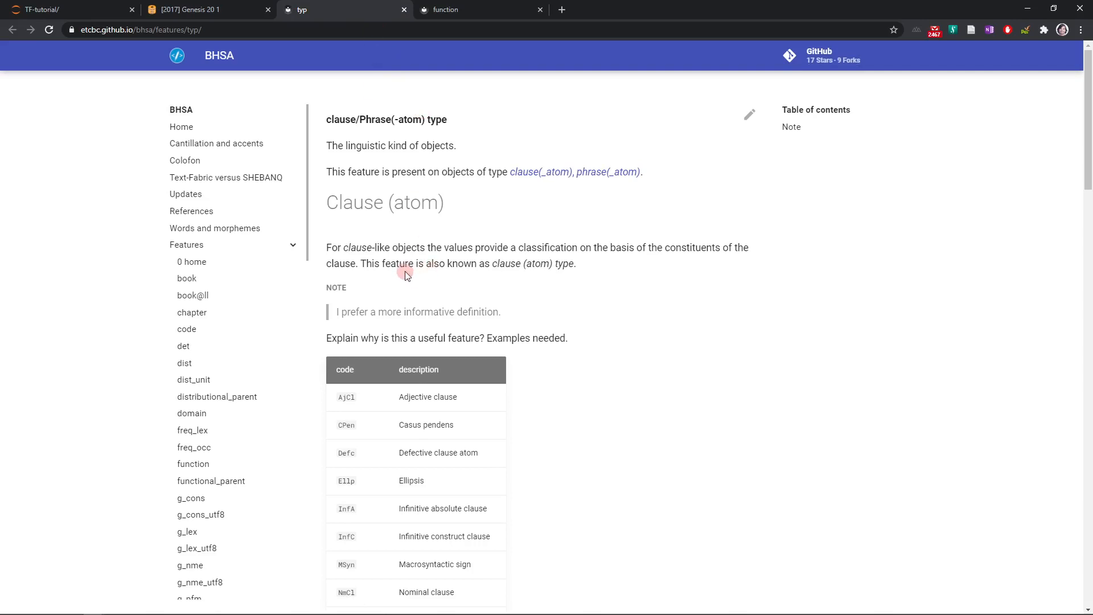
mouse_move(341, 134)
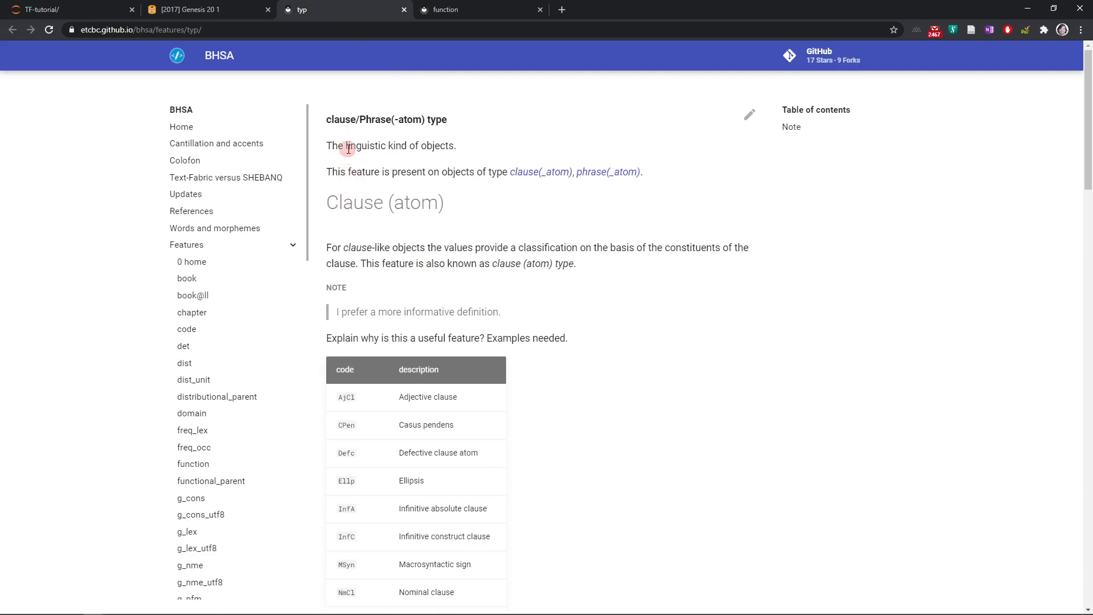
mouse_move(371, 173)
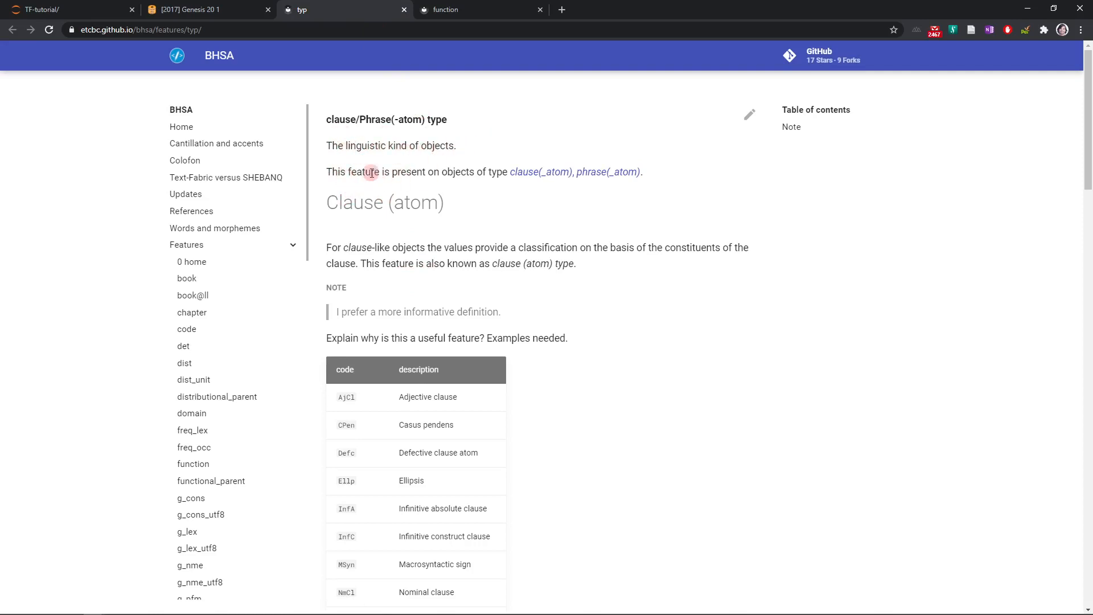
mouse_move(508, 171)
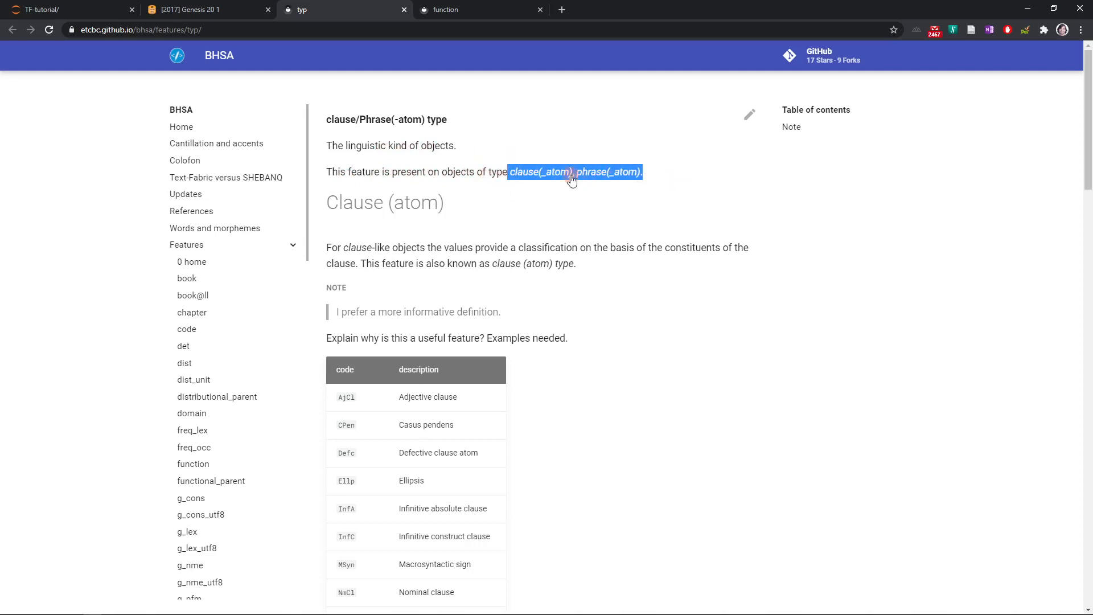
mouse_move(601, 189)
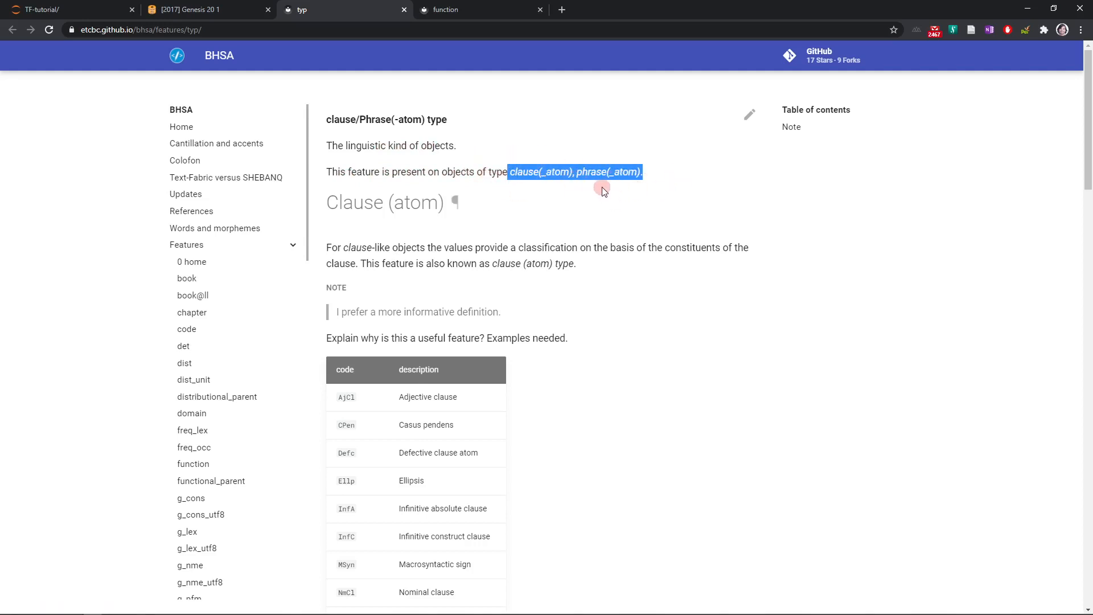
mouse_move(565, 171)
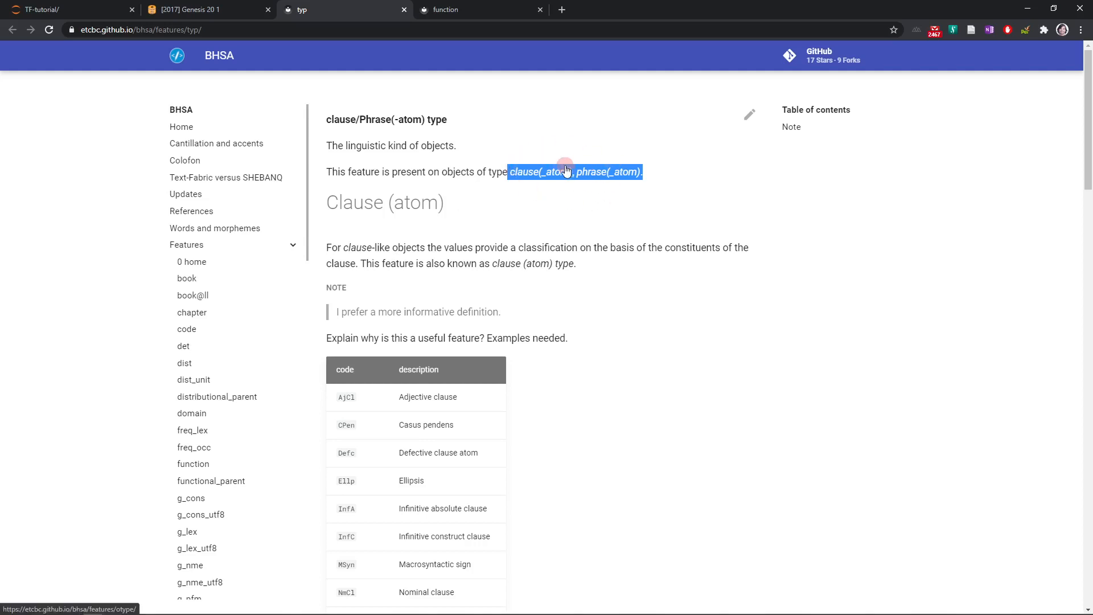
mouse_move(473, 263)
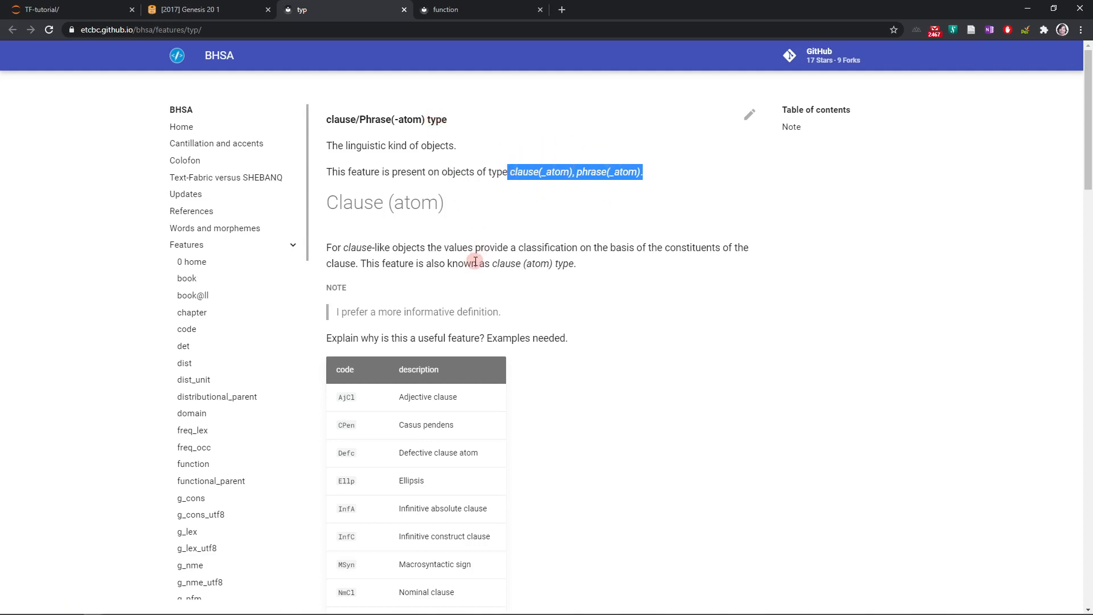
- Compare the WayX and Way0 rows with Genesis 20, highlighting 'Wayyiqtol', then return to the text
scroll("down", 3)
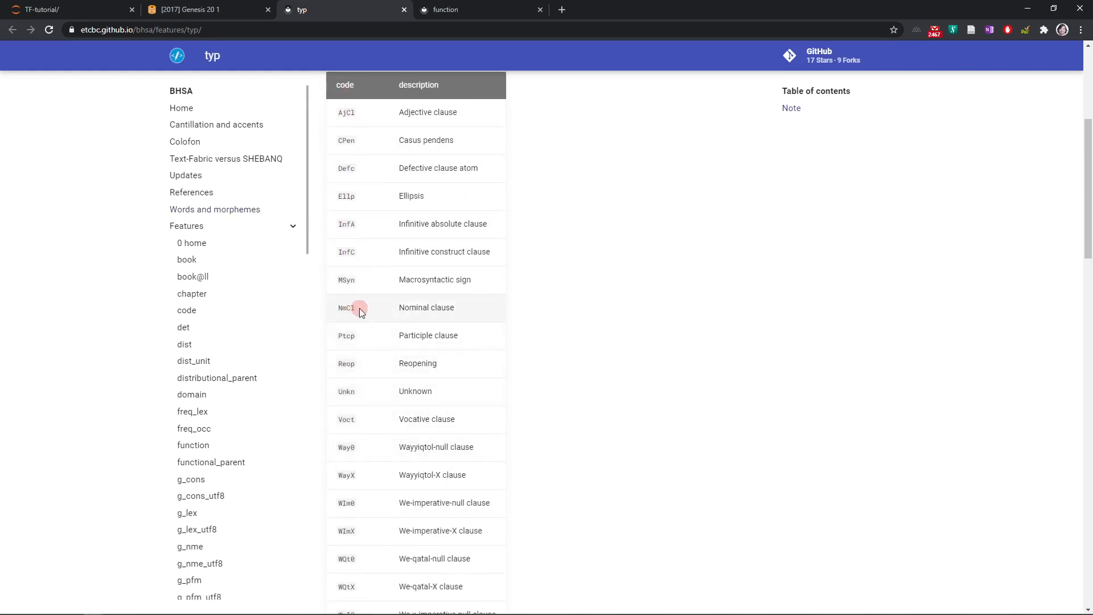
left_click(202, 10)
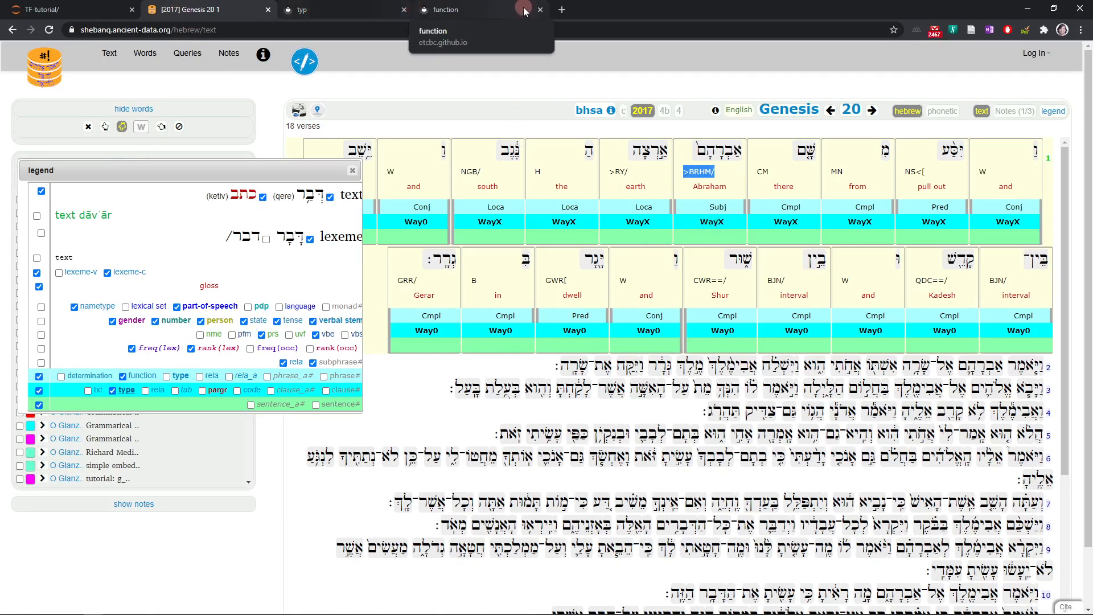
left_click(342, 9)
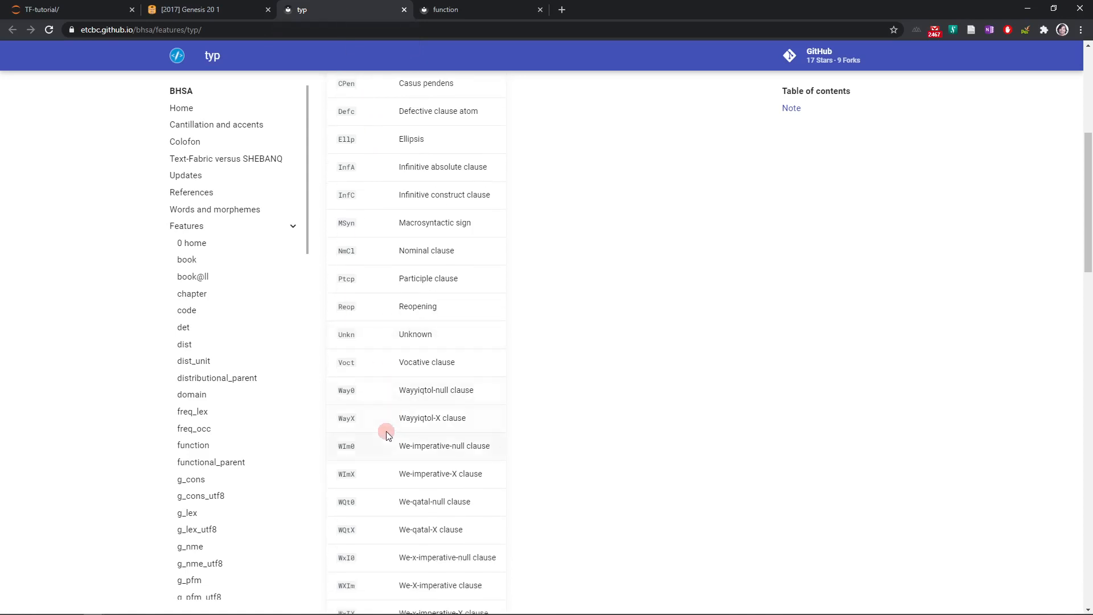
double_click(347, 417)
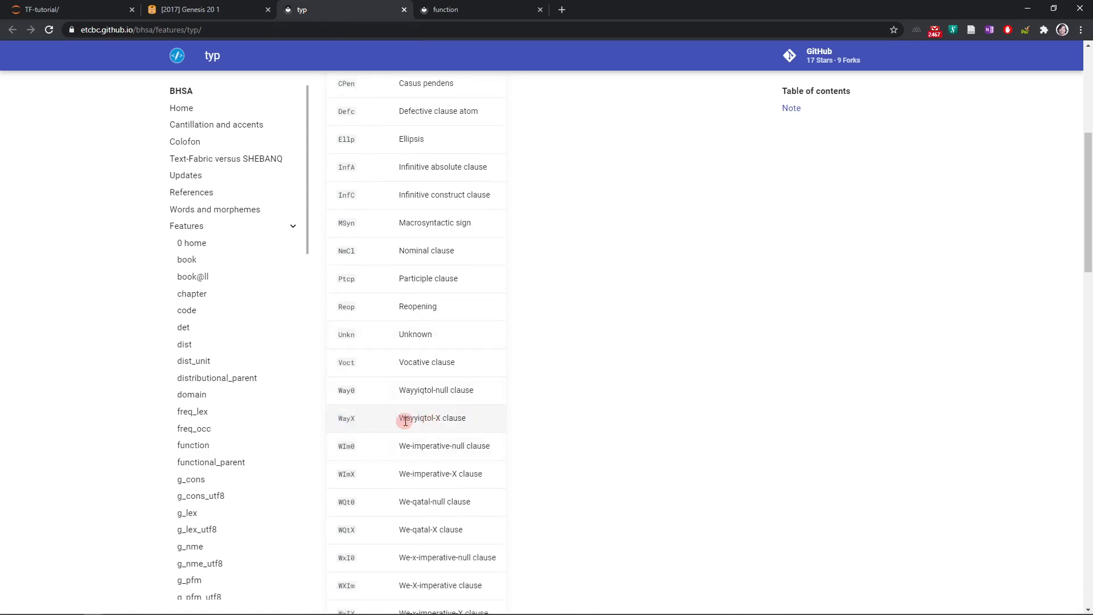
double_click(415, 417)
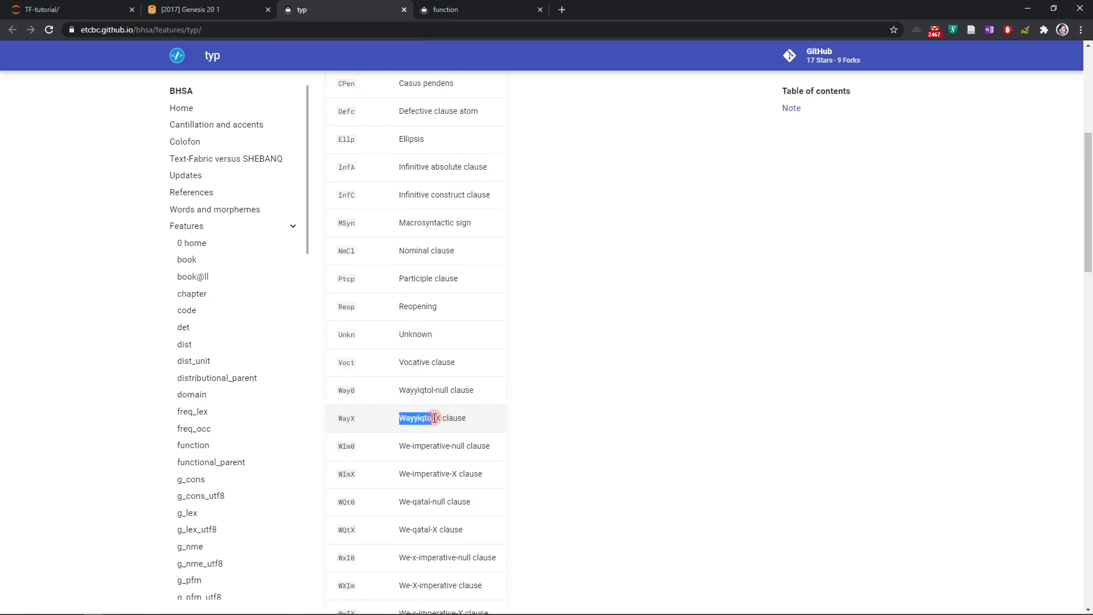
left_click(439, 418)
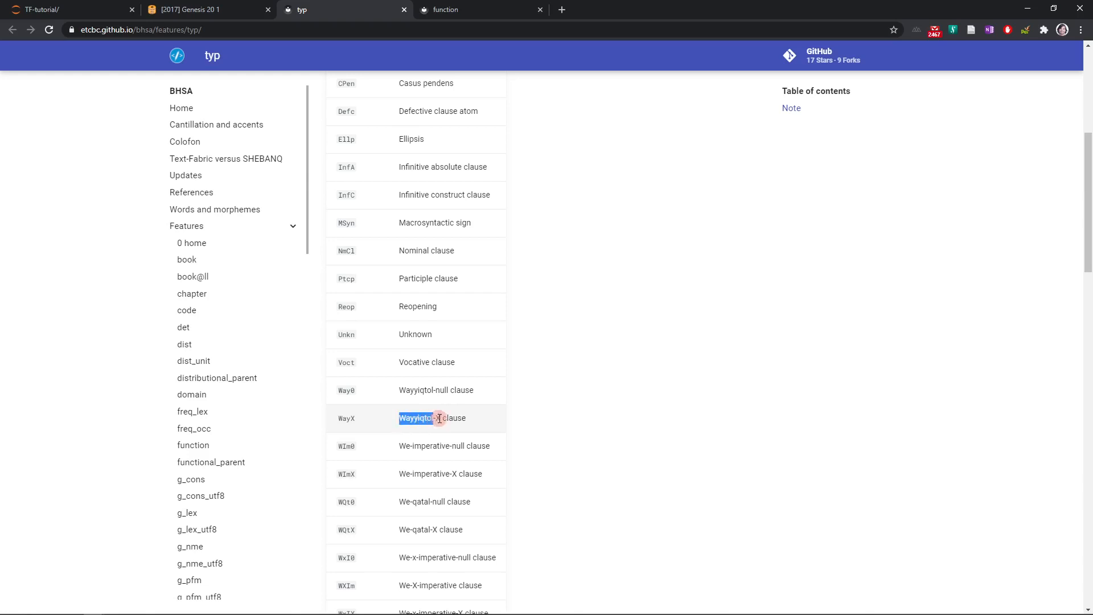
left_click(202, 10)
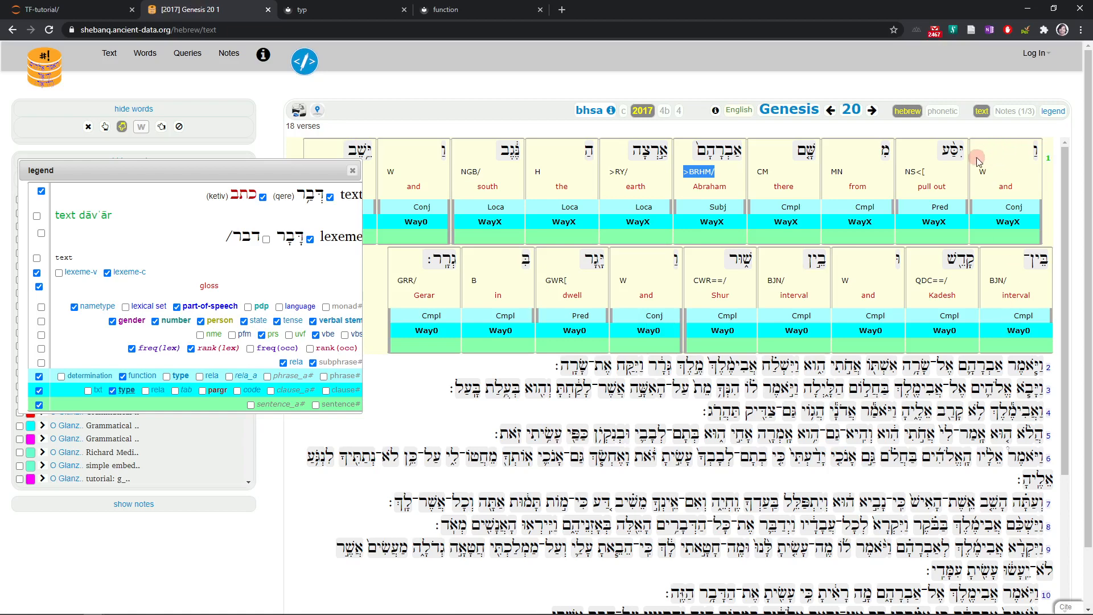
mouse_move(1003, 174)
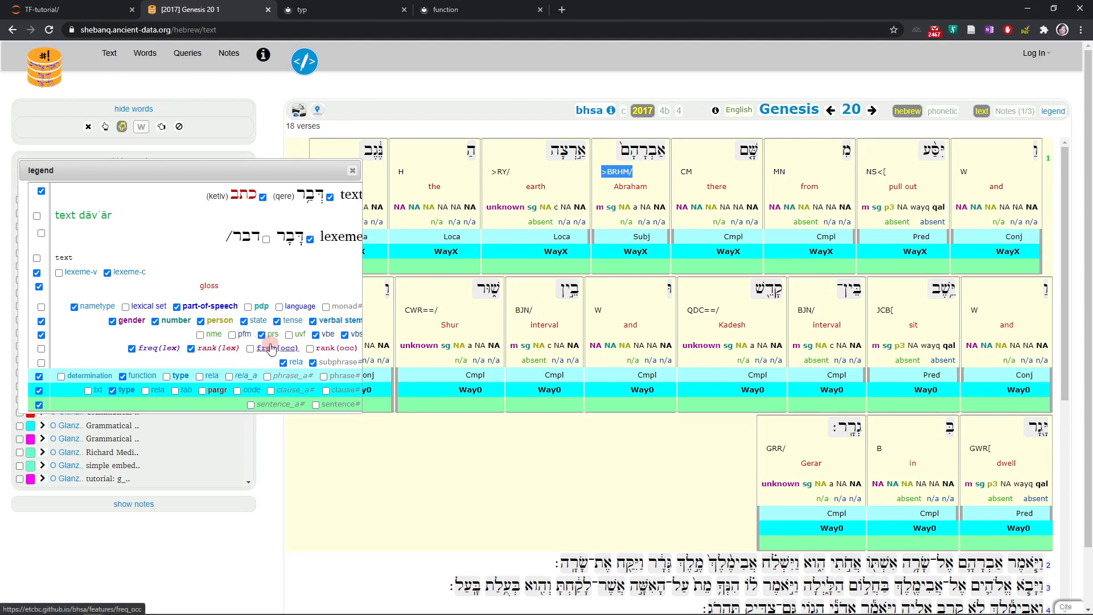
- Add verb tense values such as wayq to verse 1's word boxes via the legend
left_click(277, 320)
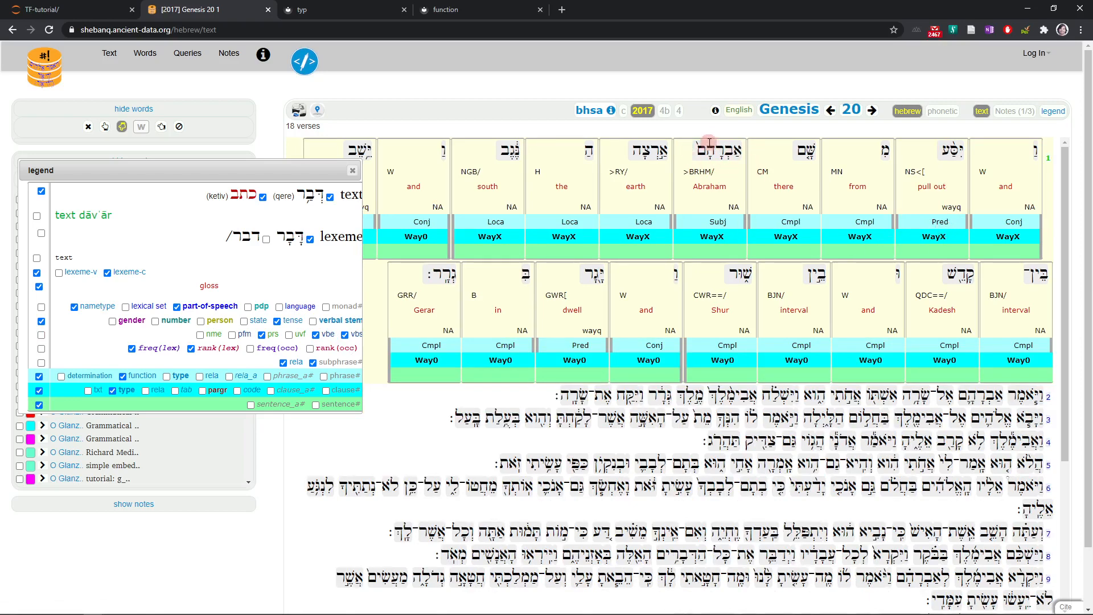
mouse_move(677, 170)
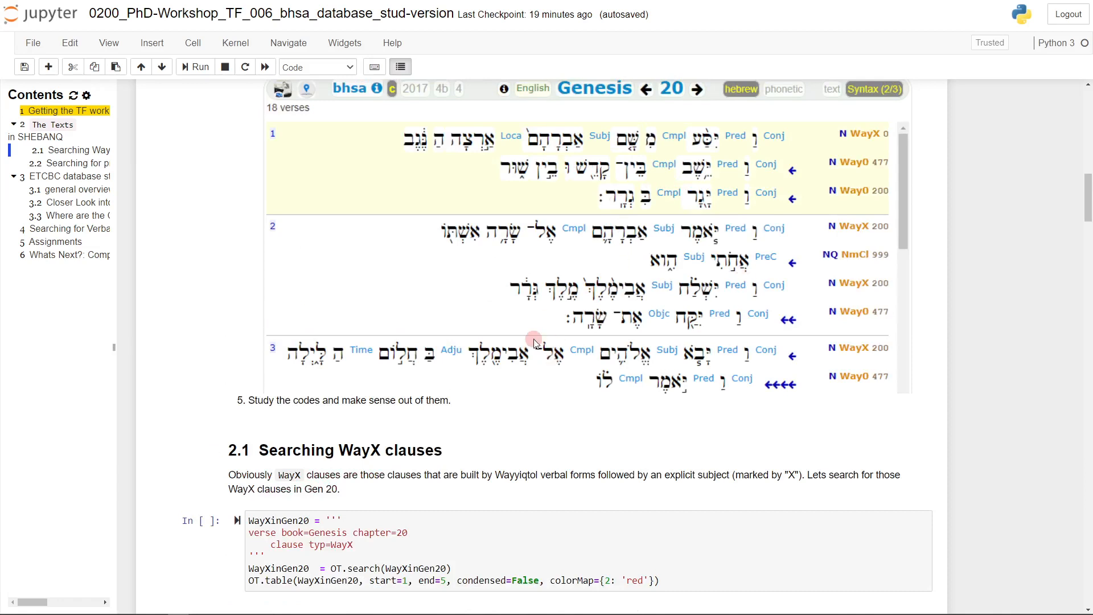
- Scroll to section 2.1's WayX clause query and select the word 'verse' in it
scroll("down", 3)
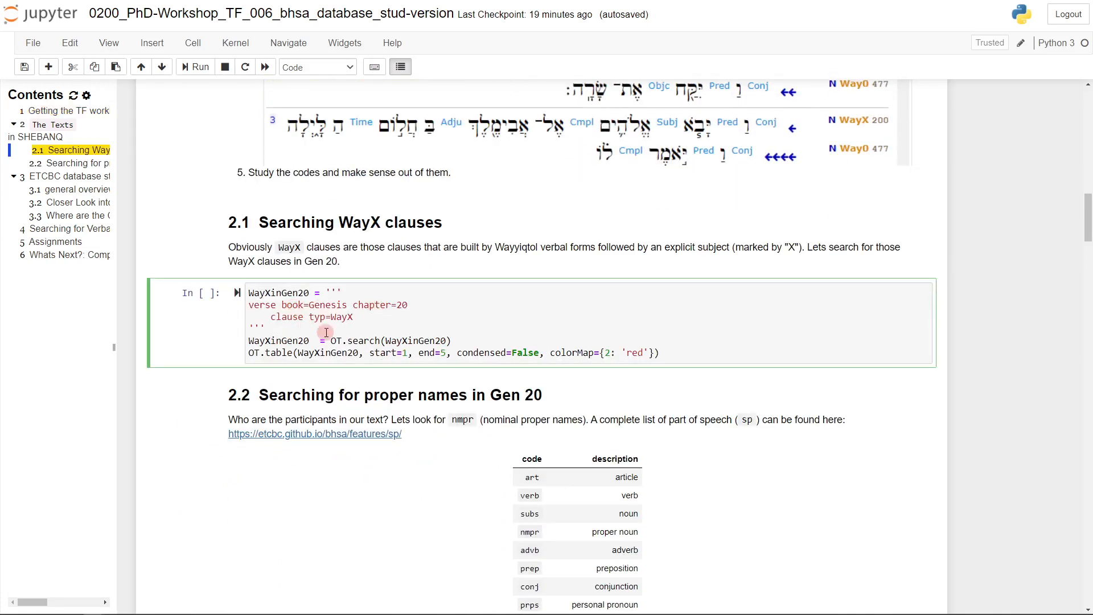
mouse_move(426, 373)
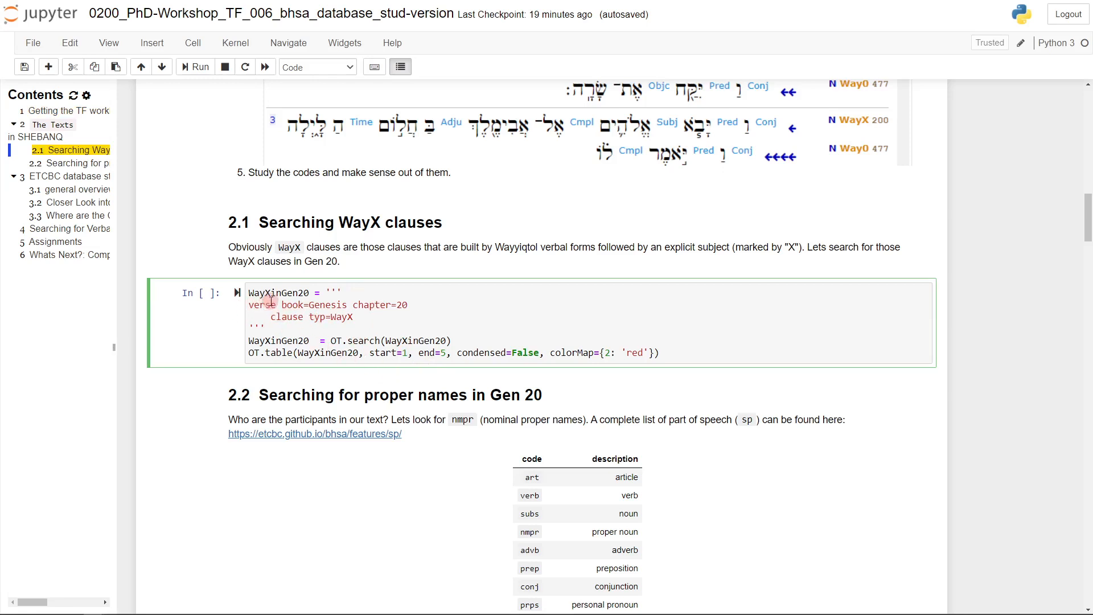
double_click(260, 305)
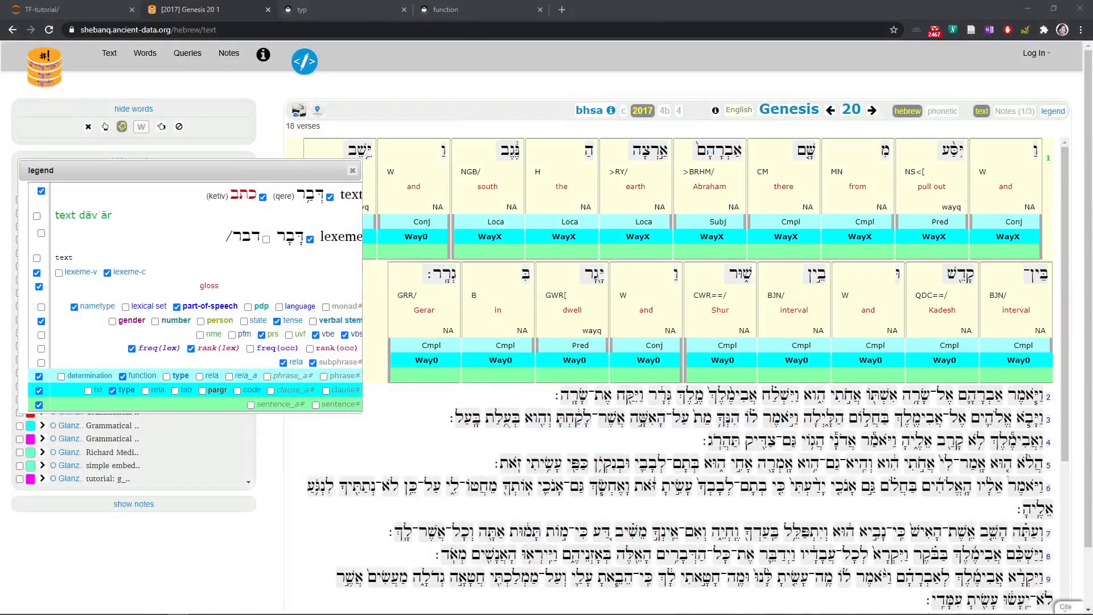
mouse_move(377, 271)
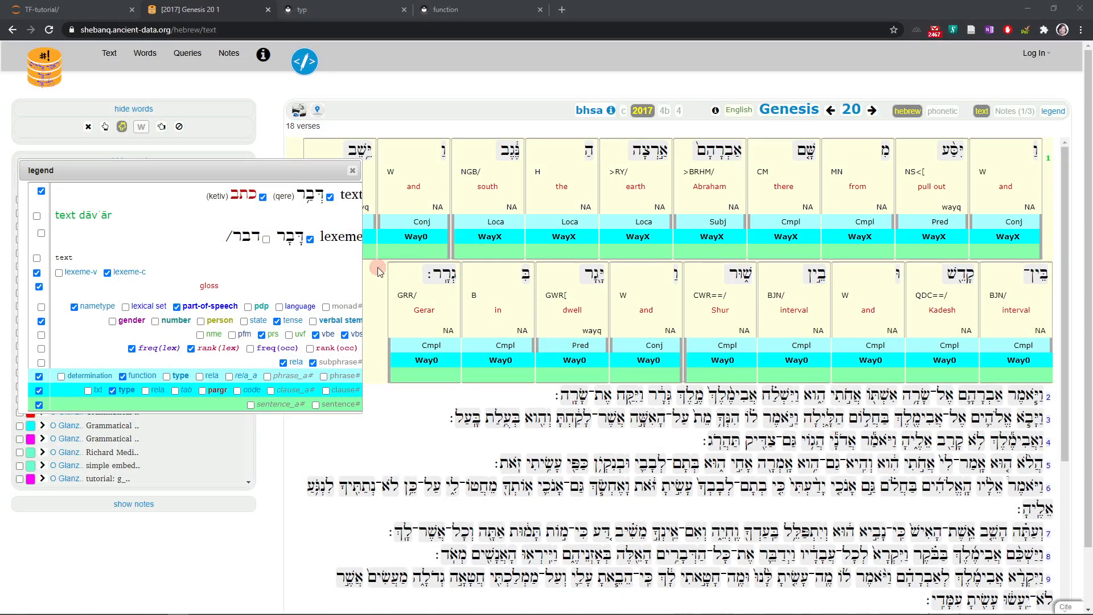
mouse_move(177, 429)
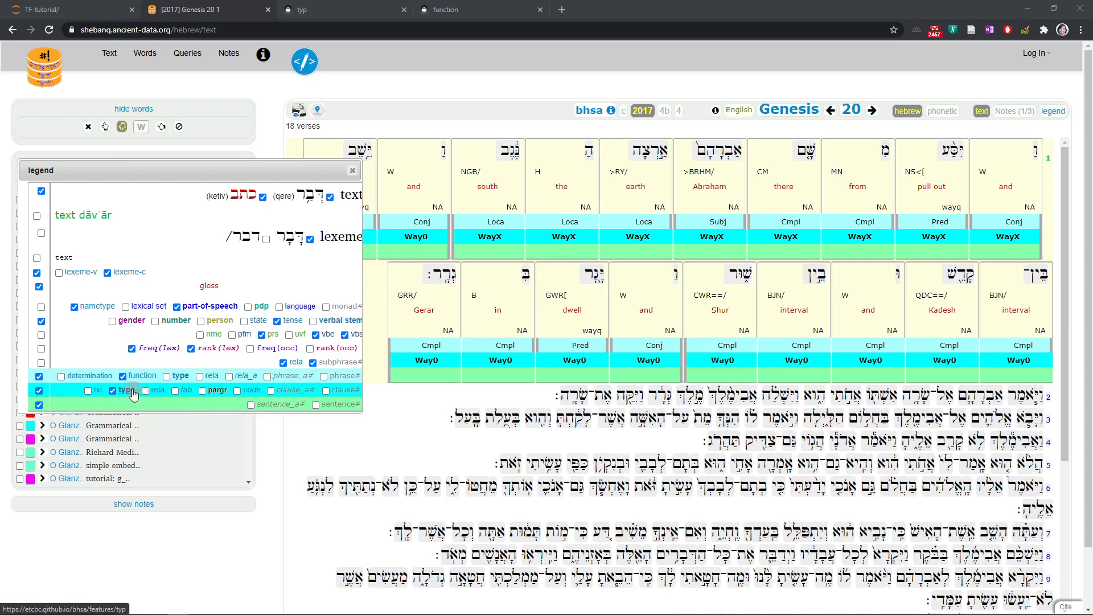
- Open the etcbc typ feature page listing clause type codes and scroll its sidebar
left_click(328, 9)
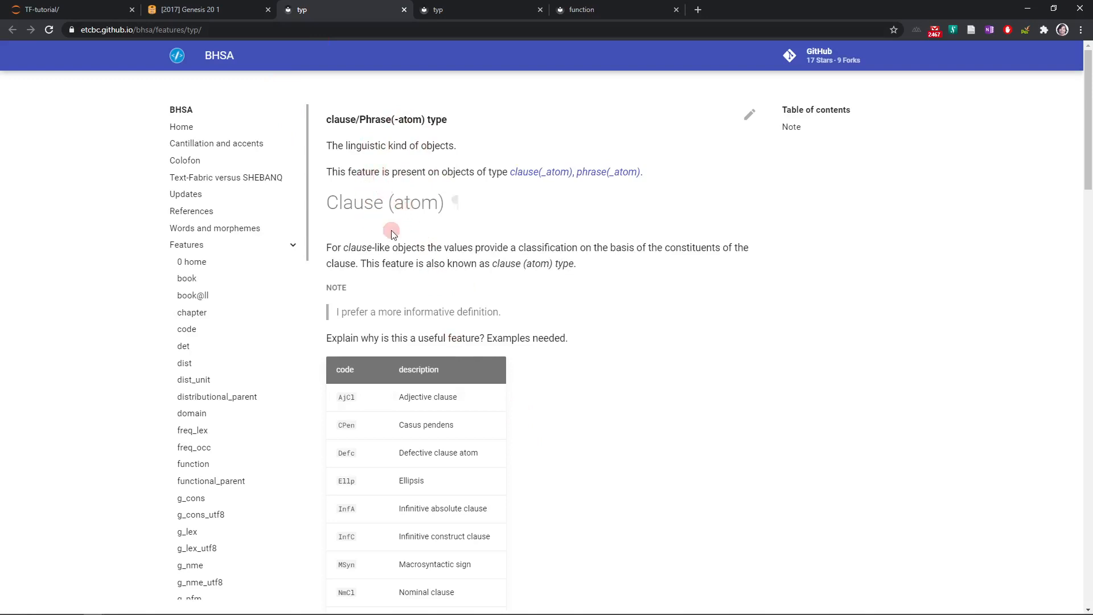
mouse_move(551, 264)
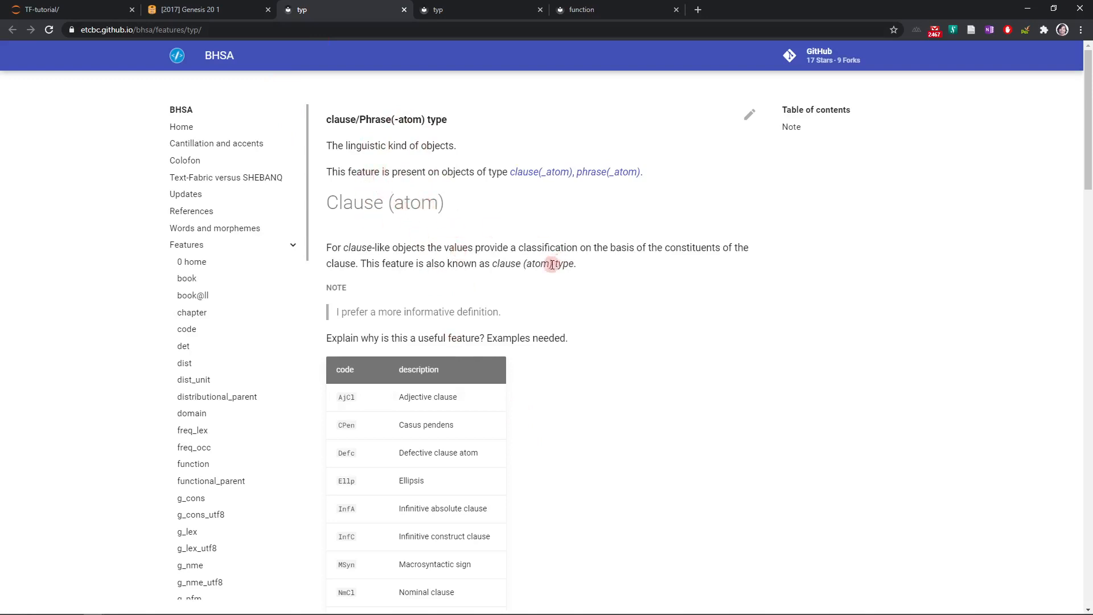
scroll("down", 3)
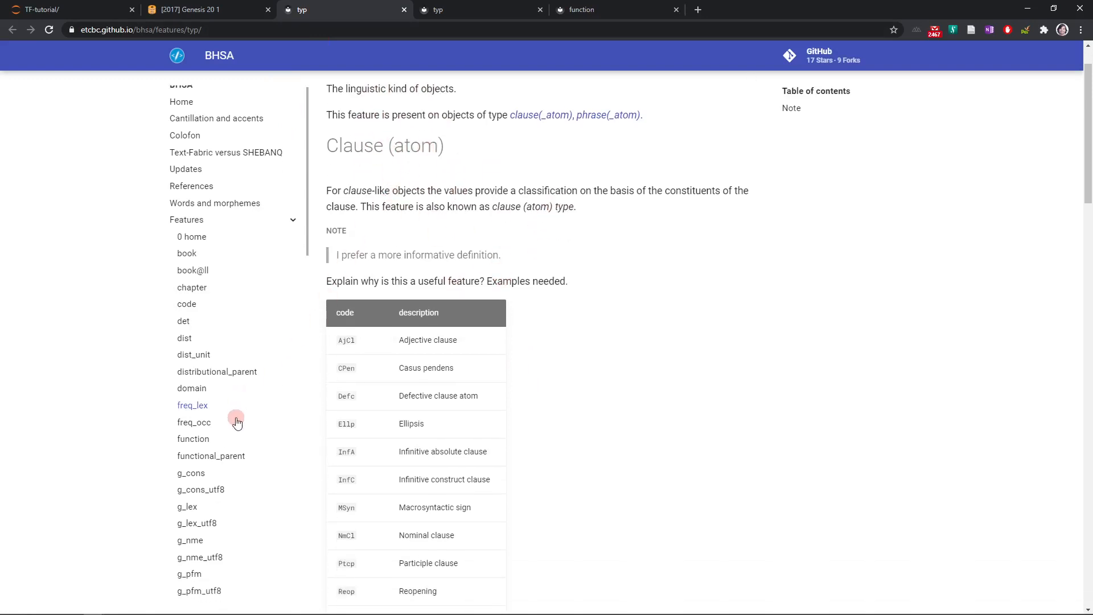
scroll("down", 3)
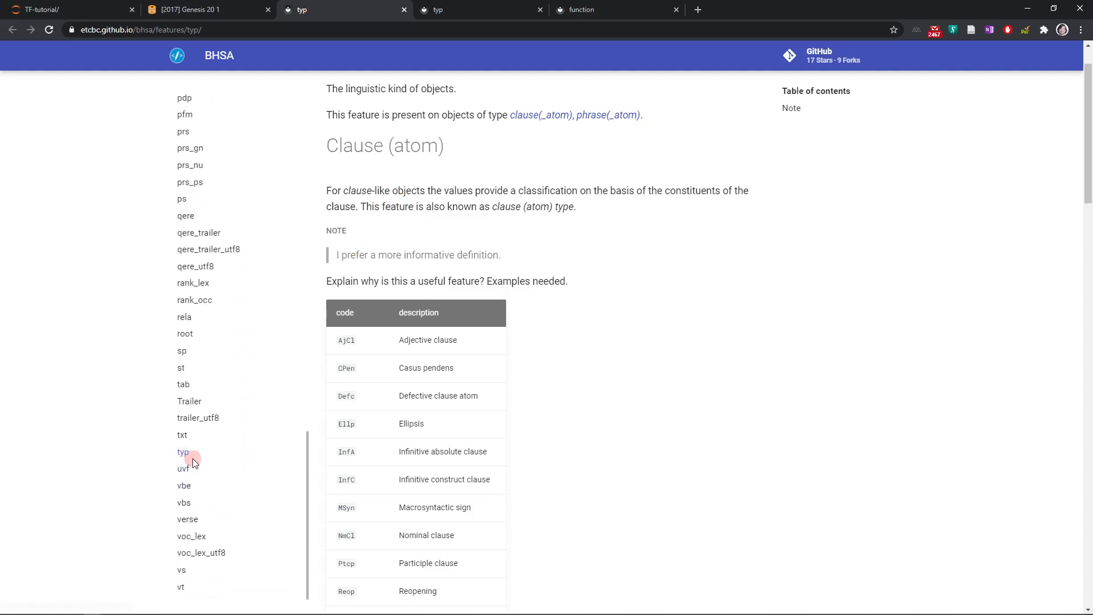
mouse_move(429, 465)
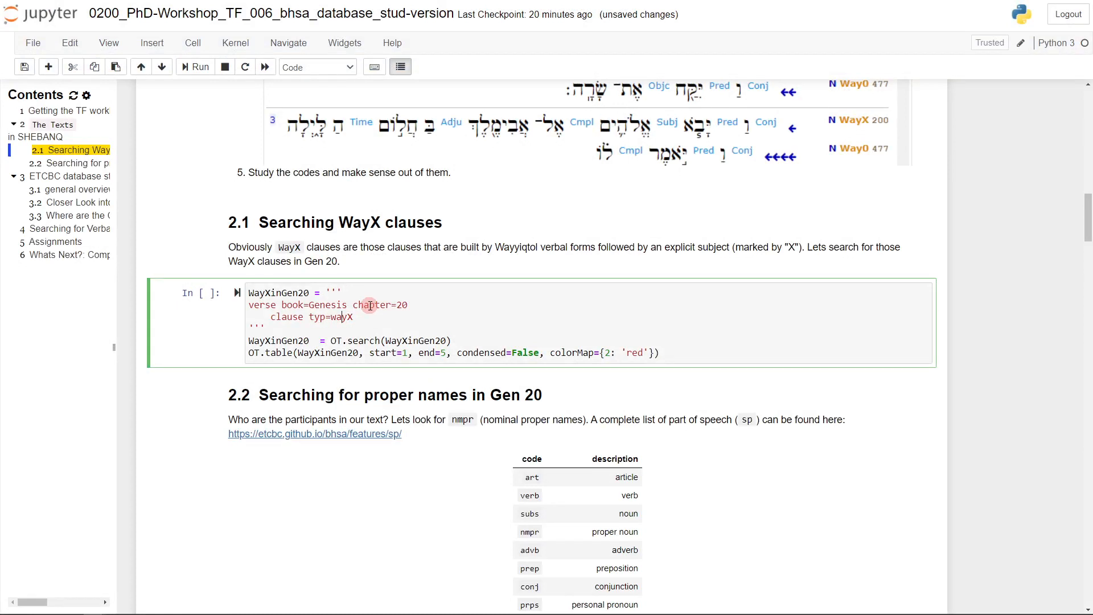
type("-")
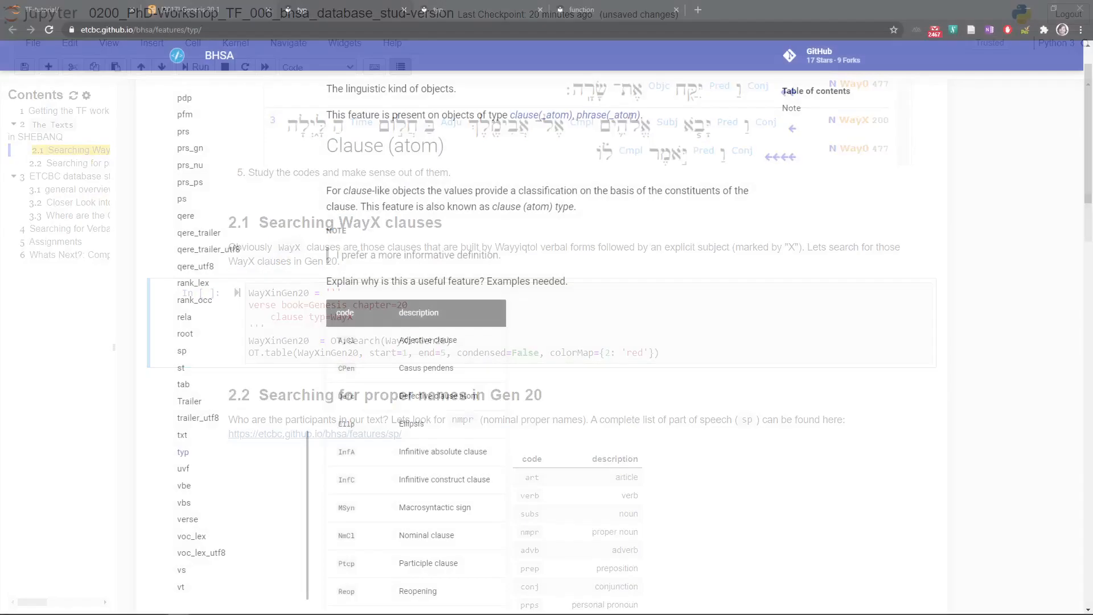
left_click(342, 9)
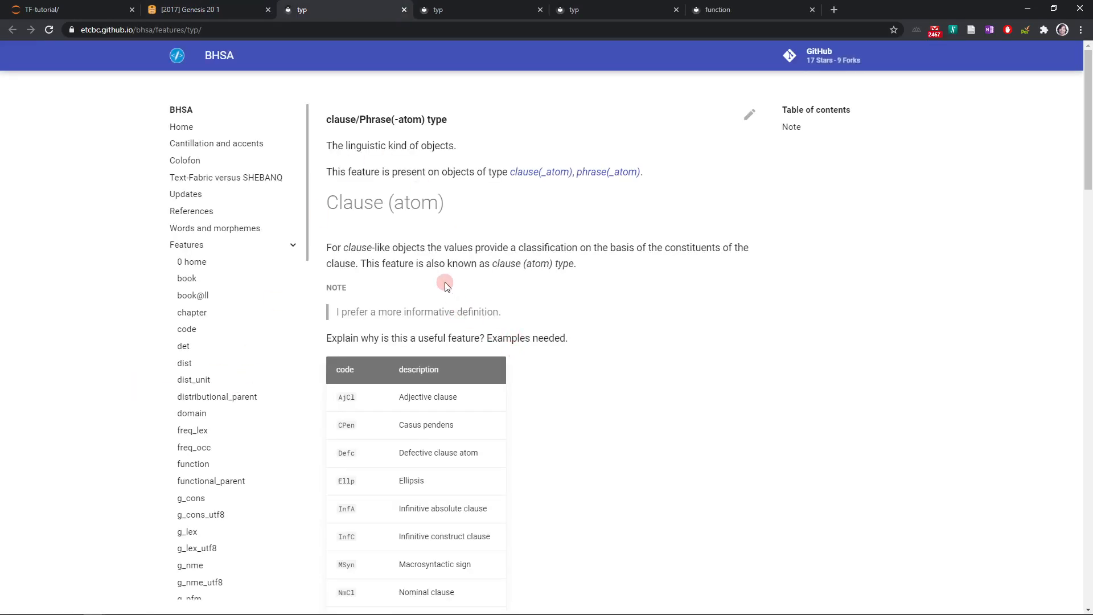
mouse_move(342, 415)
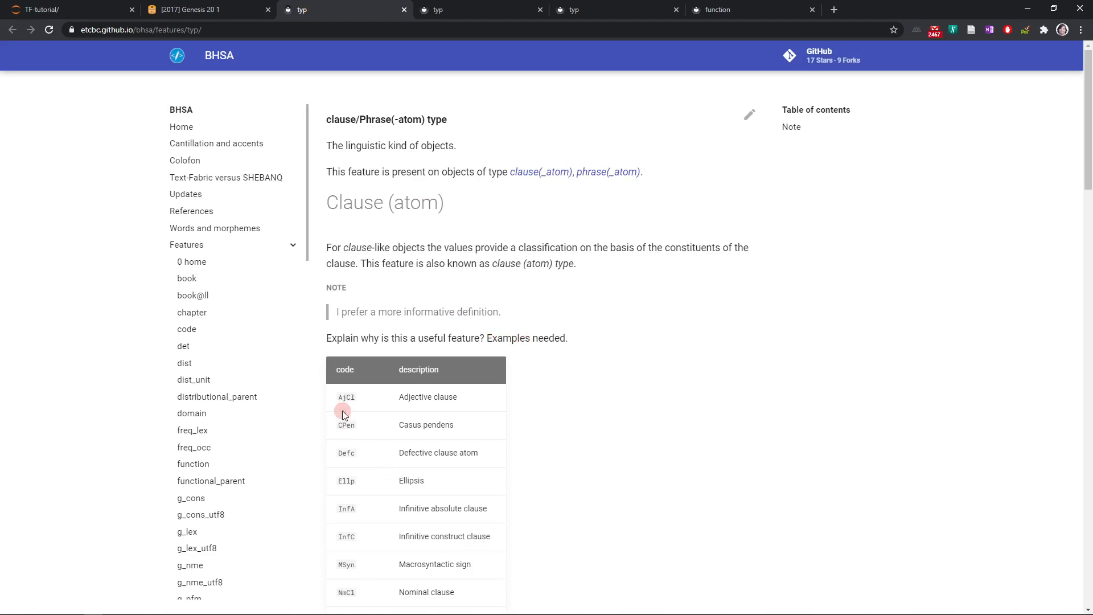
mouse_move(251, 5)
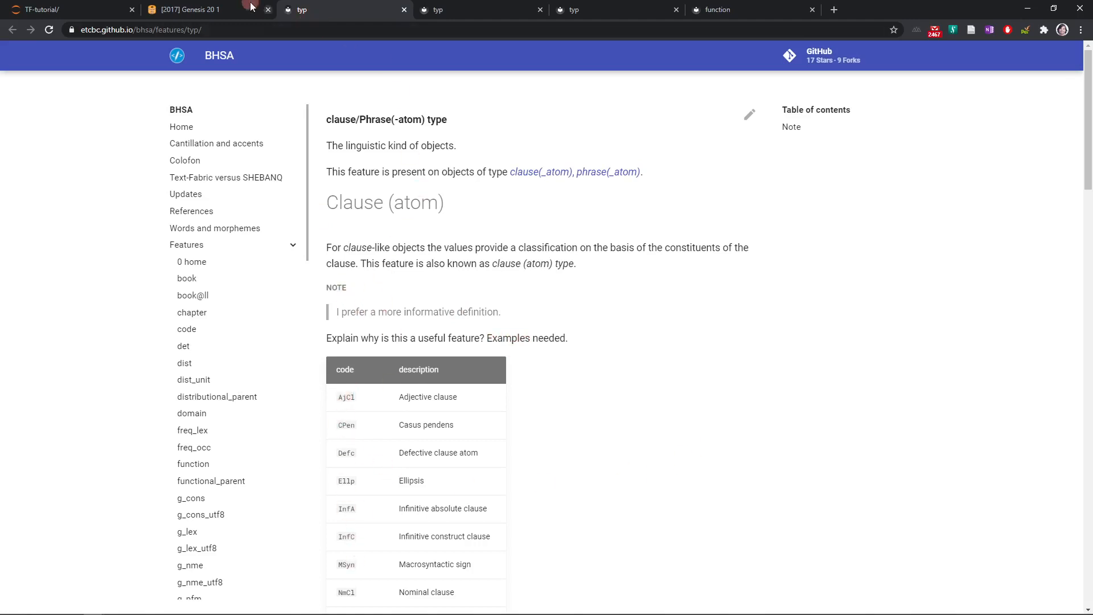
left_click(188, 9)
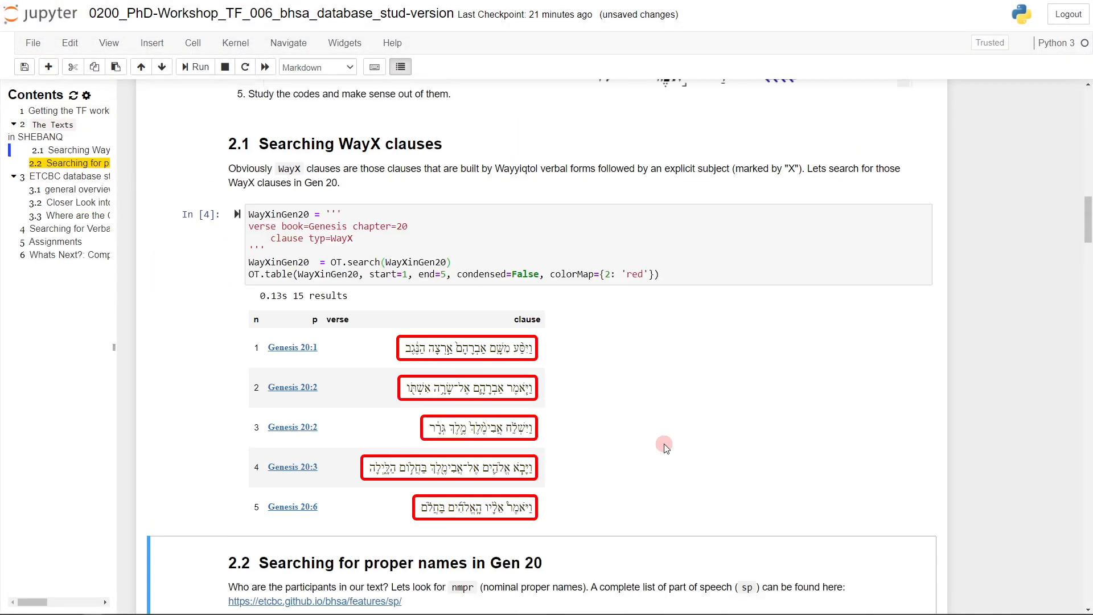
- Scroll down through the magenta-highlighted WayX results toward the proper names section
scroll("down", 3)
type("magenta")
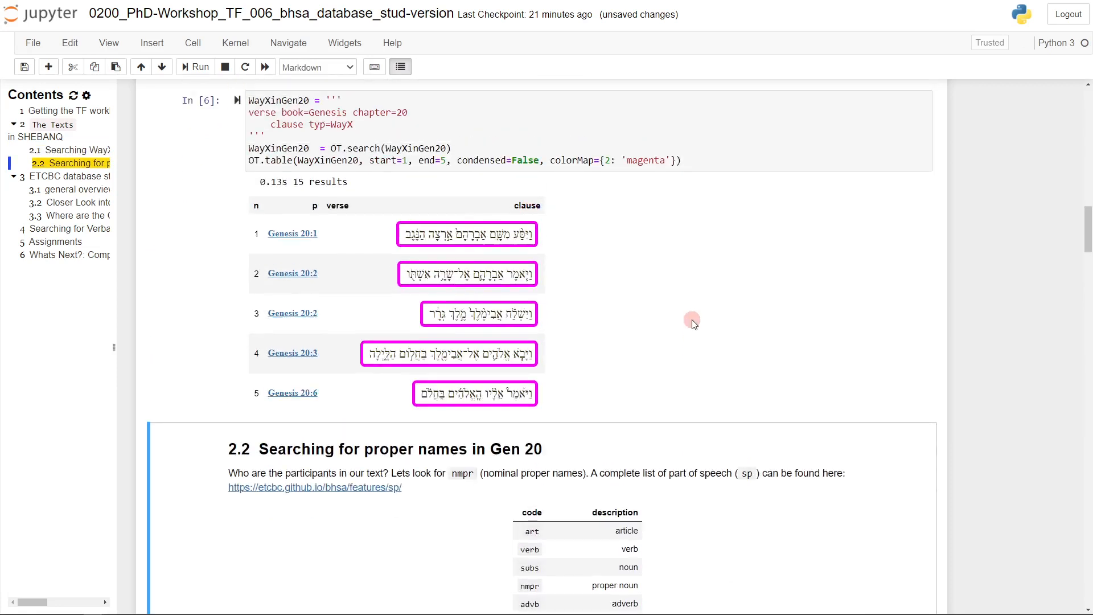
scroll("down", 3)
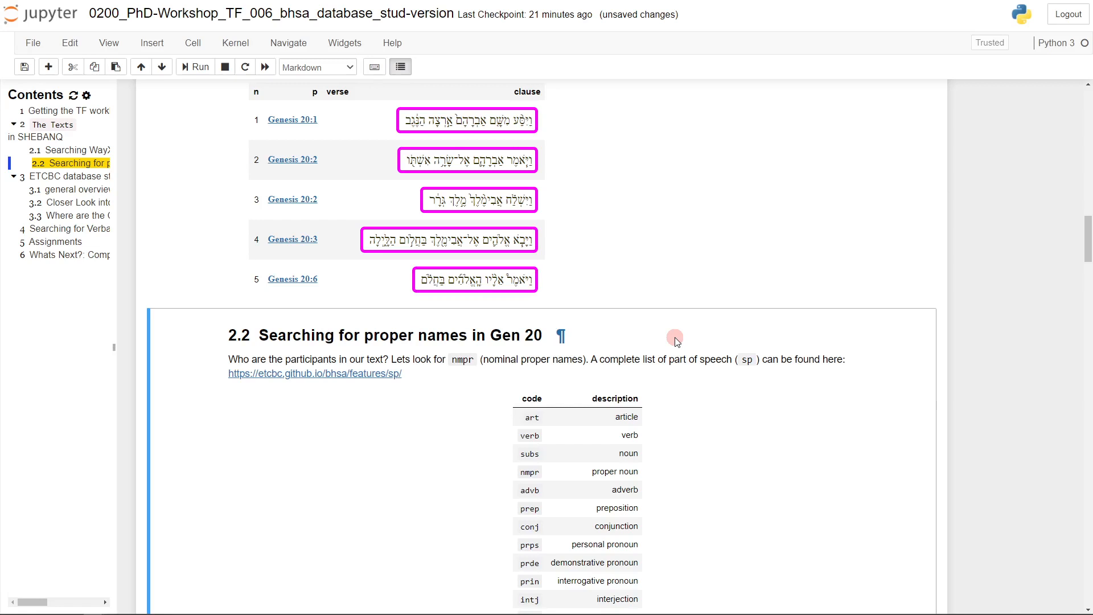
mouse_move(498, 356)
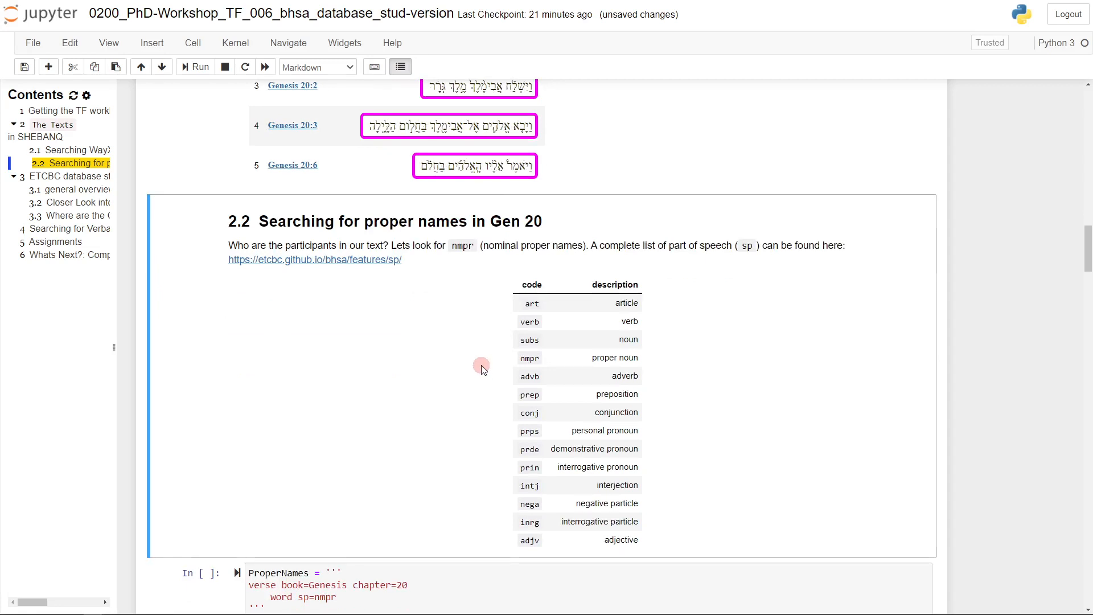
mouse_move(648, 345)
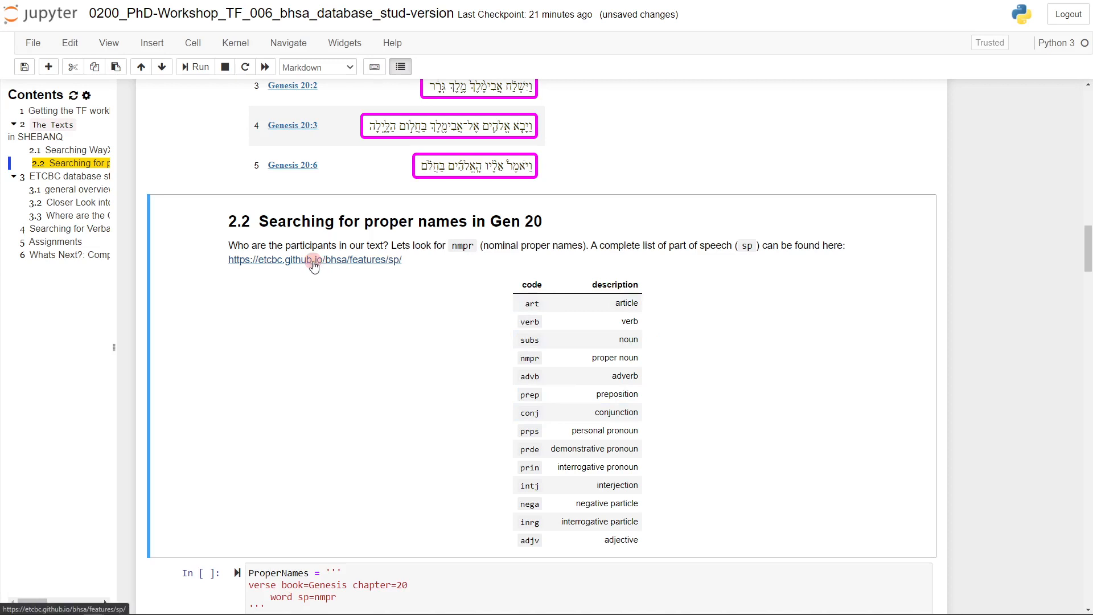
mouse_move(328, 260)
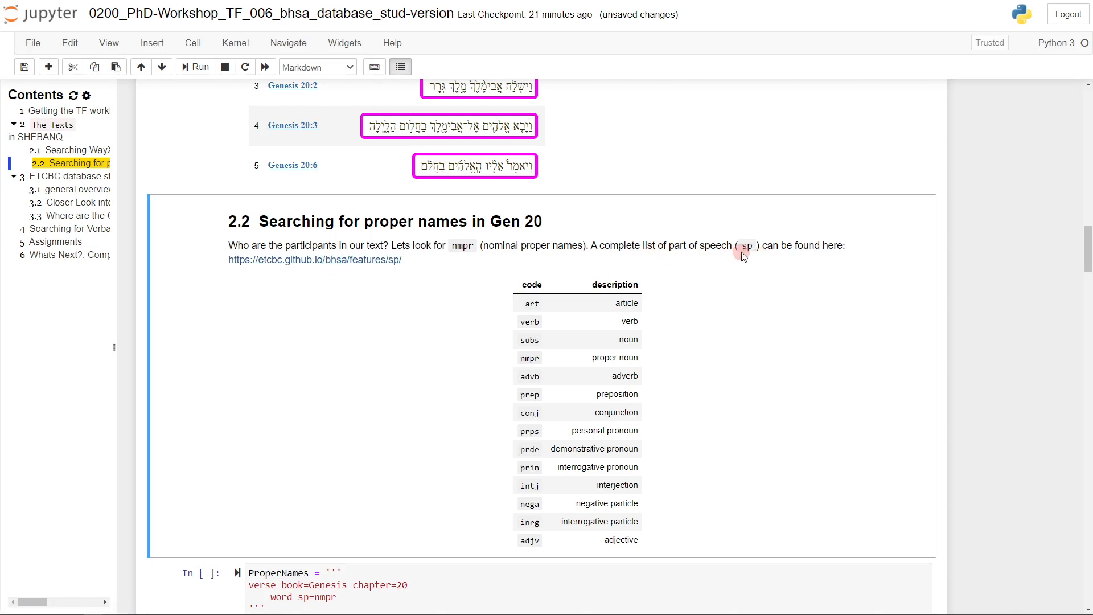
mouse_move(291, 263)
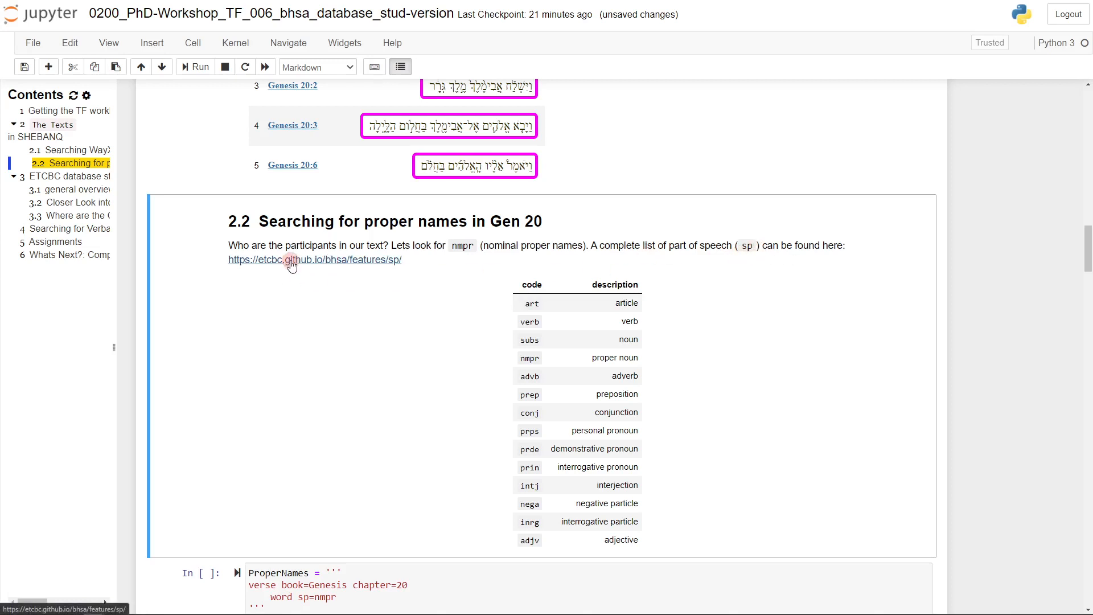
- Open the sp feature page and select the nmpr proper-noun code in its table
left_click(314, 260)
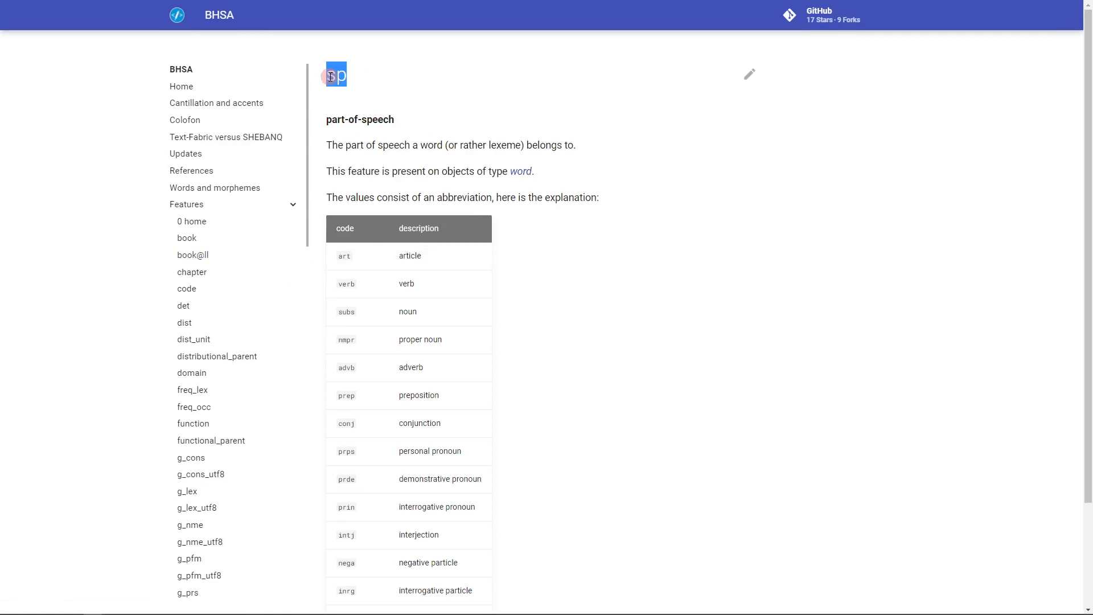
scroll("down", 3)
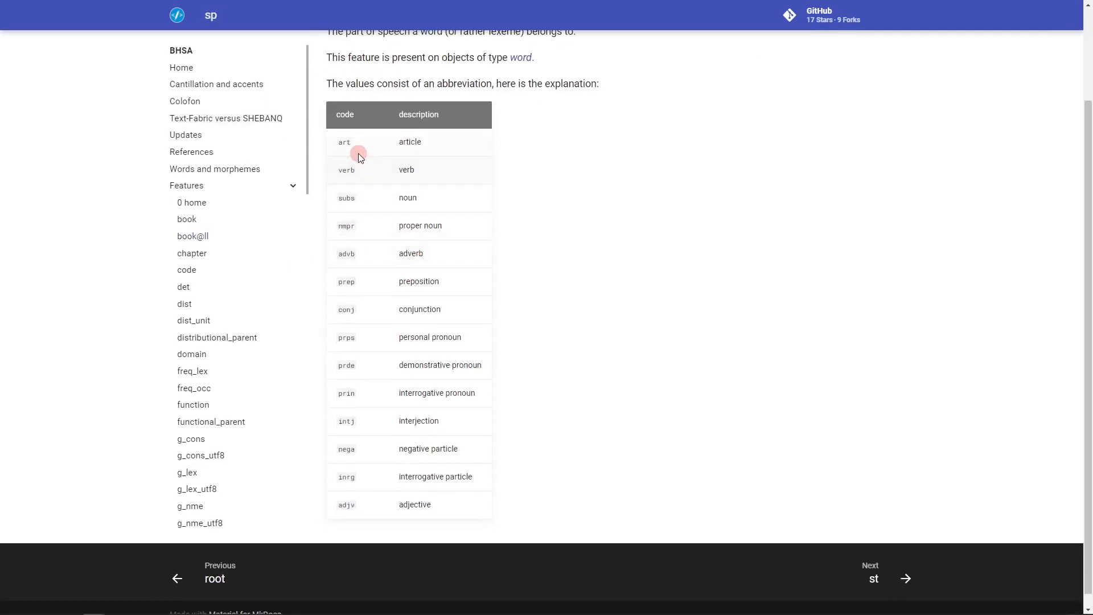
mouse_move(371, 389)
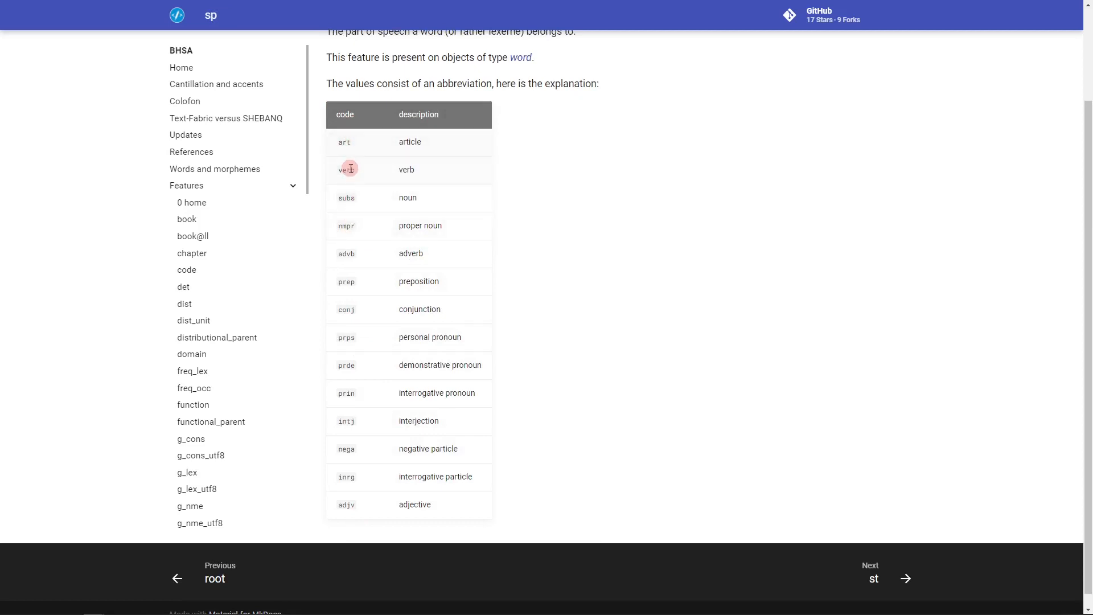
mouse_move(354, 230)
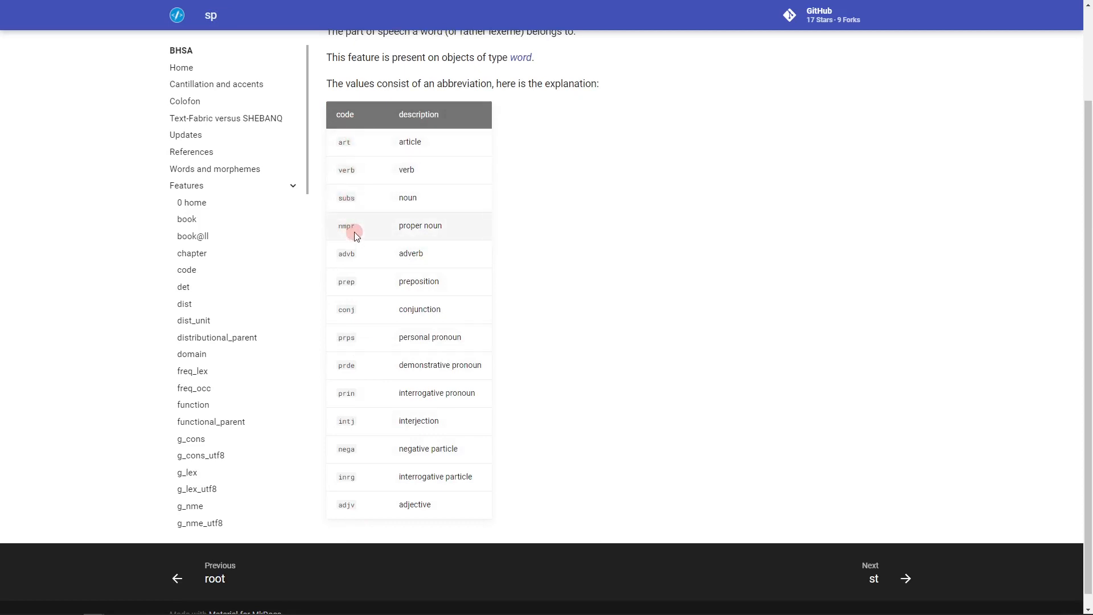
double_click(346, 226)
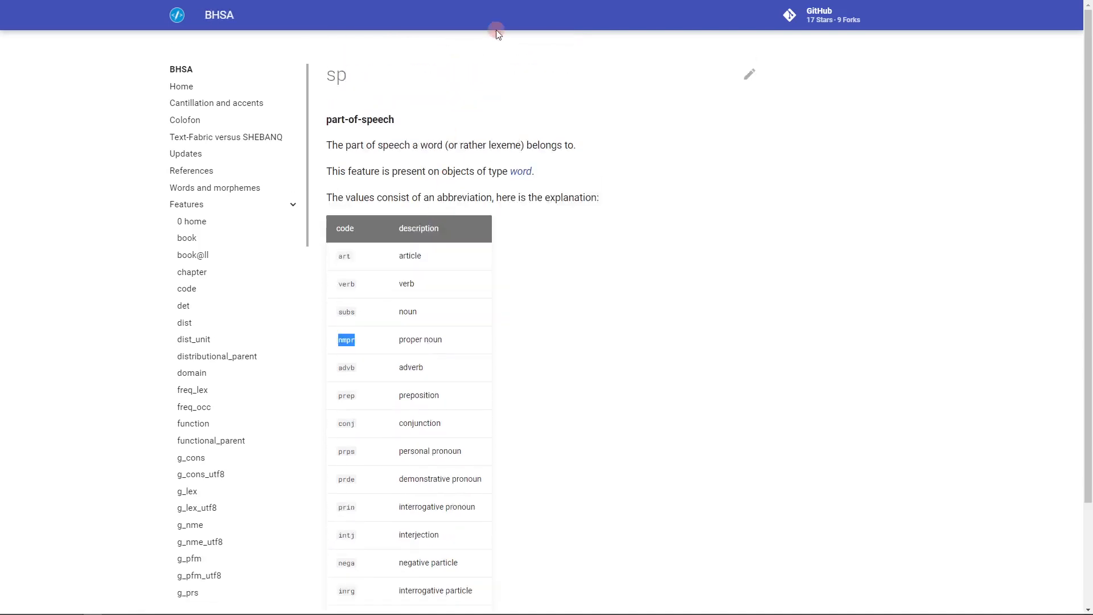
mouse_move(541, 224)
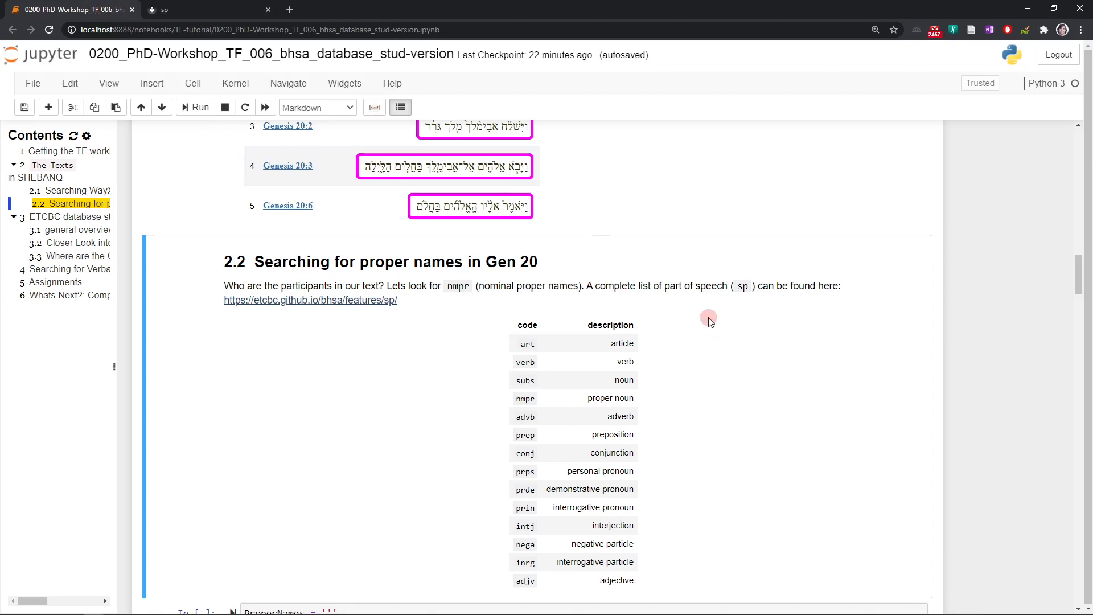
- Change the proper-names OT.table call to end=10 and rerun the cell
scroll("down", 3)
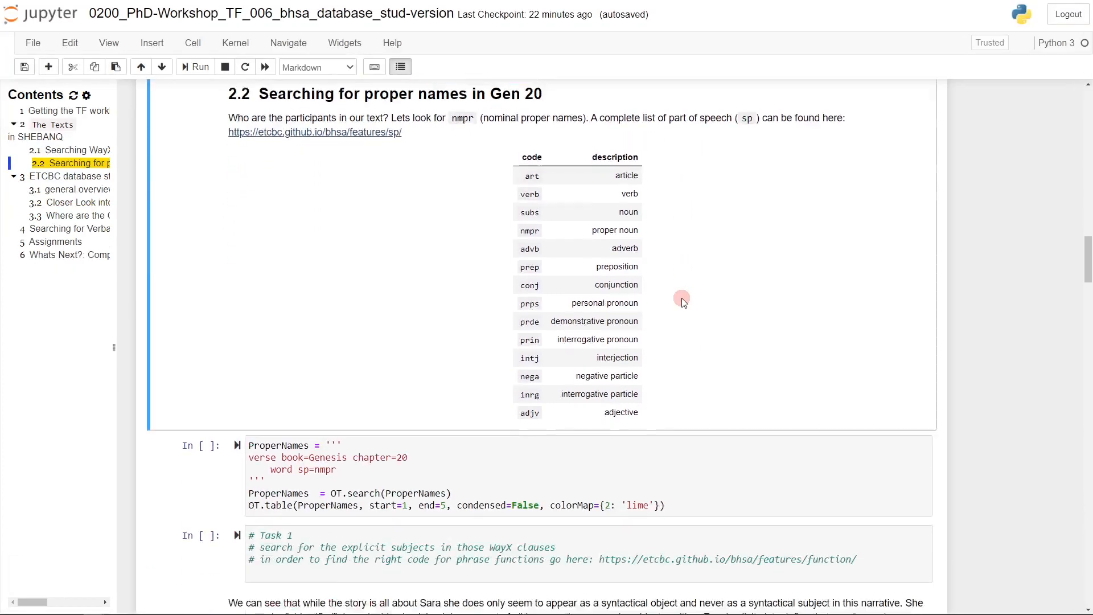
left_click(272, 369)
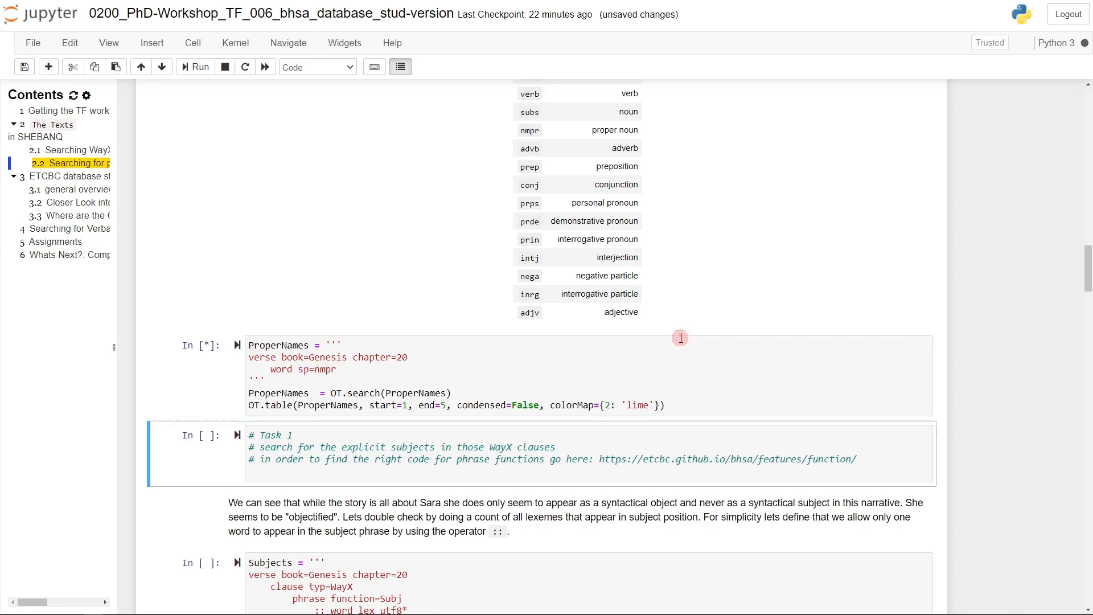
left_click(200, 67)
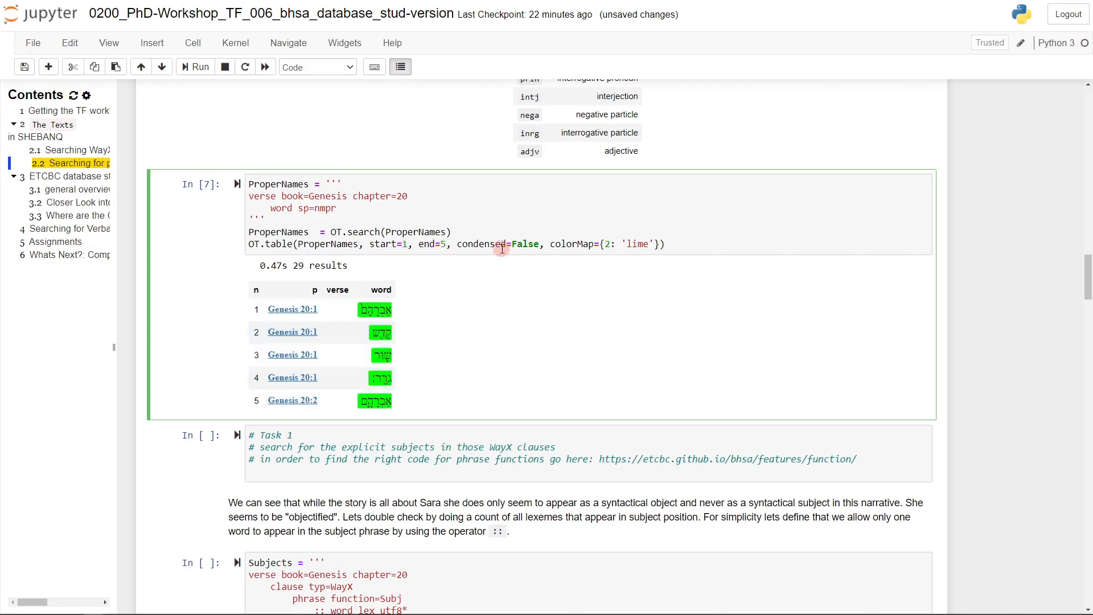
scroll("down", 3)
type("10")
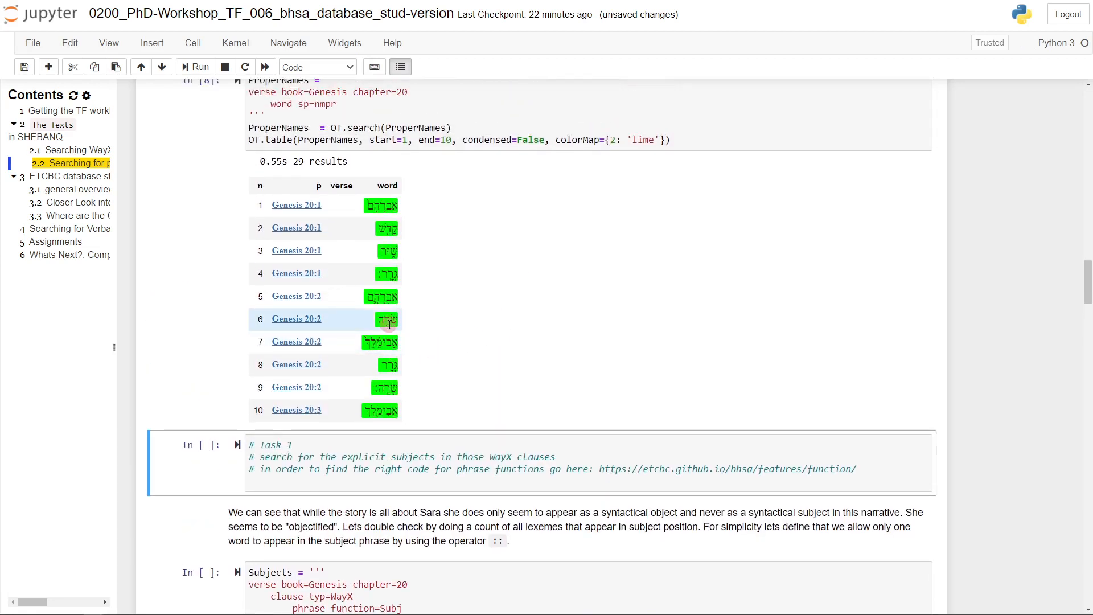
mouse_move(477, 244)
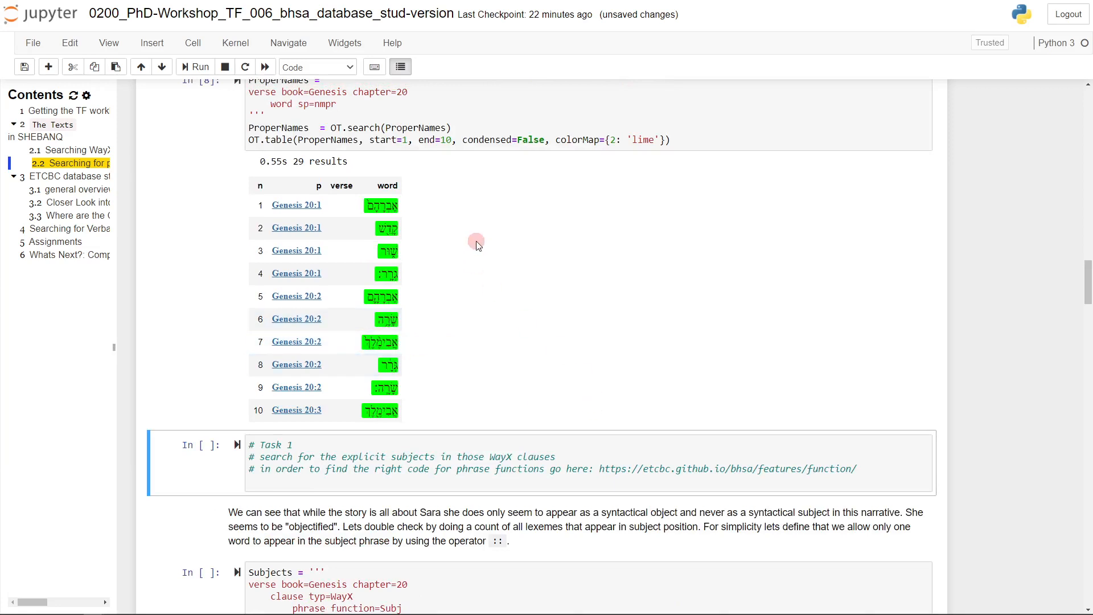
left_click(453, 139)
type("5")
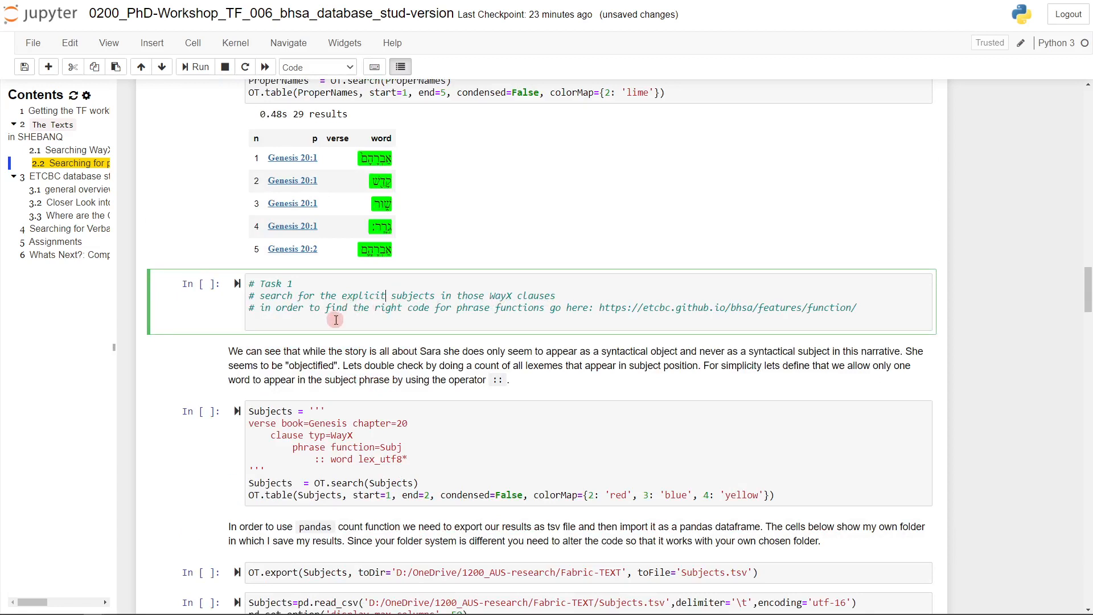
mouse_move(690, 307)
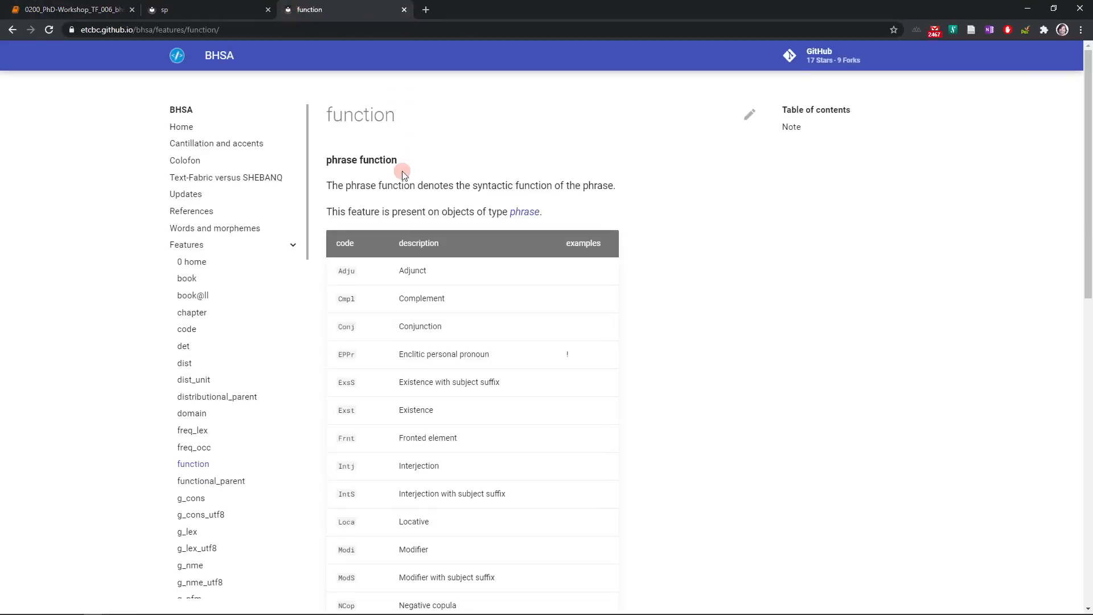
- Select the Subj (Subject) code in the phrase function table, then return to the notebook
left_click(69, 9)
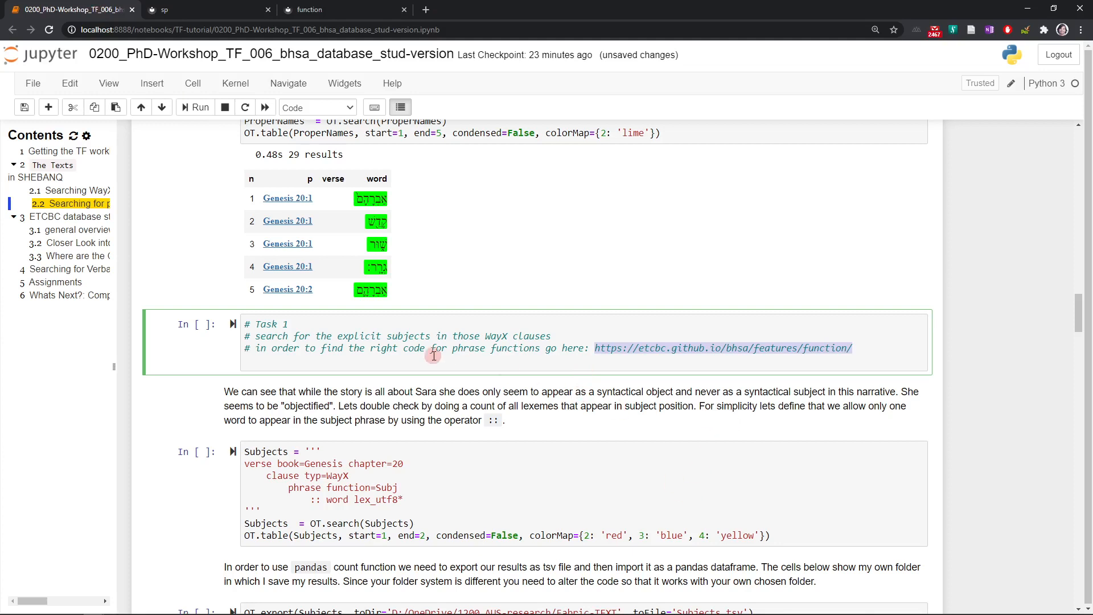
mouse_move(501, 329)
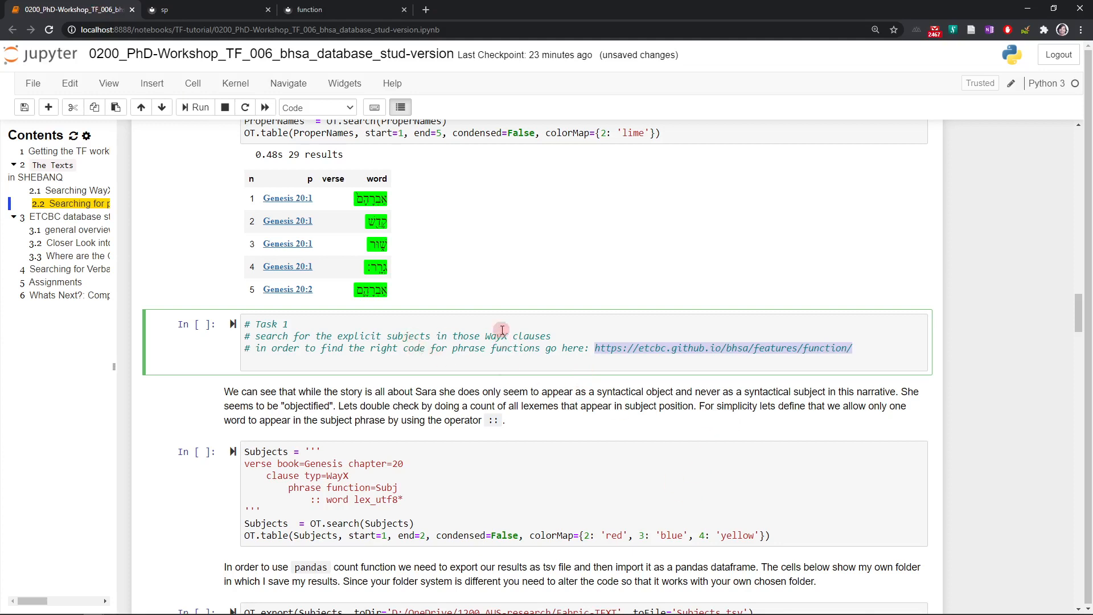
left_click(723, 348)
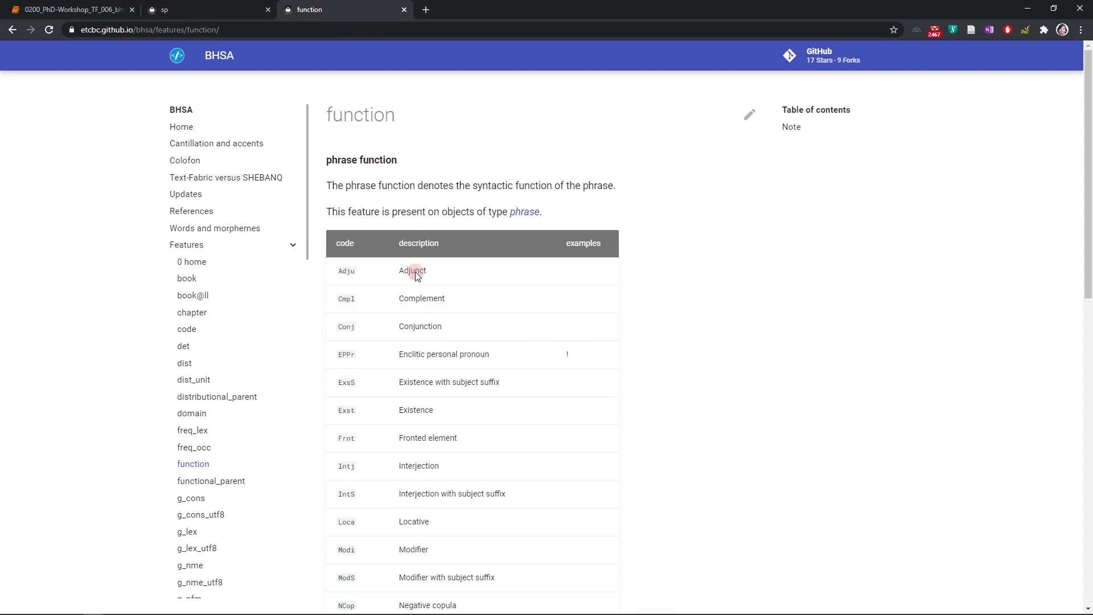
scroll("down", 3)
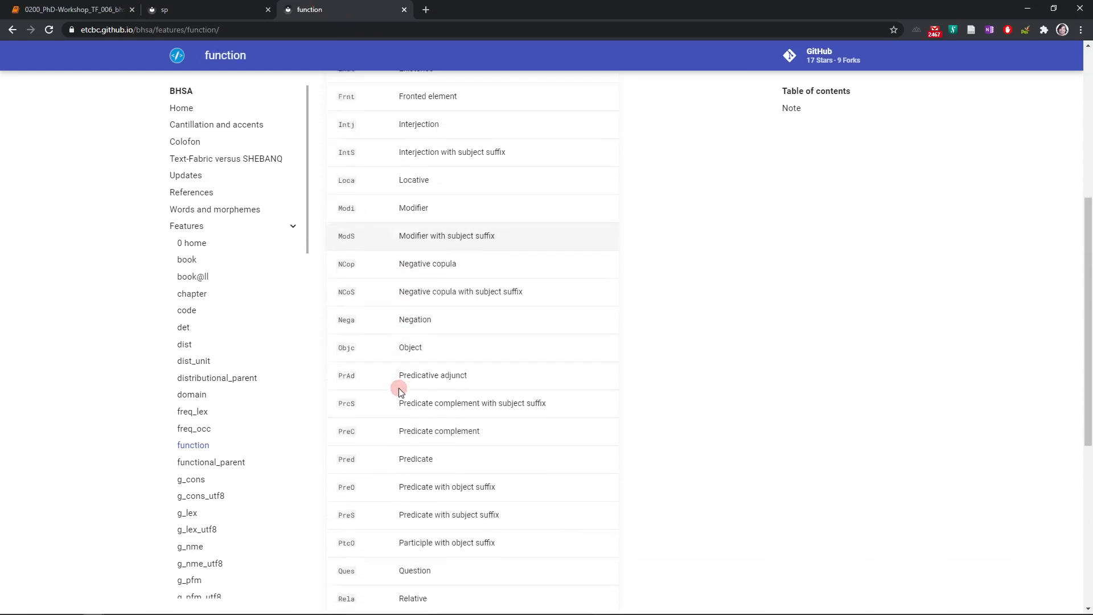
scroll("down", 3)
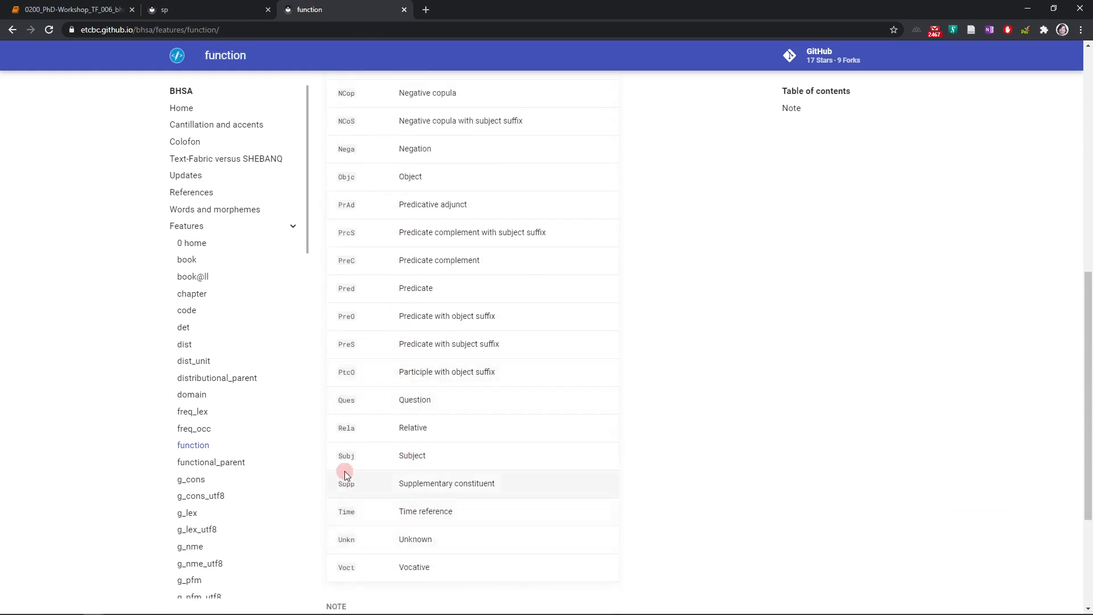
double_click(345, 456)
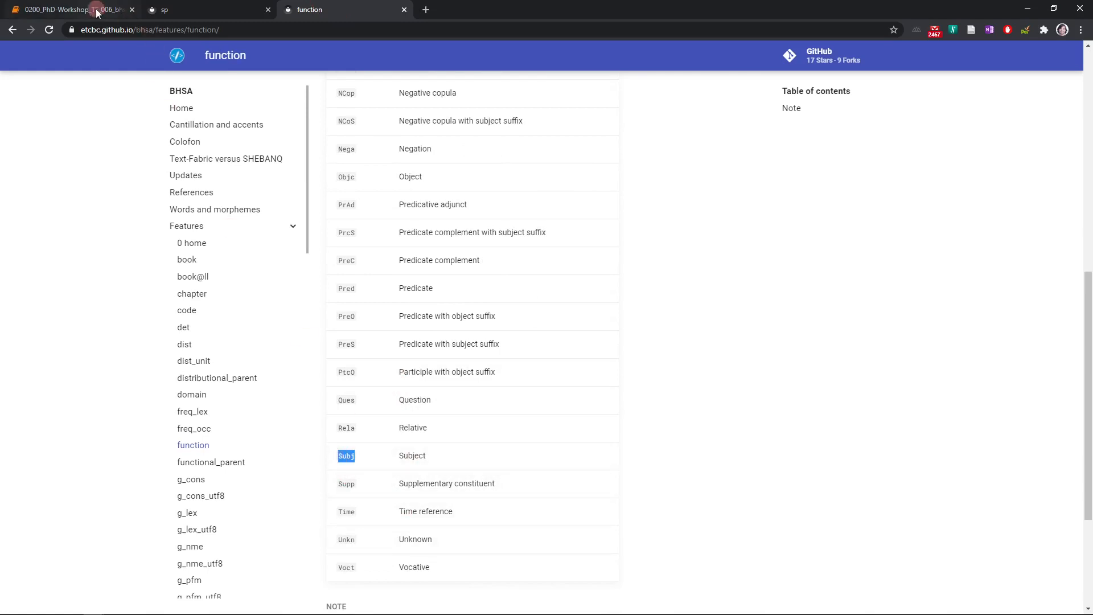
left_click(66, 9)
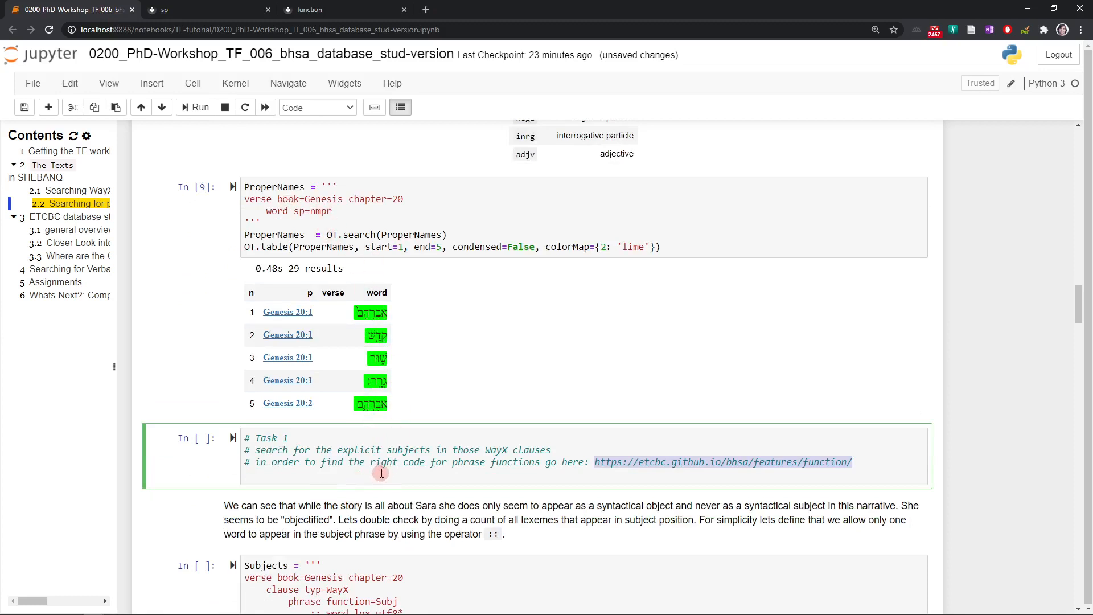
- Scroll past Task 1 and the Sara note to select the Subjects query cell
scroll("down", 3)
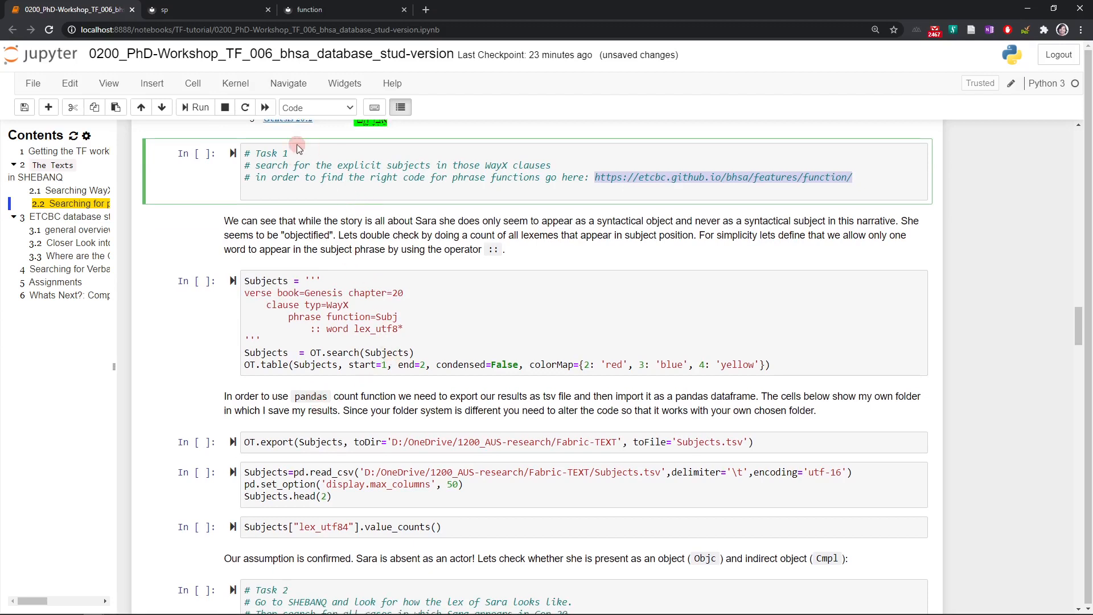
mouse_move(299, 230)
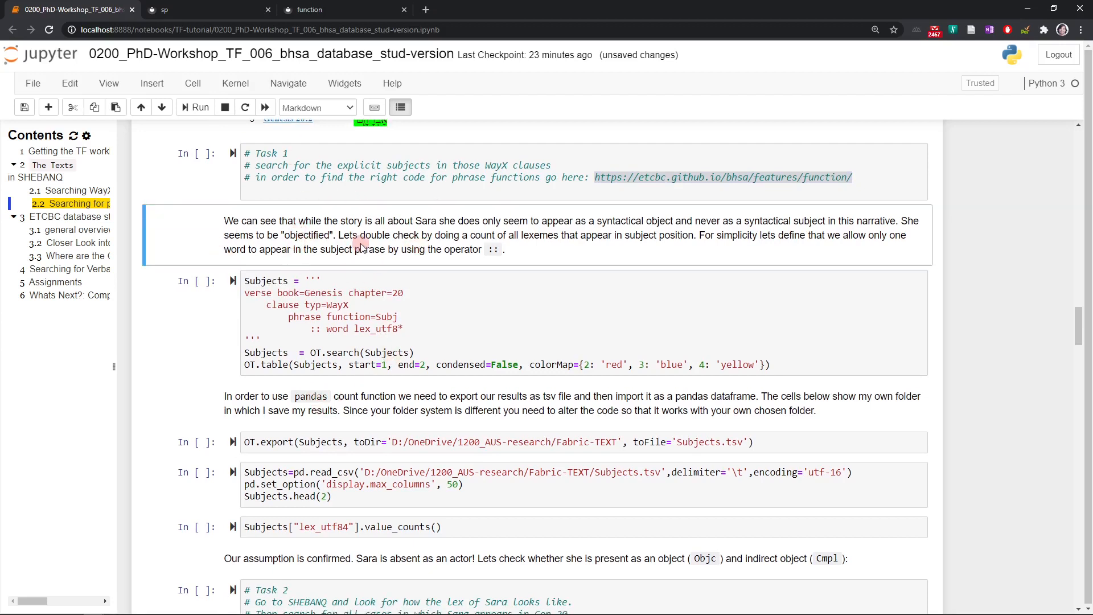
mouse_move(458, 220)
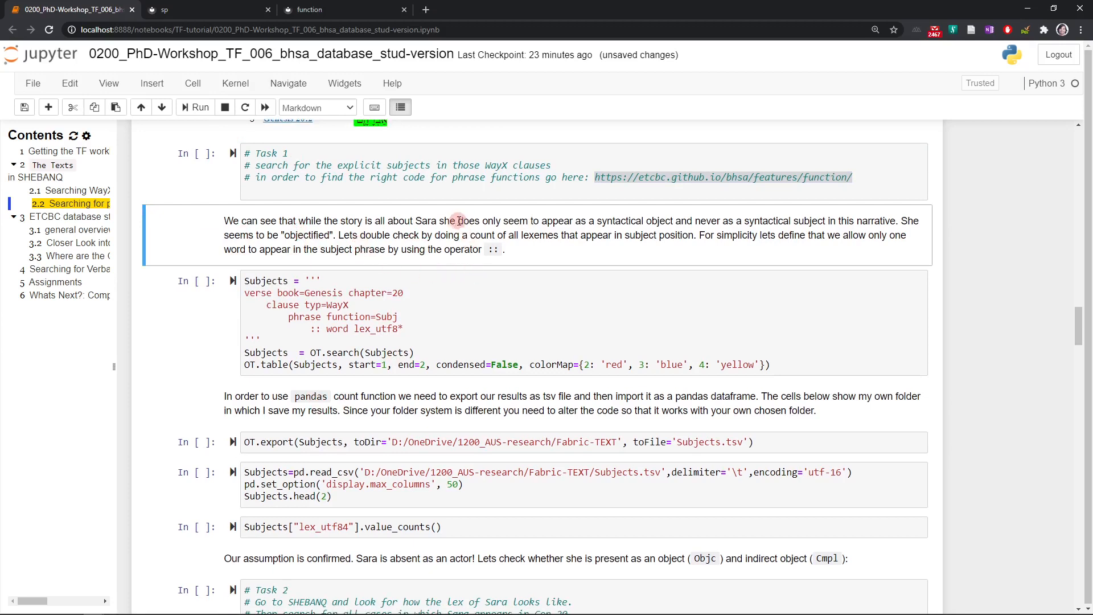
mouse_move(473, 250)
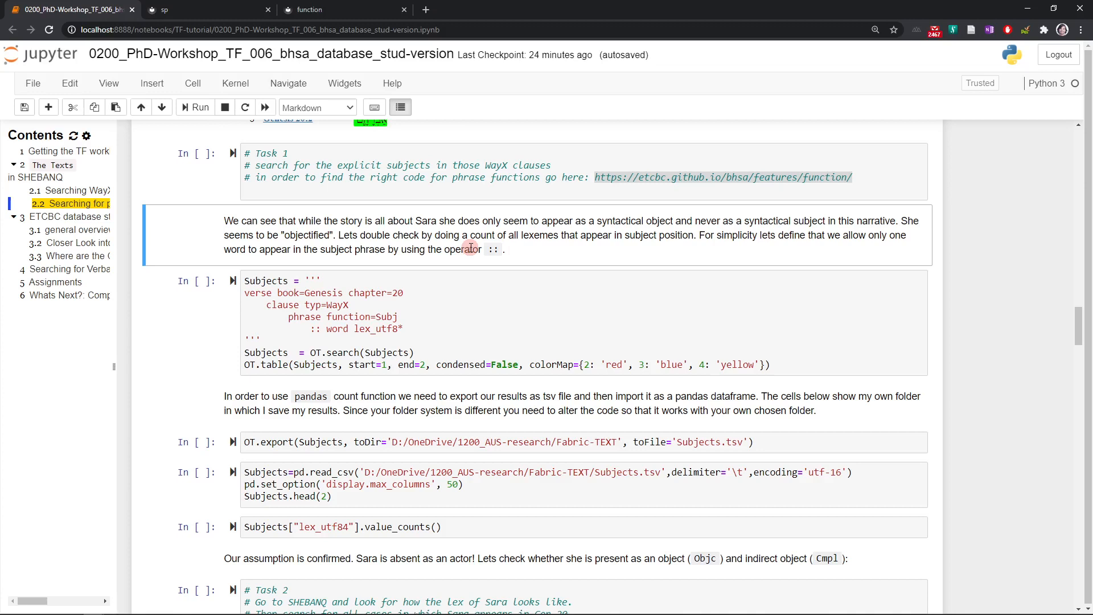
left_click(302, 342)
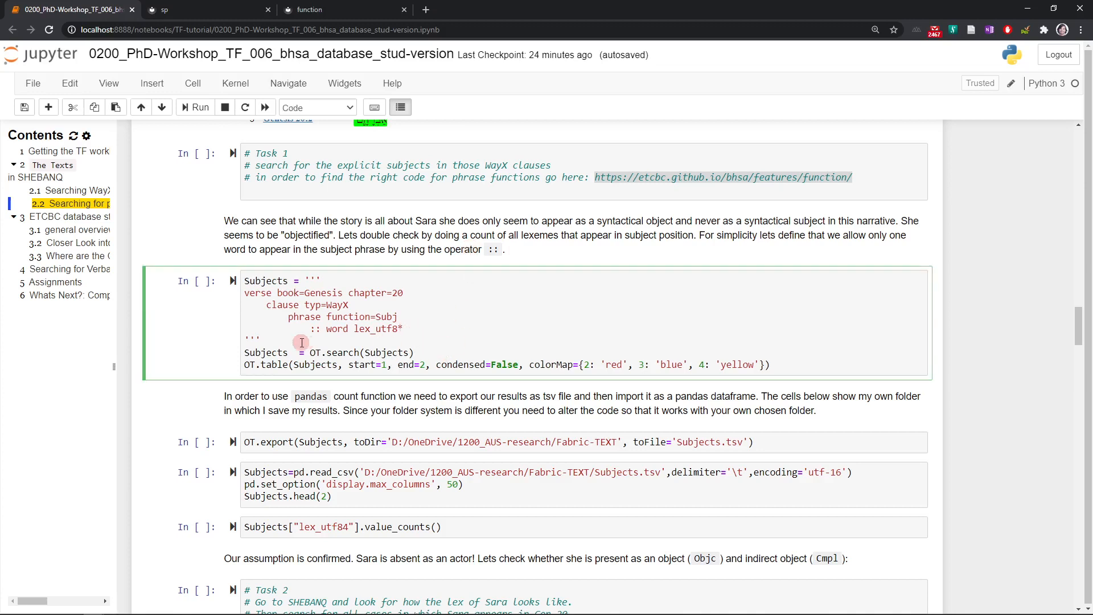
mouse_move(317, 328)
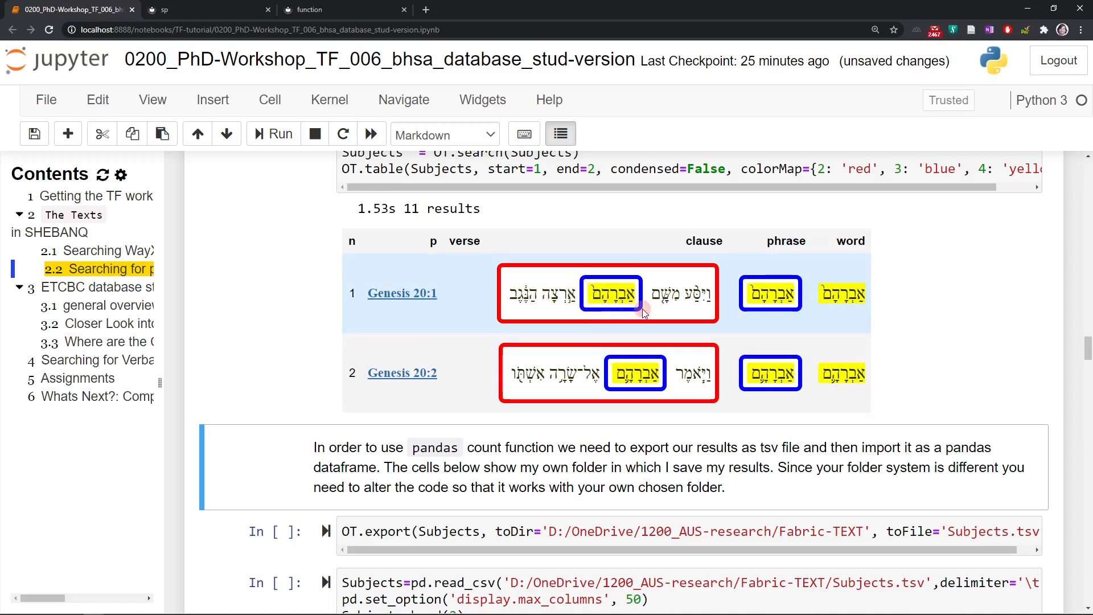
mouse_move(767, 282)
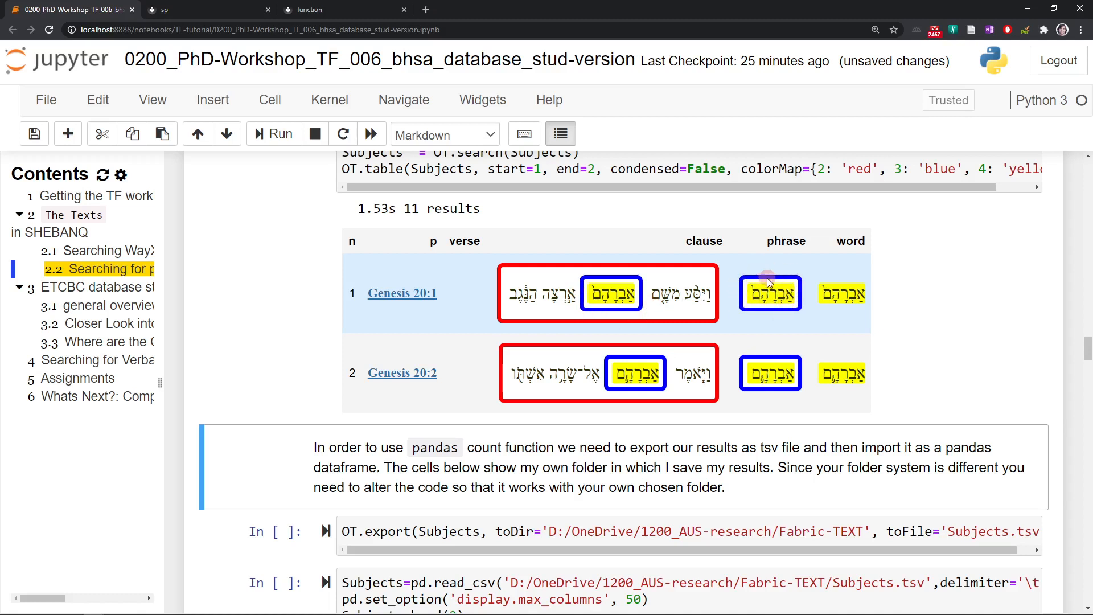
mouse_move(771, 282)
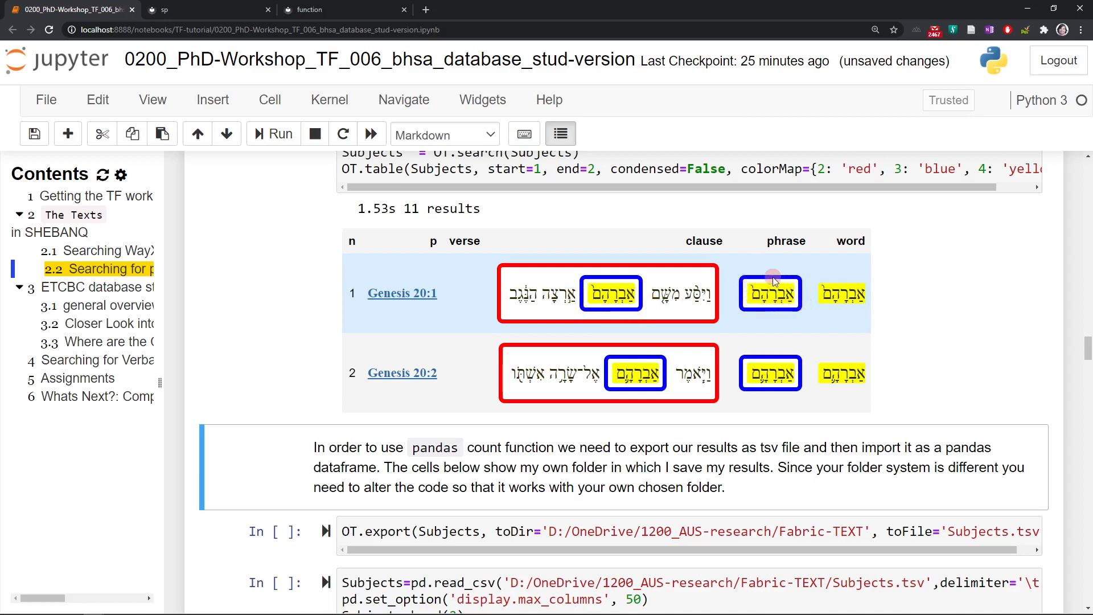
mouse_move(714, 300)
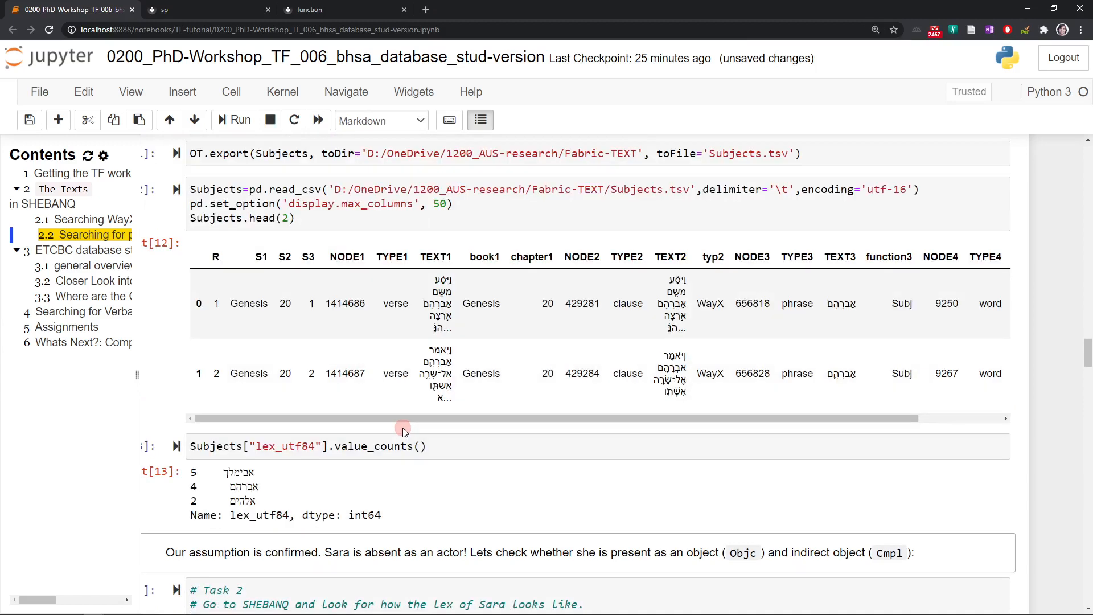
- Scroll through the export, read_csv and value_counts results showing counts 5, 4 and 2
scroll("down", 3)
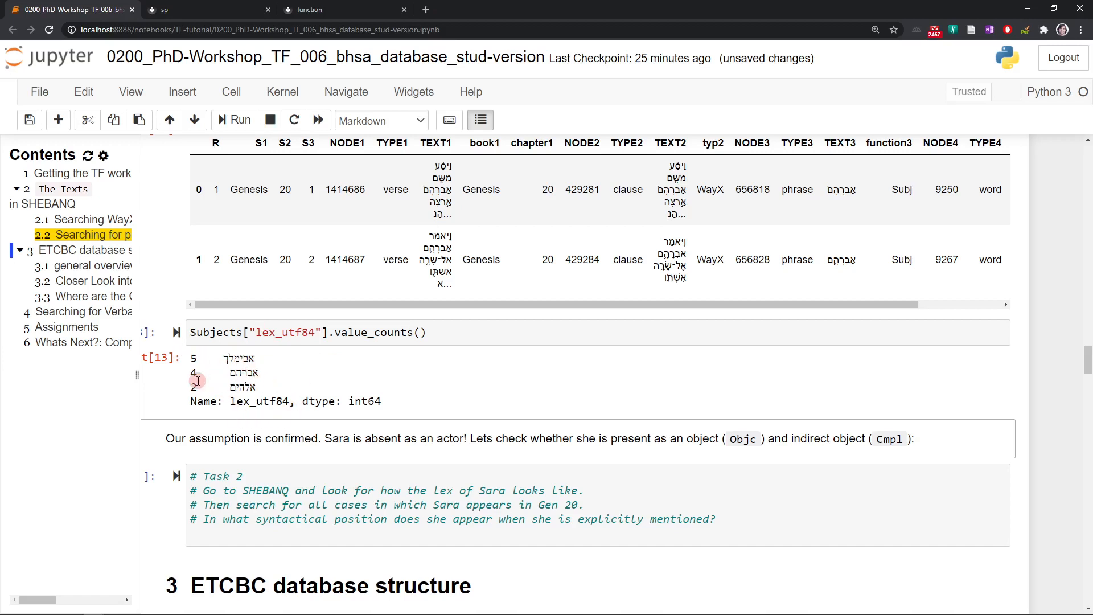
mouse_move(308, 401)
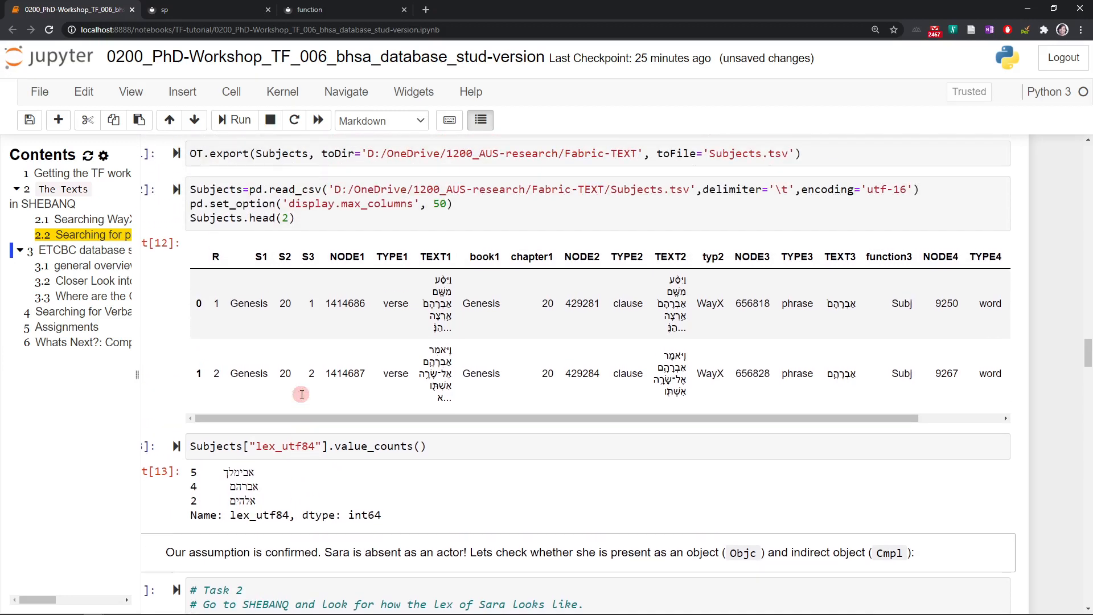
scroll("down", 3)
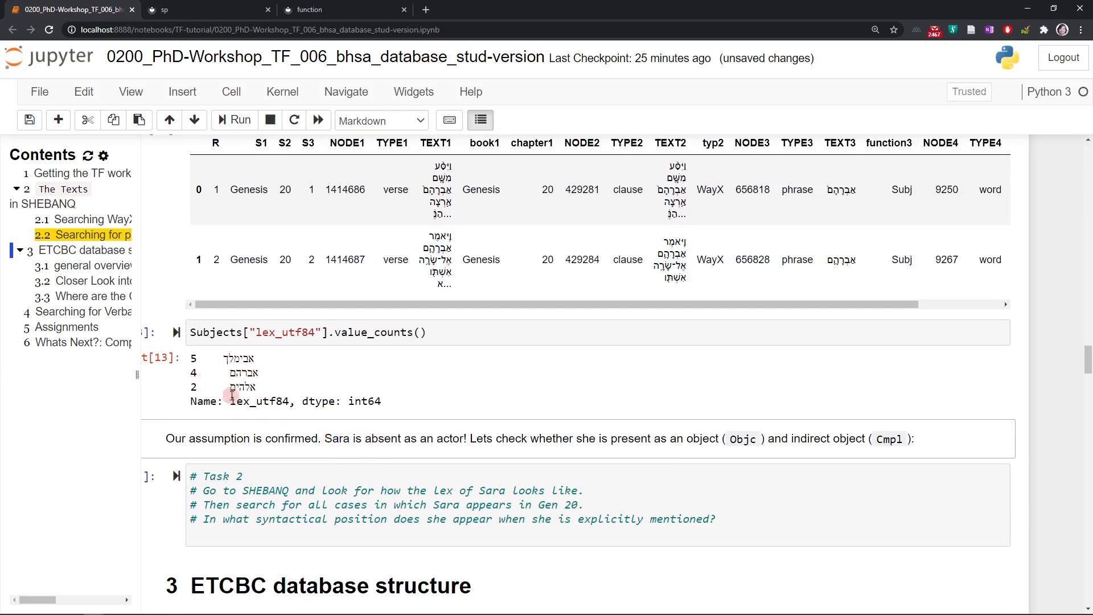
mouse_move(292, 434)
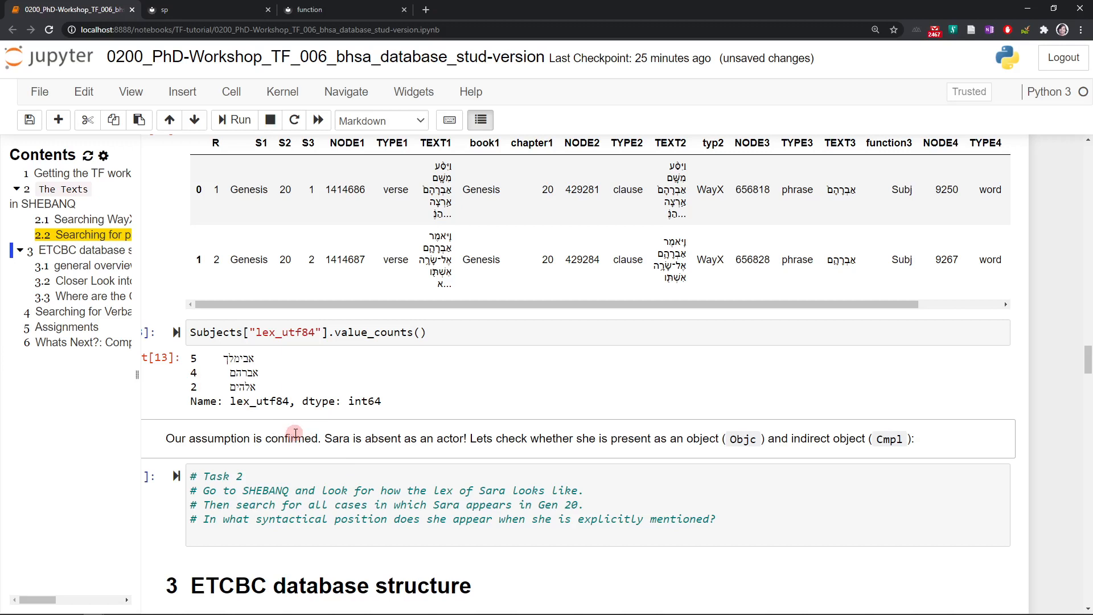
scroll("down", 3)
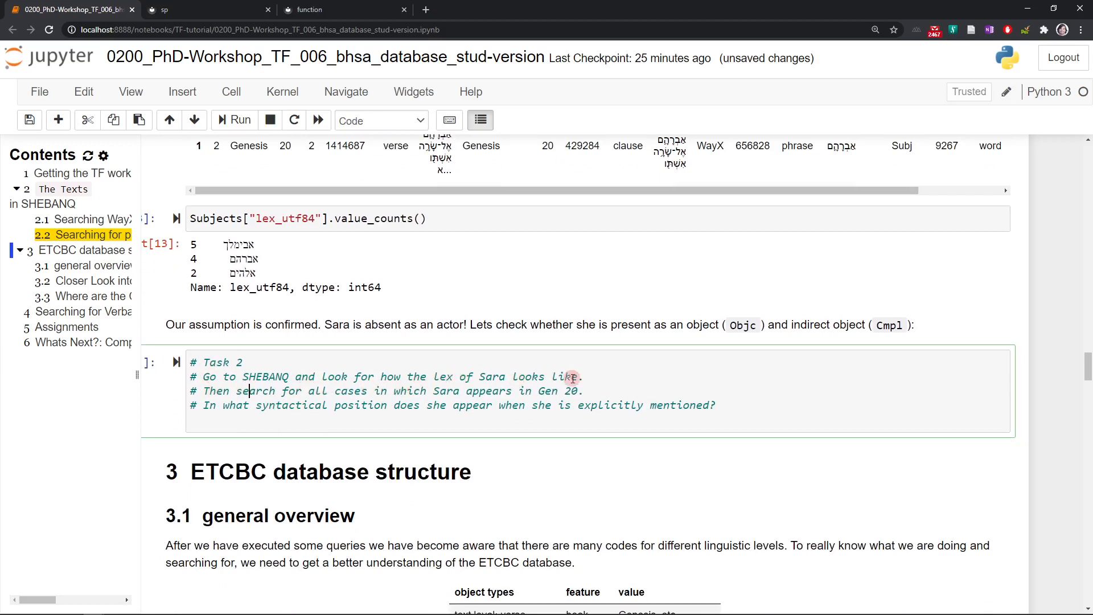
mouse_move(396, 383)
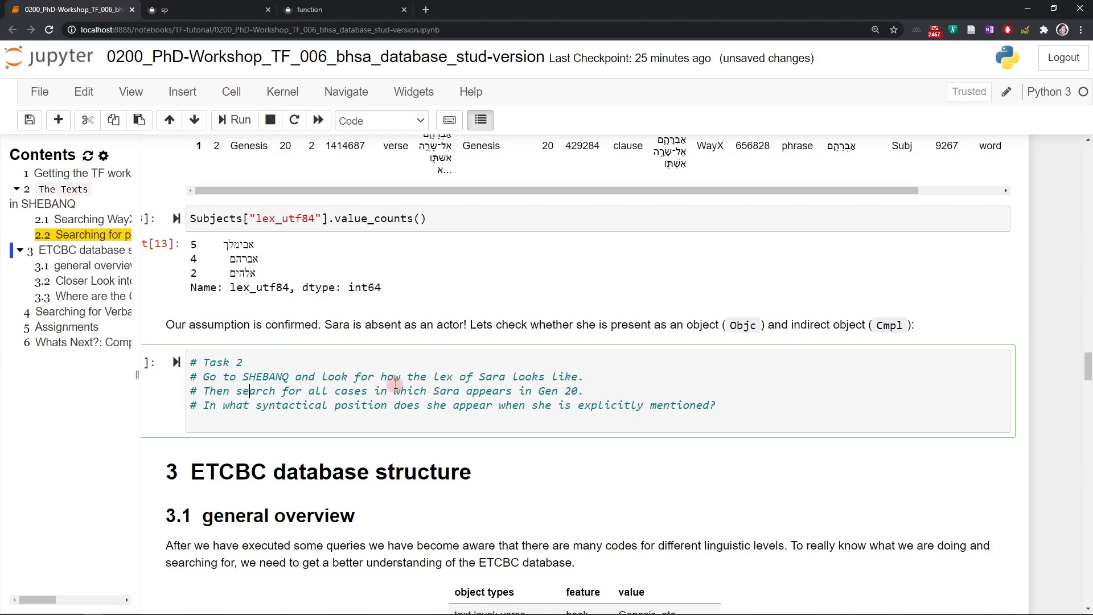
mouse_move(591, 389)
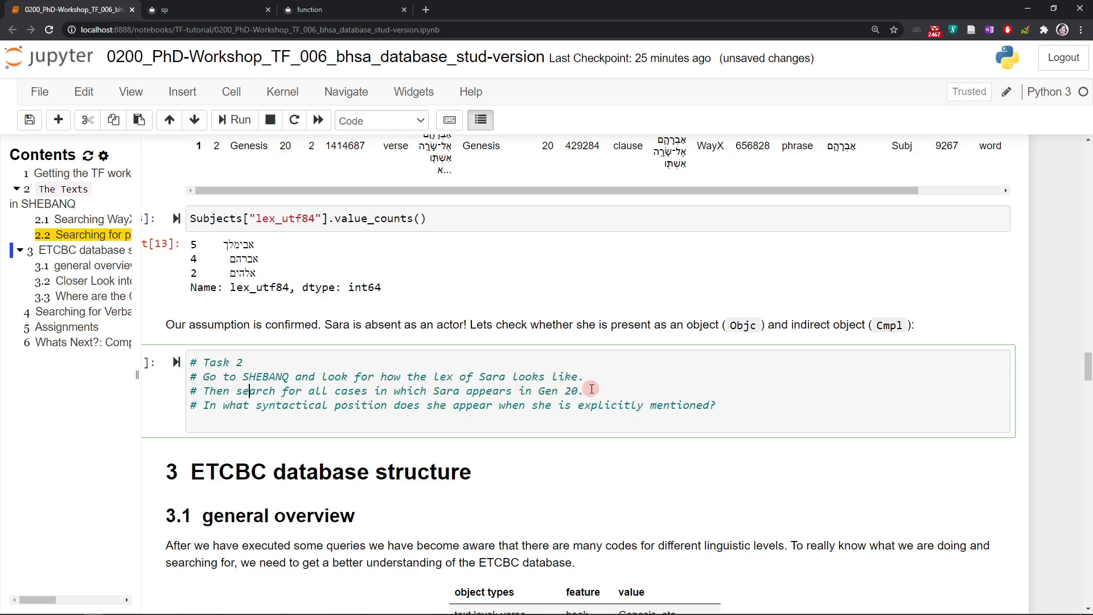
- Scroll past Task 2 toward section 3, ETCBC database structure
scroll("down", 3)
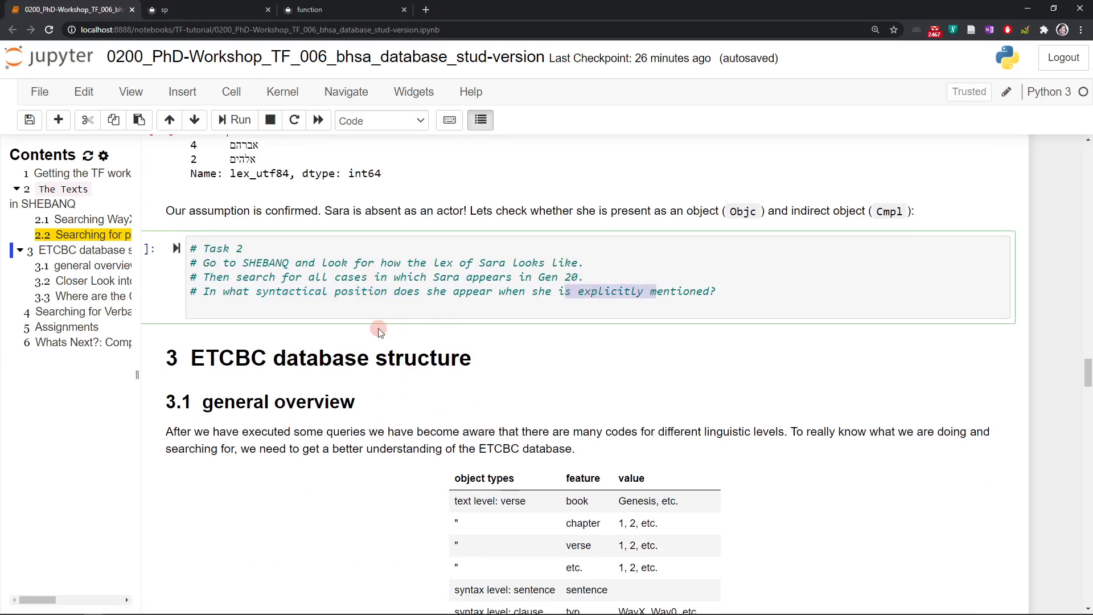
mouse_move(302, 358)
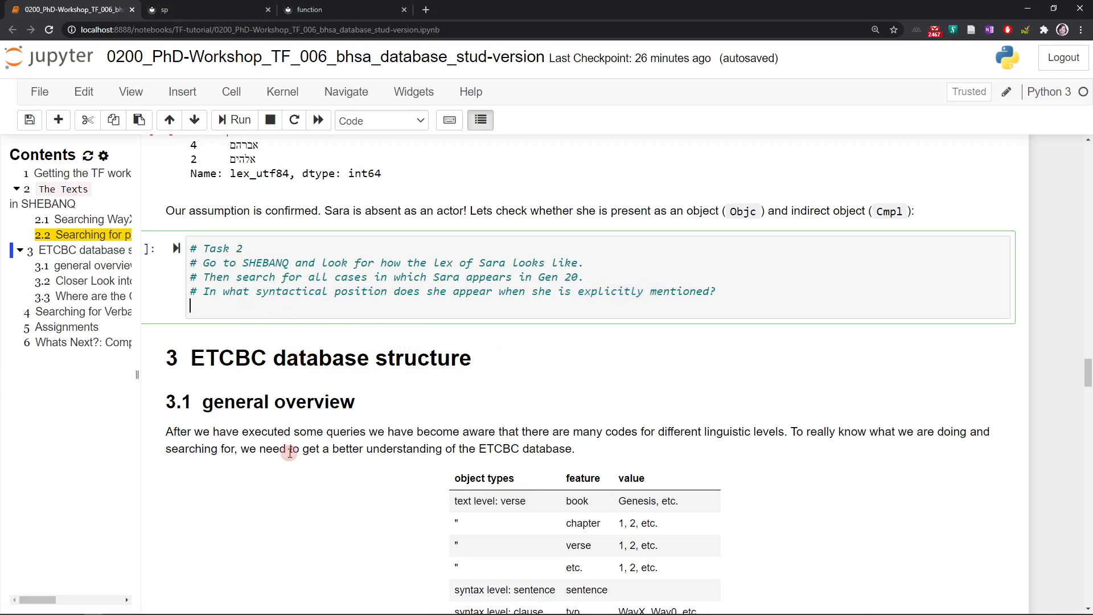
scroll("down", 3)
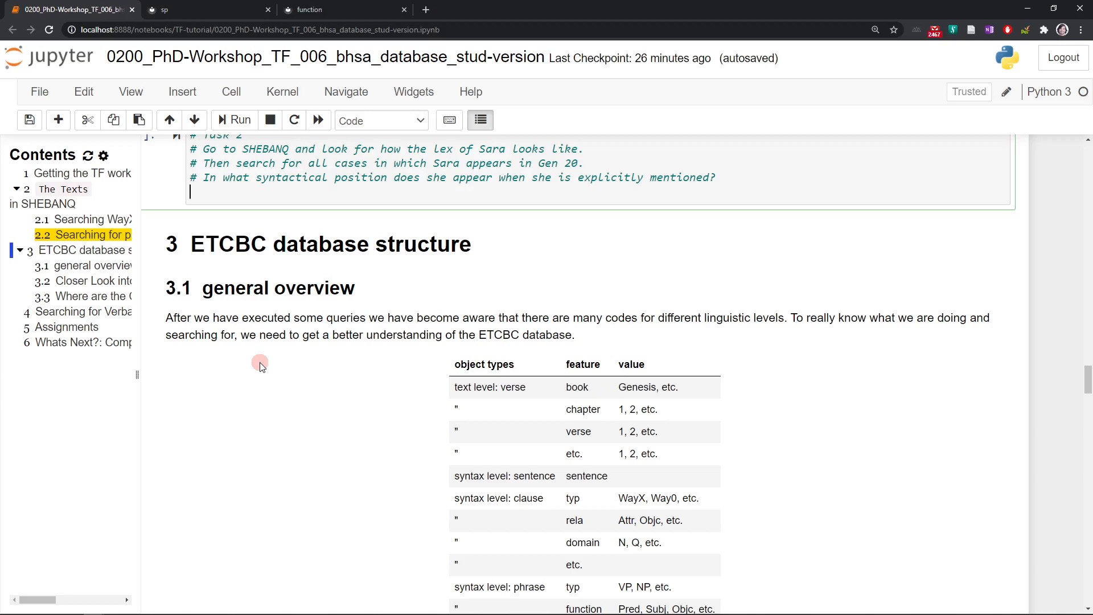
mouse_move(352, 345)
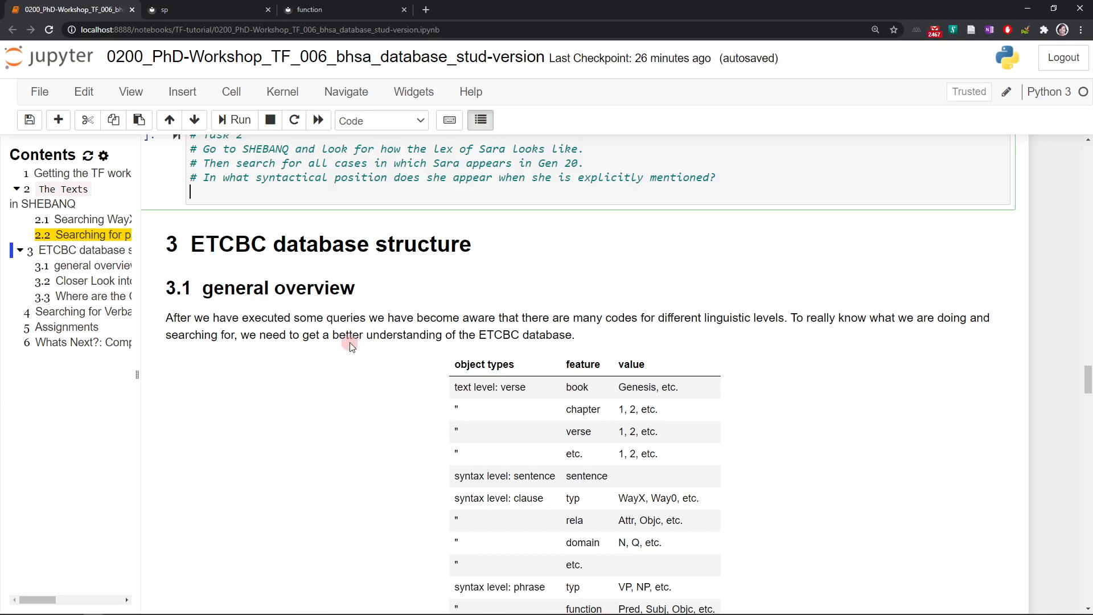
mouse_move(352, 272)
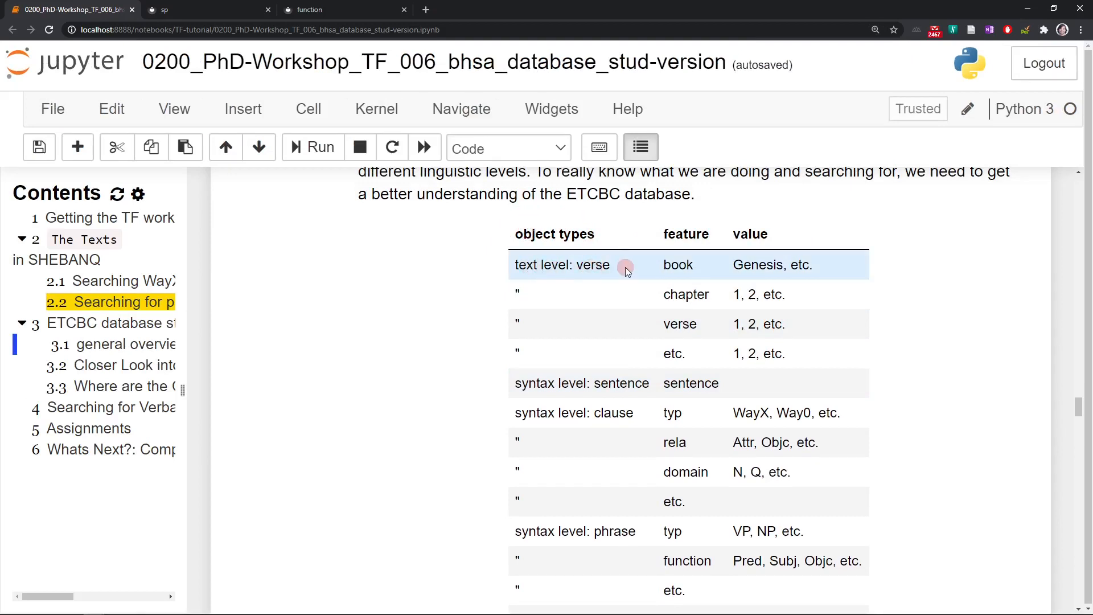
mouse_move(602, 531)
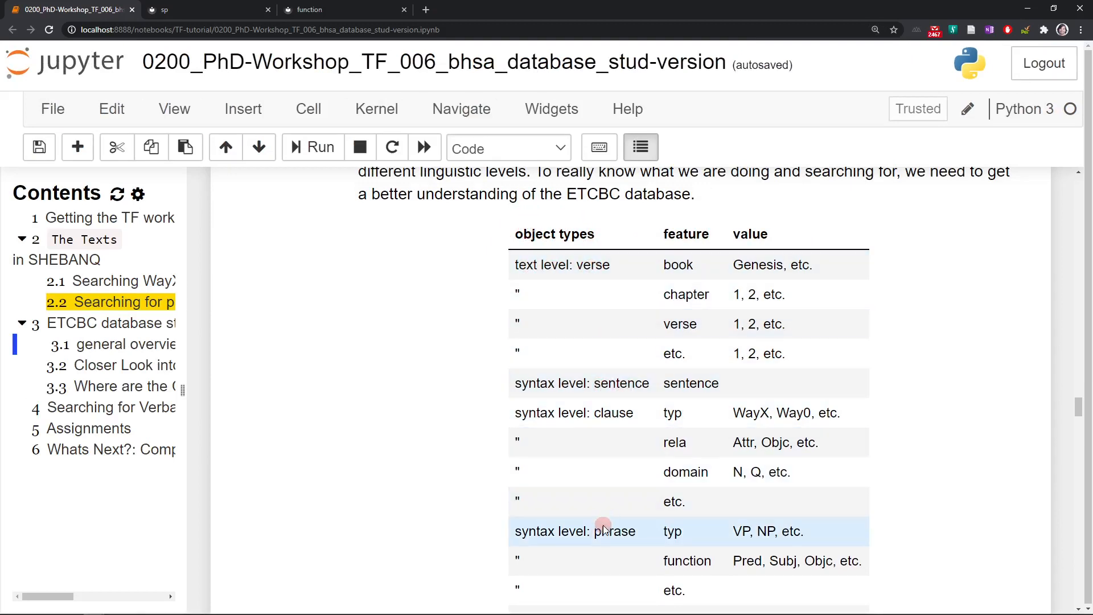
- Scroll through the object types/feature/value table to the word- and phrase-level example cells
scroll("down", 3)
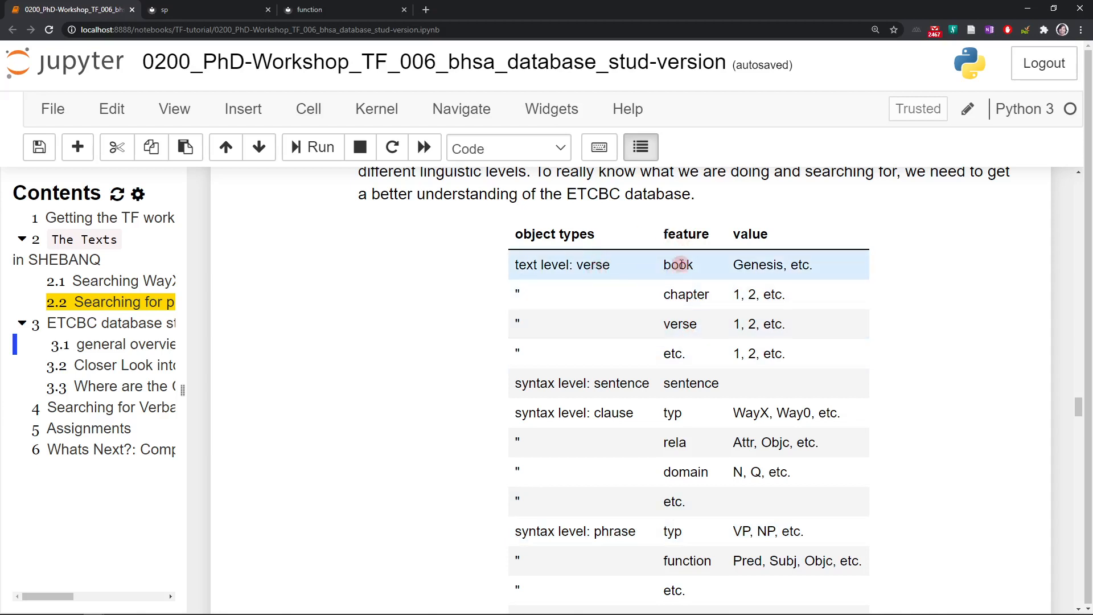
mouse_move(682, 323)
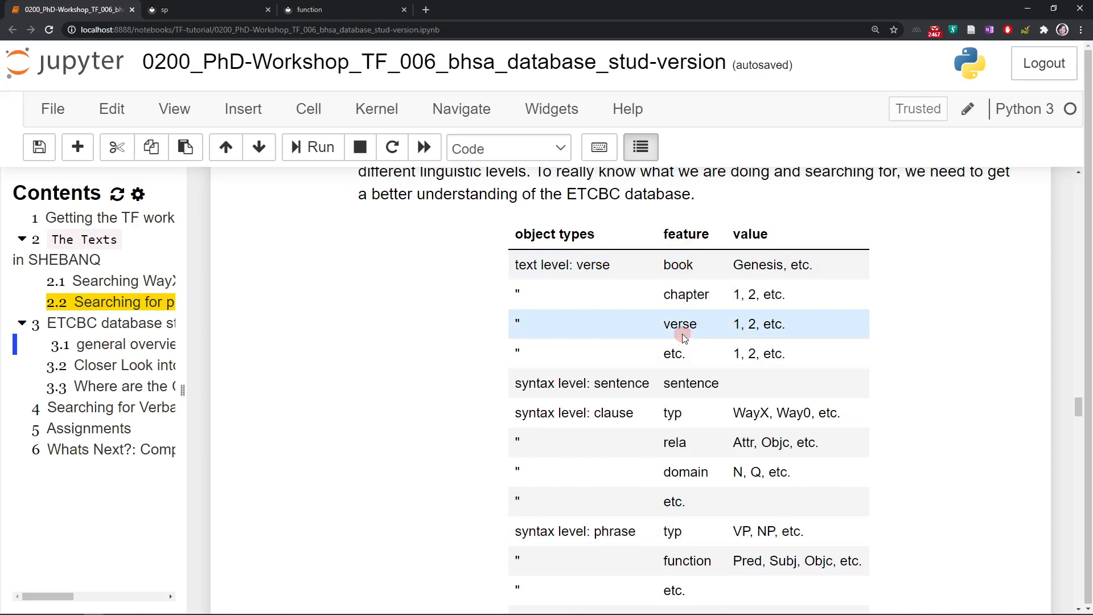
scroll("down", 3)
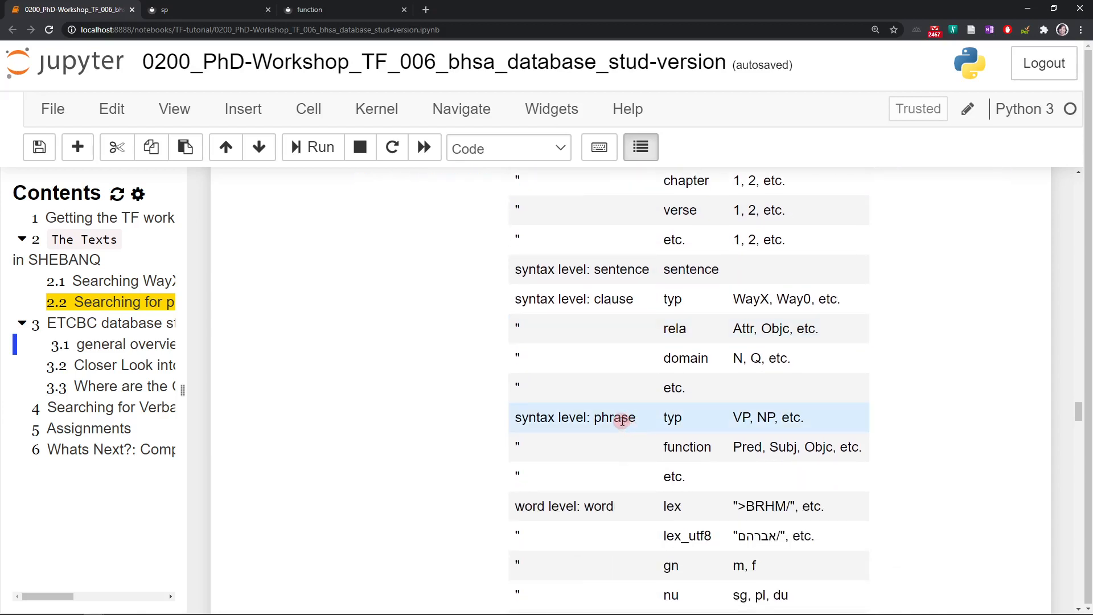
mouse_move(671, 432)
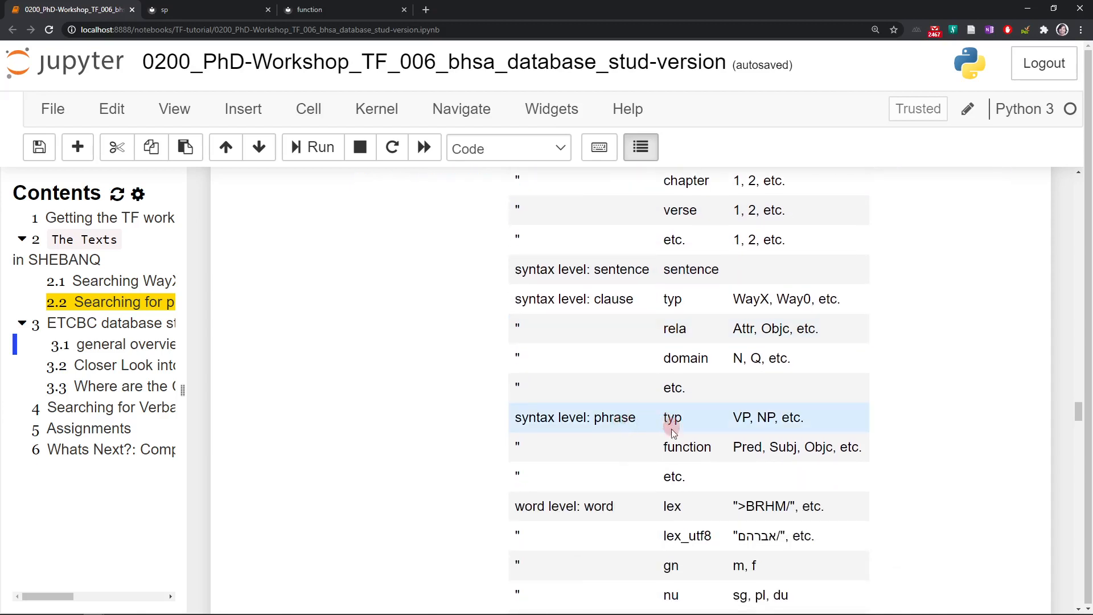
mouse_move(603, 522)
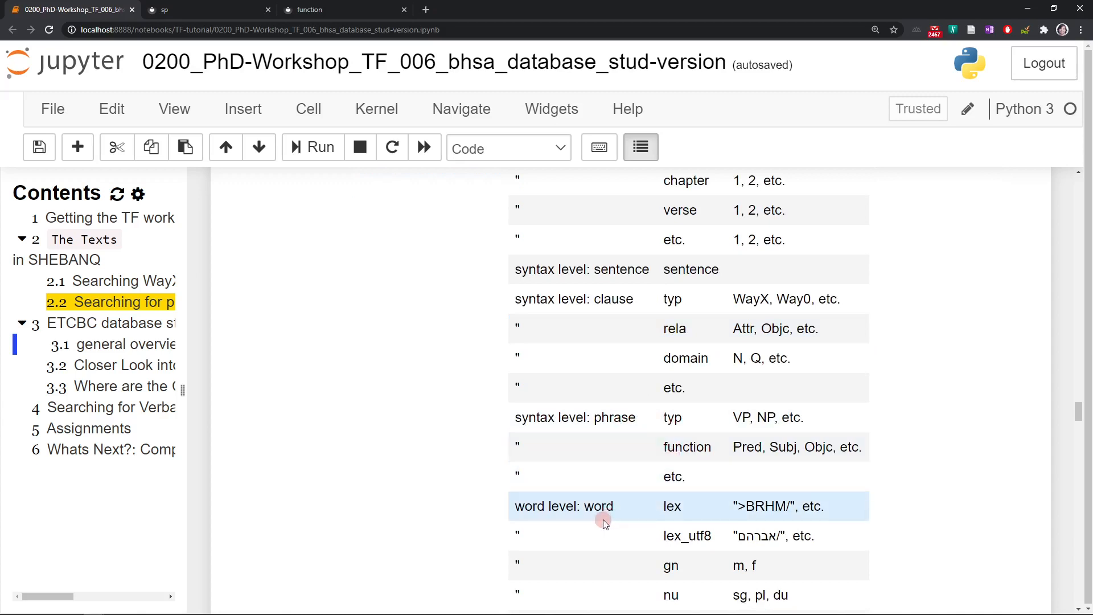
scroll("down", 3)
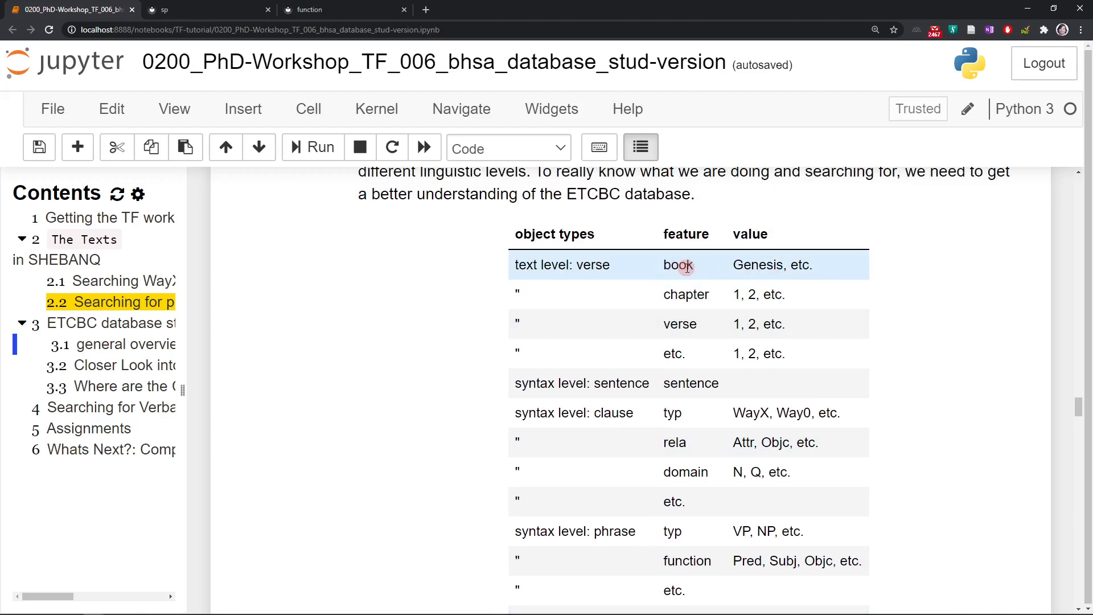
mouse_move(769, 265)
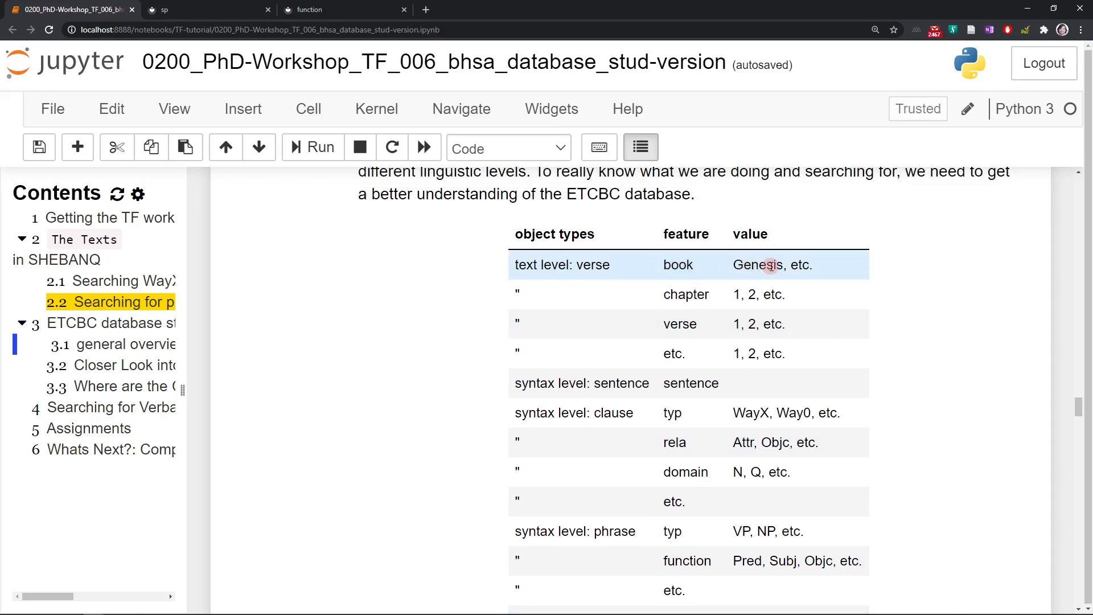
mouse_move(684, 294)
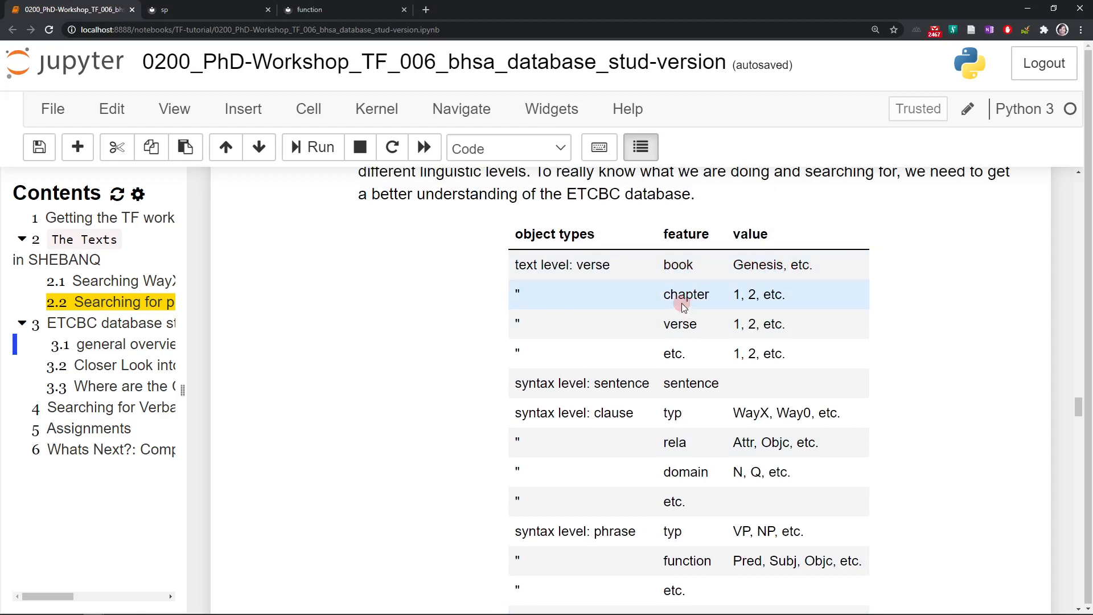
scroll("down", 3)
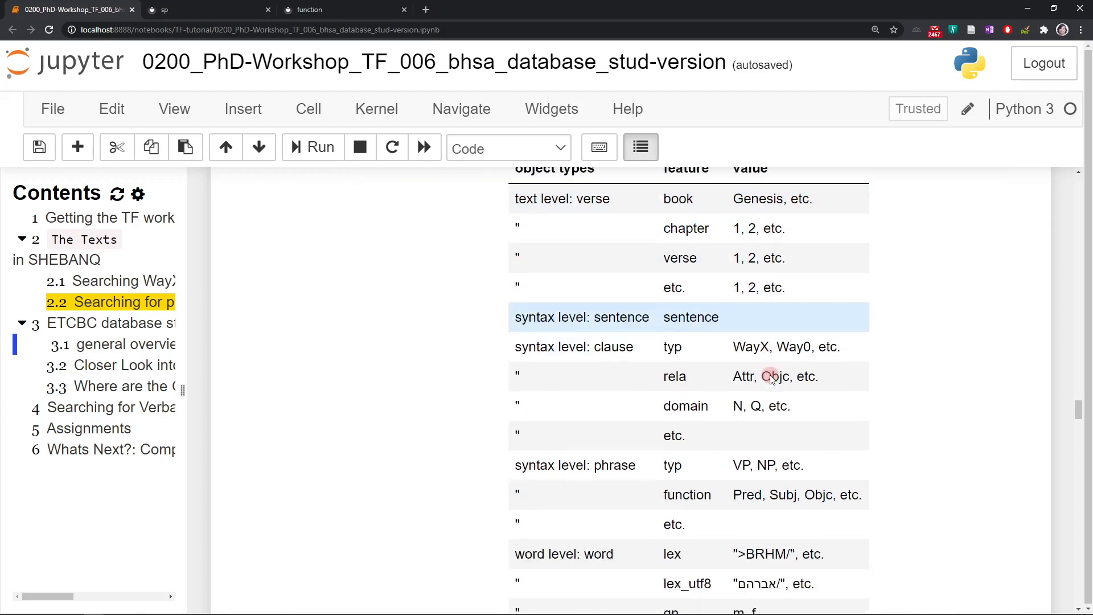
scroll("down", 3)
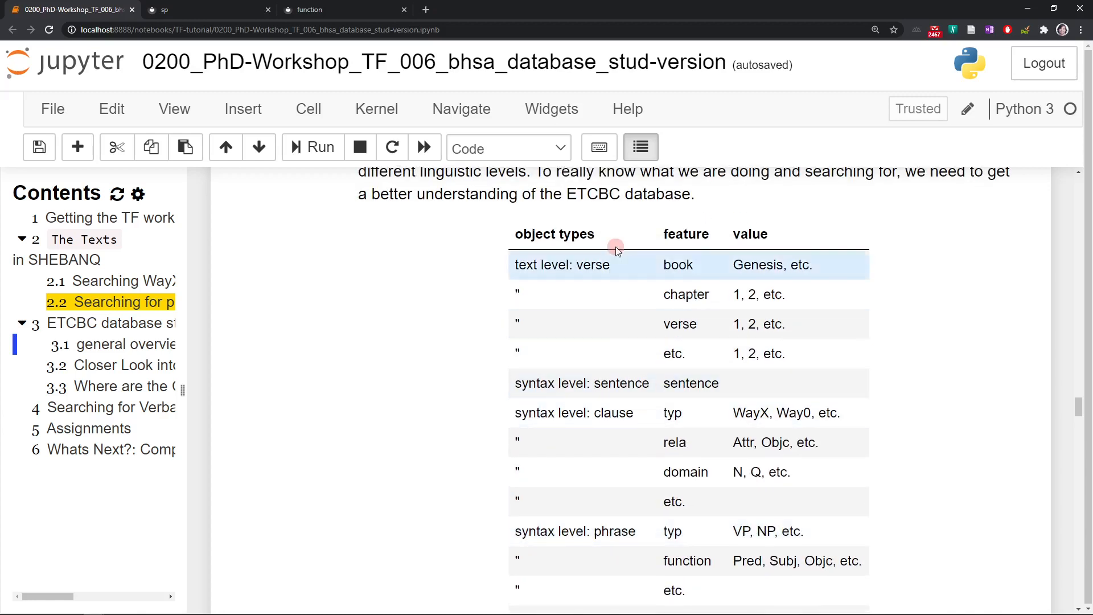
scroll("down", 3)
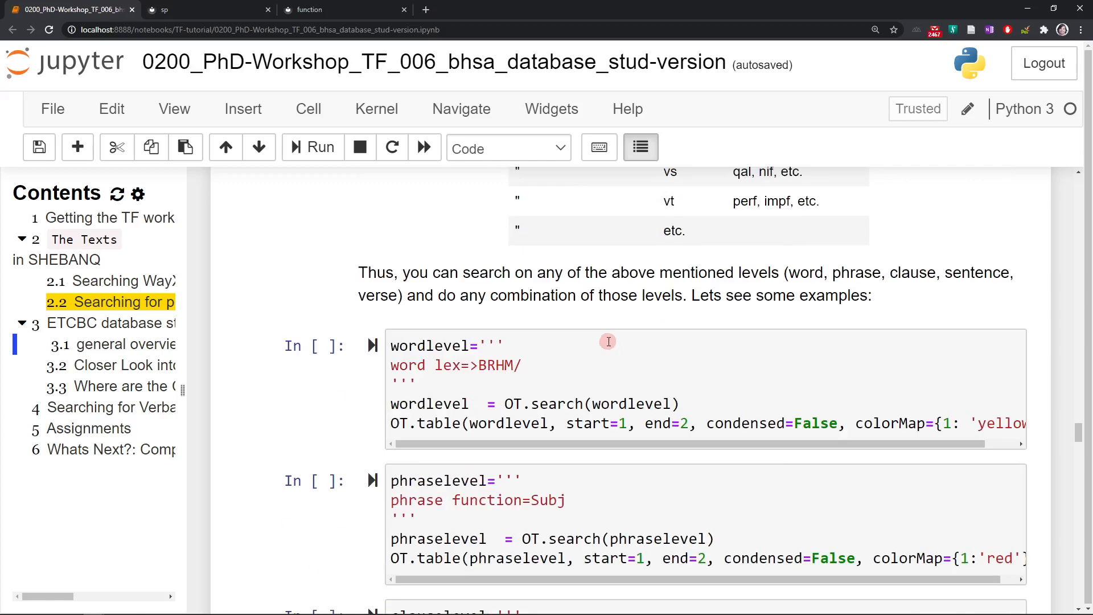
mouse_move(463, 354)
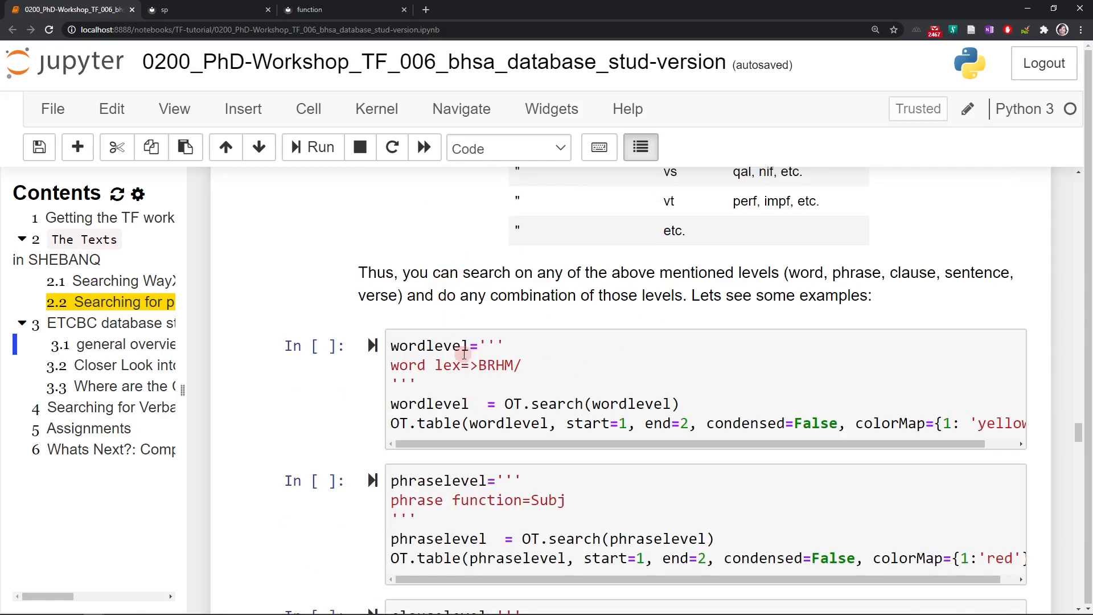
- Run the >BRHM/ word-level search and the Subj phrase-level search
left_click(404, 365)
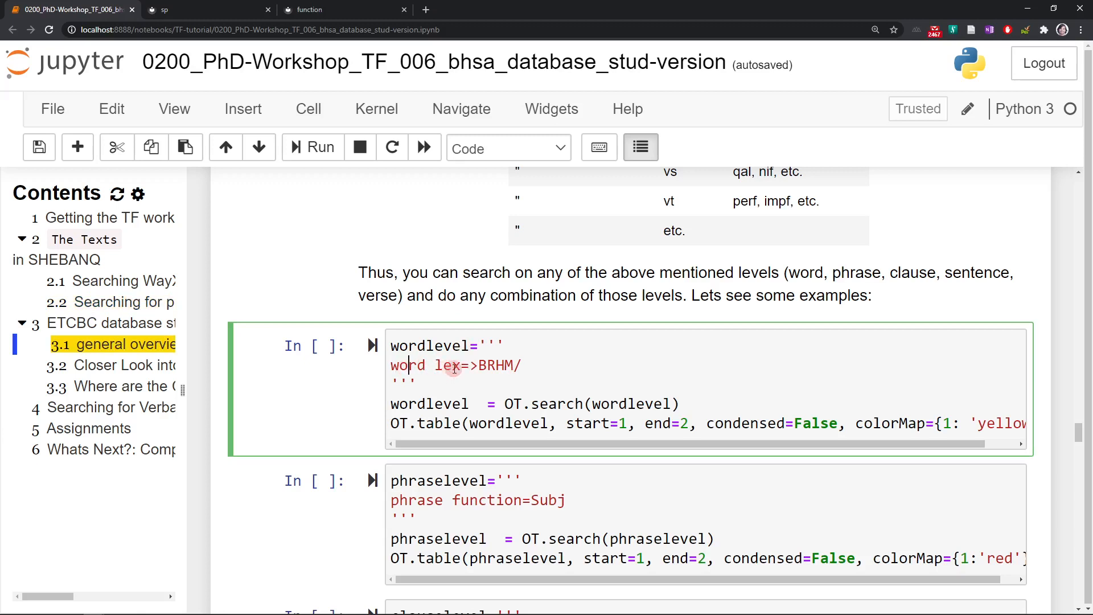
mouse_move(473, 369)
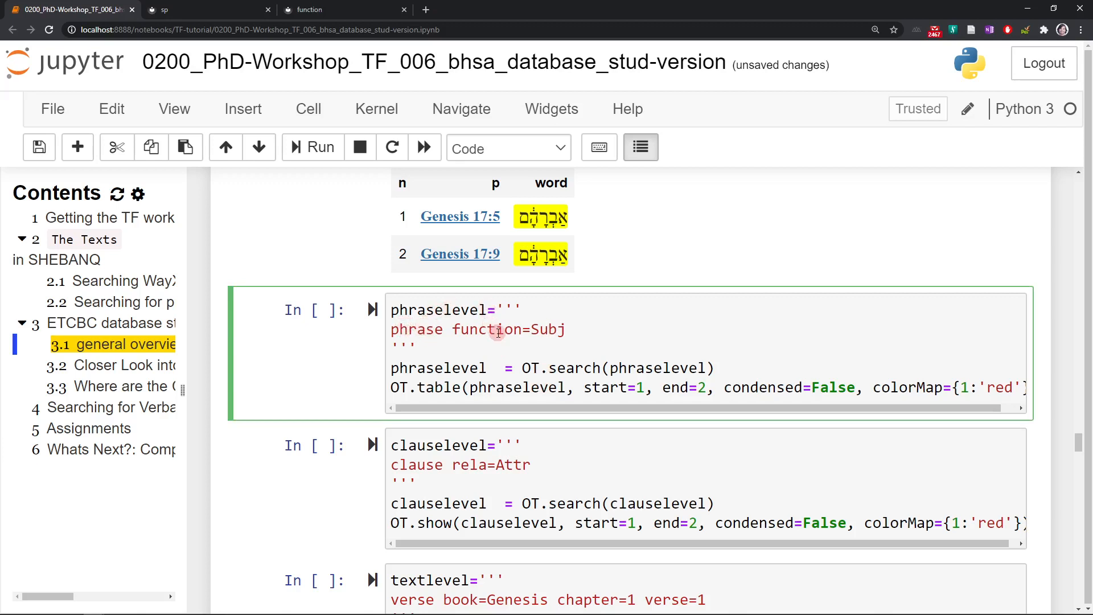
mouse_move(519, 325)
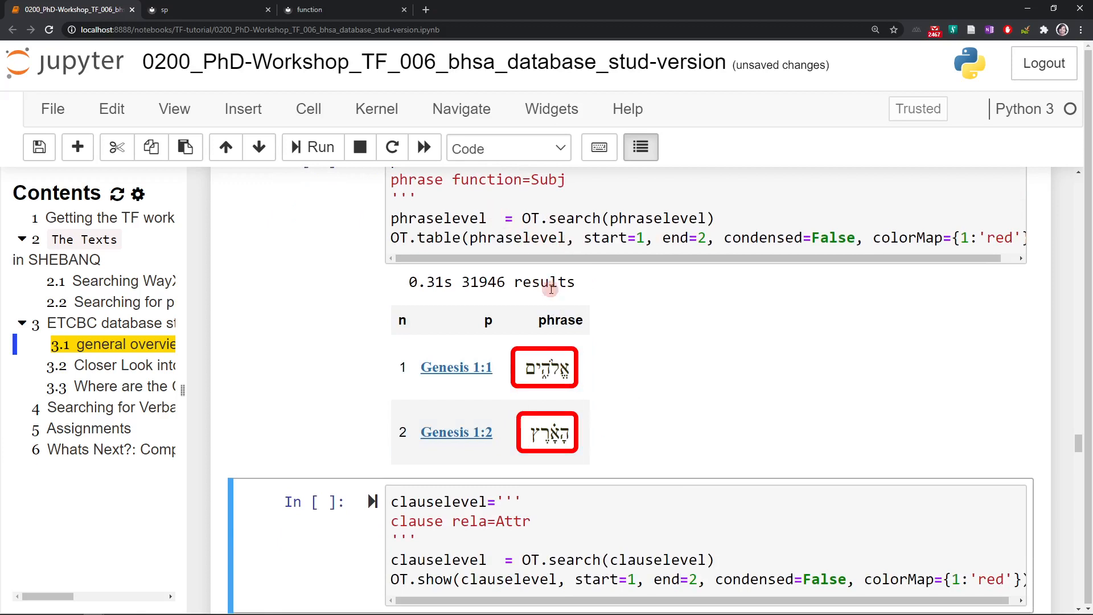
scroll("down", 3)
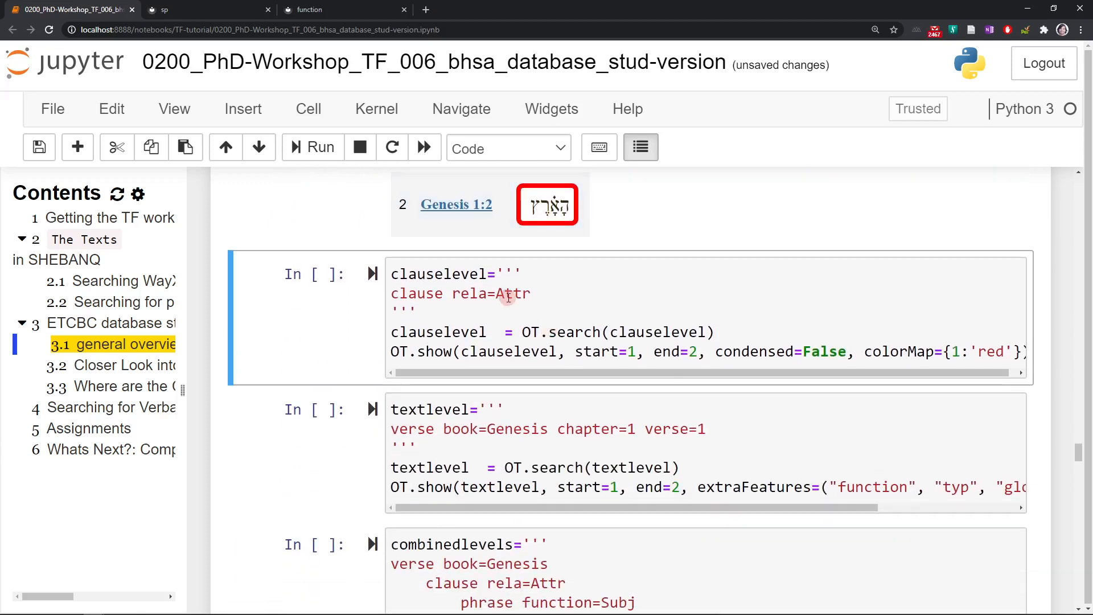
- Run the attributive-clause search (6352 results, Attr clauses in red) and scroll through Genesis 1:7
left_click(403, 294)
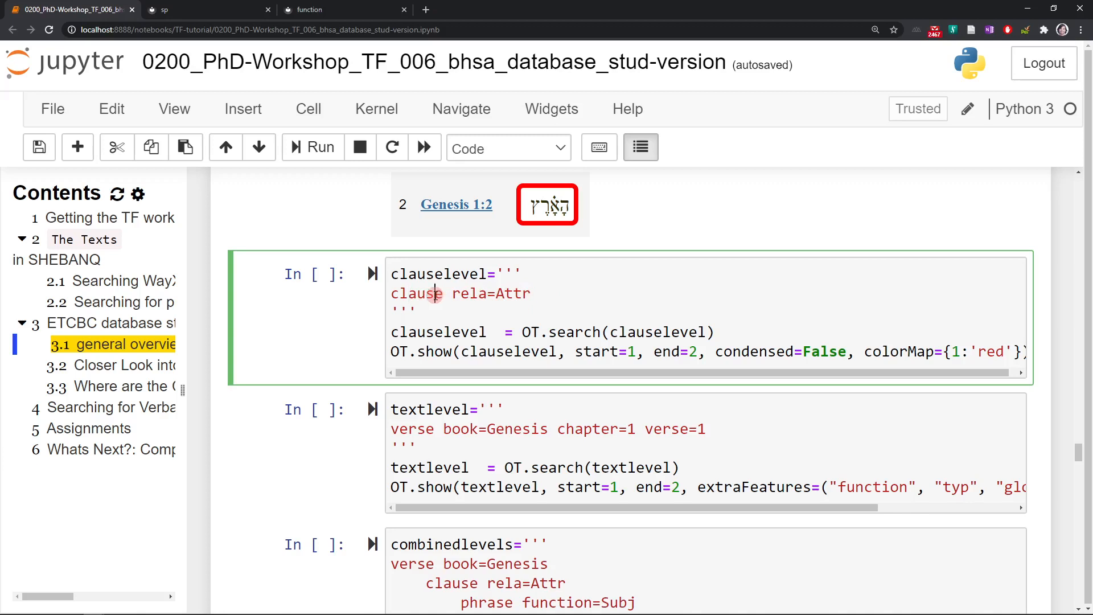
left_click(312, 147)
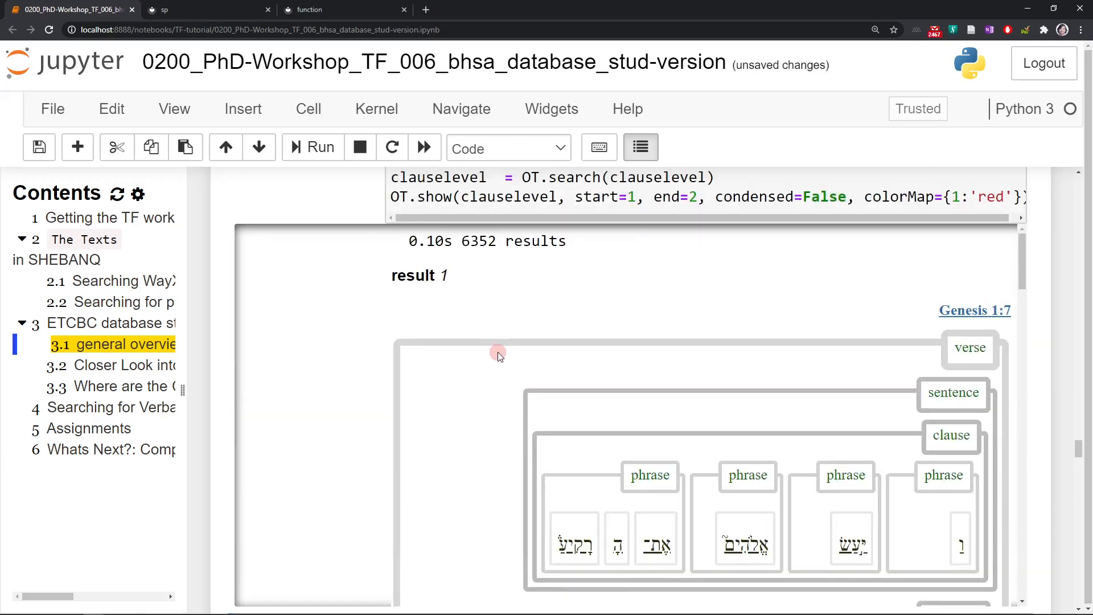
scroll("down", 3)
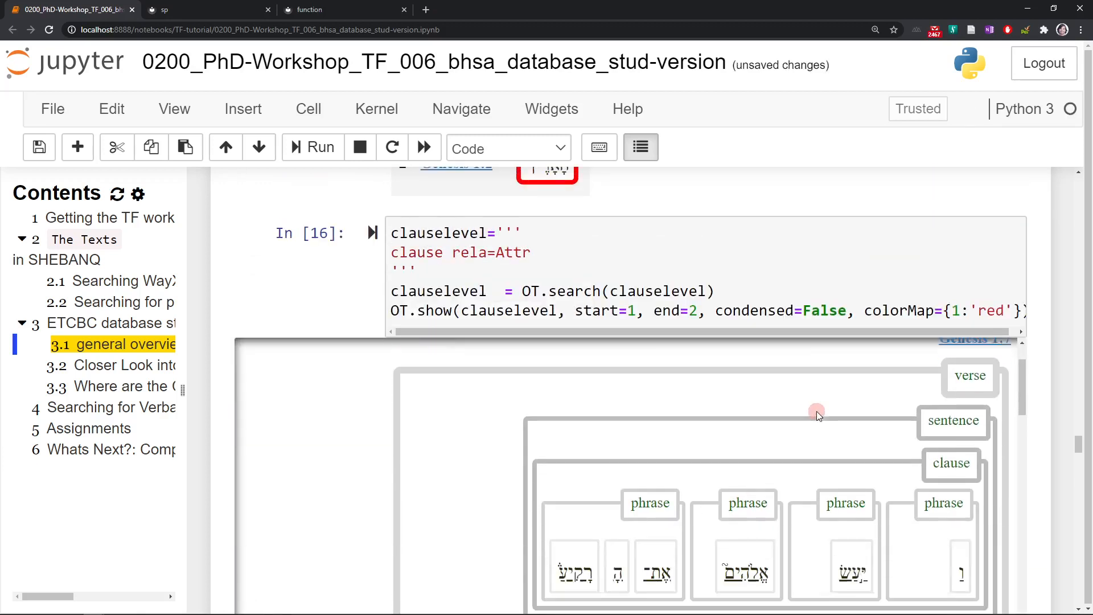
scroll("down", 3)
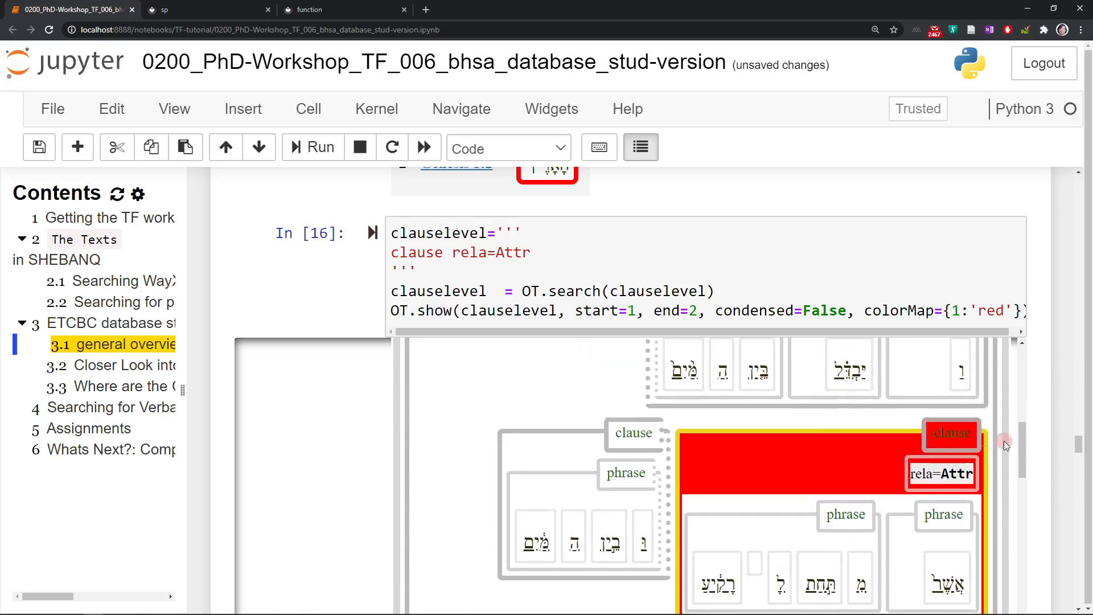
scroll("down", 3)
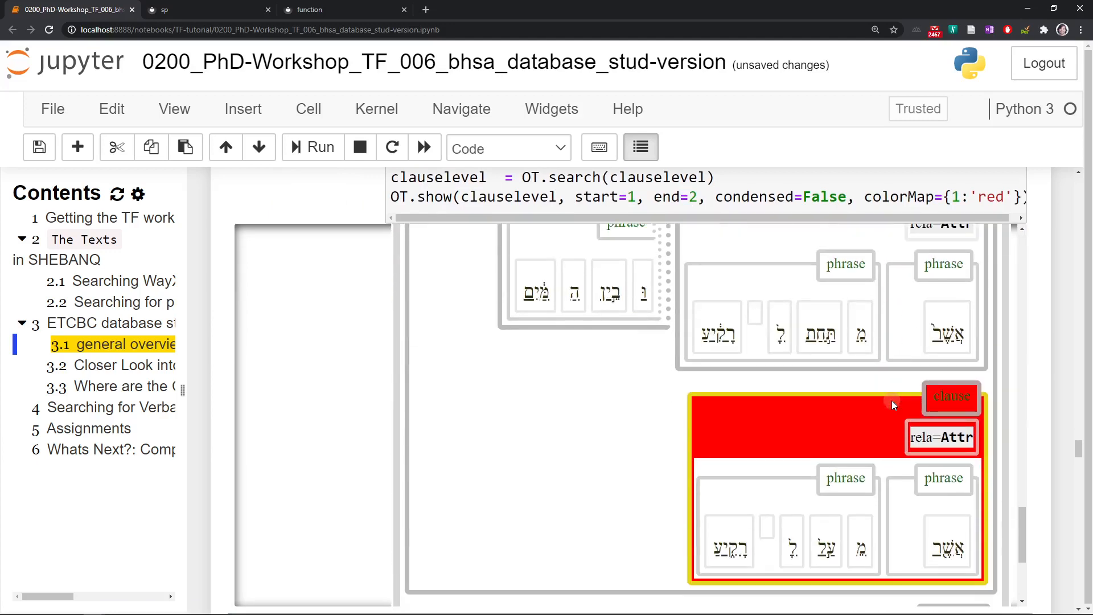
mouse_move(890, 398)
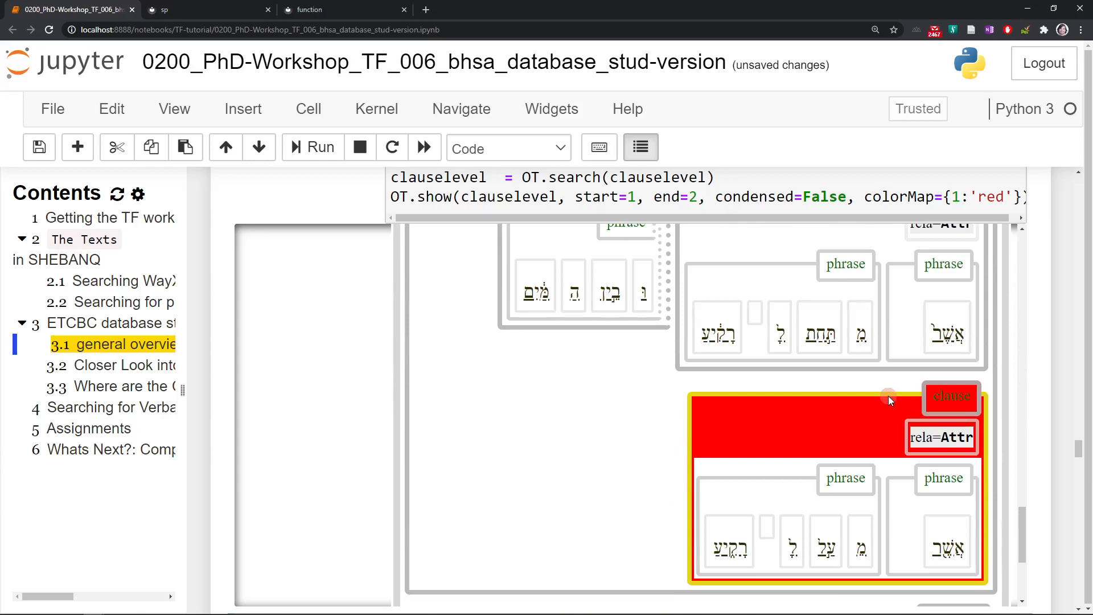
scroll("down", 3)
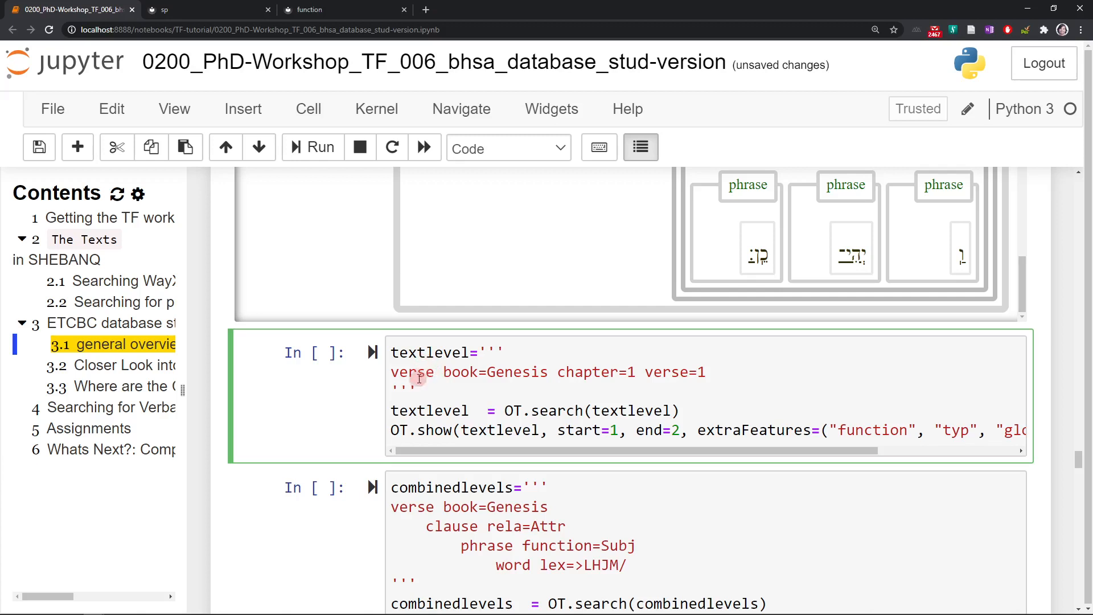
- Run the Genesis 1:1 text-level query and review its function, typ and gloss features
double_click(410, 371)
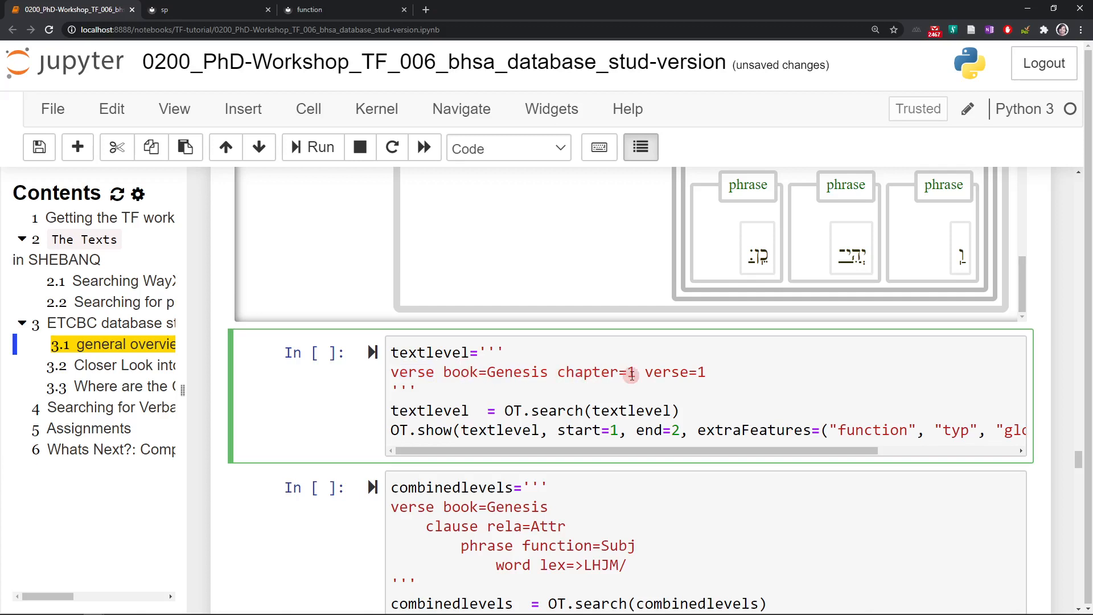
left_click(699, 372)
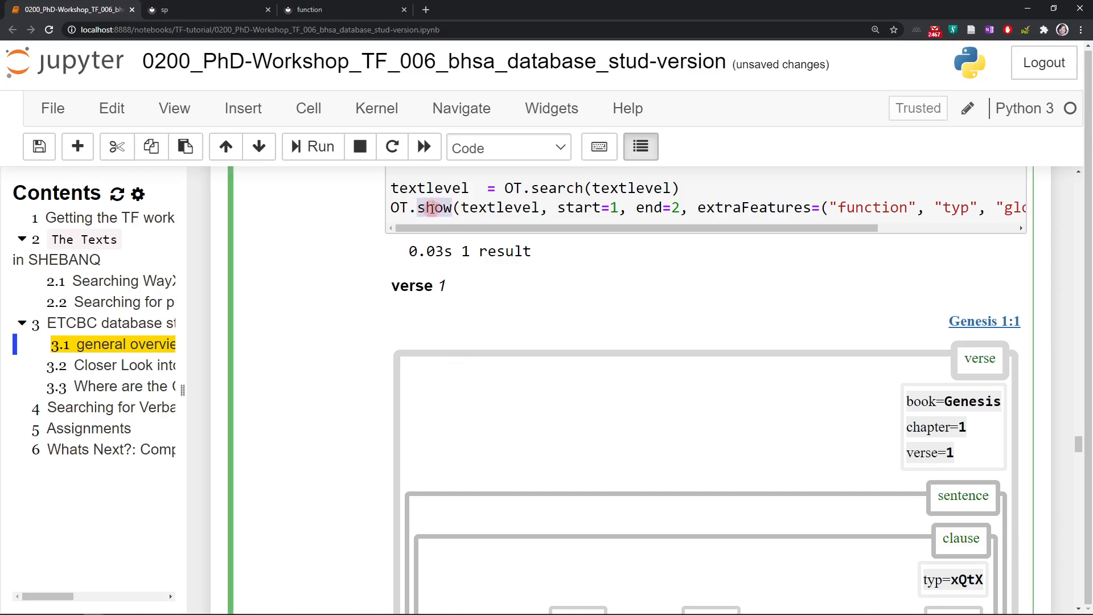
scroll("down", 3)
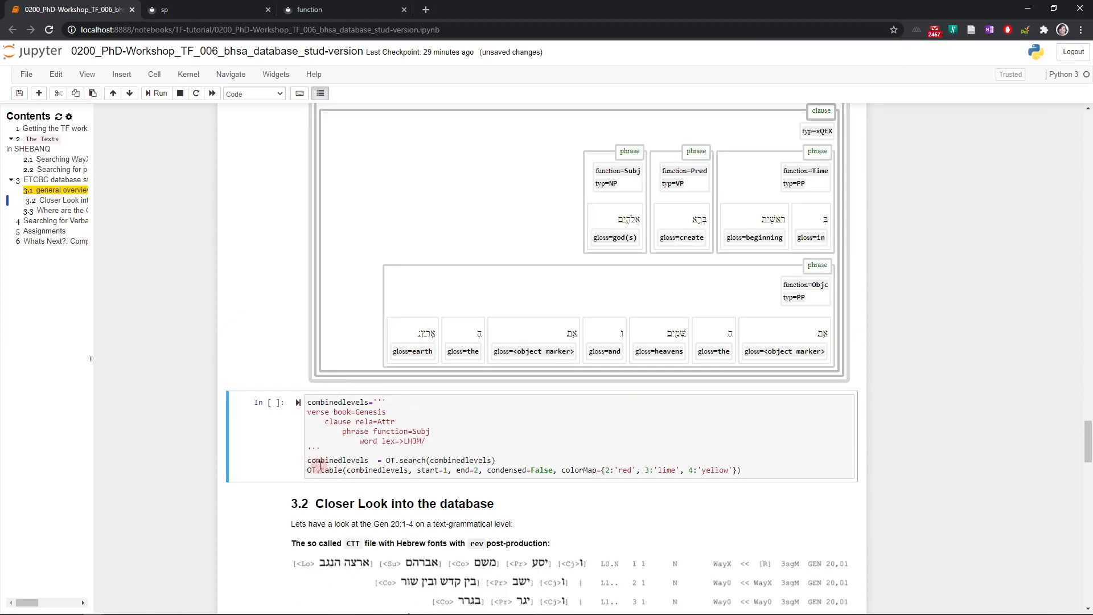
- Scroll past the 14 Elohim-subject results to section 3.2 Closer Look into the database
scroll("down", 3)
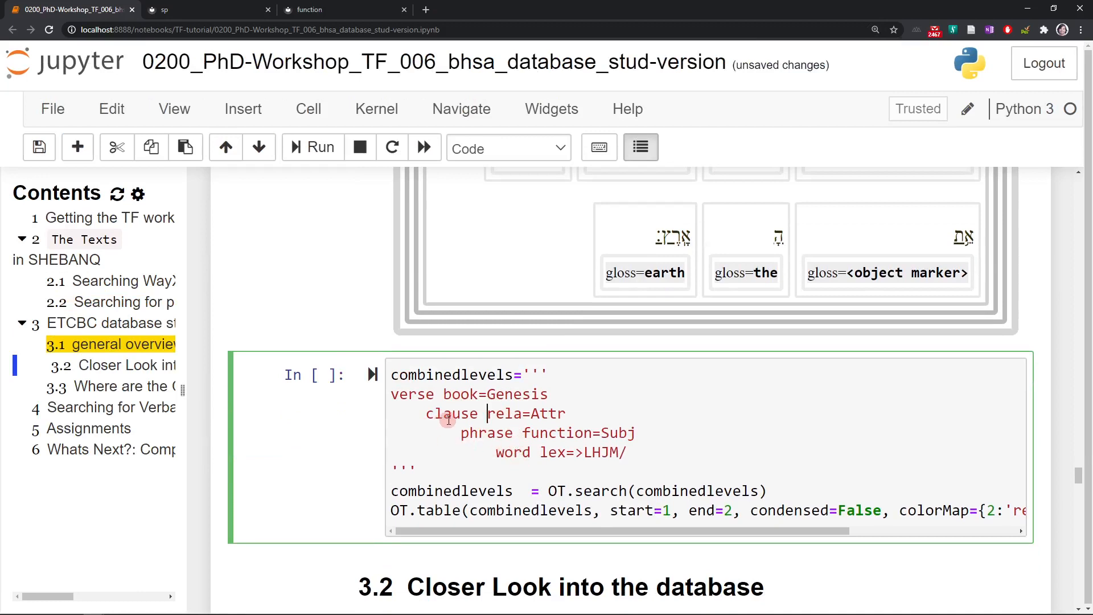
mouse_move(488, 458)
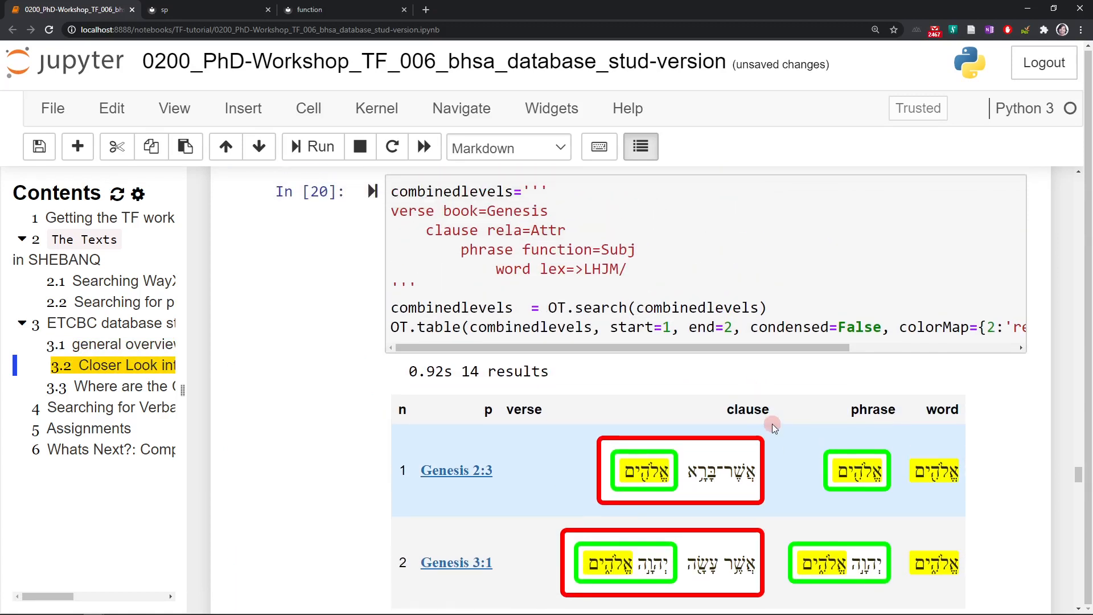
mouse_move(718, 443)
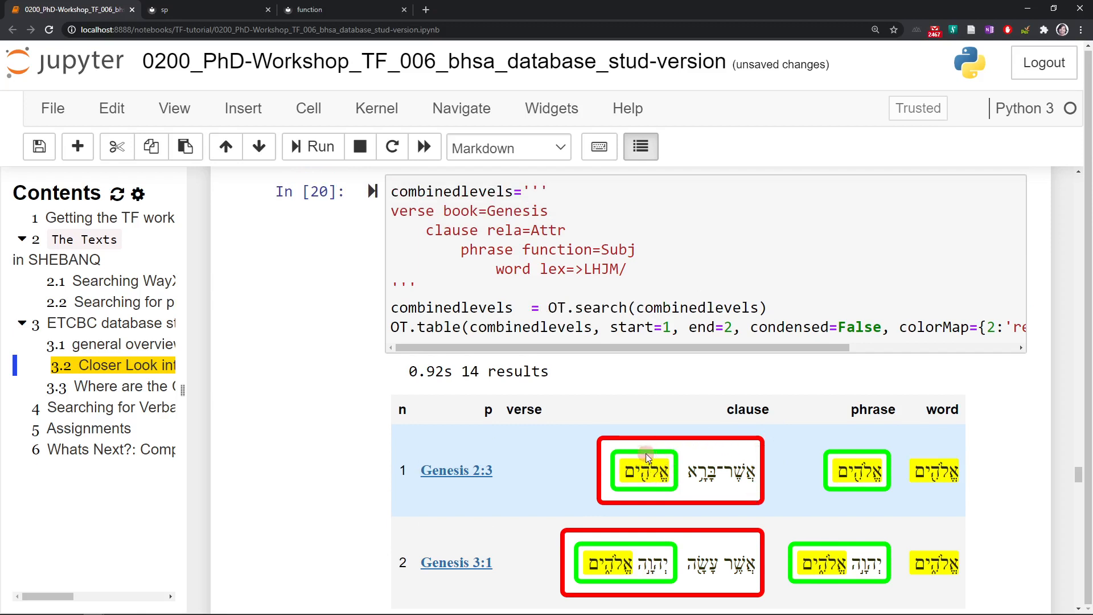
mouse_move(648, 487)
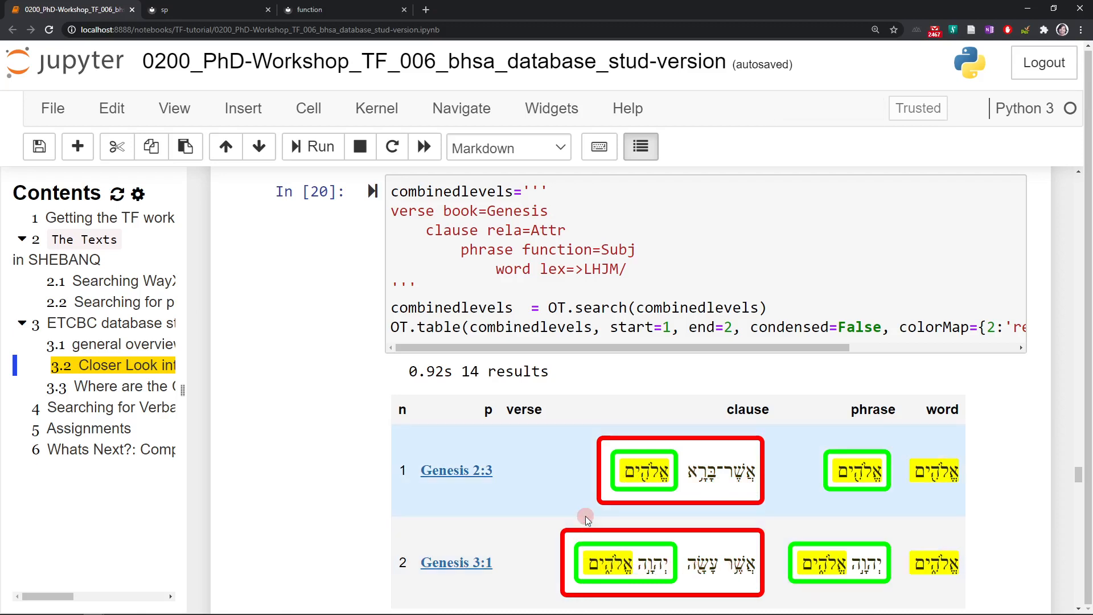
scroll("down", 3)
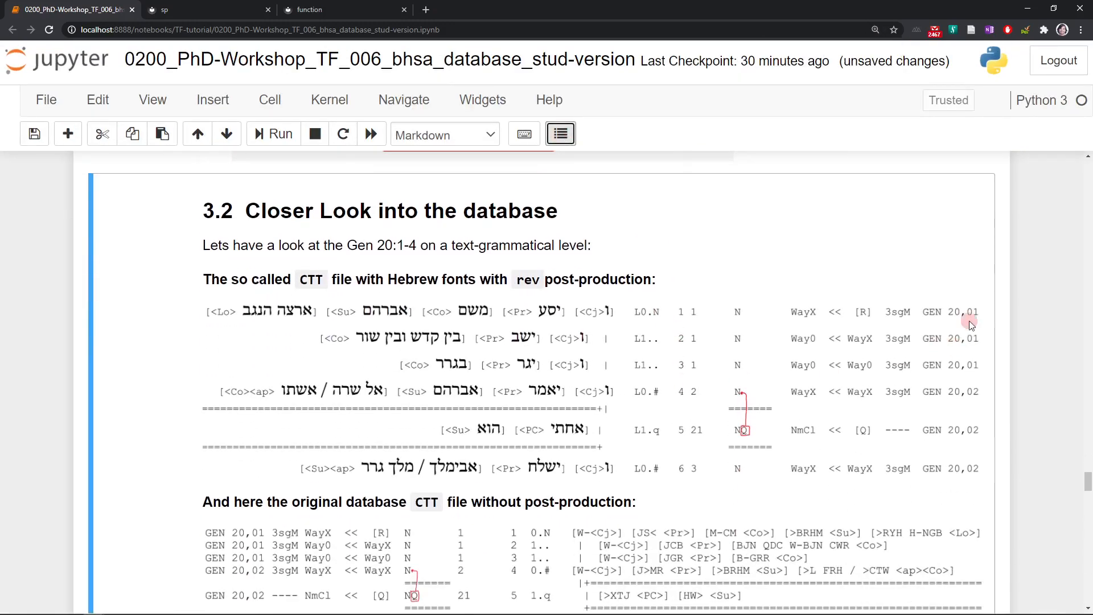
mouse_move(976, 312)
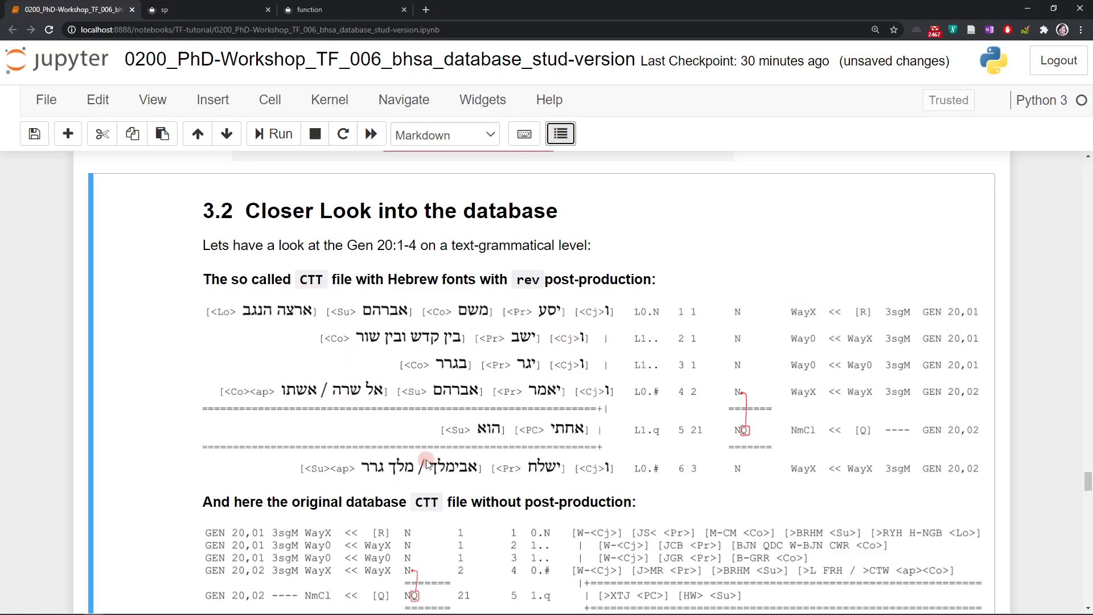
- Scroll until both Genesis 20:1-4 CTT listings, with and without post-production, are visible
scroll("down", 3)
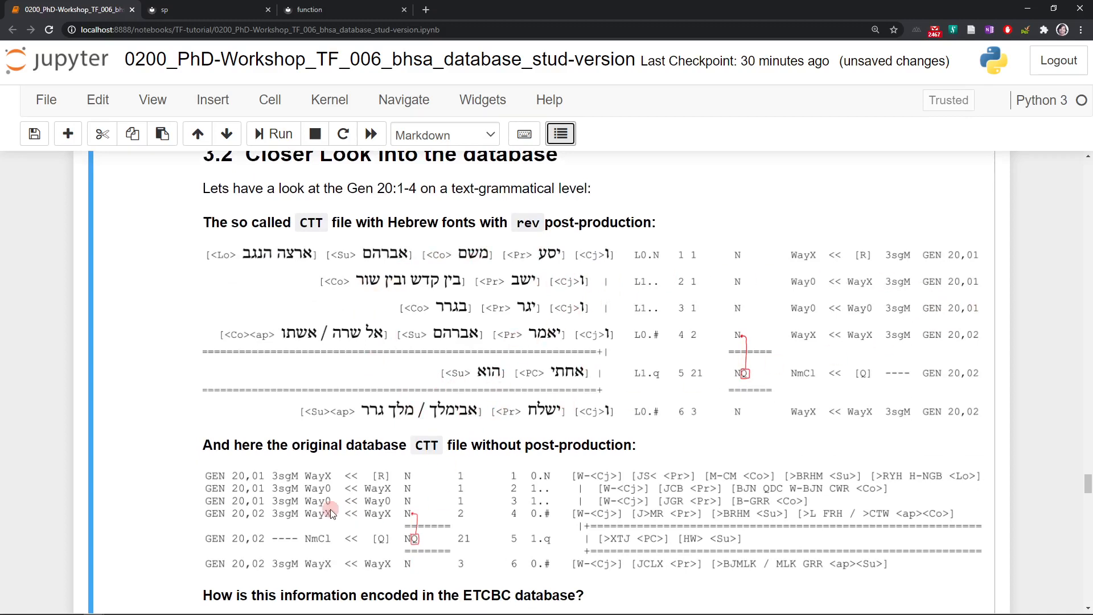
mouse_move(472, 564)
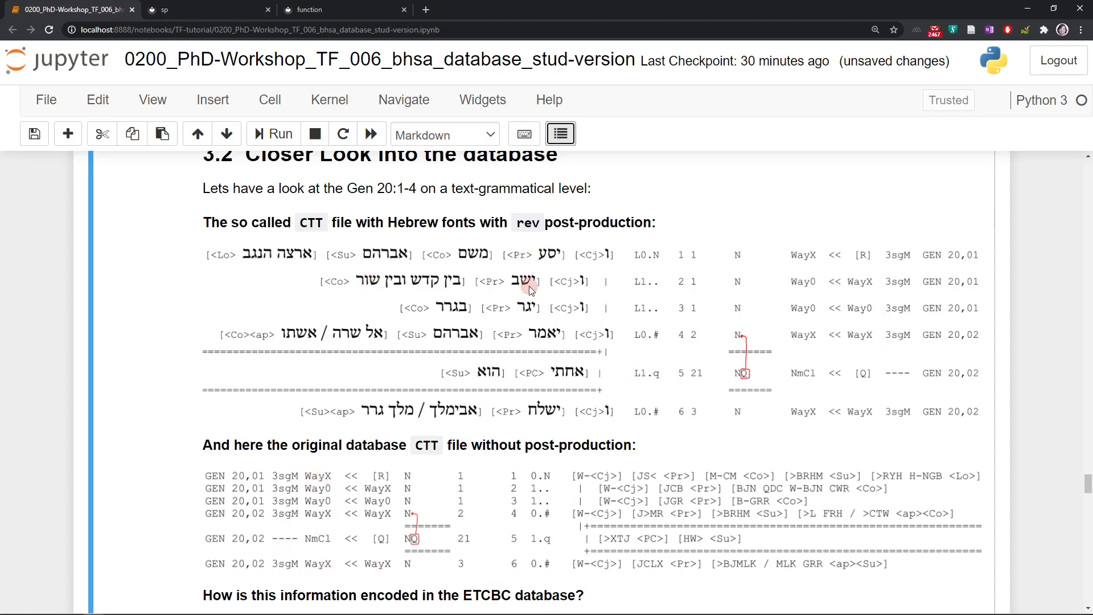
mouse_move(635, 500)
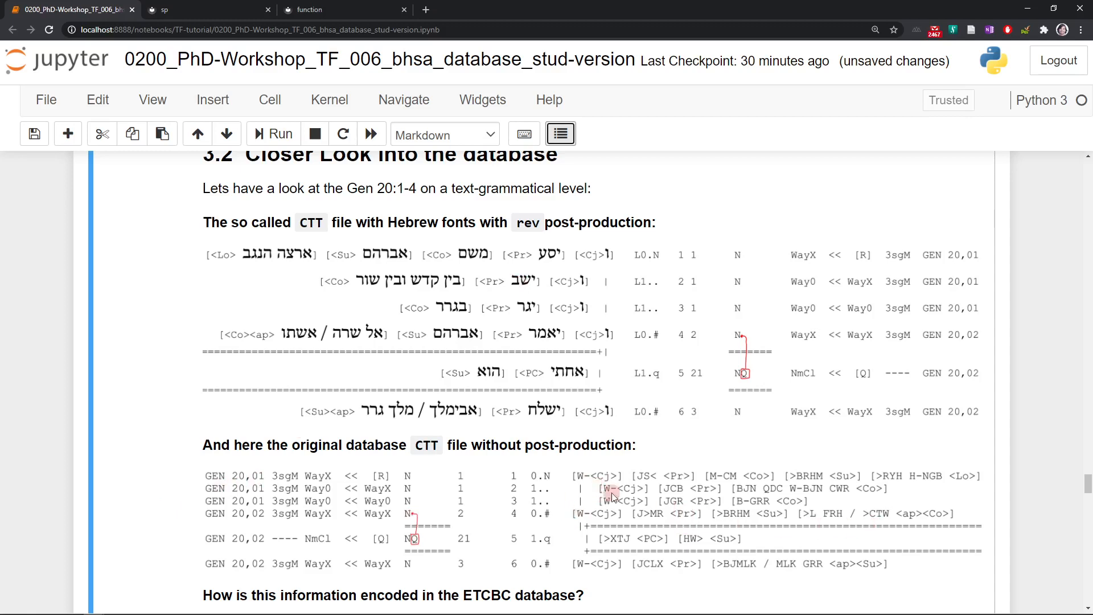
mouse_move(878, 335)
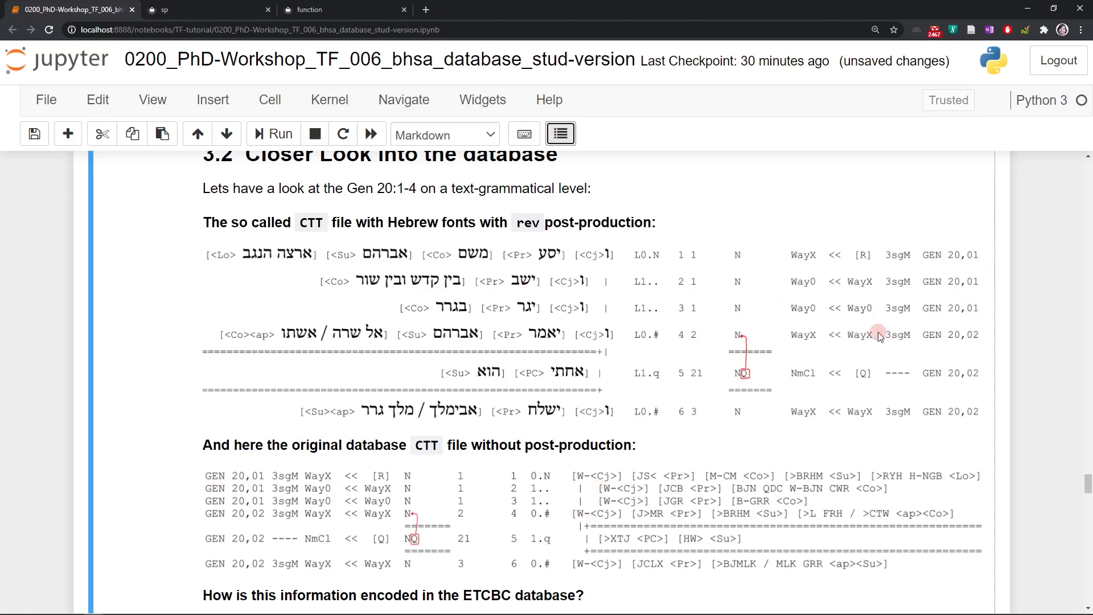
mouse_move(817, 417)
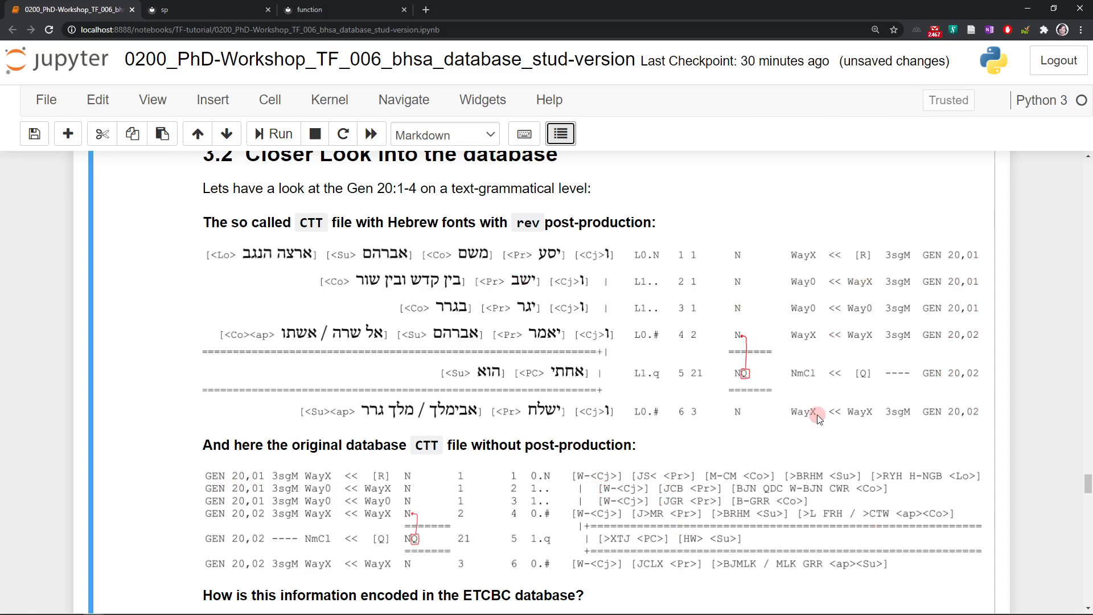
mouse_move(821, 409)
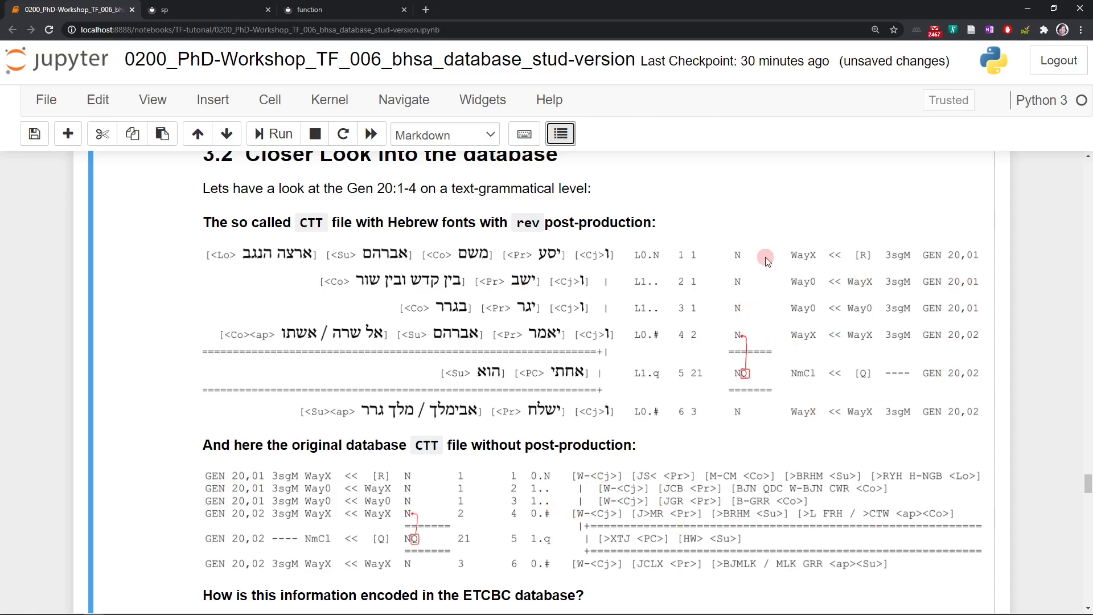
mouse_move(608, 388)
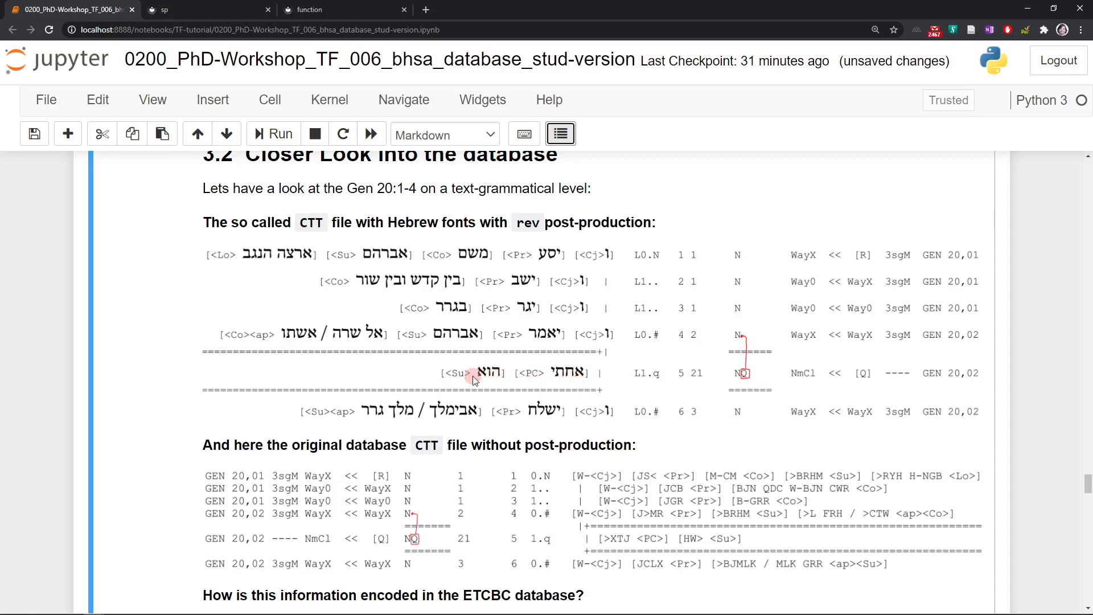
mouse_move(745, 379)
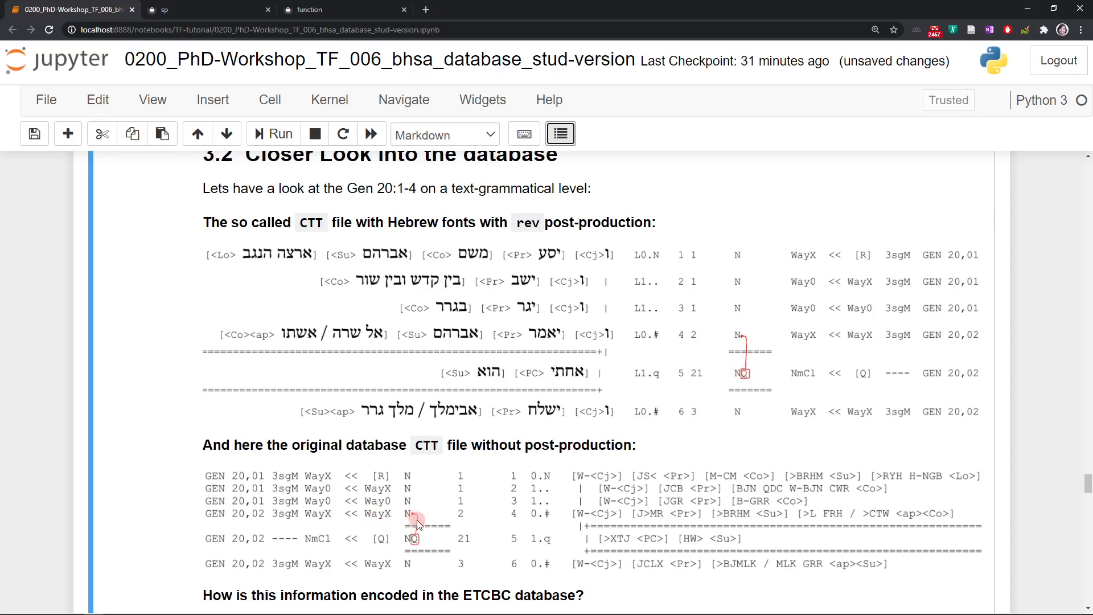
mouse_move(504, 552)
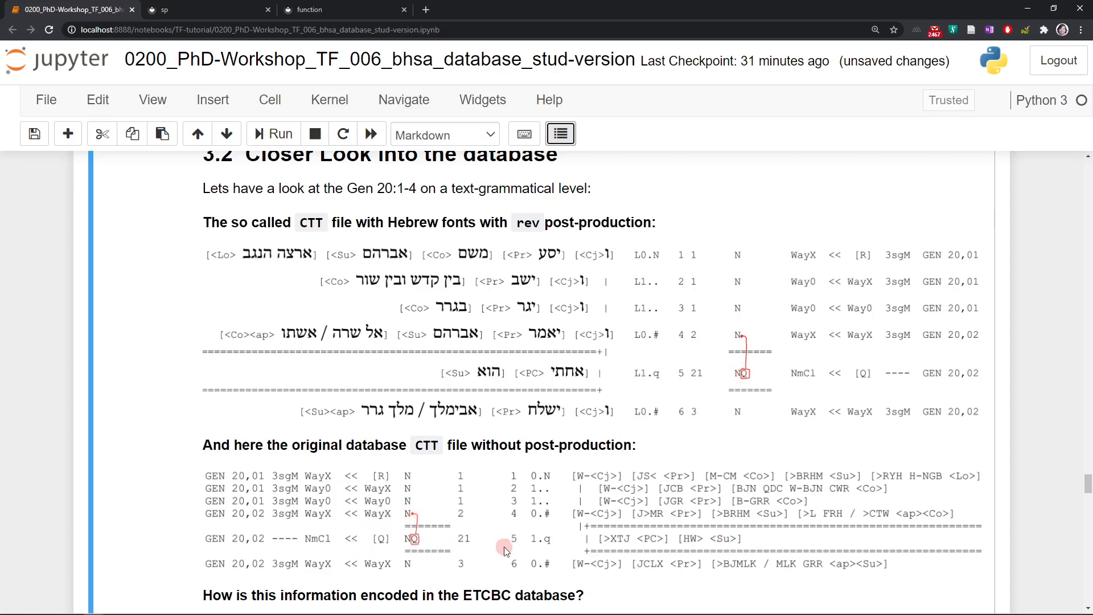
mouse_move(415, 551)
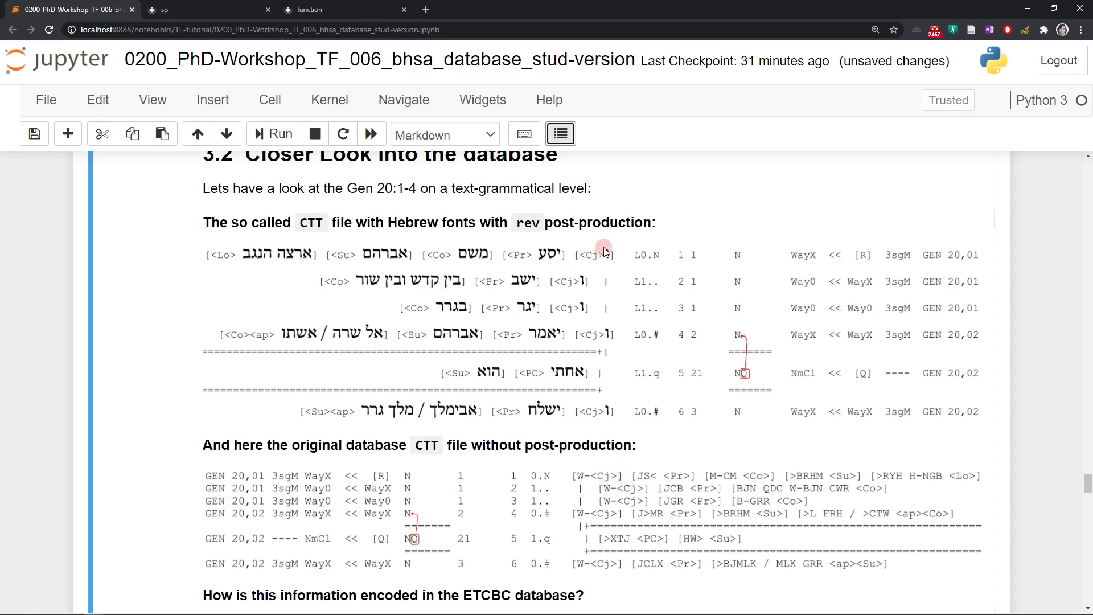
mouse_move(590, 251)
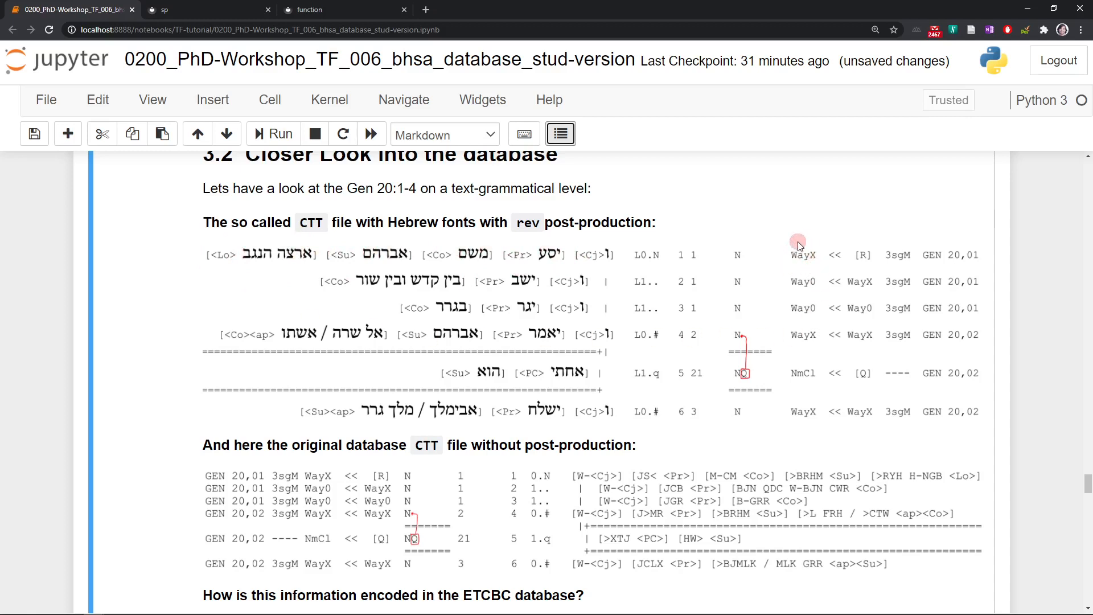
mouse_move(816, 293)
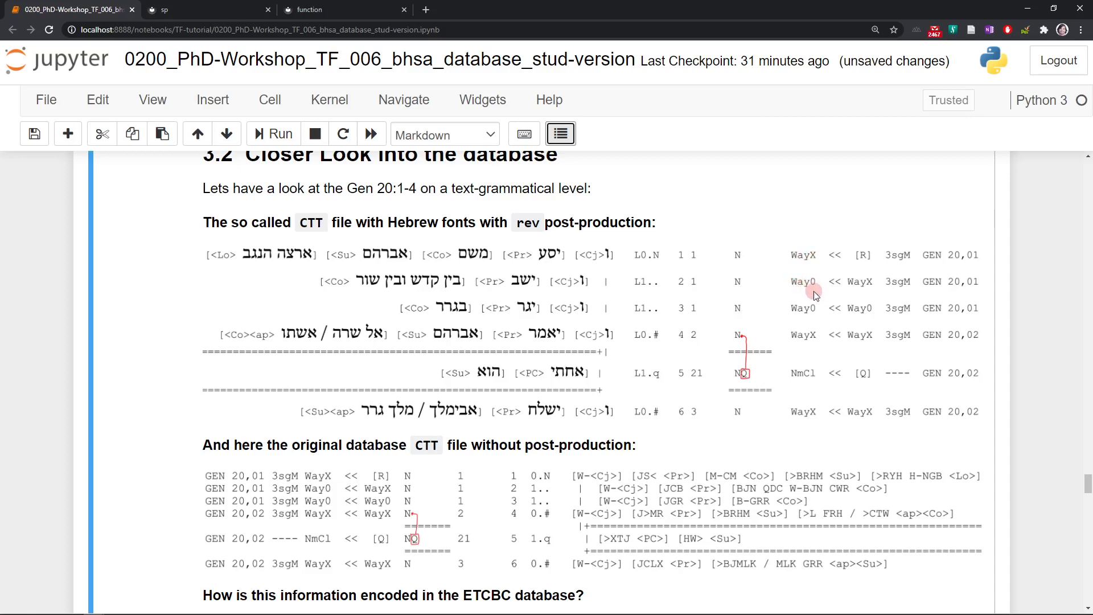
mouse_move(809, 373)
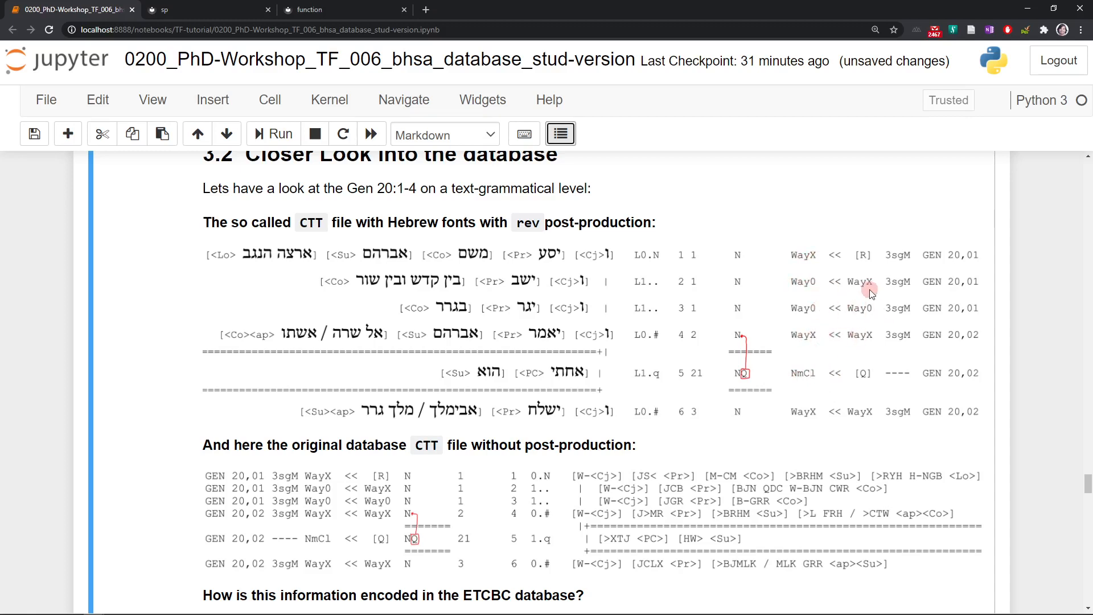
mouse_move(599, 339)
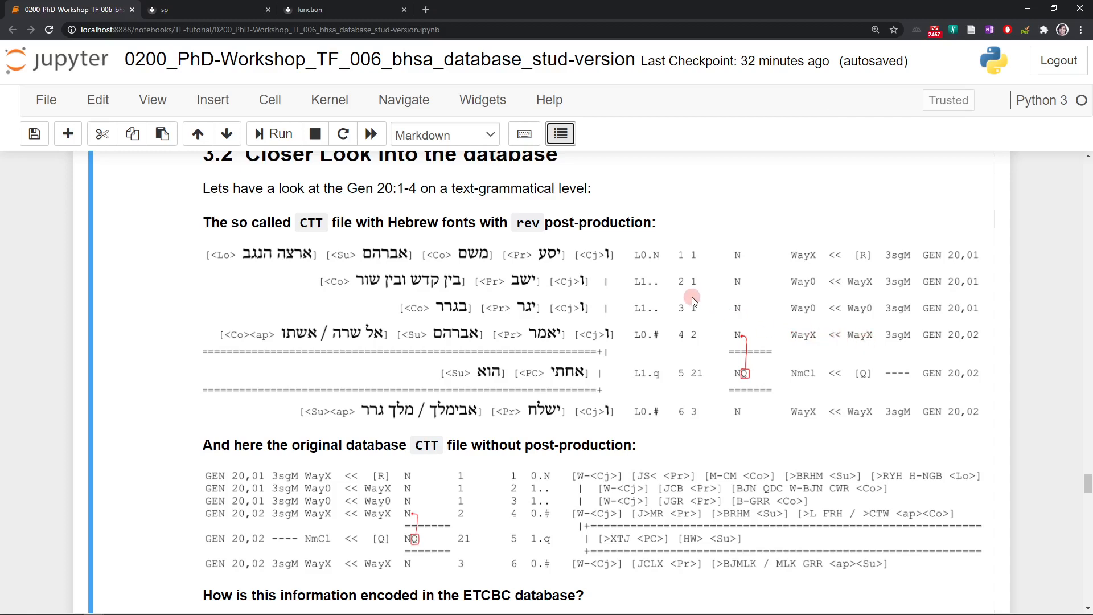
mouse_move(661, 258)
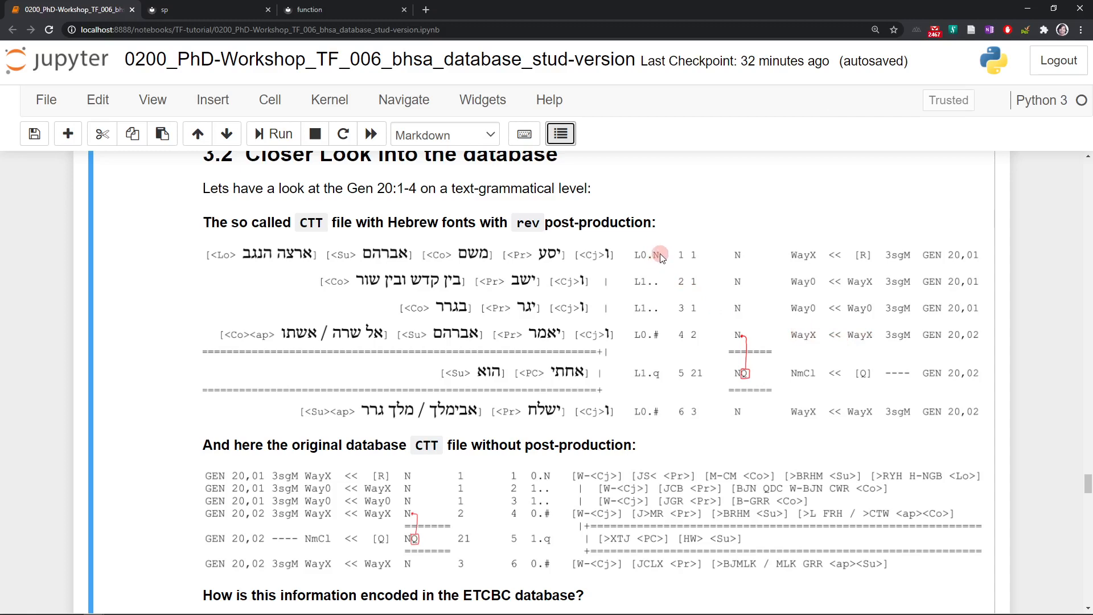
mouse_move(665, 380)
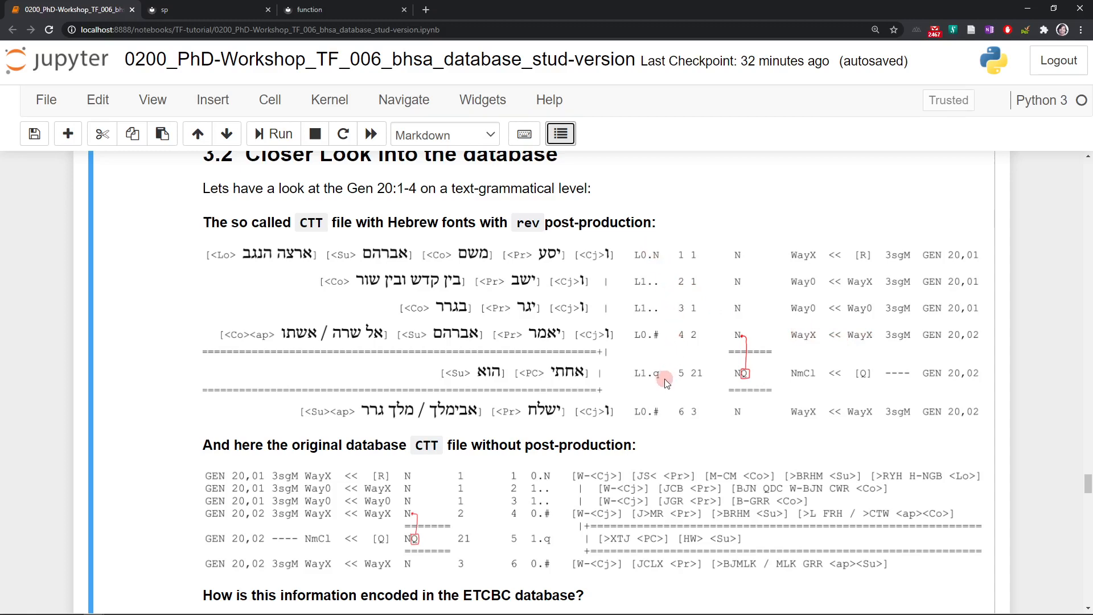
mouse_move(662, 380)
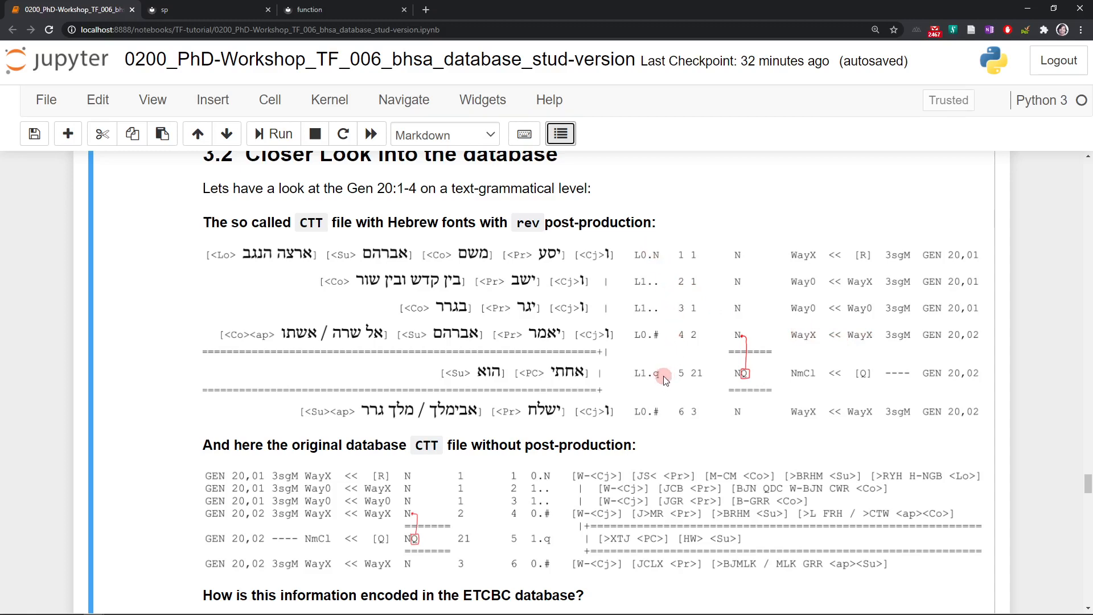
mouse_move(652, 339)
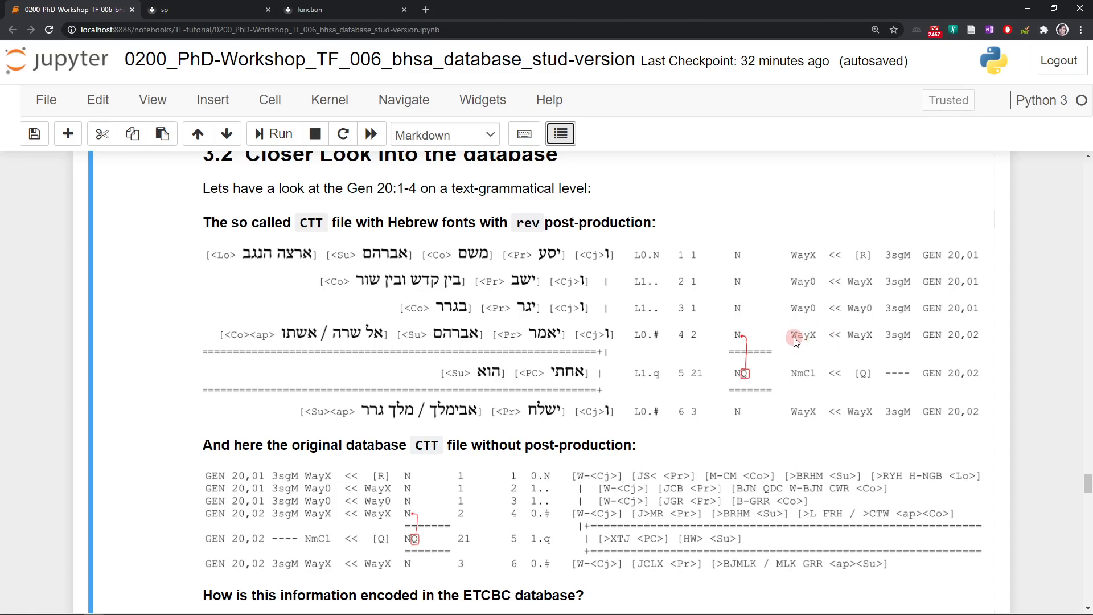
mouse_move(902, 251)
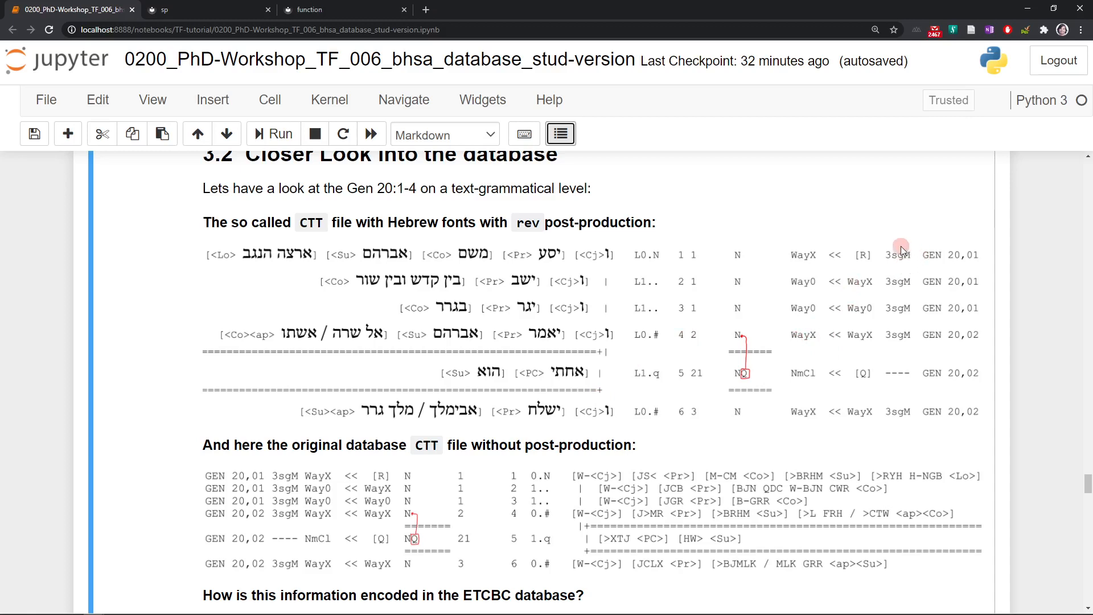
mouse_move(885, 252)
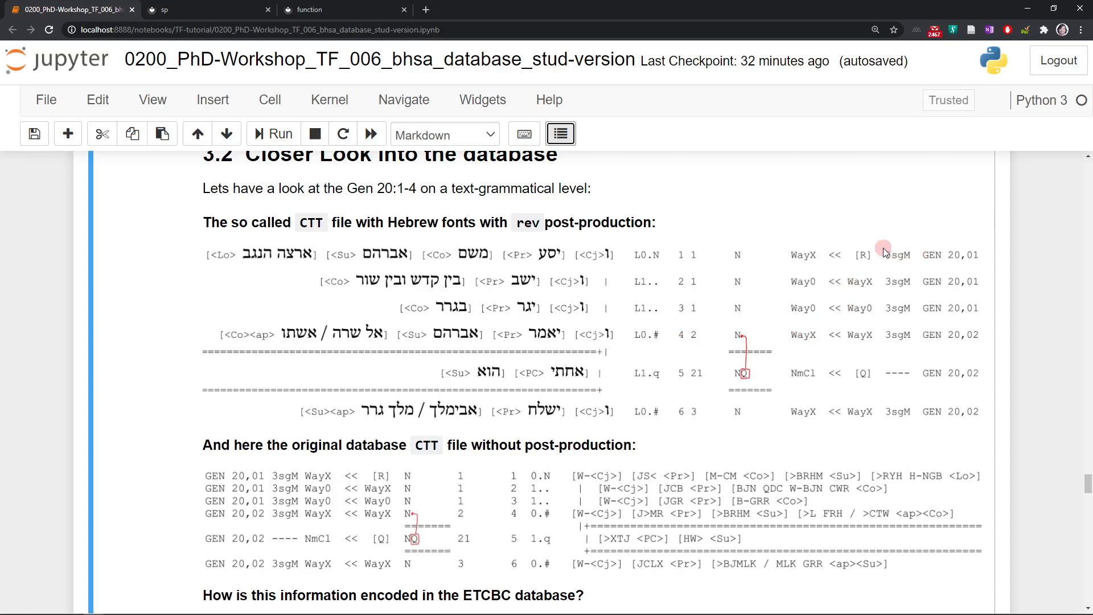
mouse_move(905, 264)
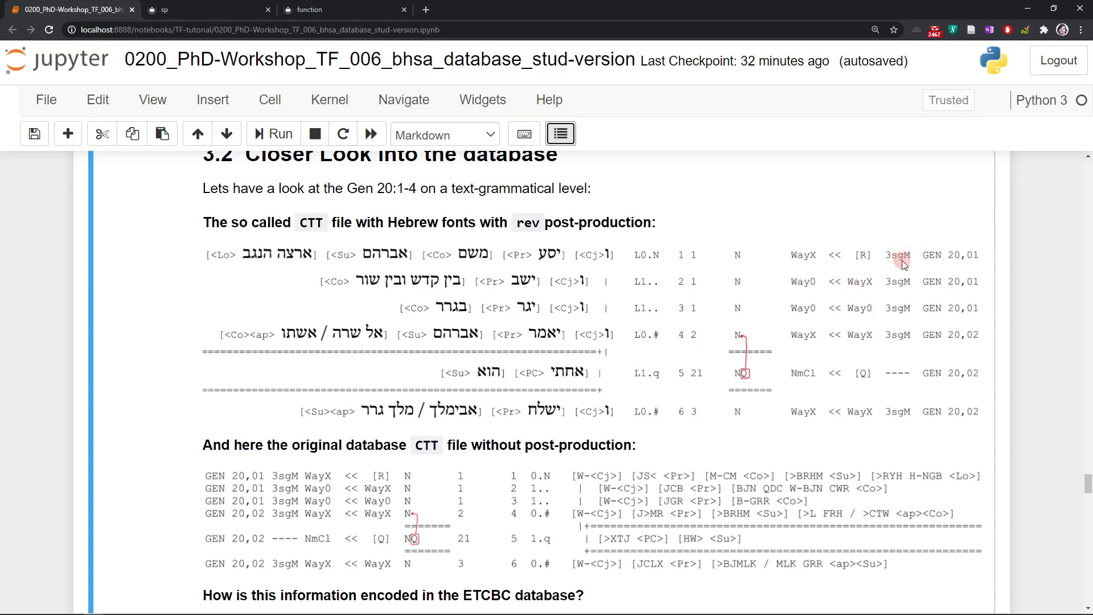
mouse_move(816, 379)
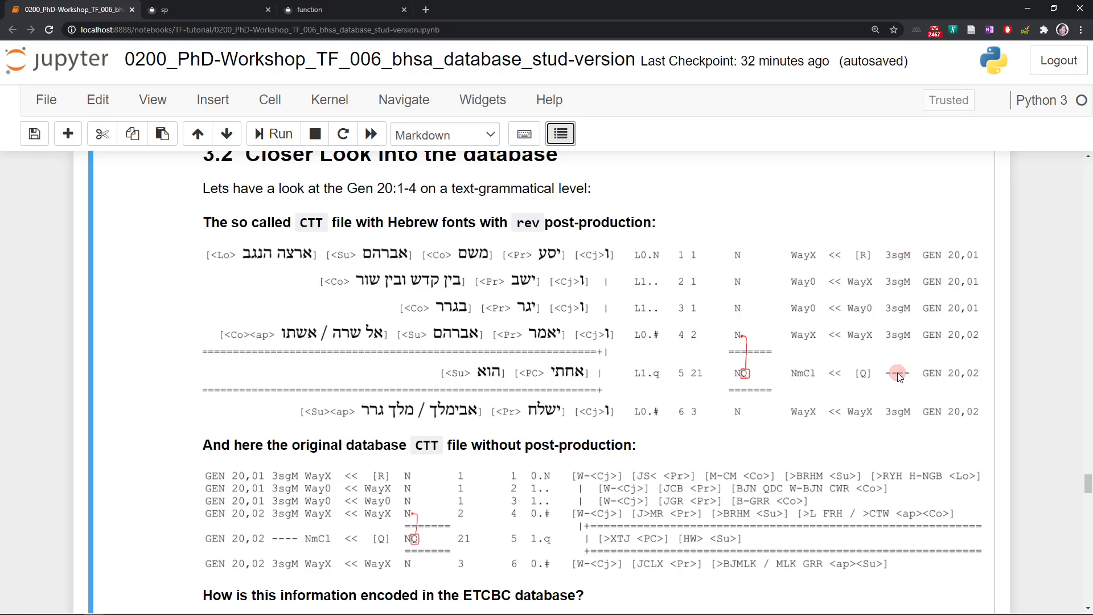
scroll("down", 3)
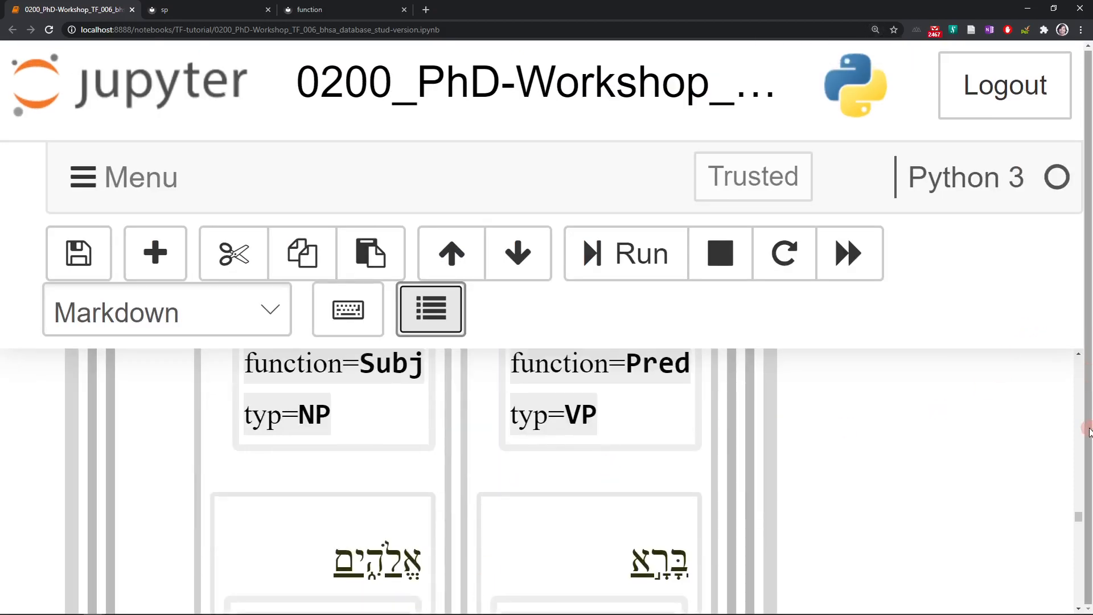
- Scroll down to the ETCBC database encoding table and open its image context menu
scroll("down", 3)
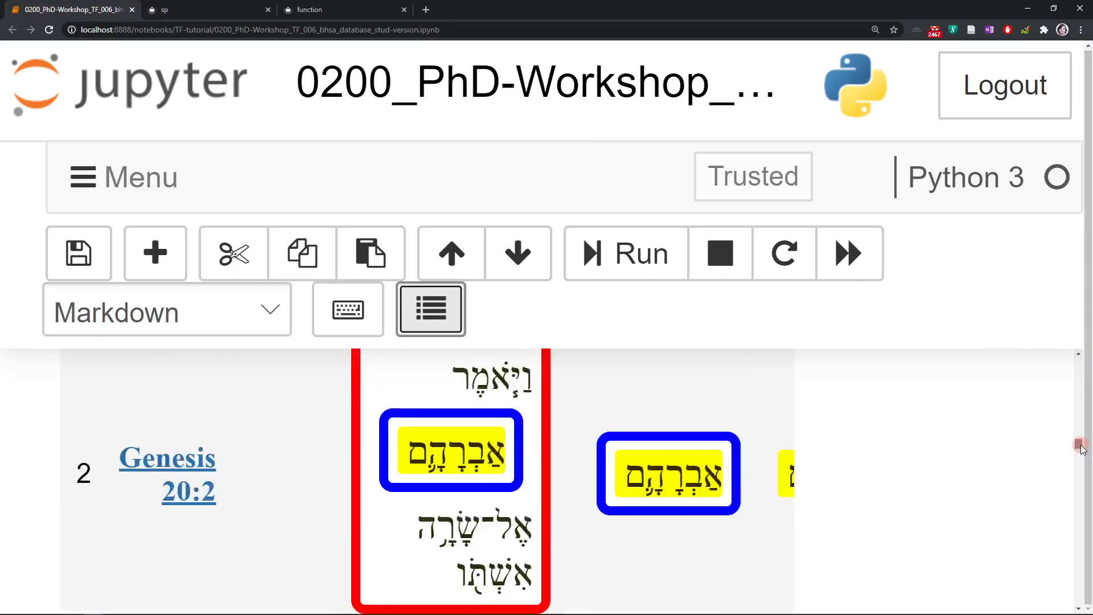
scroll("down", 3)
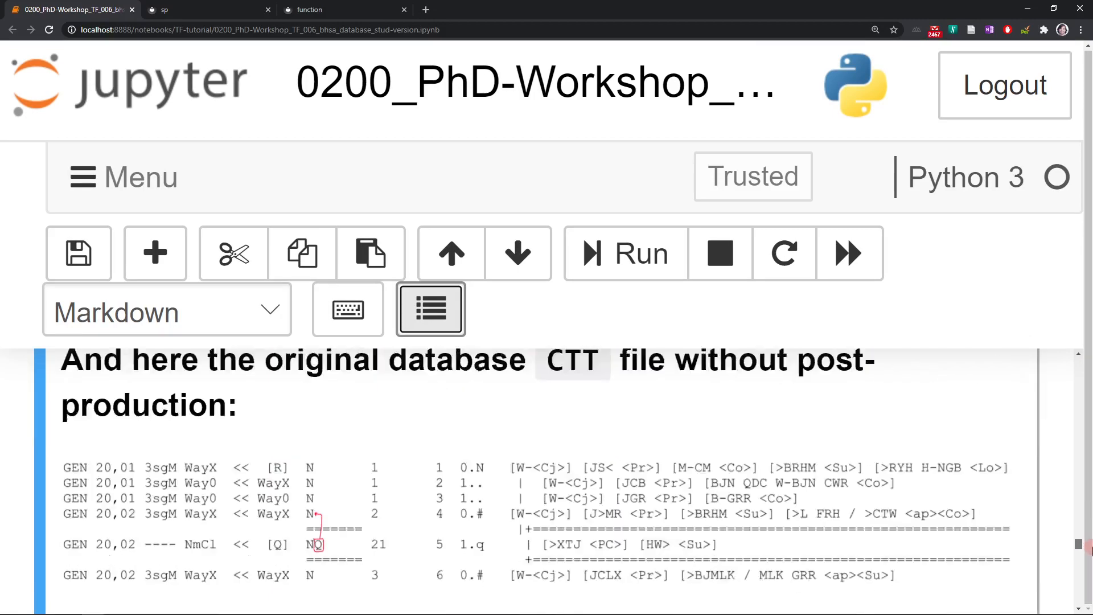
scroll("down", 3)
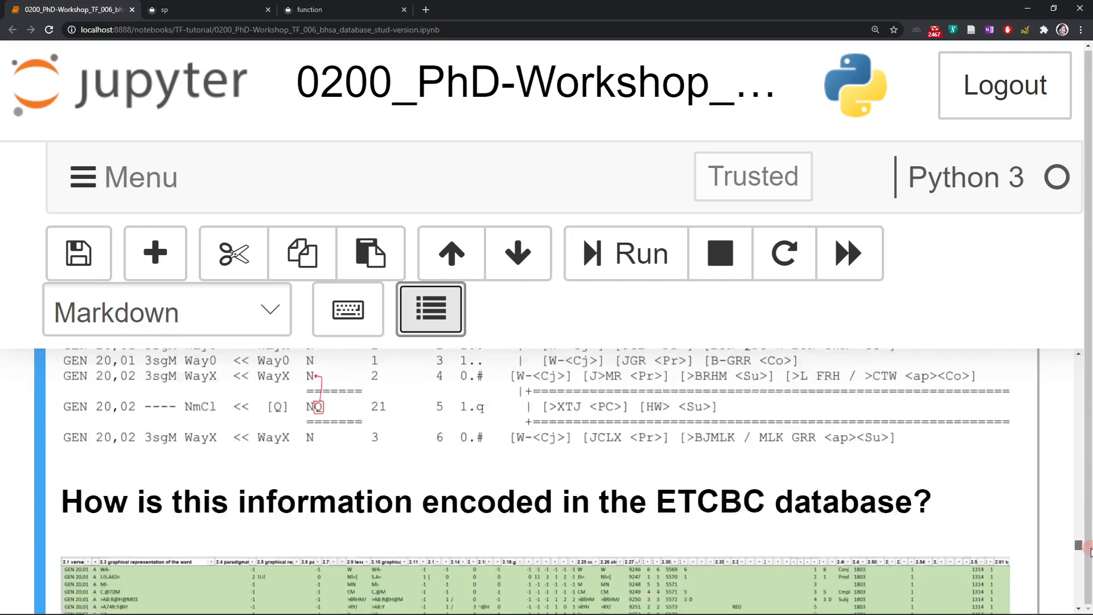
scroll("down", 3)
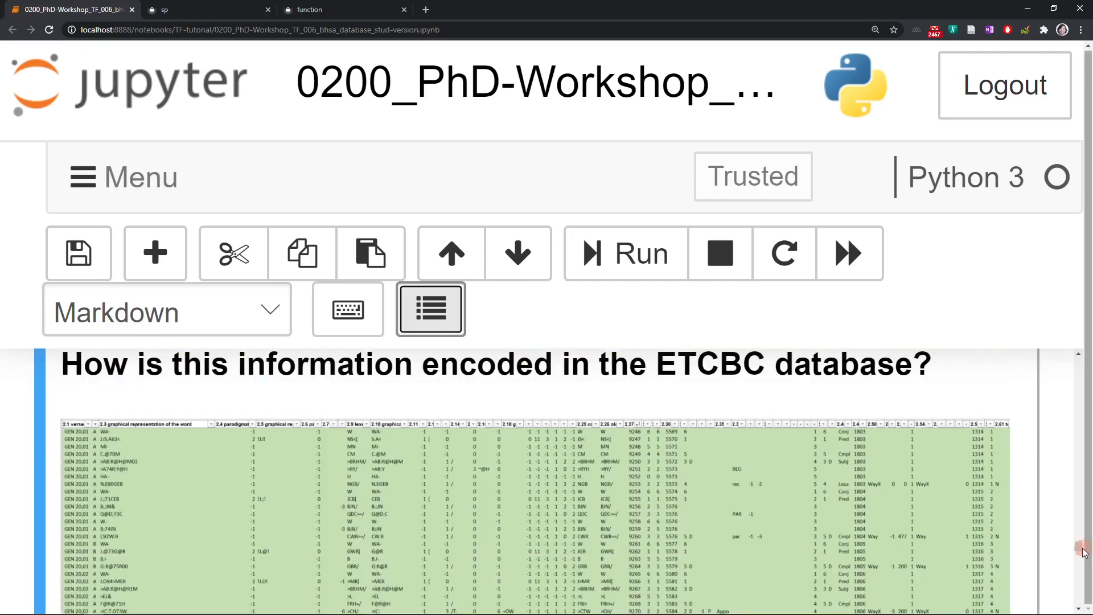
right_click(368, 524)
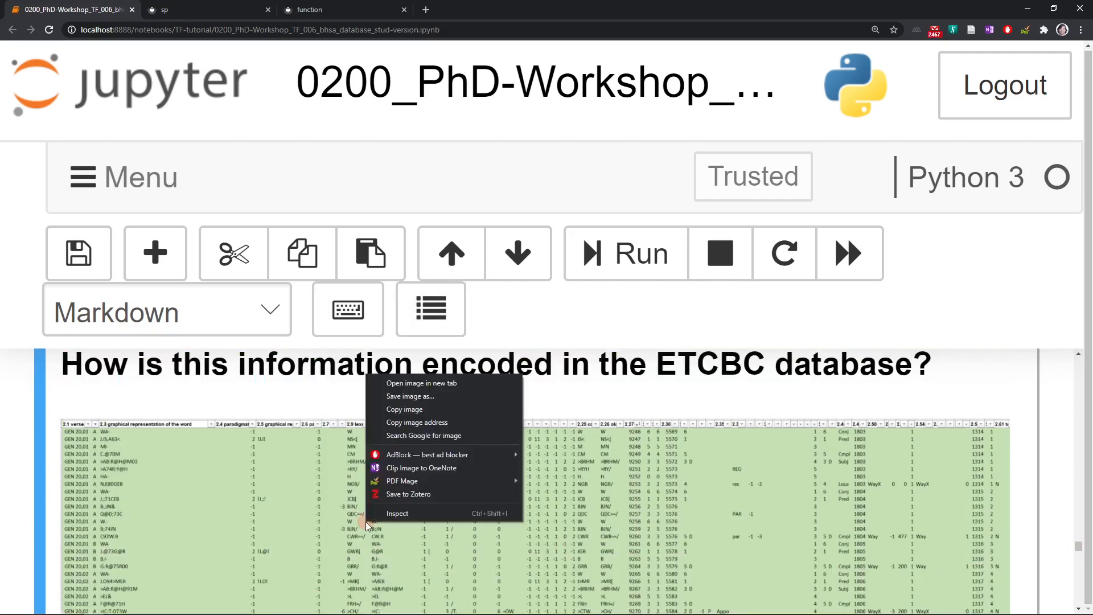
- Save the ETCBC encoding table image to the Desktop as download.png
left_click(429, 397)
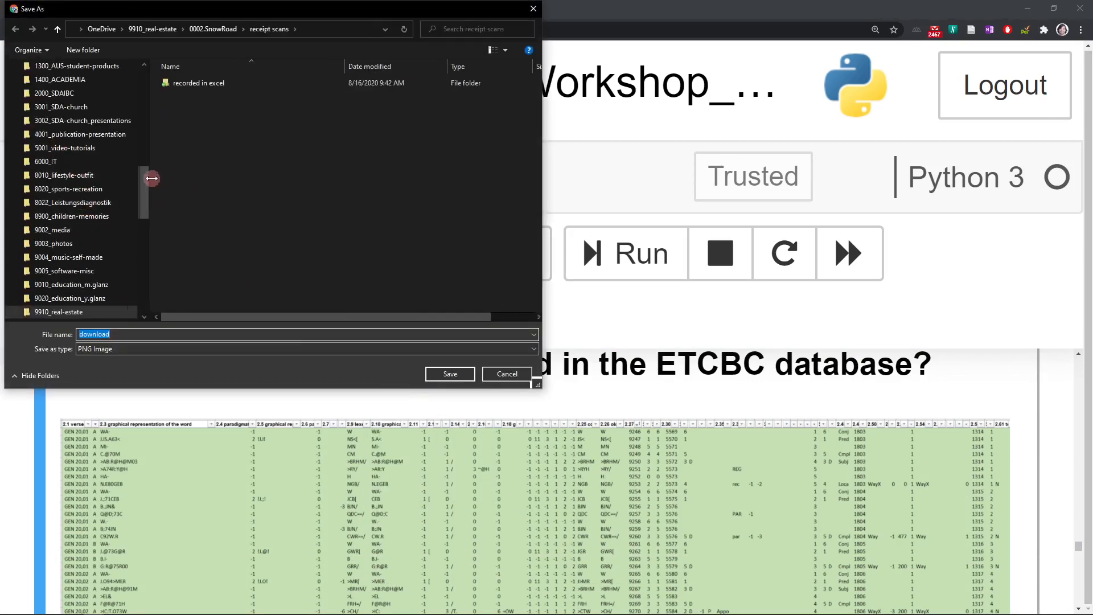
left_click(150, 46)
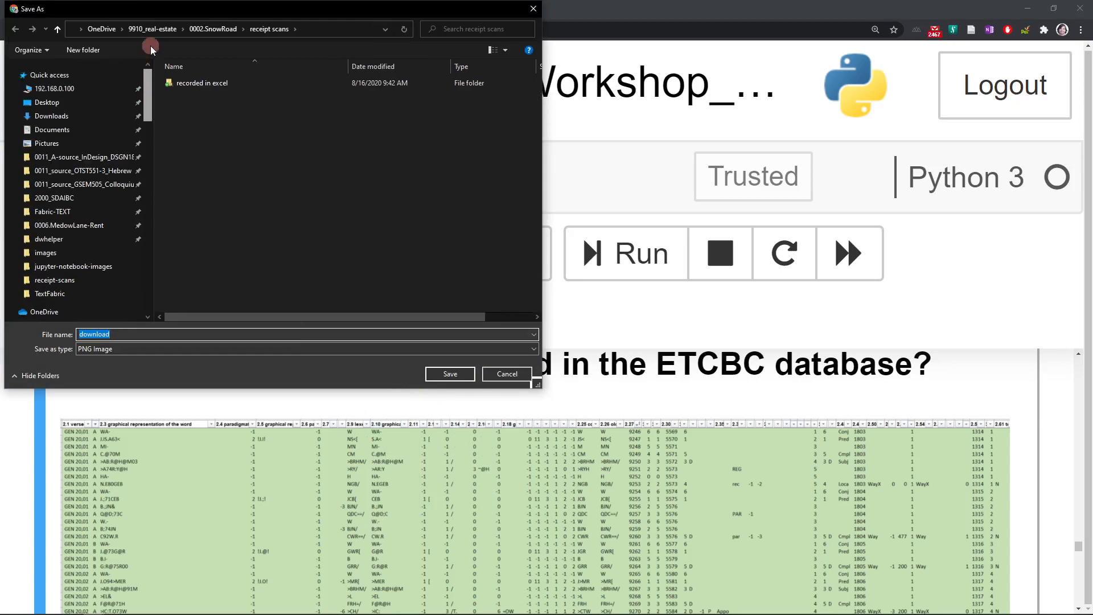
left_click(47, 102)
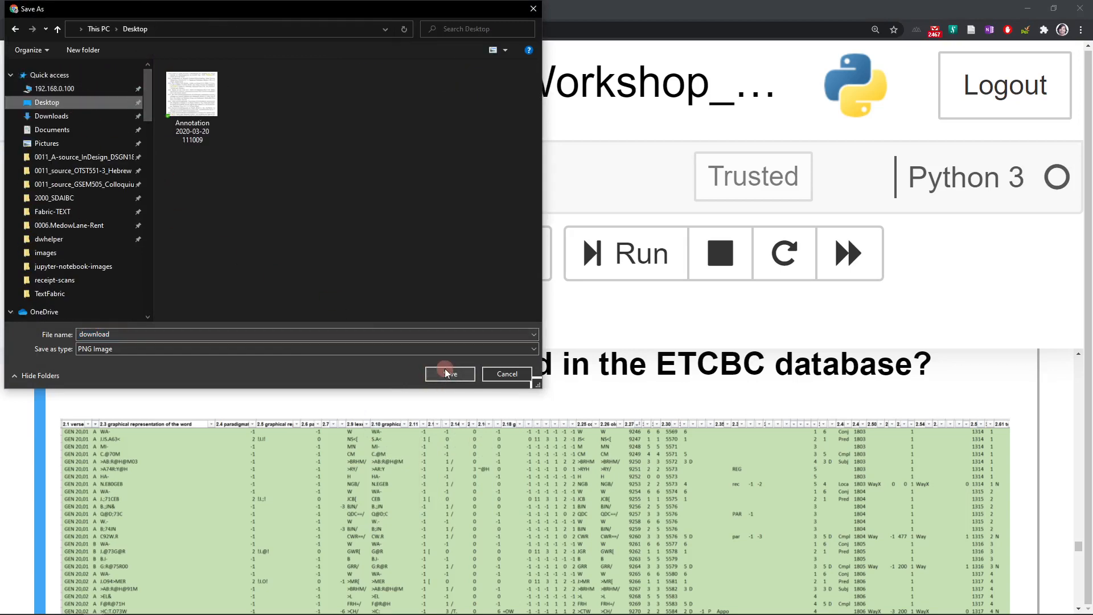
left_click(449, 373)
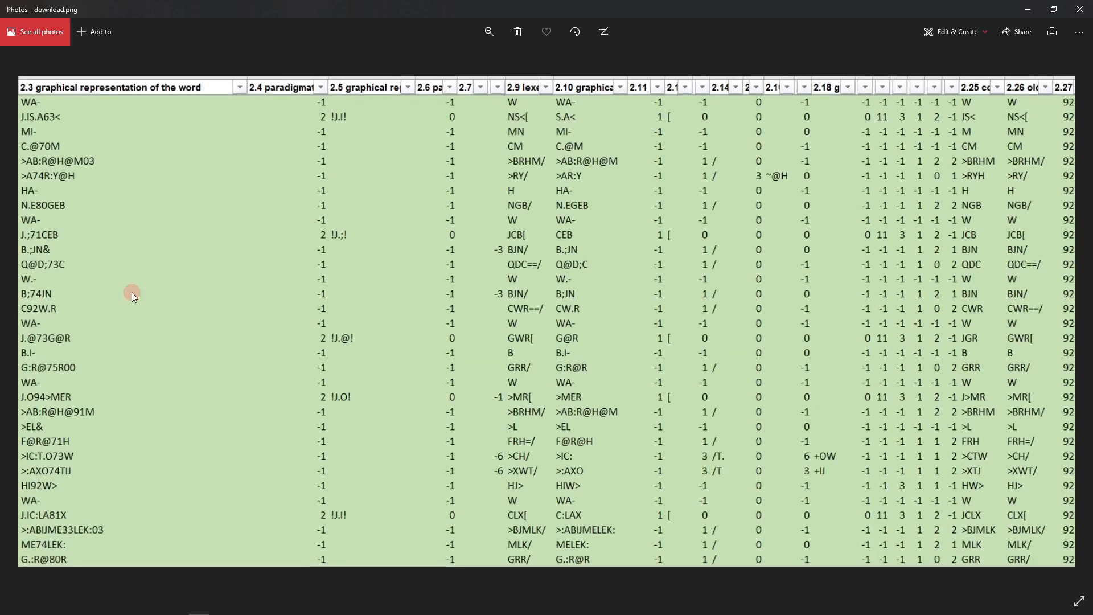
mouse_move(335, 416)
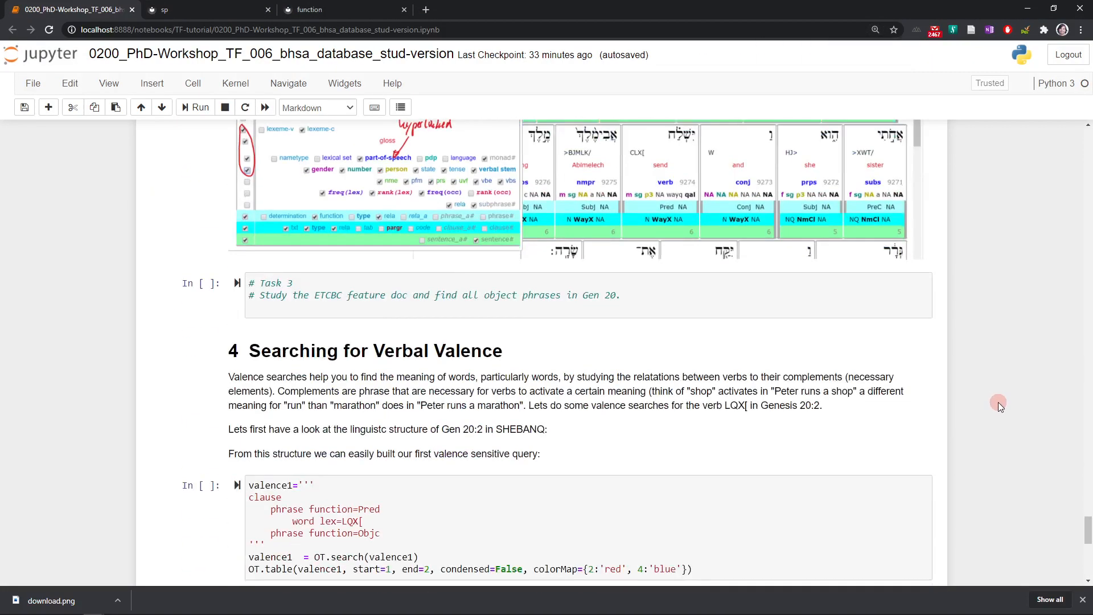
- Scroll the notebook to the Genesis 20:1-4 CTT listings in section 3.2
scroll("down", 3)
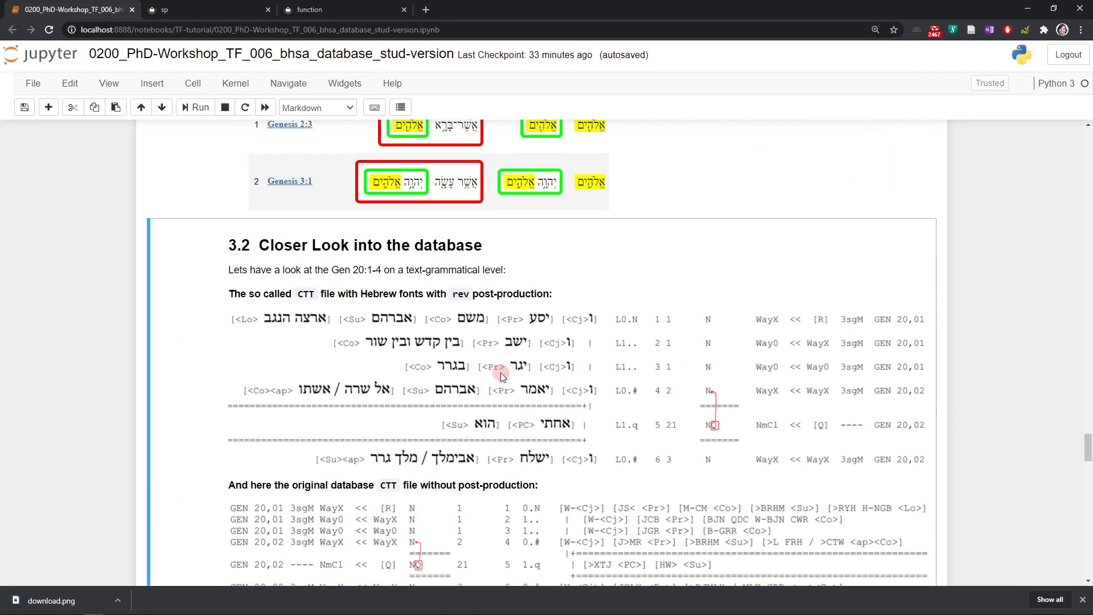
mouse_move(920, 325)
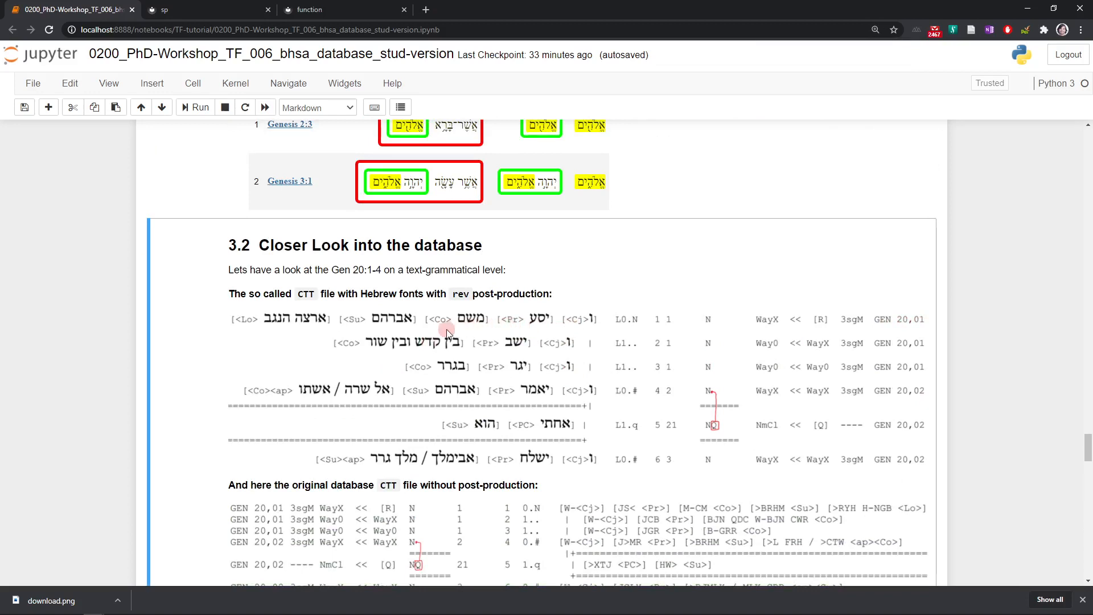
mouse_move(410, 328)
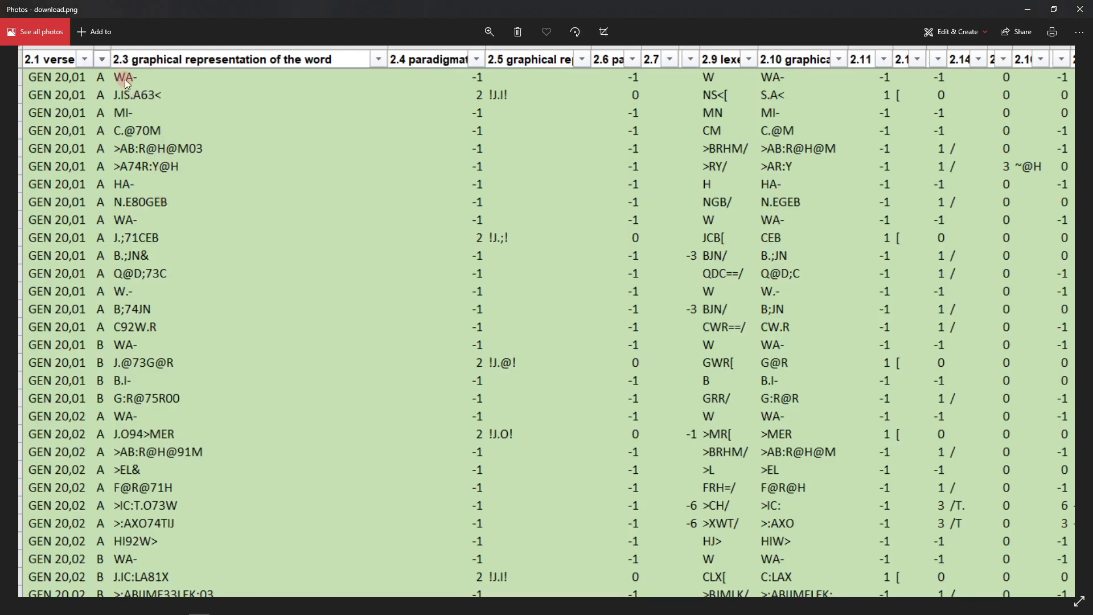
mouse_move(122, 91)
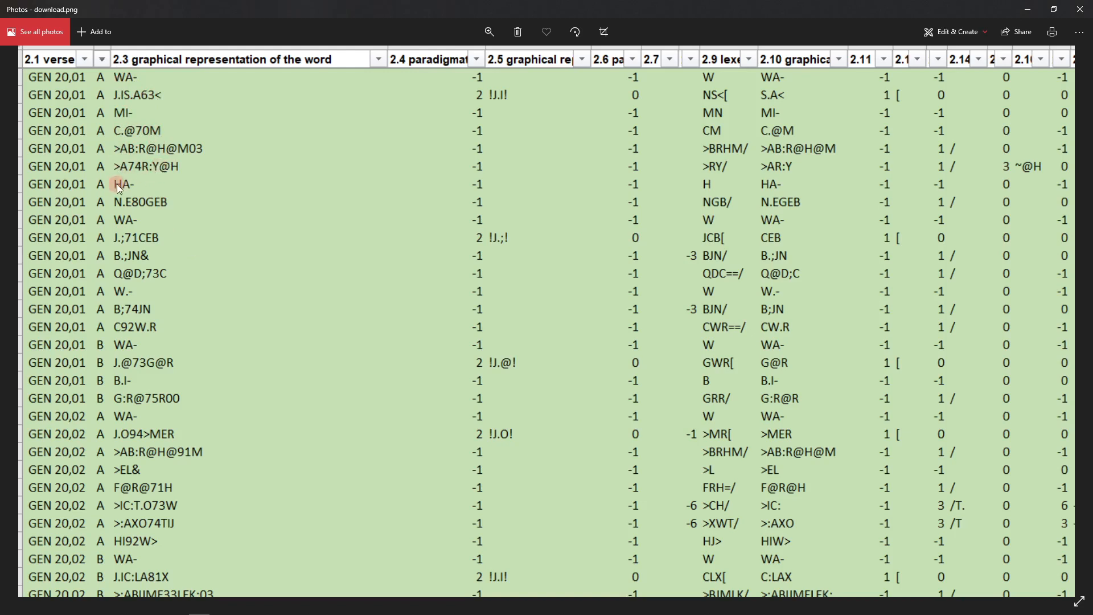
mouse_move(159, 215)
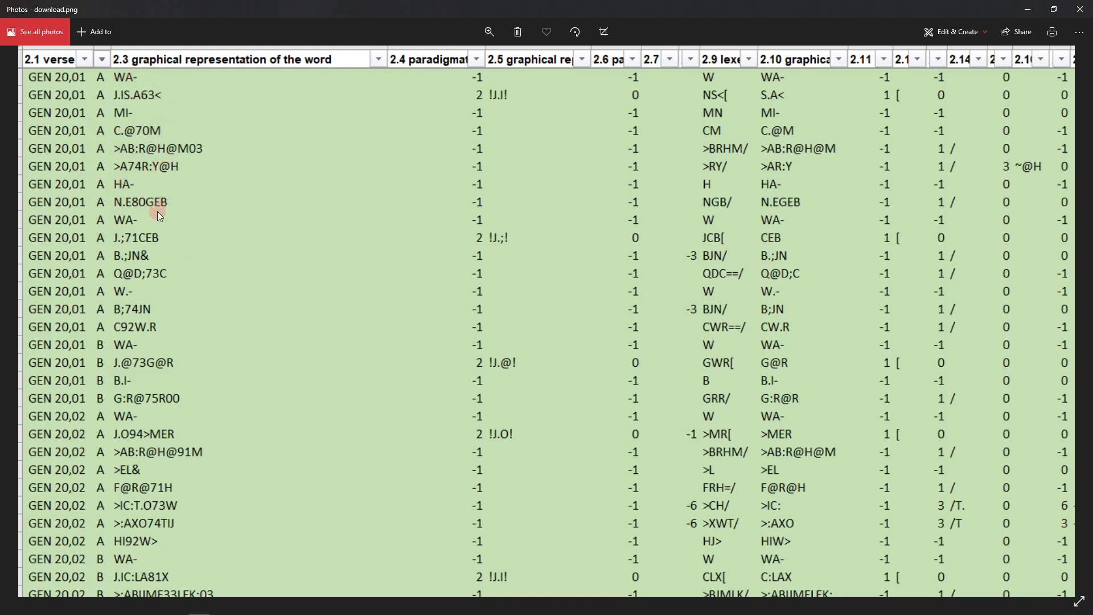
mouse_move(118, 84)
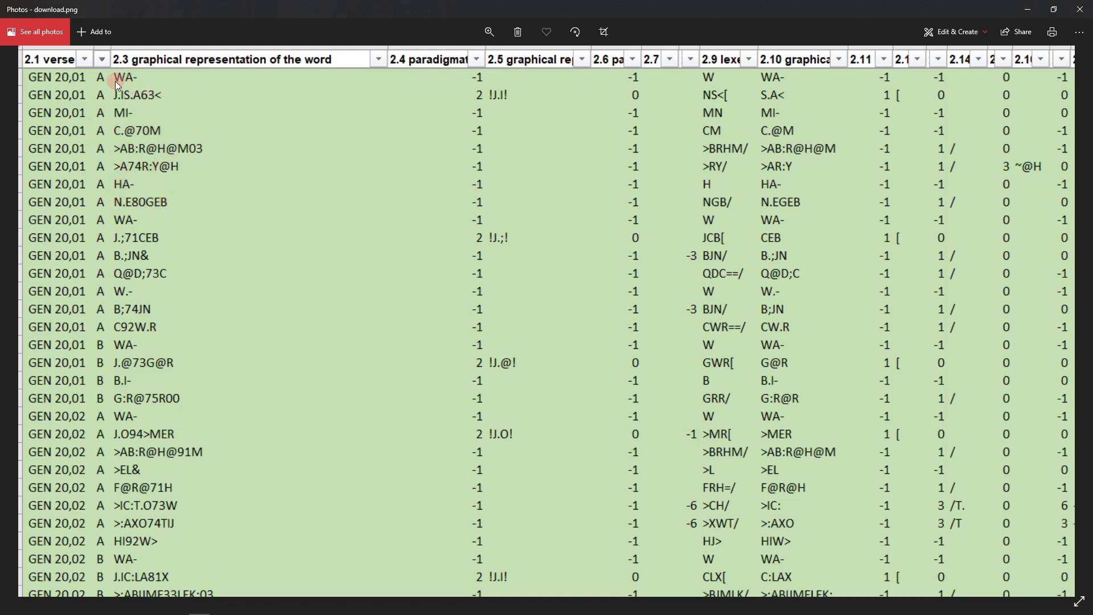
scroll("right", 3)
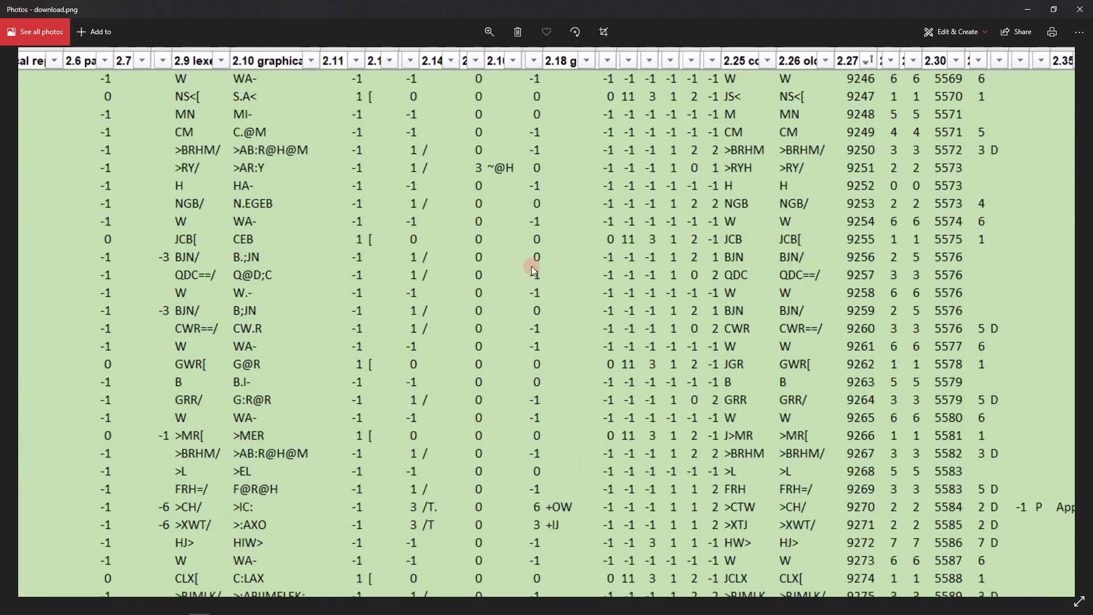
scroll("right", 3)
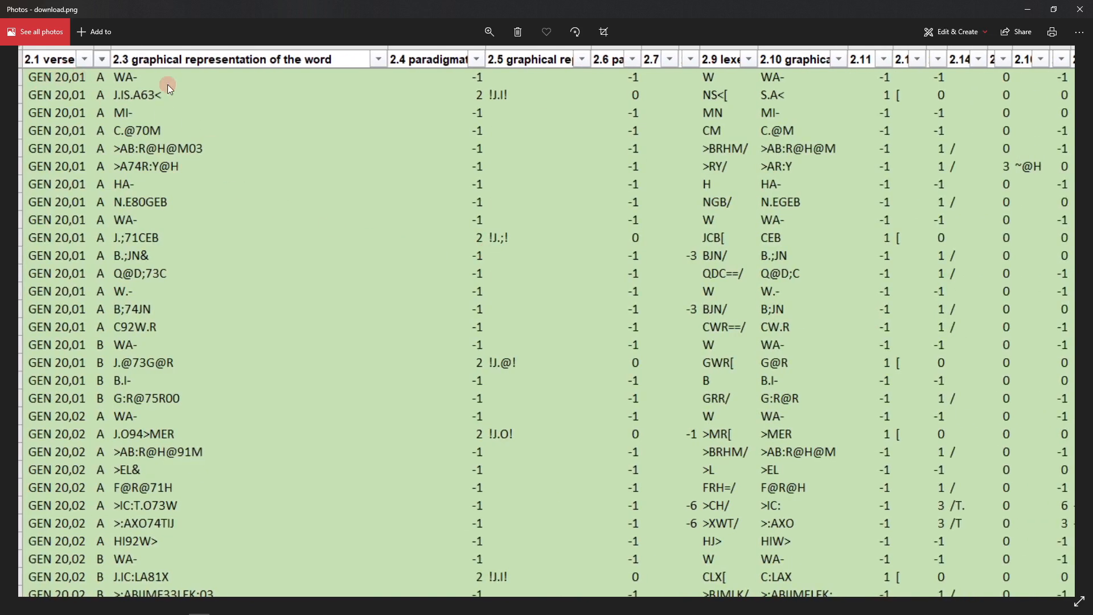
mouse_move(122, 90)
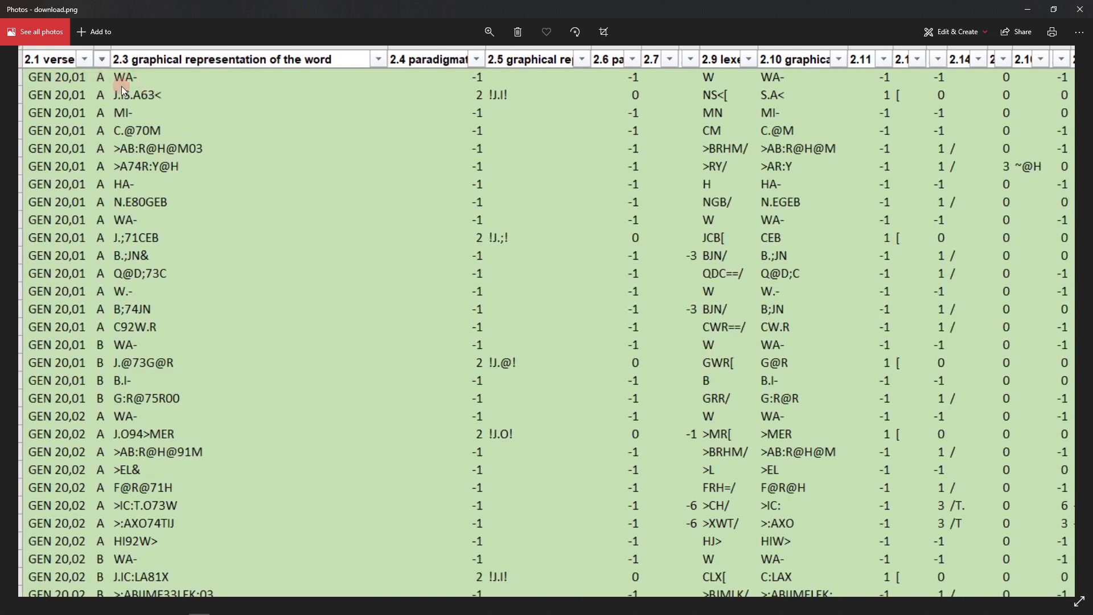
mouse_move(136, 104)
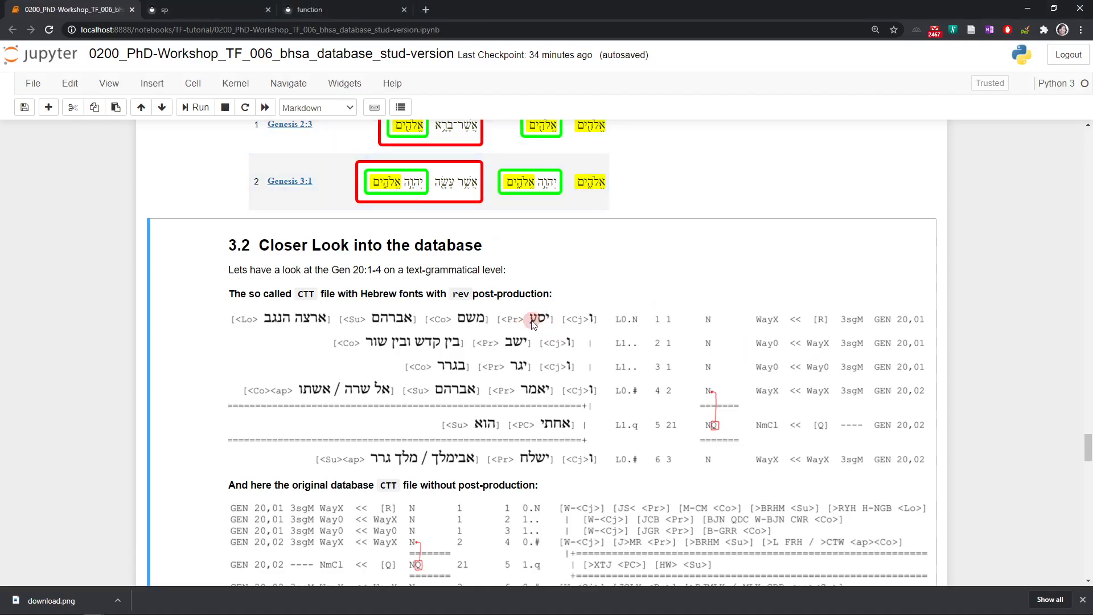
left_click(51, 600)
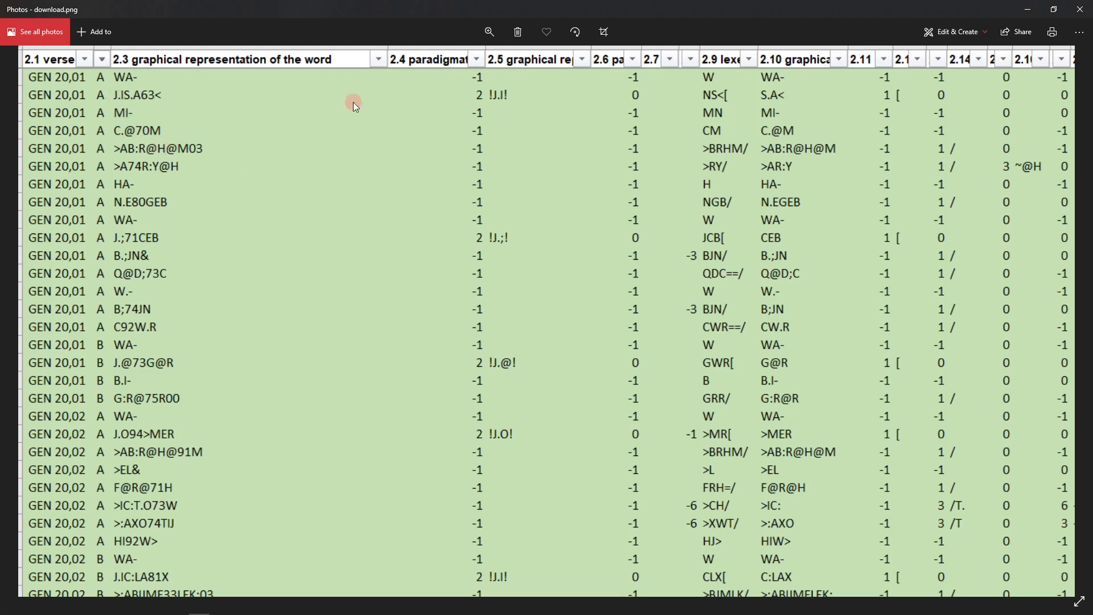
- Scroll right through table columns 2.6-2.35, showing phrase functions and WayX clause types
scroll("right", 3)
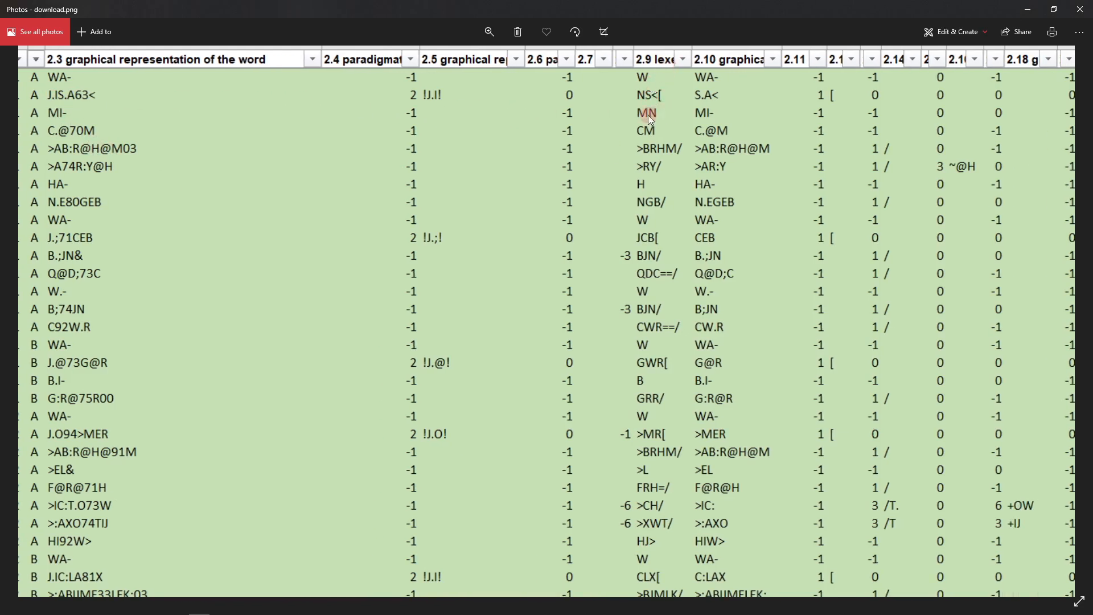
mouse_move(640, 94)
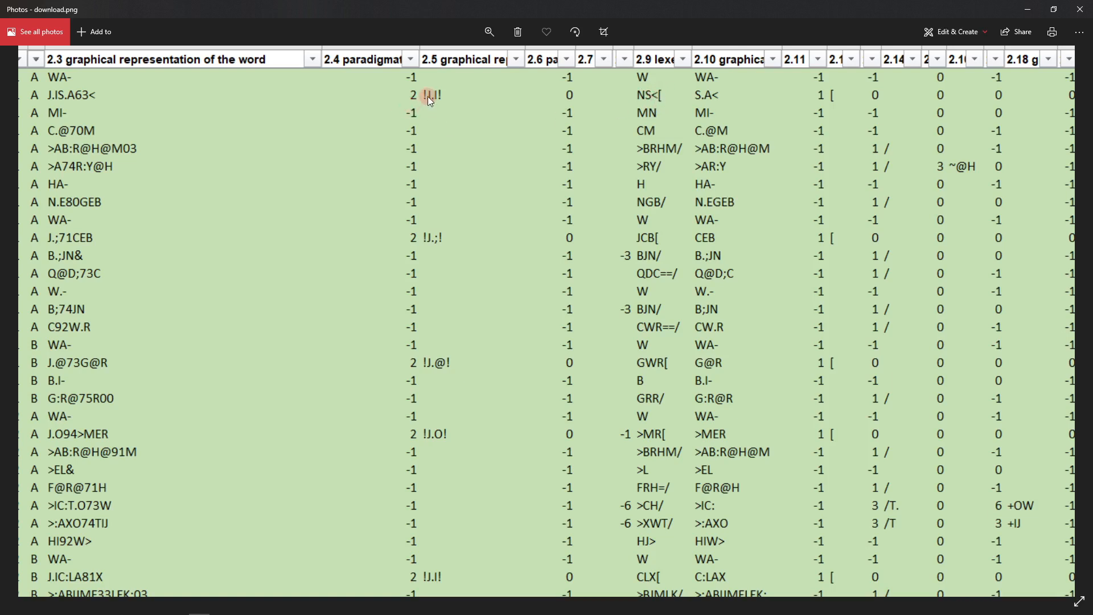
mouse_move(426, 96)
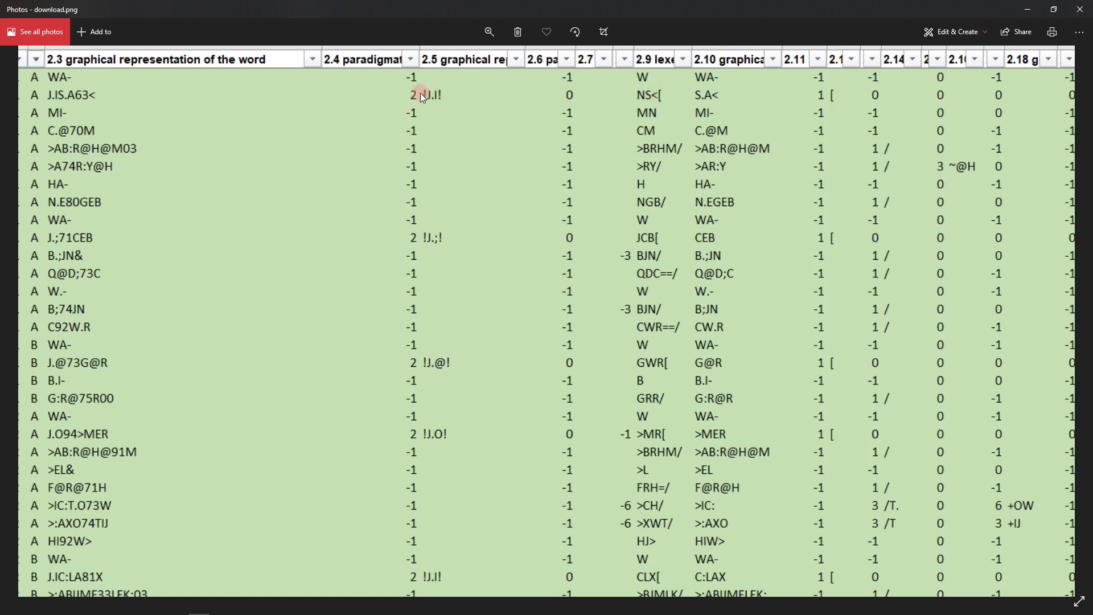
mouse_move(423, 99)
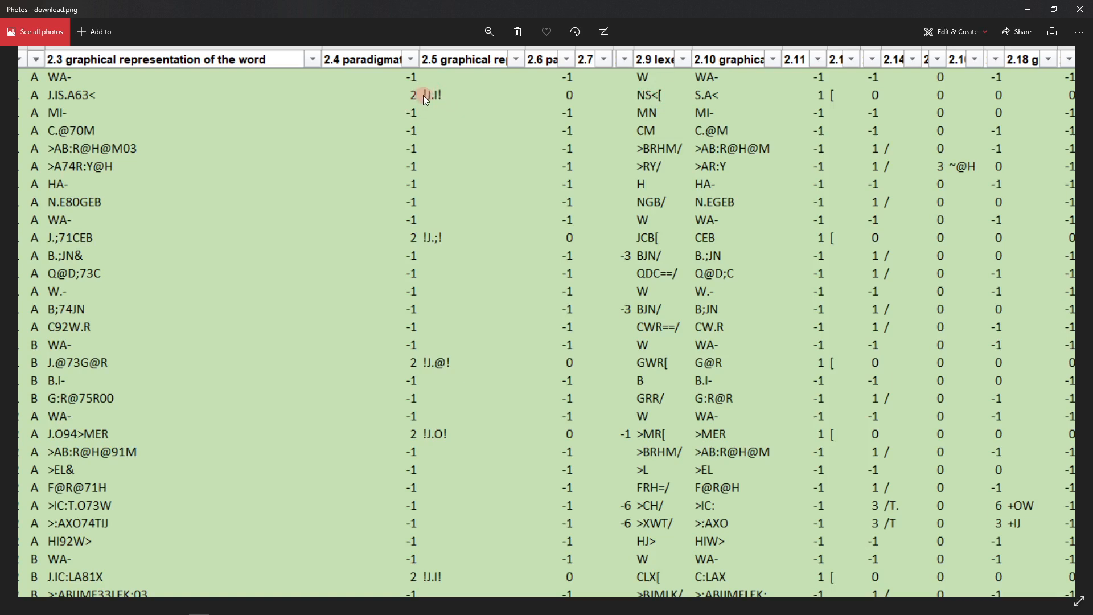
mouse_move(440, 111)
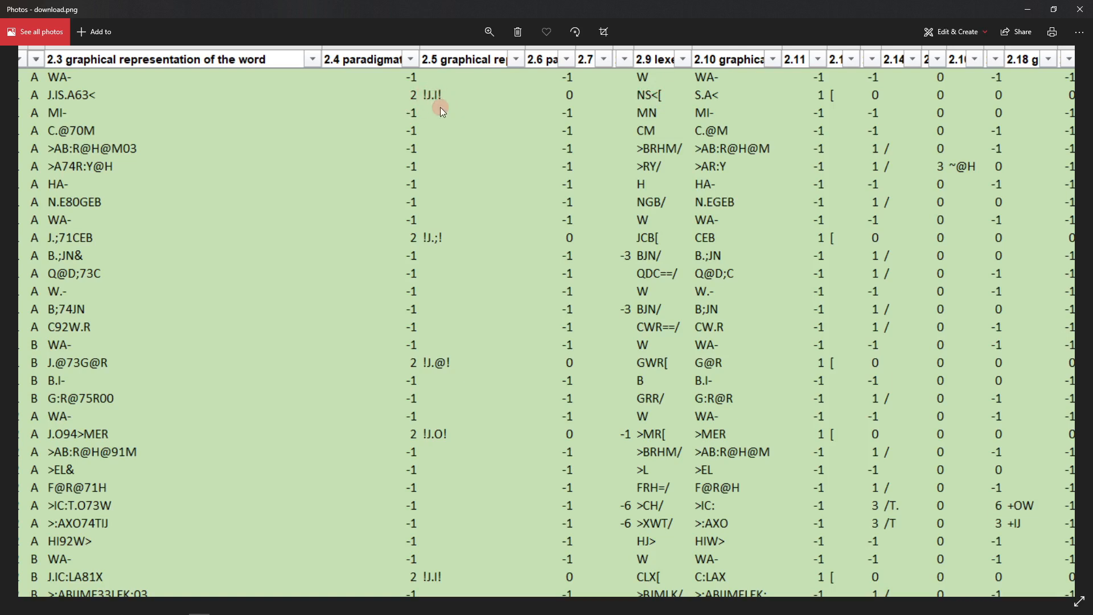
mouse_move(528, 119)
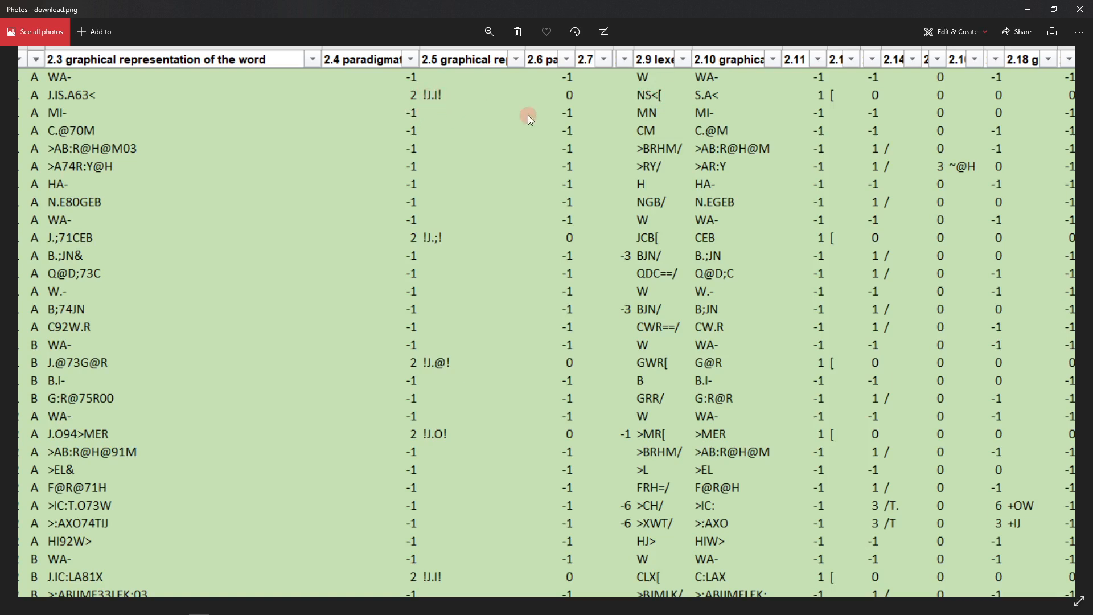
scroll("right", 3)
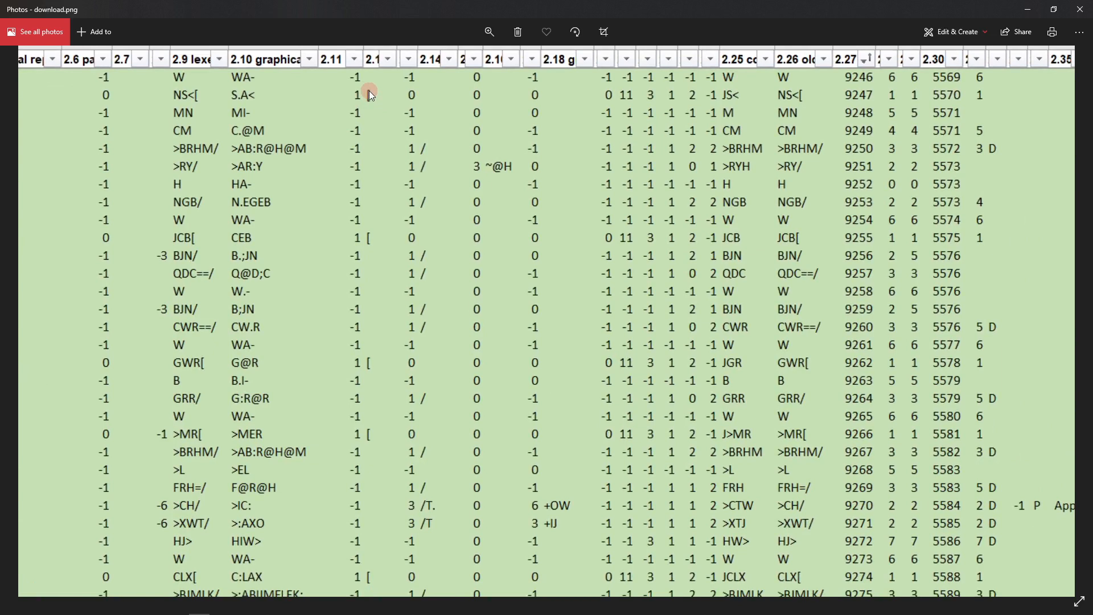
mouse_move(370, 102)
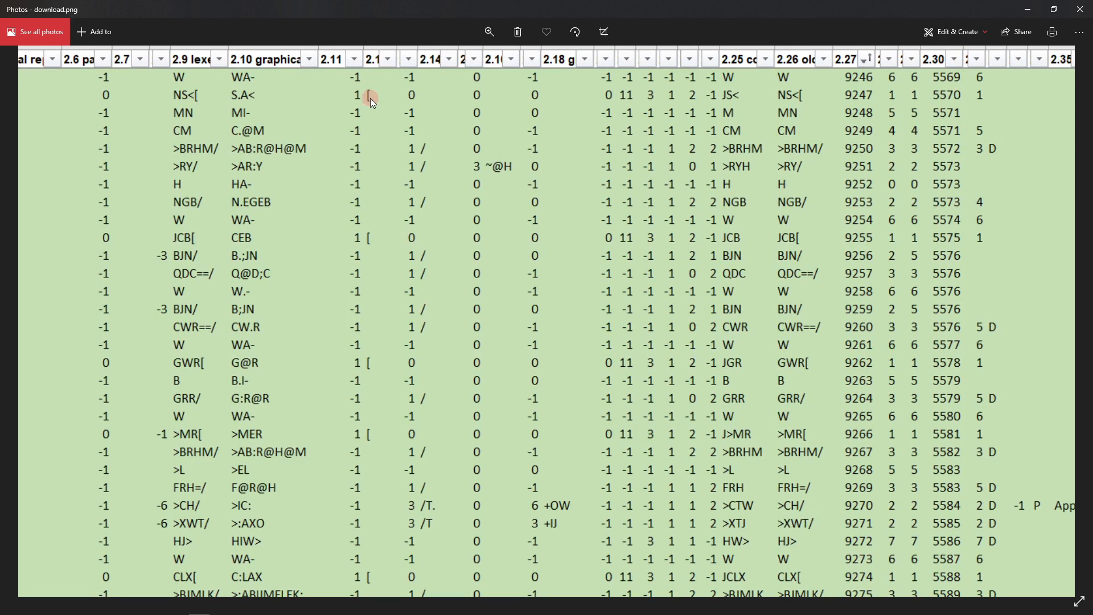
scroll("right", 3)
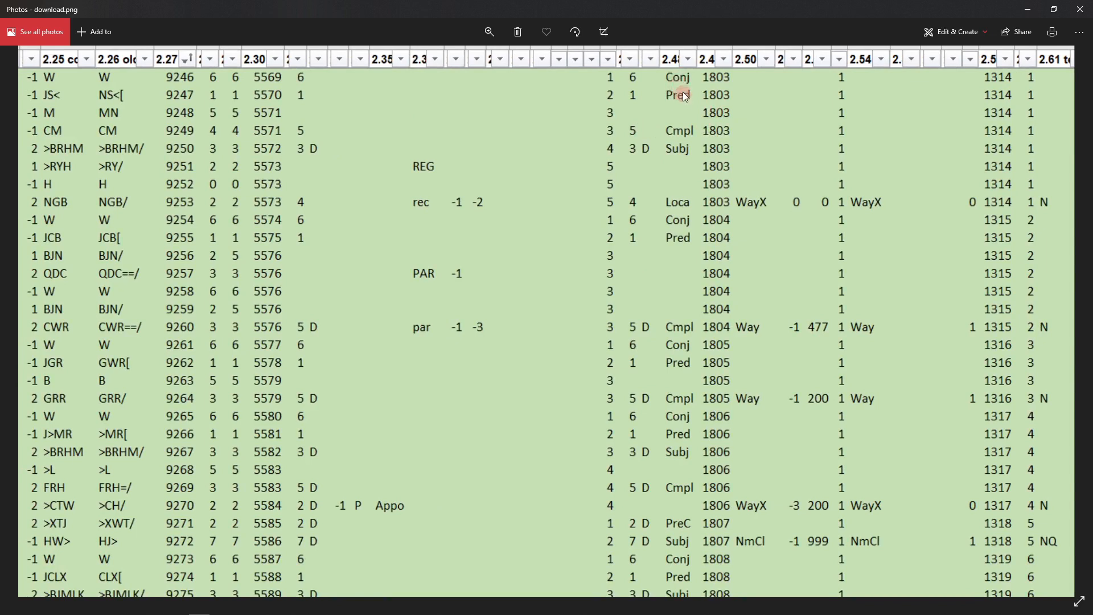
mouse_move(683, 132)
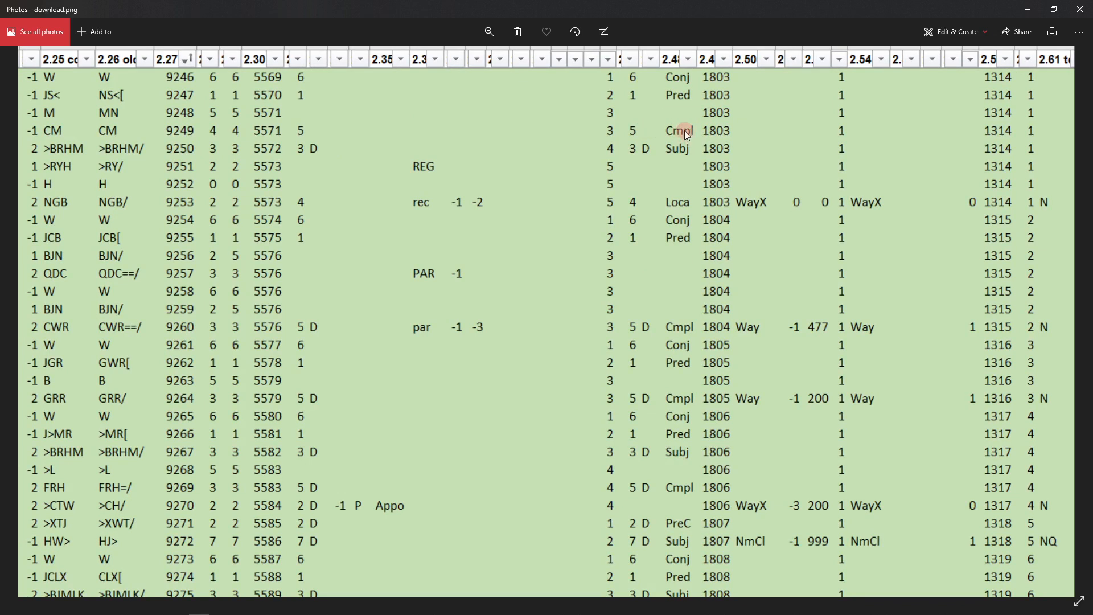
mouse_move(681, 166)
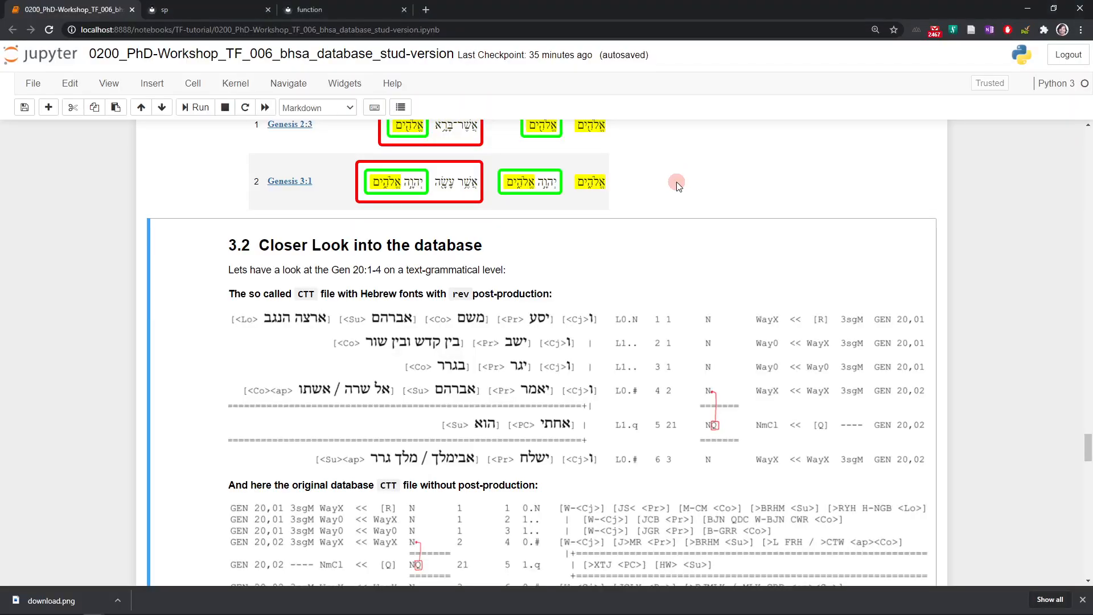
mouse_move(512, 328)
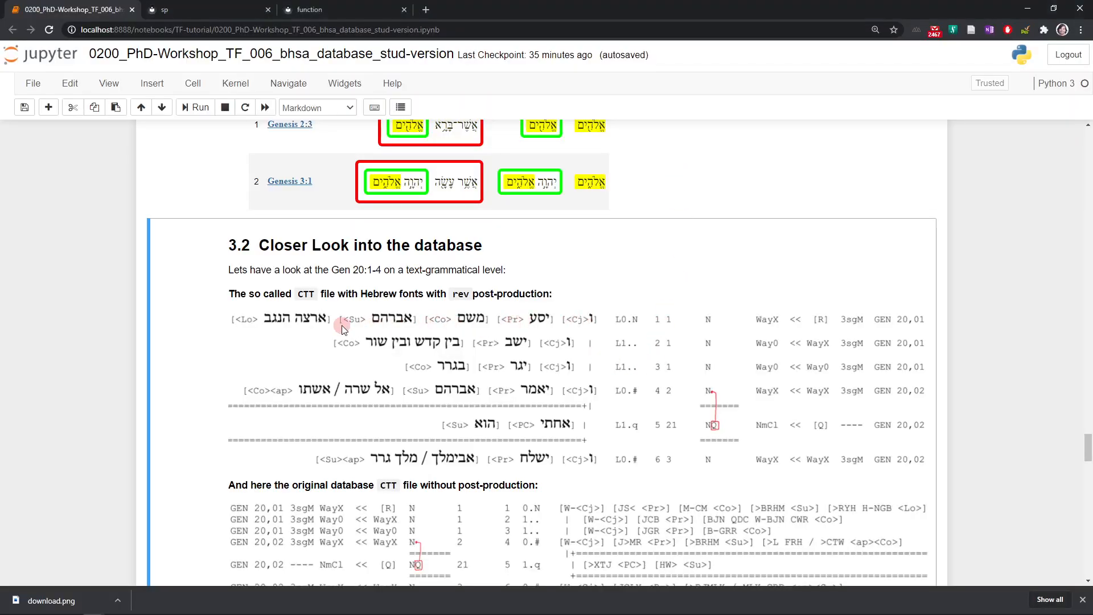
mouse_move(268, 331)
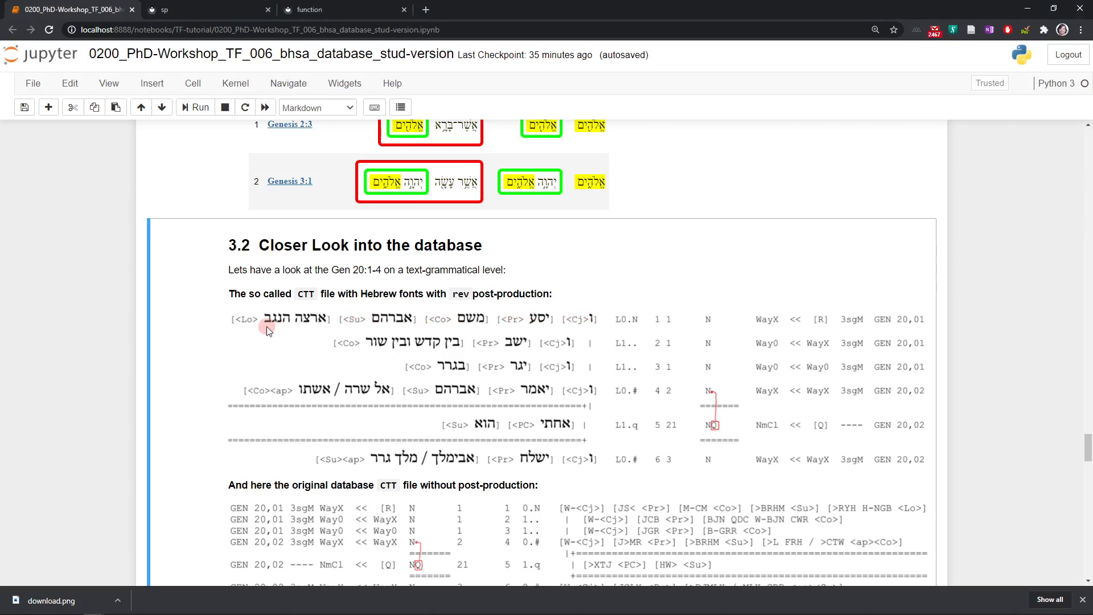
left_click(52, 601)
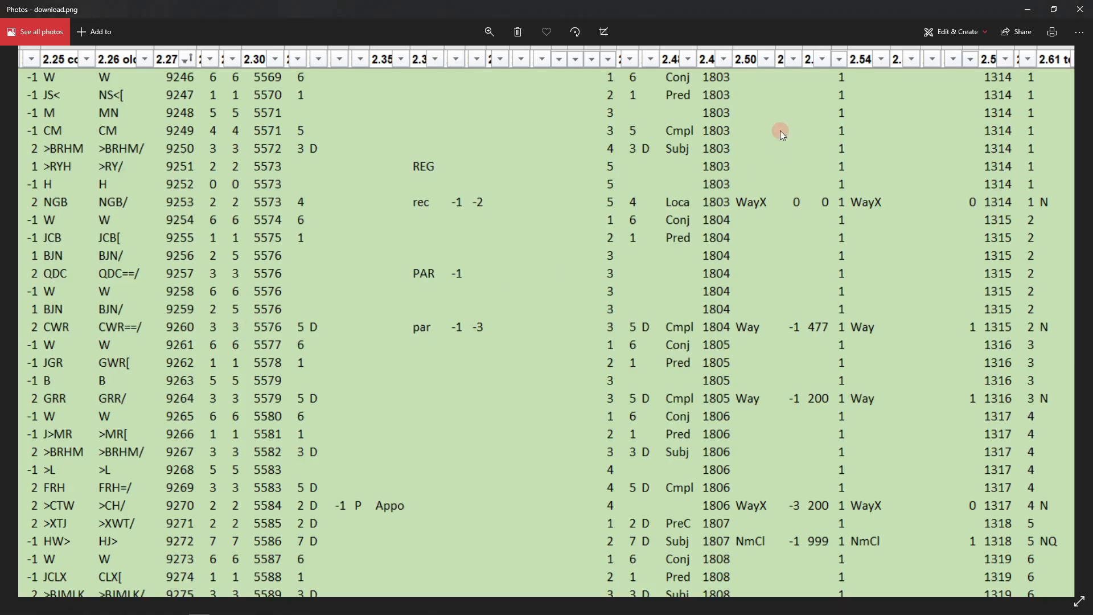
mouse_move(680, 199)
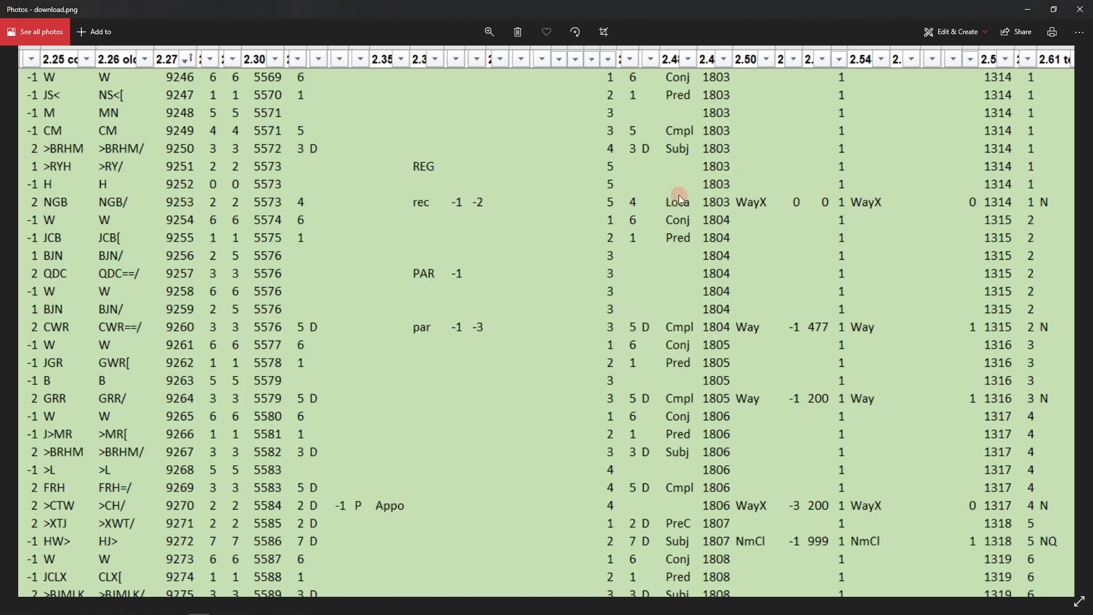
mouse_move(680, 237)
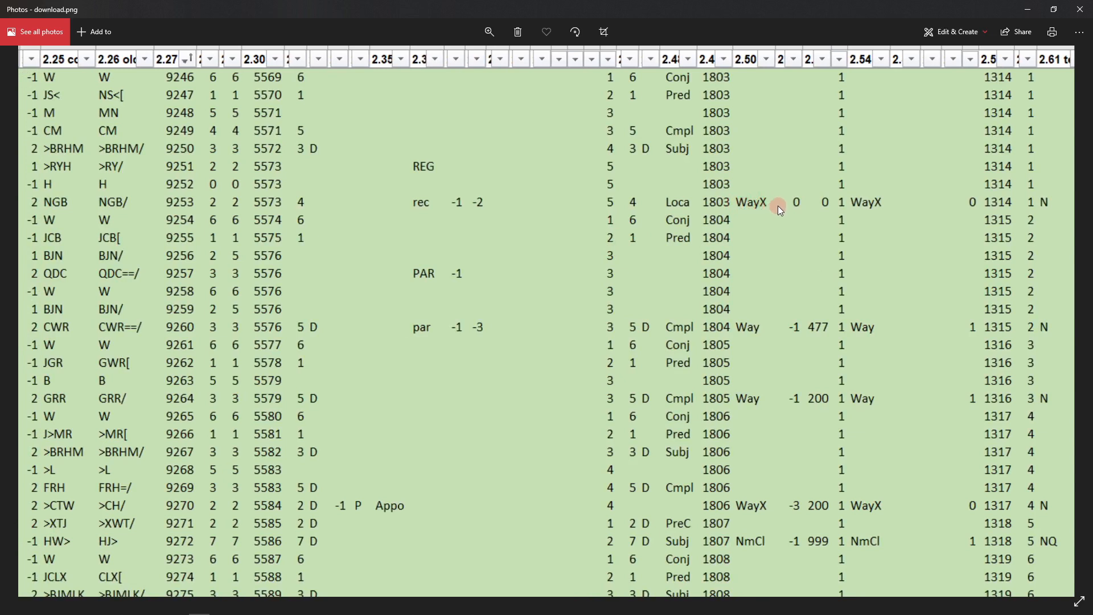
mouse_move(732, 209)
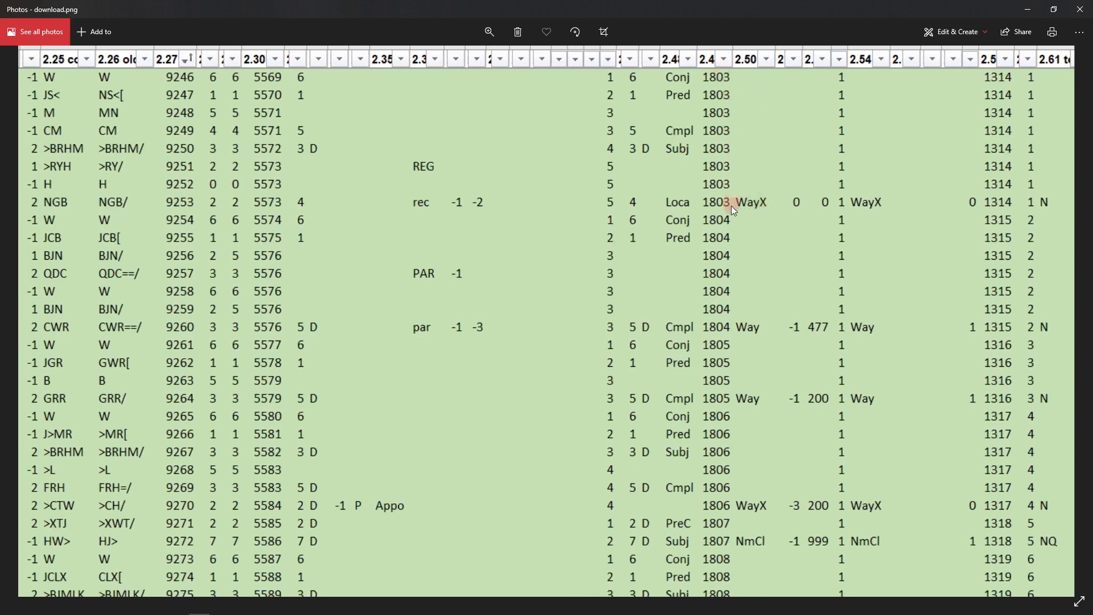
mouse_move(746, 77)
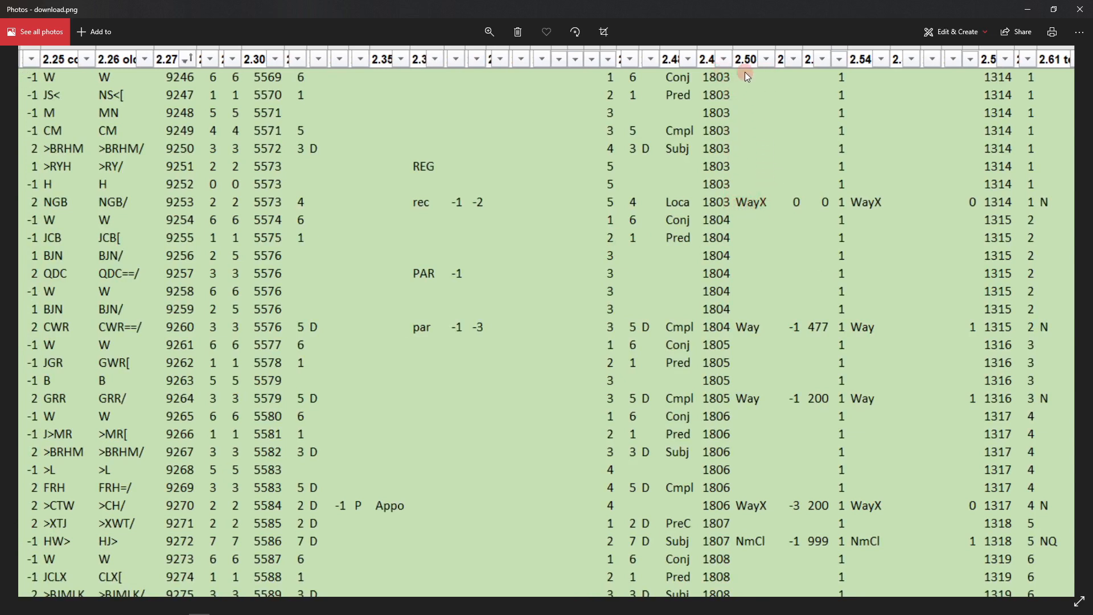
mouse_move(772, 211)
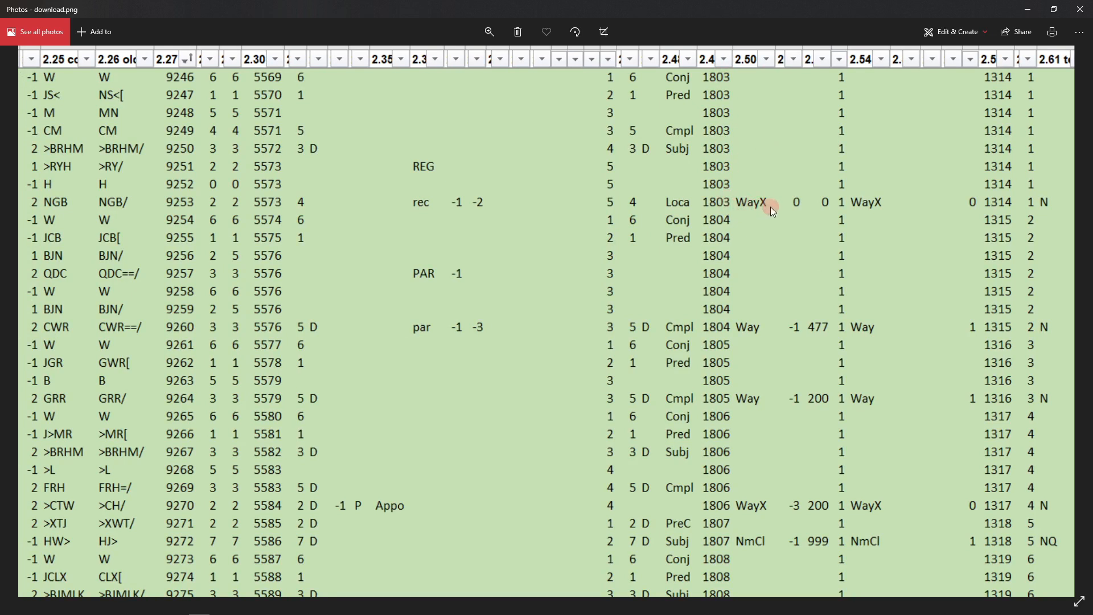
mouse_move(671, 211)
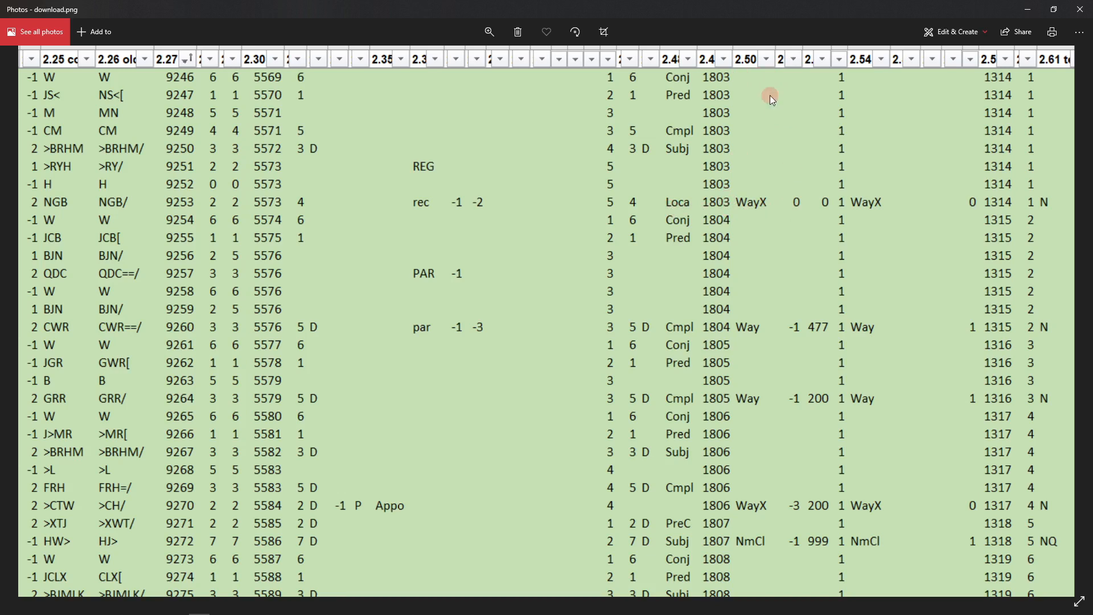
mouse_move(688, 96)
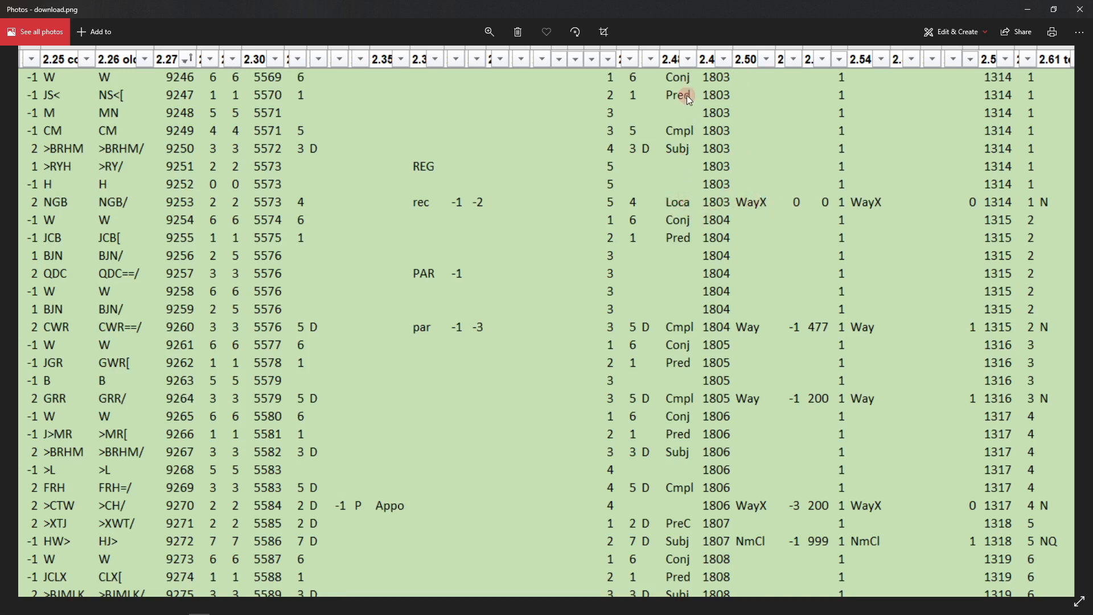
mouse_move(772, 326)
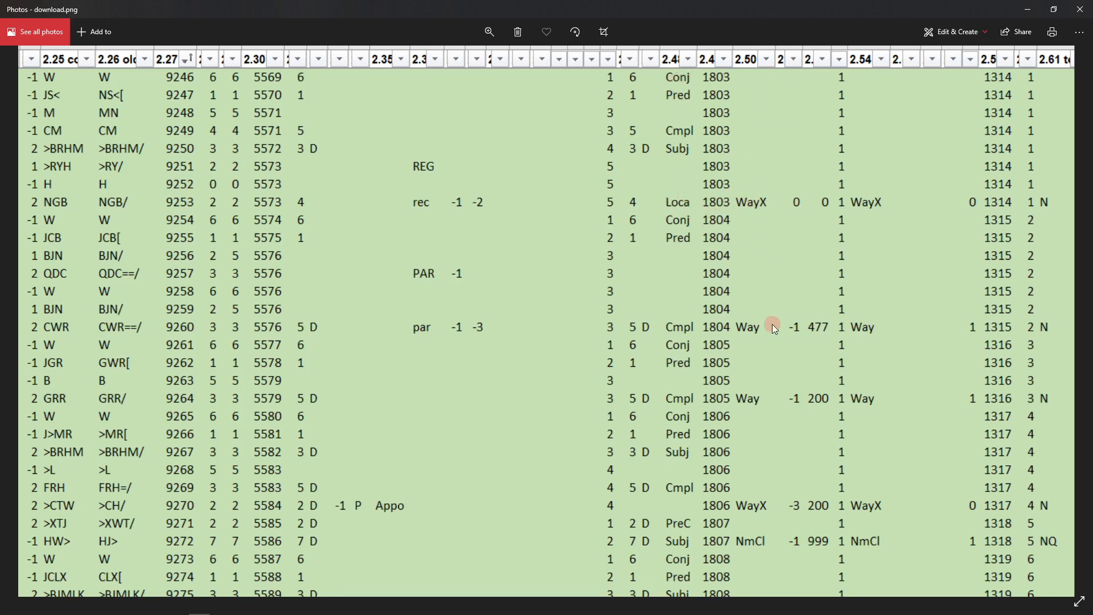
mouse_move(727, 328)
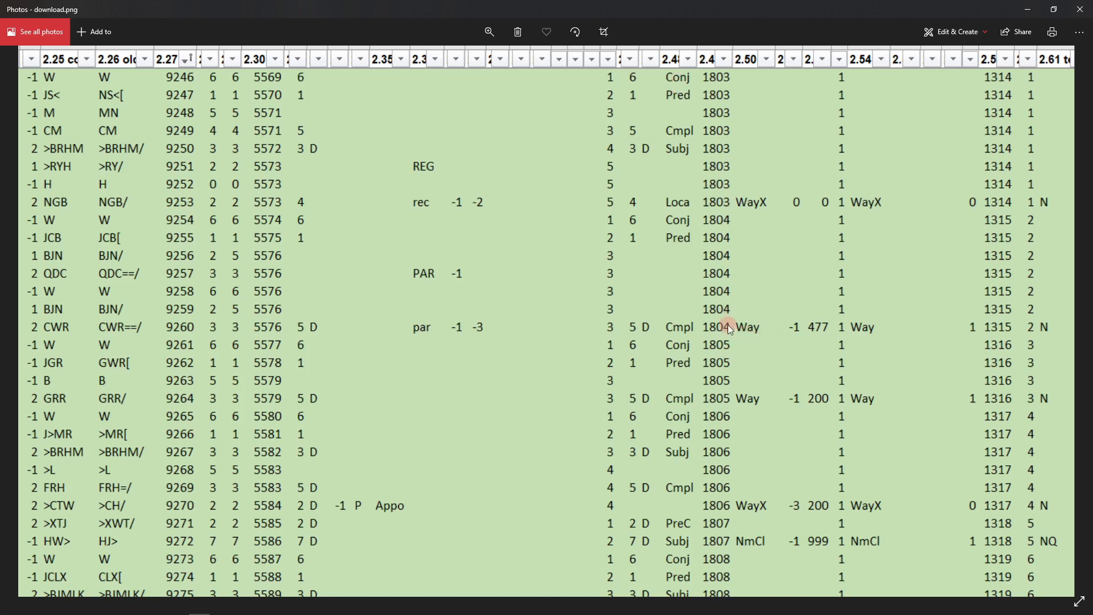
mouse_move(760, 330)
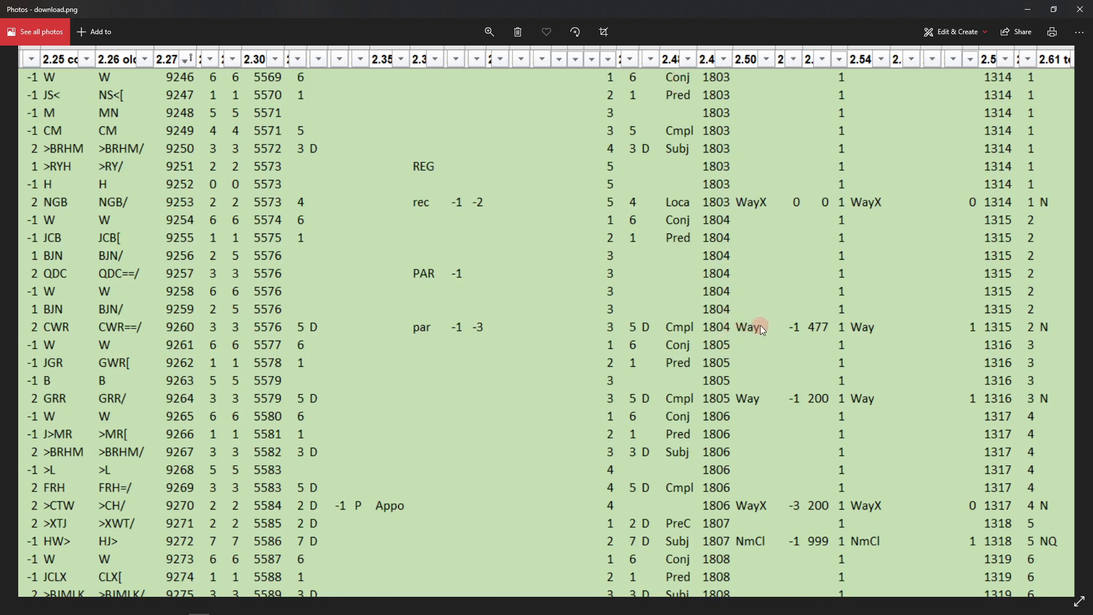
mouse_move(673, 342)
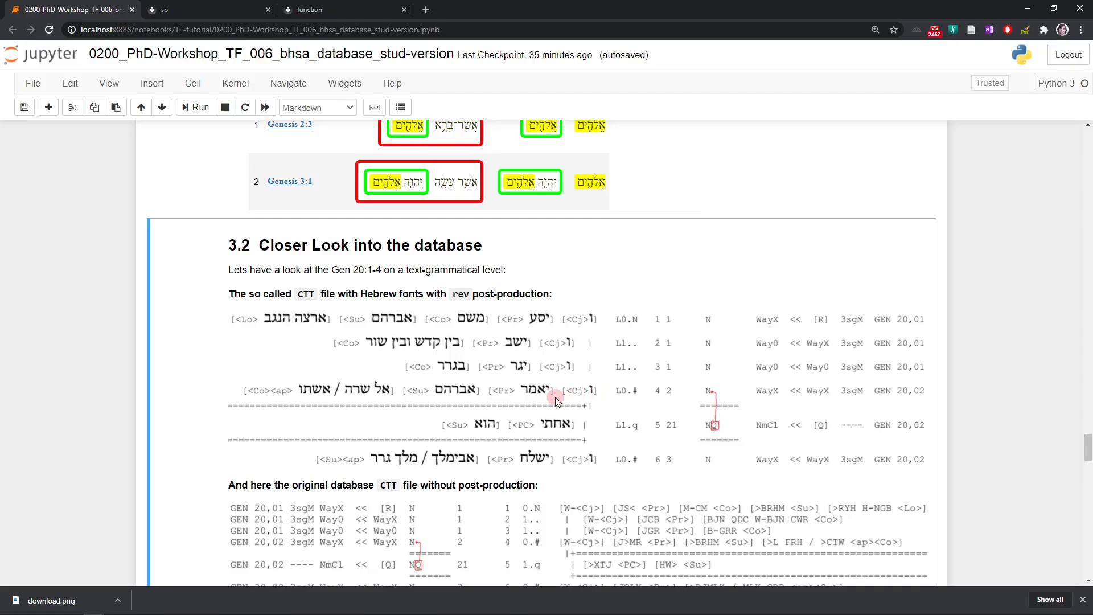
mouse_move(356, 344)
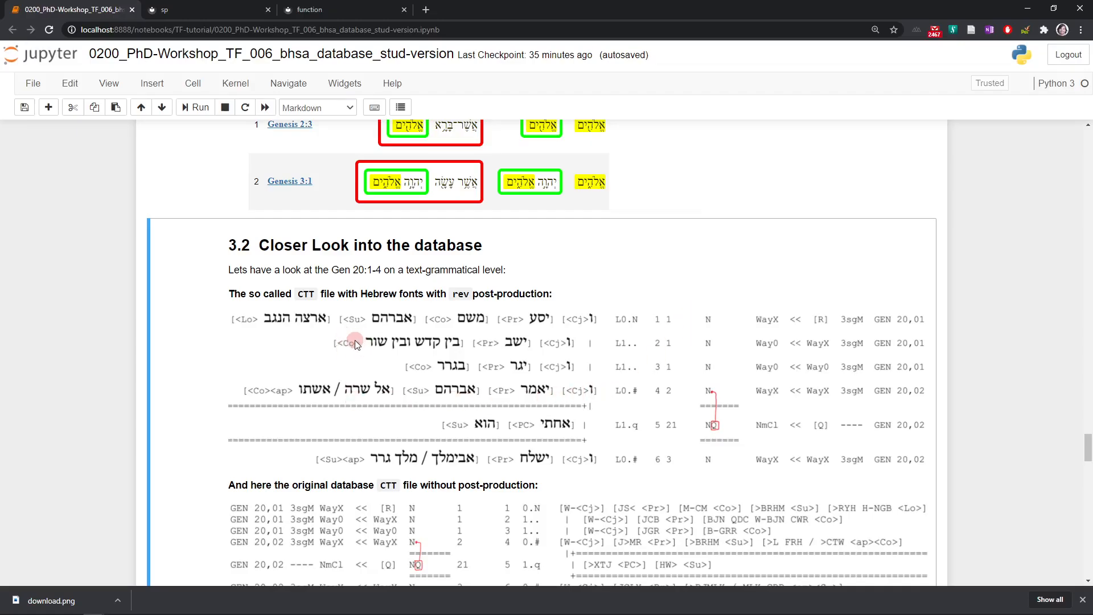
mouse_move(569, 342)
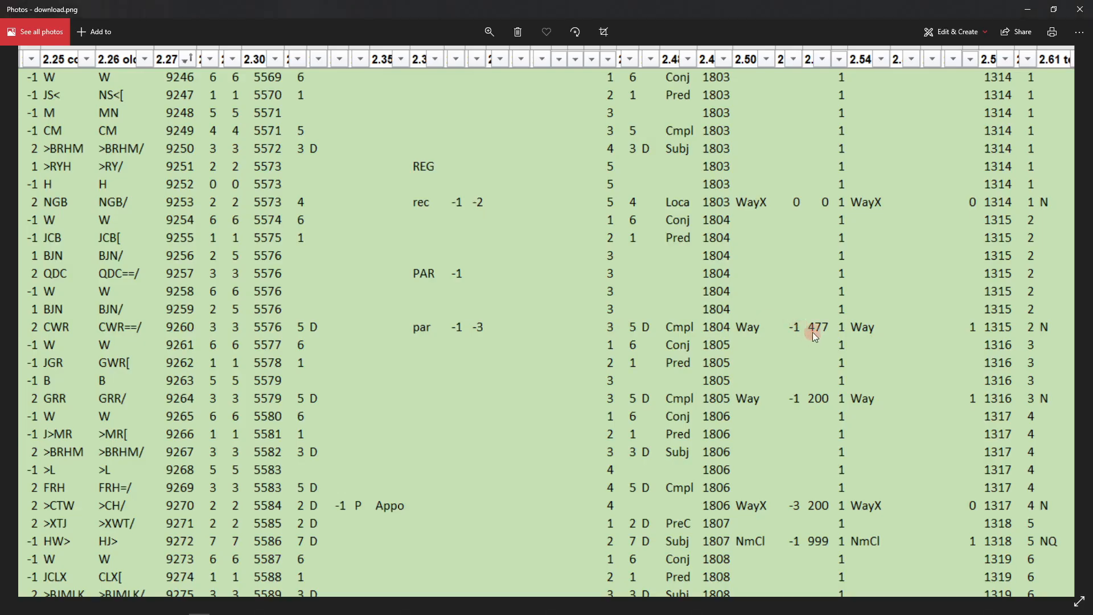
mouse_move(1044, 144)
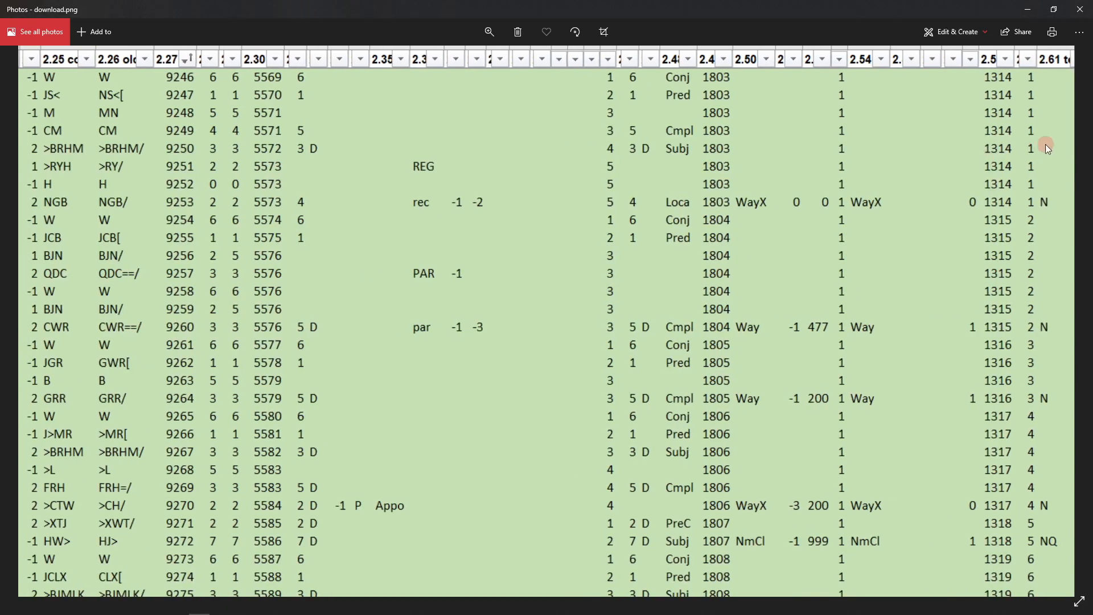
mouse_move(1053, 216)
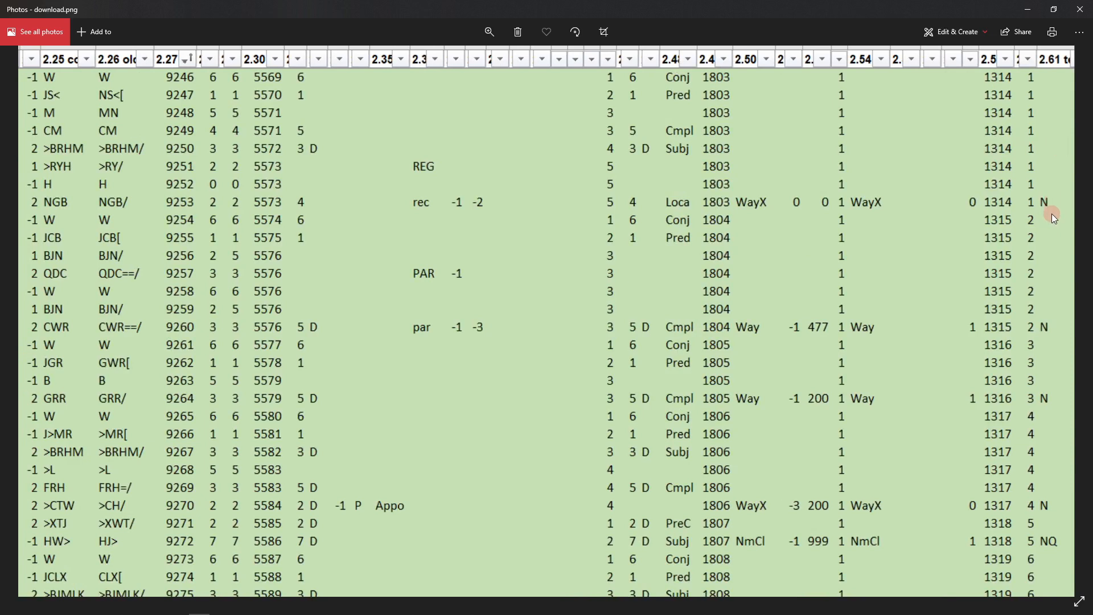
mouse_move(1051, 114)
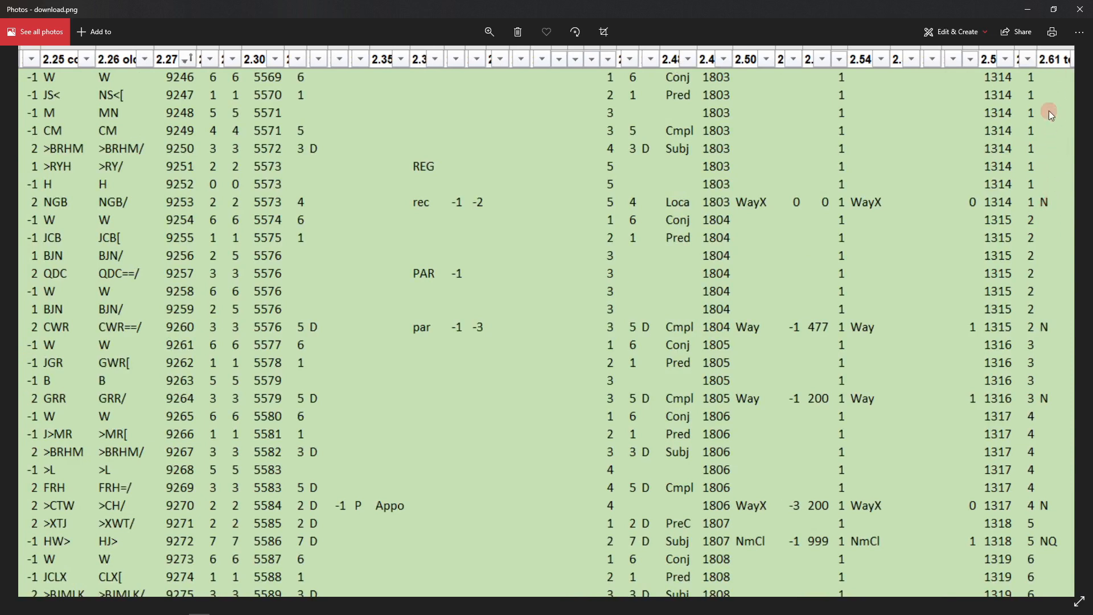
mouse_move(1057, 194)
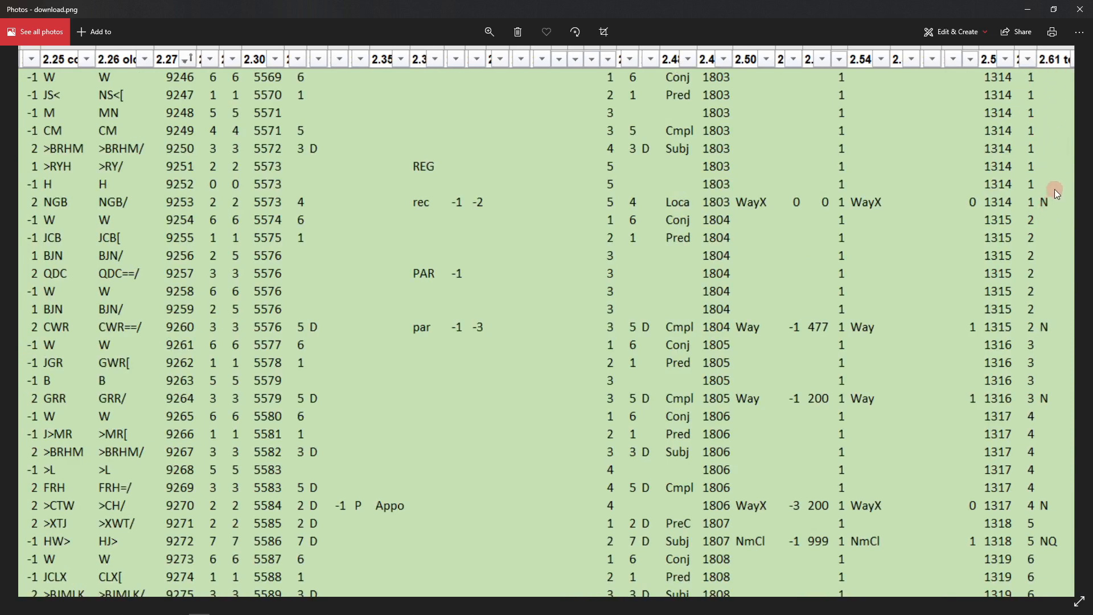
mouse_move(1051, 332)
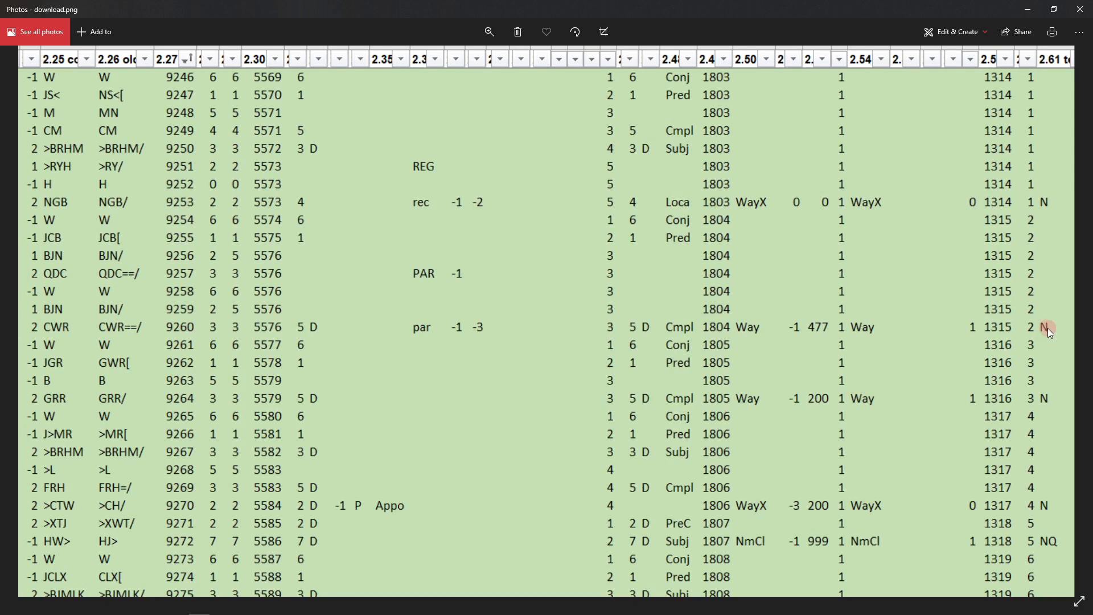
mouse_move(1039, 232)
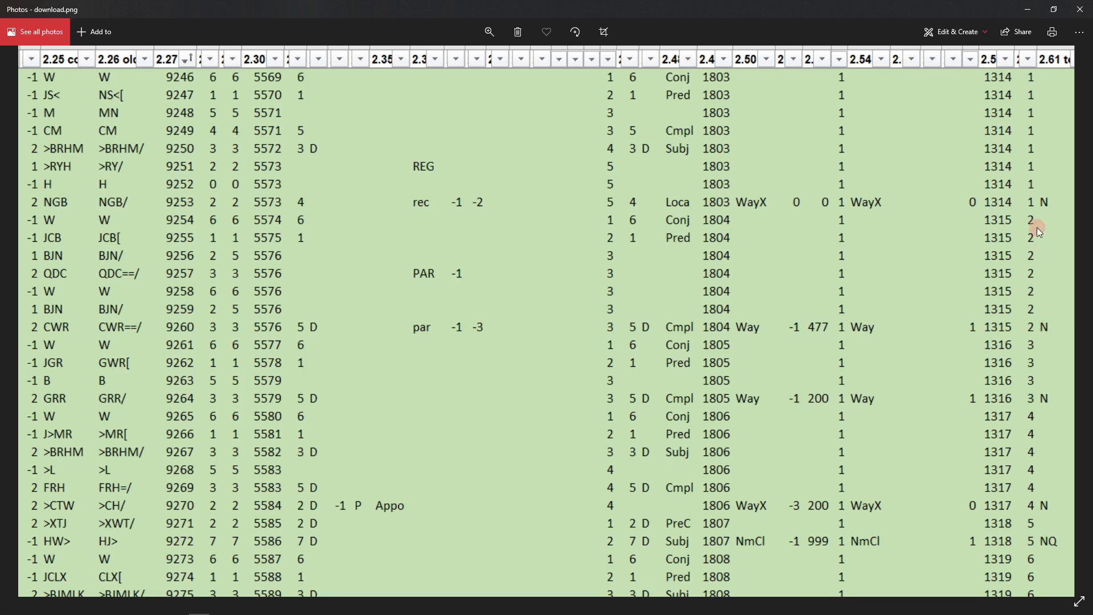
mouse_move(1056, 320)
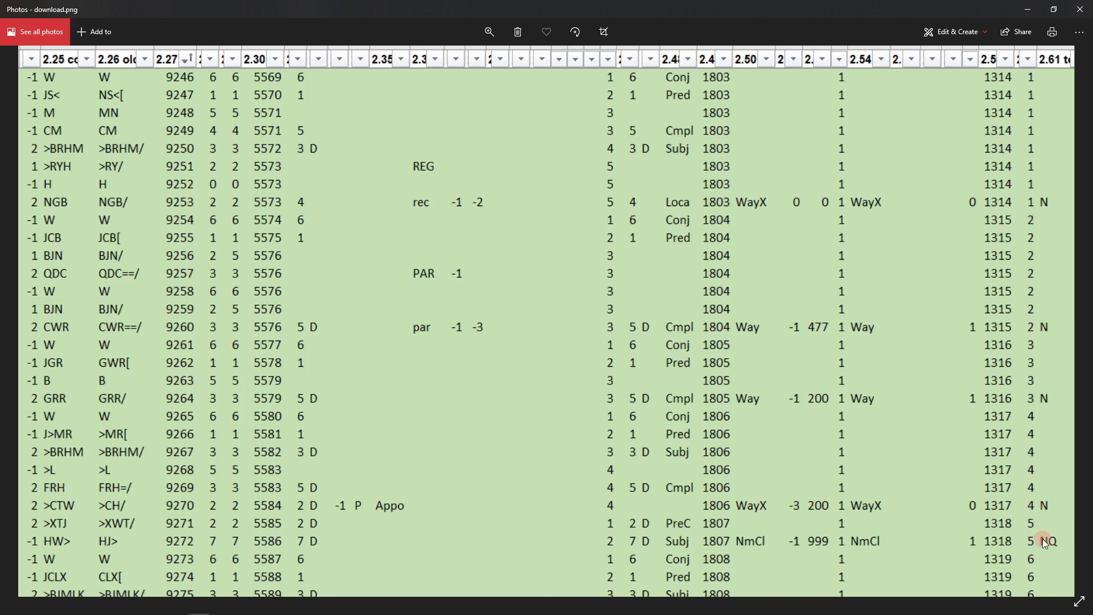
mouse_move(1040, 523)
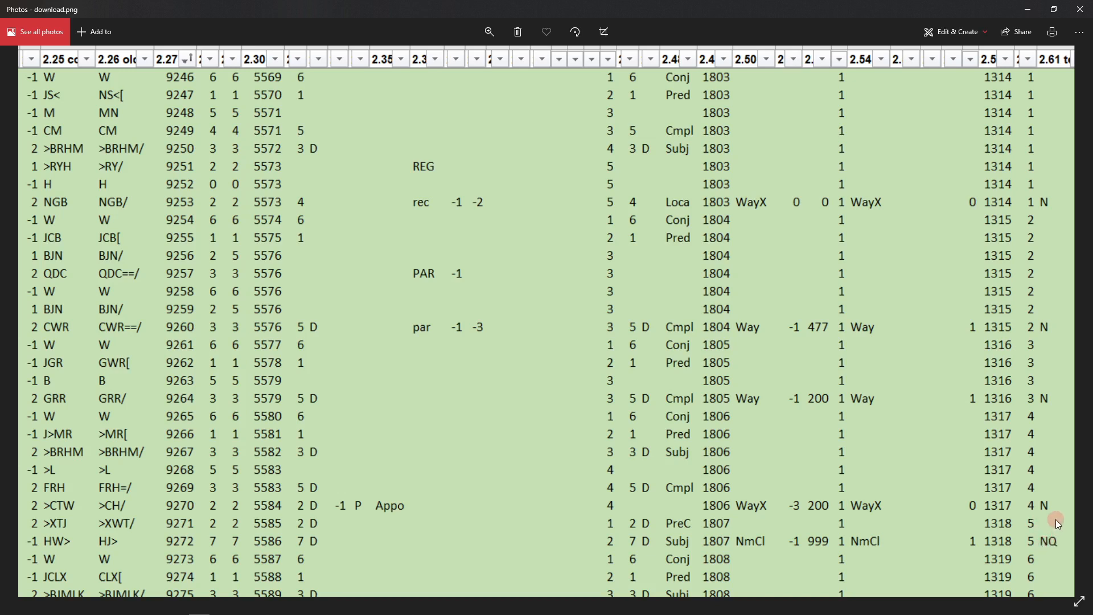
mouse_move(1051, 547)
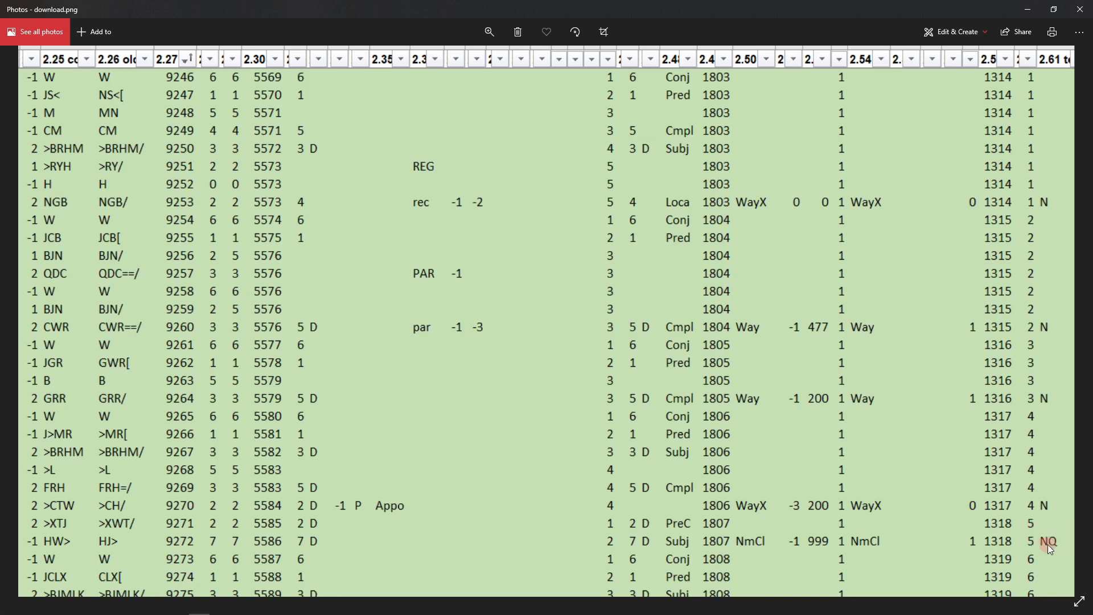
mouse_move(318, 409)
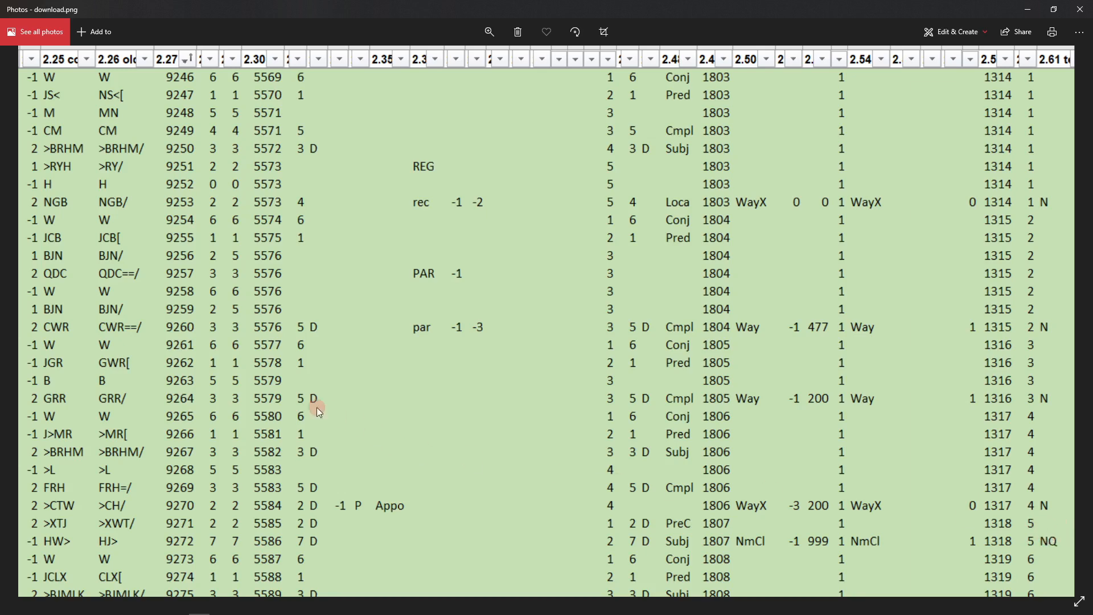
- Scroll the notebook down to section 3.3 'Where are the Codes?'
scroll("left", 3)
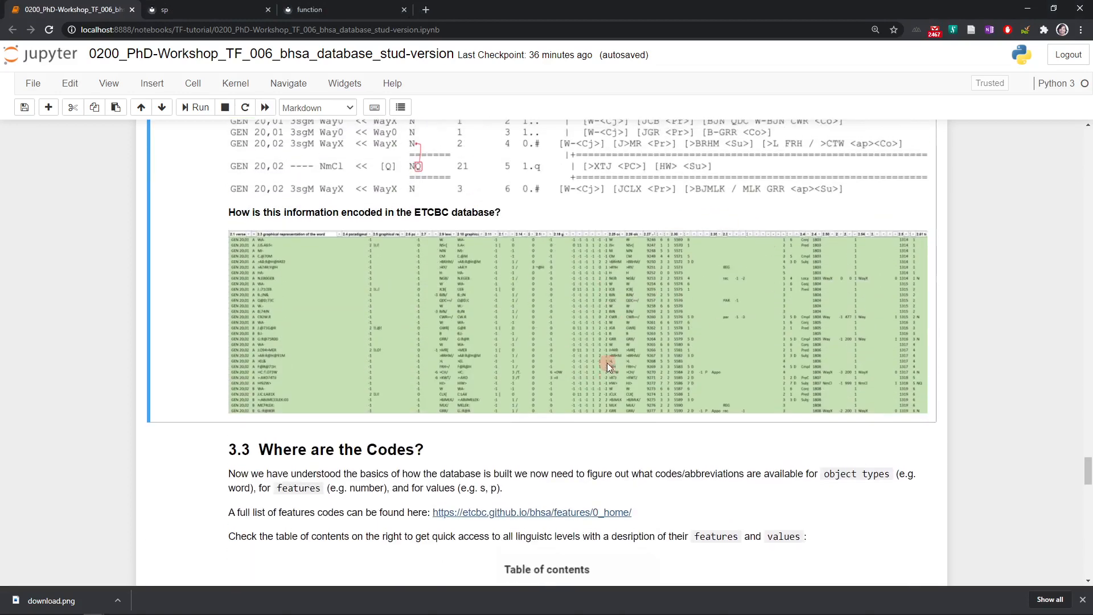
scroll("down", 3)
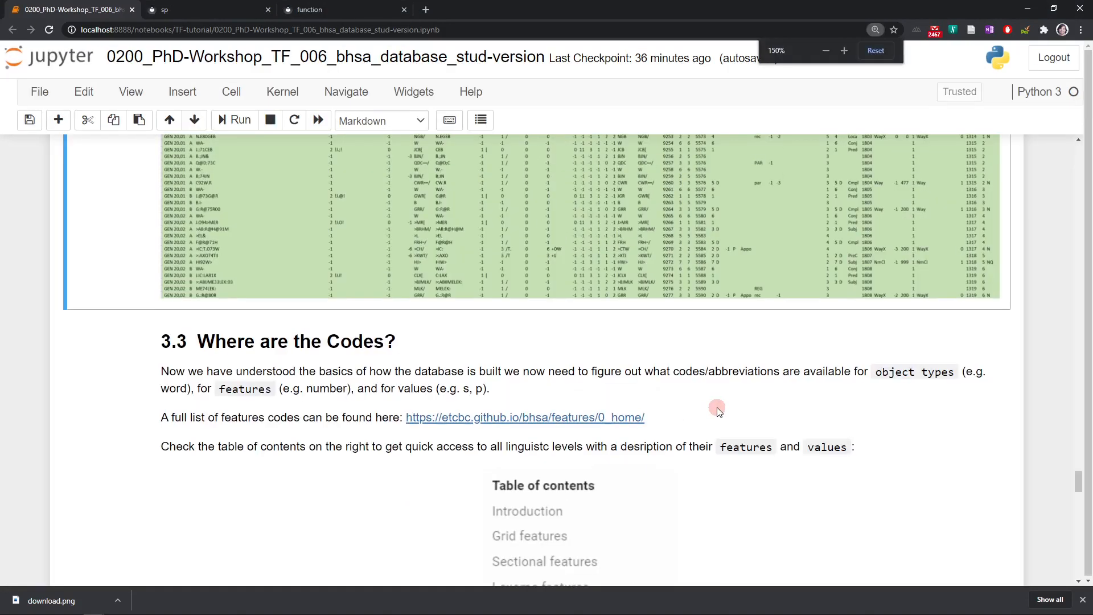
scroll("down", 3)
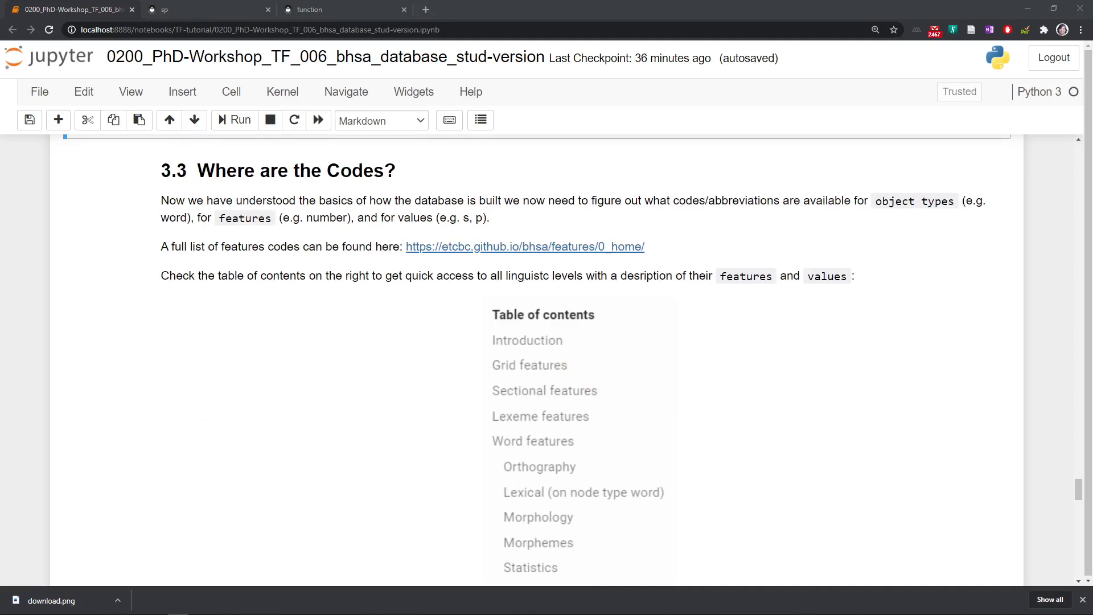
left_click(200, 9)
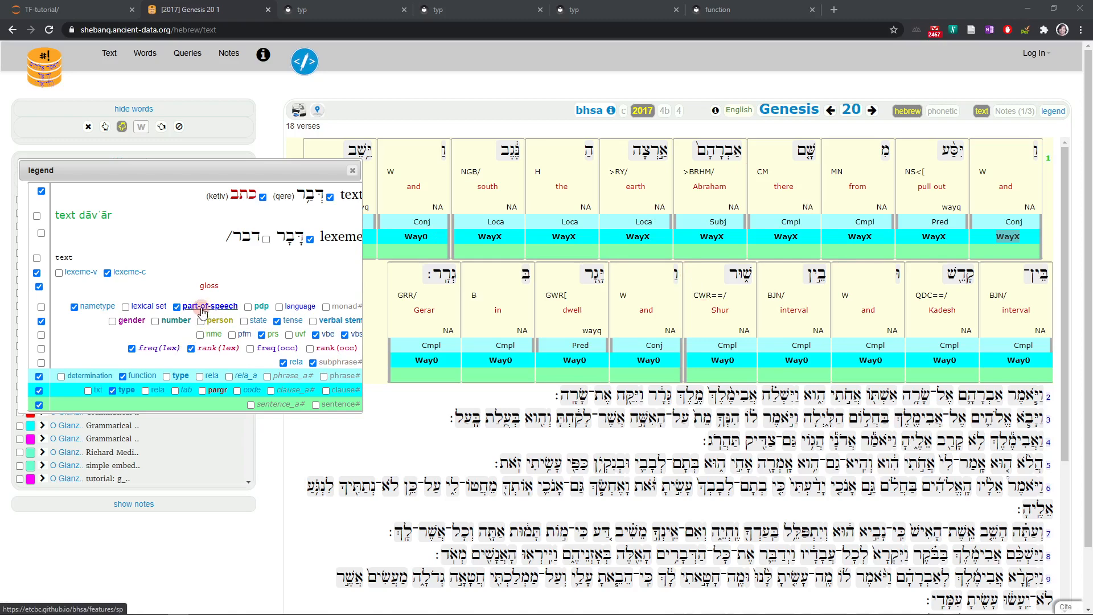
left_click(210, 307)
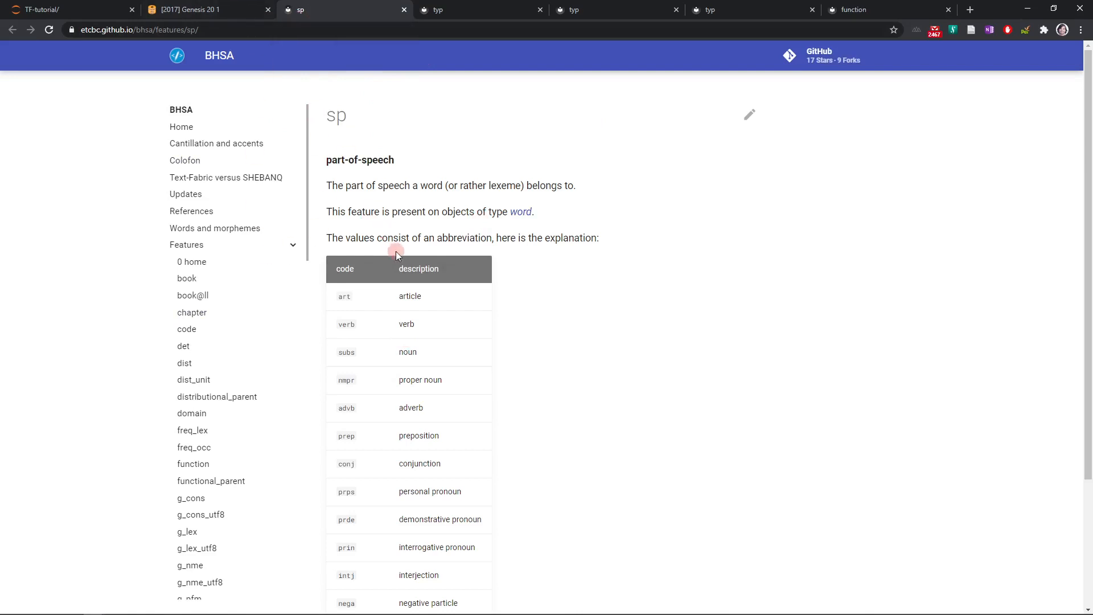
mouse_move(271, 343)
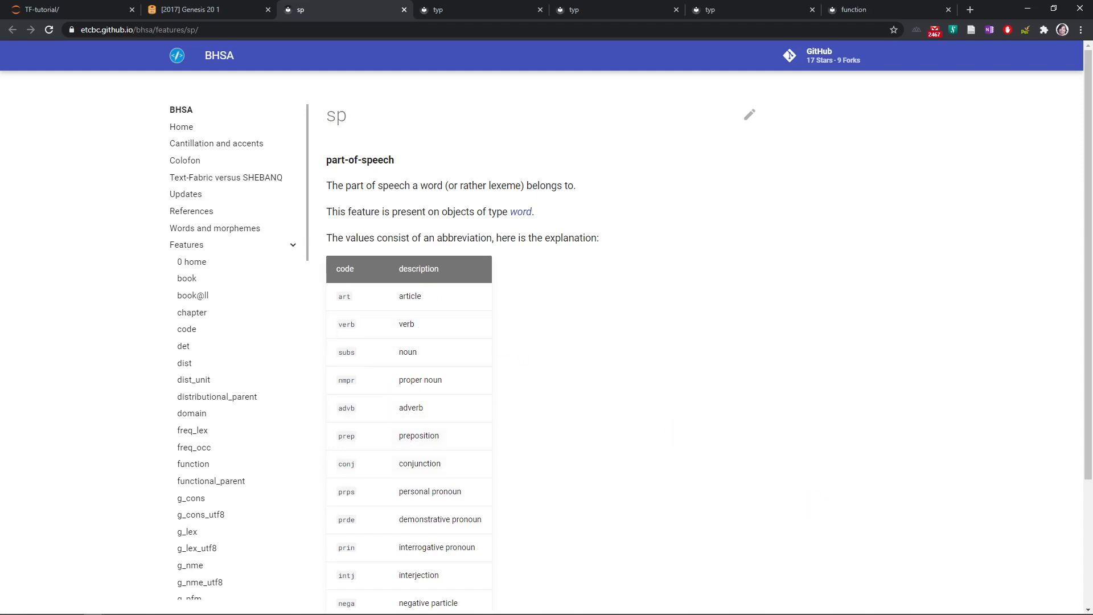
left_click(69, 9)
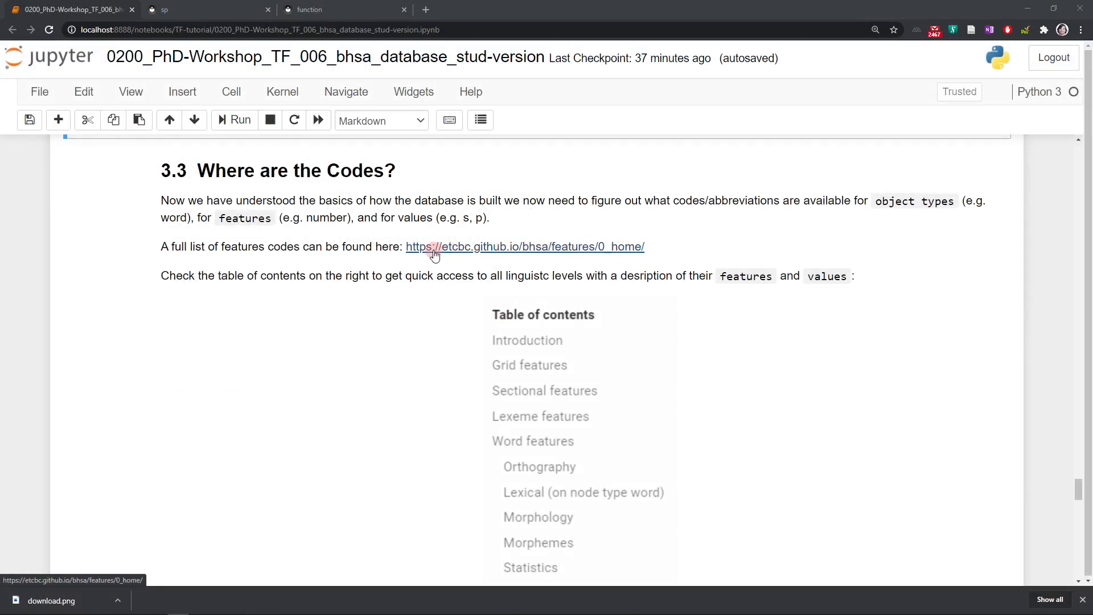
- Browse the BHSA word feature tables, from orthography to statistics, then return to the notebook
left_click(525, 246)
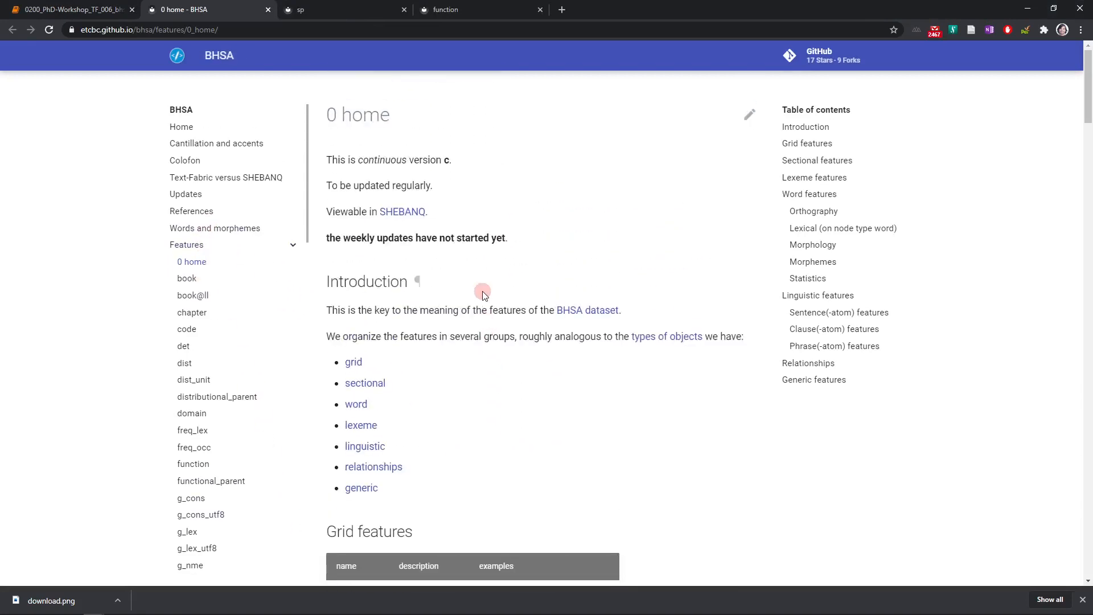
mouse_move(724, 314)
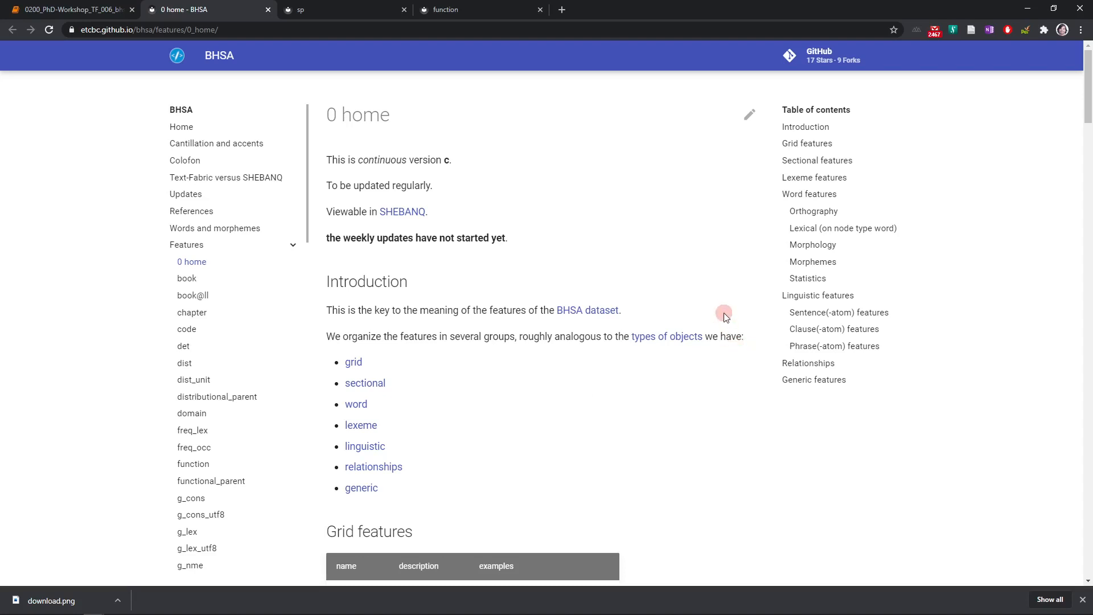
mouse_move(355, 404)
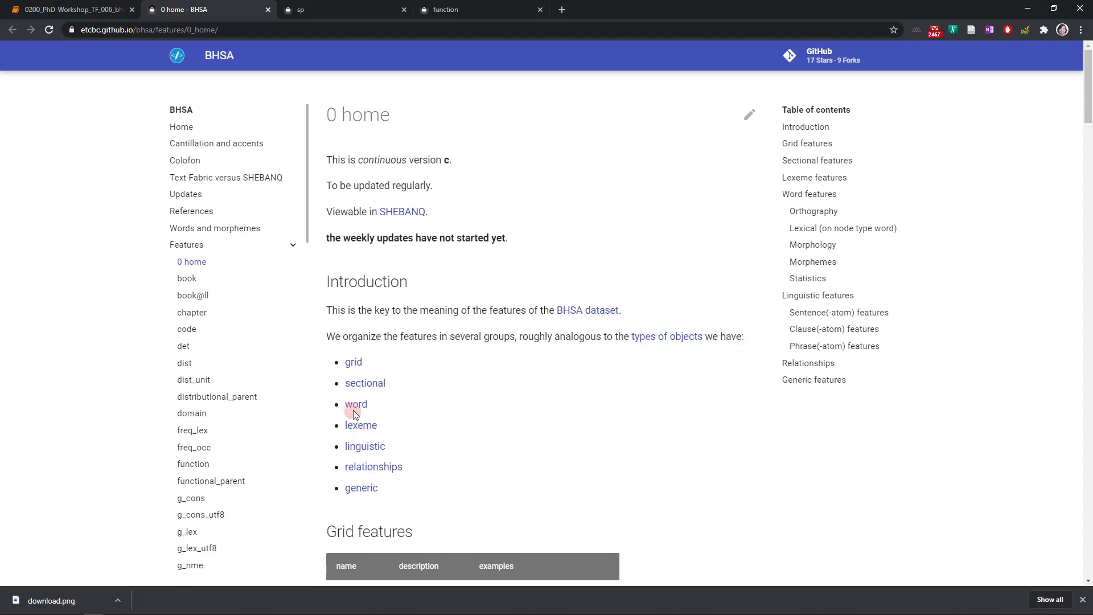
left_click(356, 404)
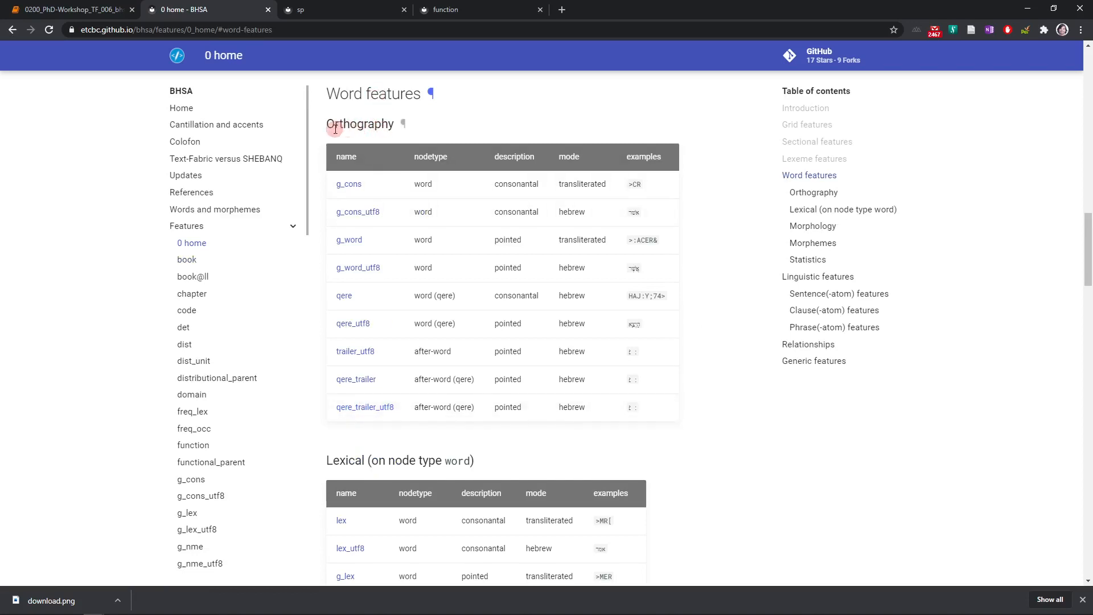
scroll("down", 3)
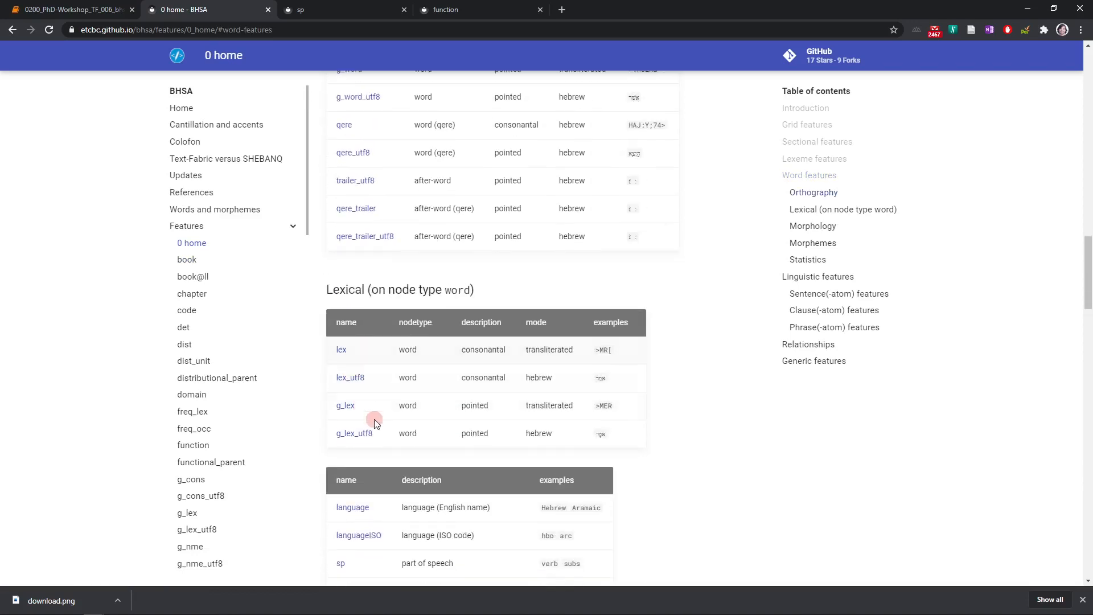
scroll("down", 3)
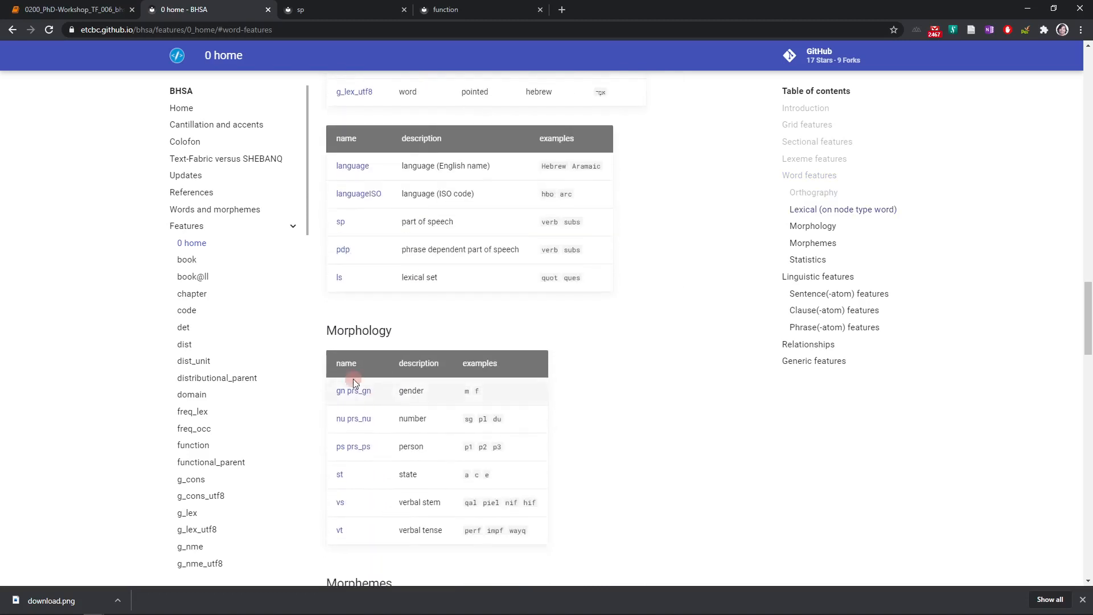
scroll("down", 3)
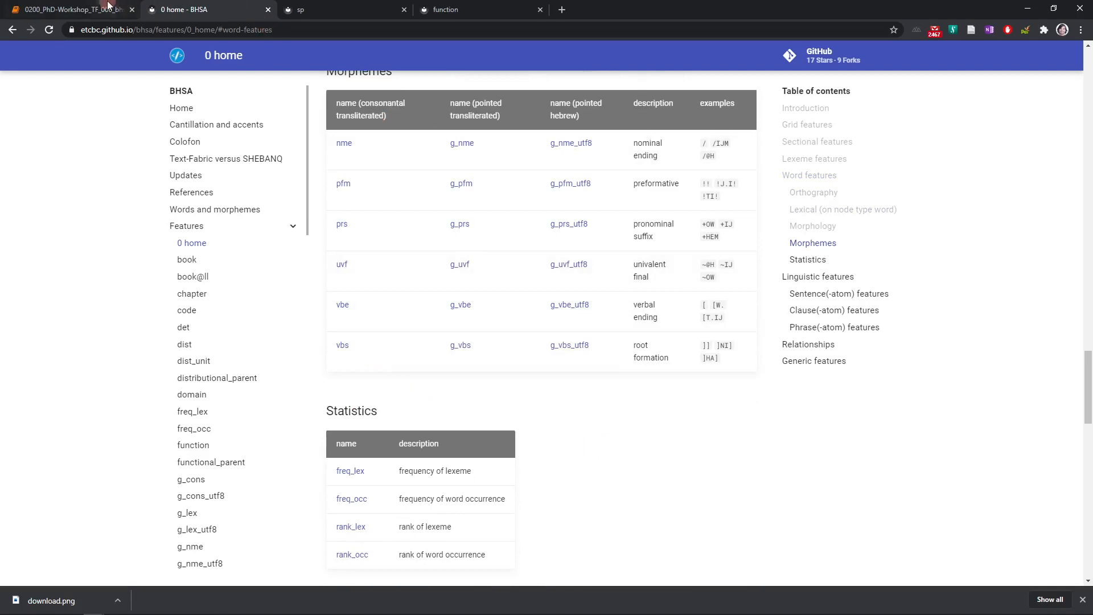
left_click(69, 9)
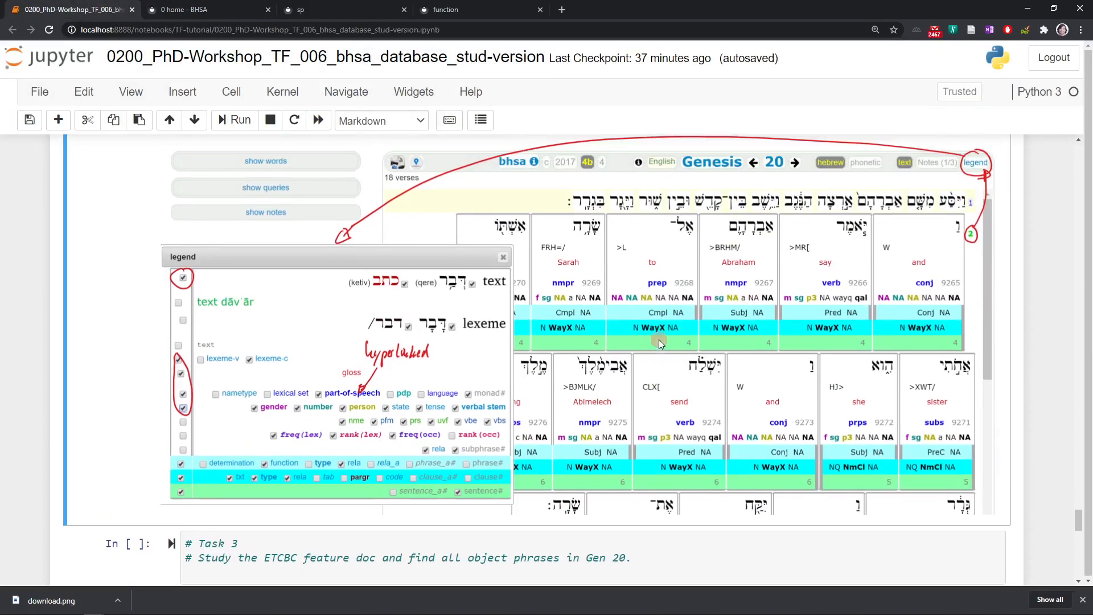
- Scroll from the legend image down to the Task 3 cell and section 4
scroll("down", 3)
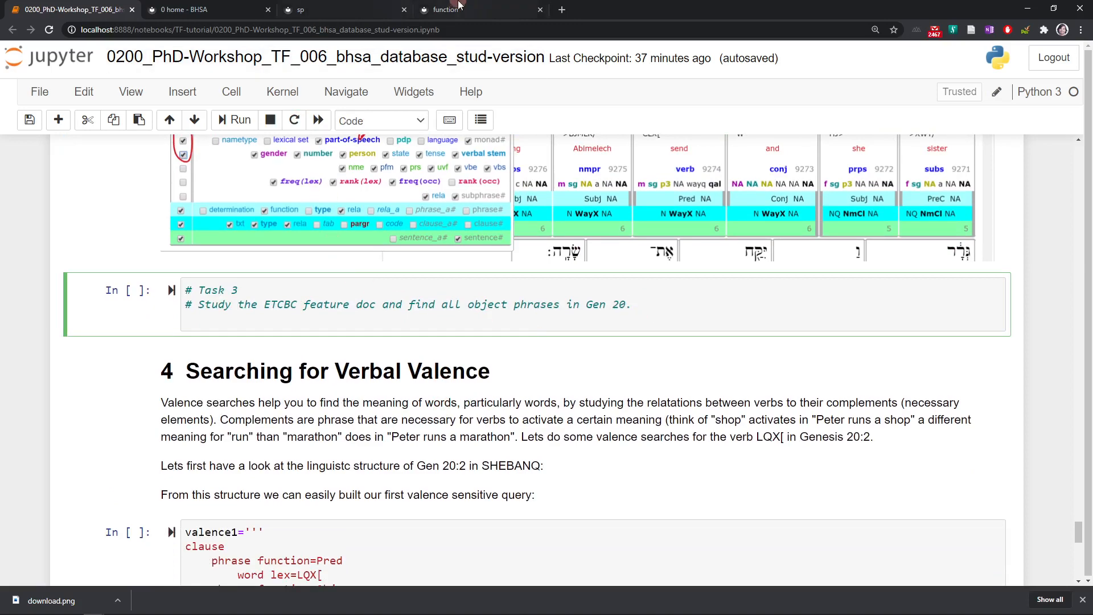
- Search the BHSA docs for 'phrase' and open the phrase function feature page
left_click(206, 9)
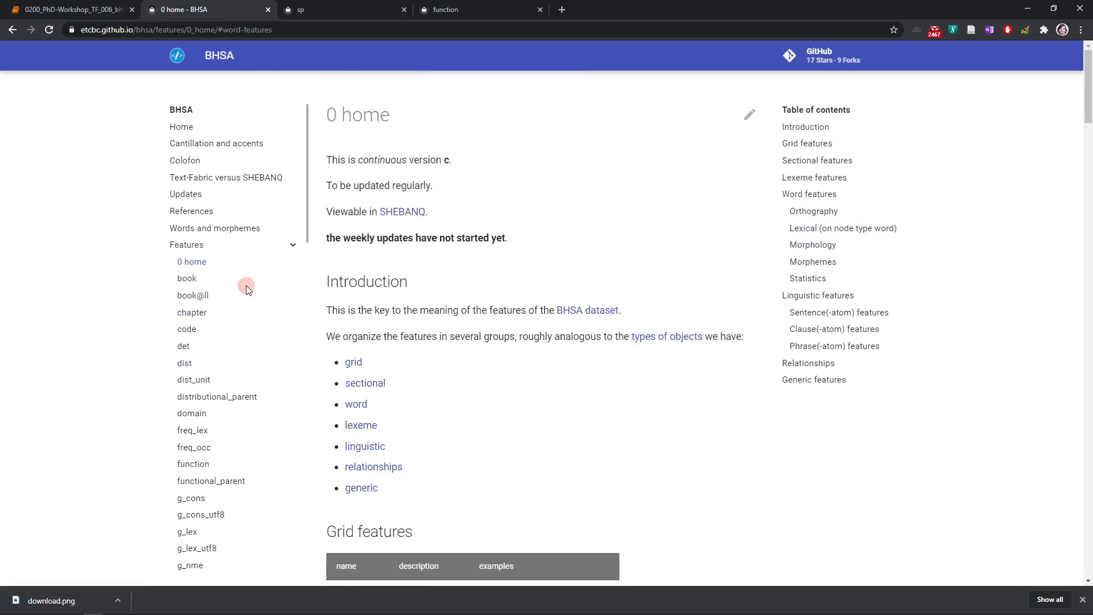
mouse_move(772, 445)
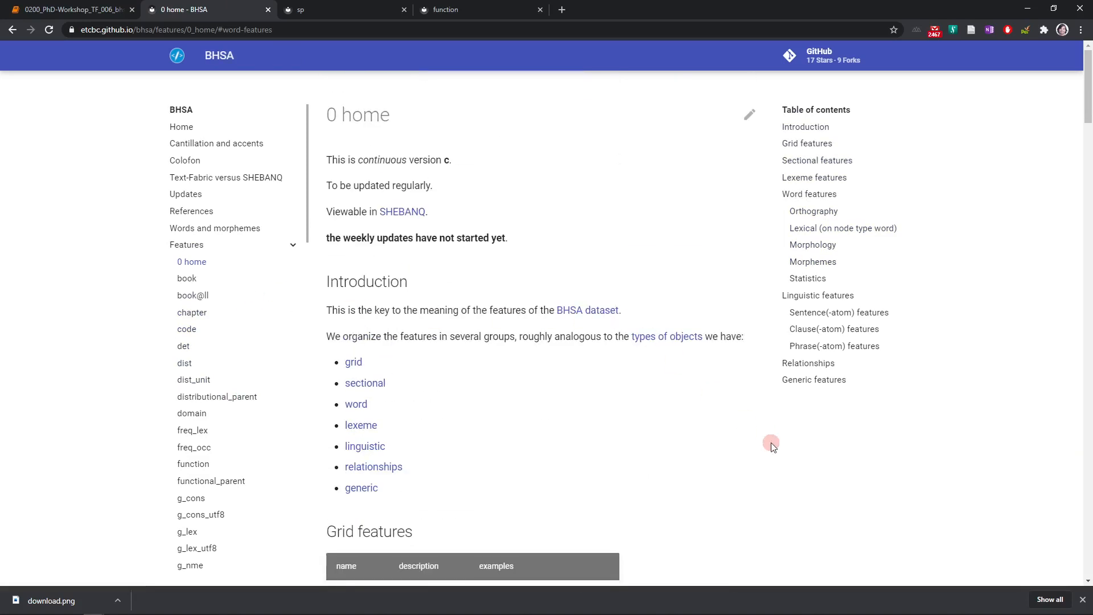
mouse_move(852, 491)
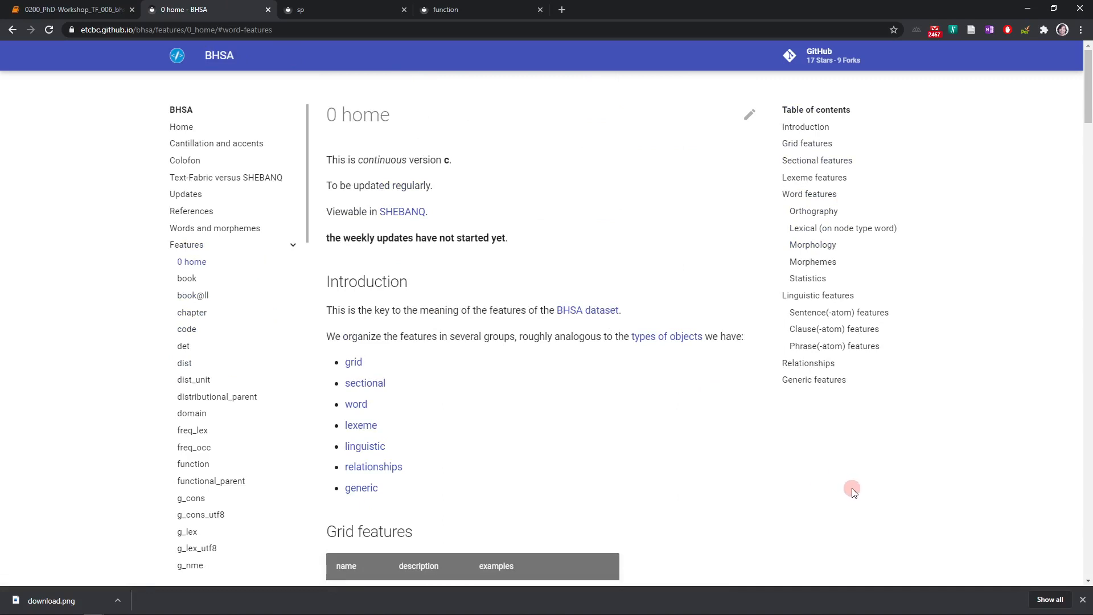
type("phrase")
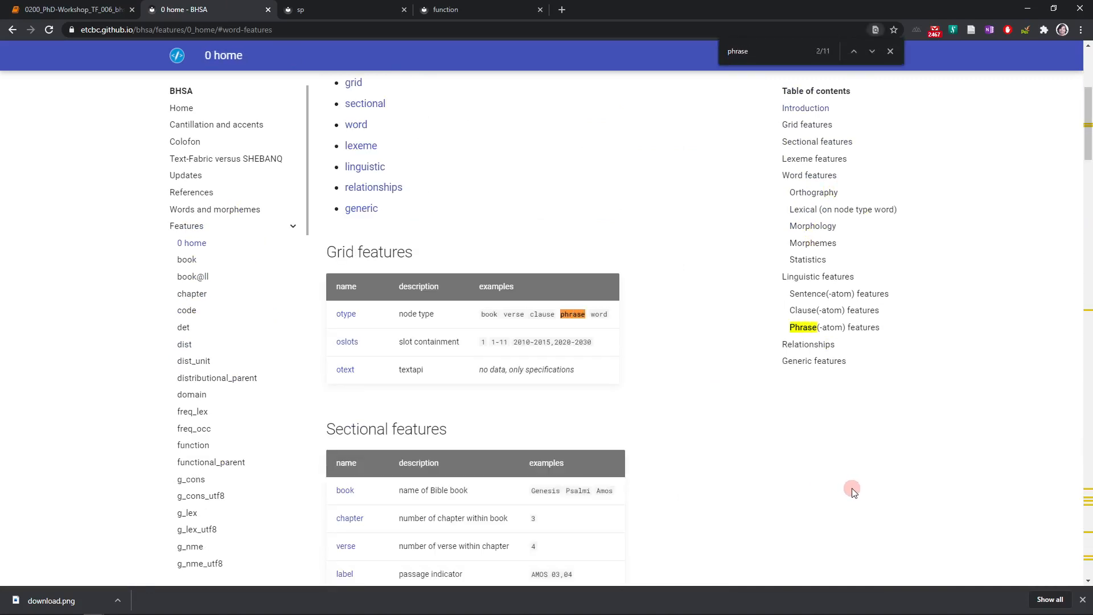
left_click(872, 51)
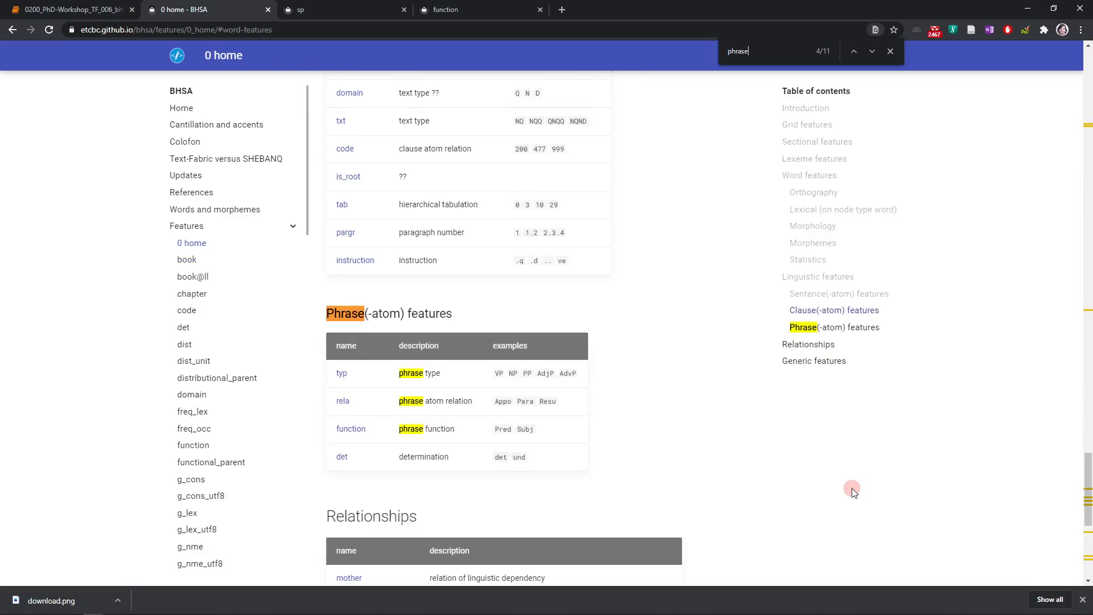
mouse_move(383, 328)
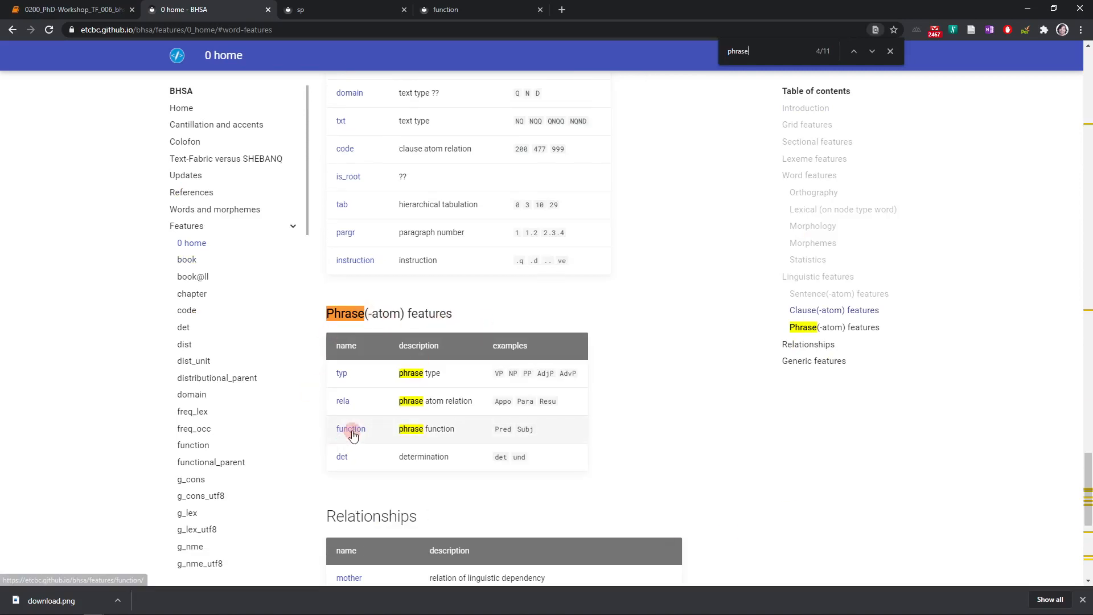
left_click(351, 429)
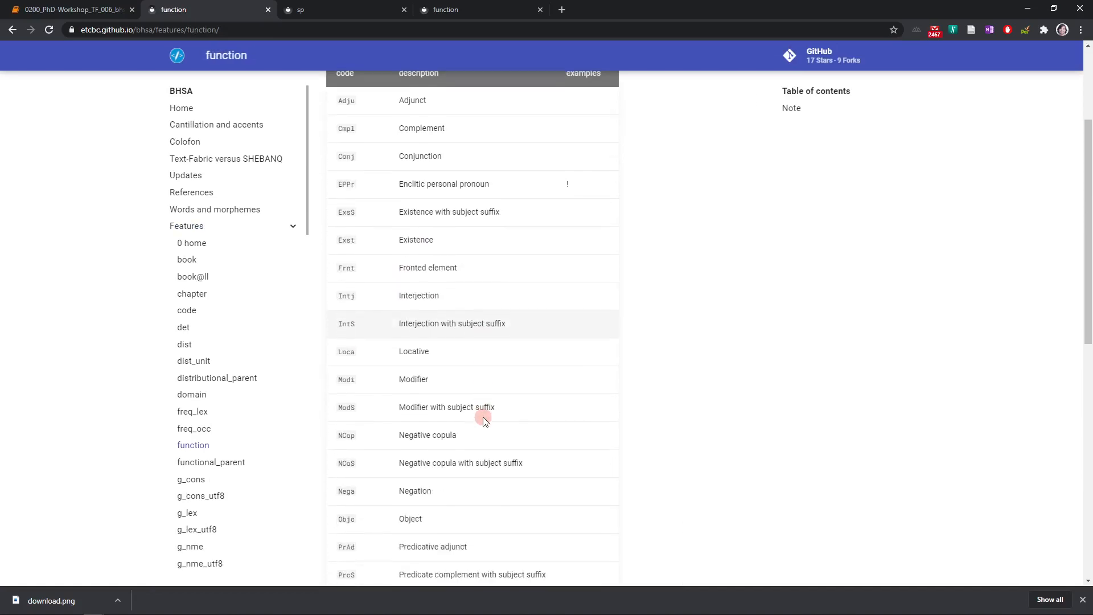
scroll("down", 3)
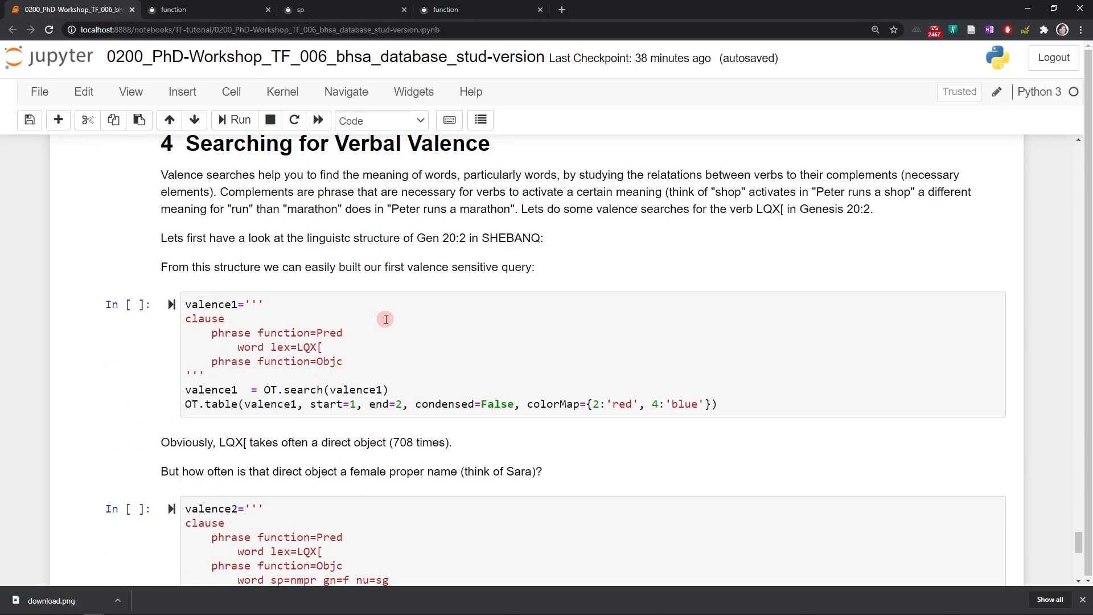
- Select the valence1 cell and highlight 'Peter runs a shop' and 'runs' in the explanation
left_click(385, 319)
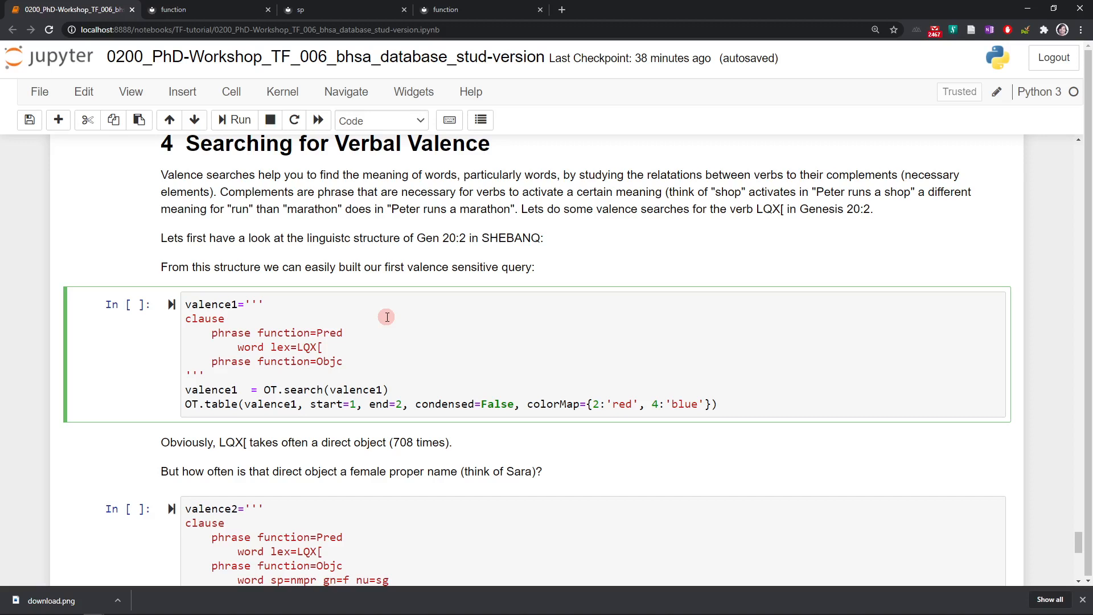
mouse_move(557, 115)
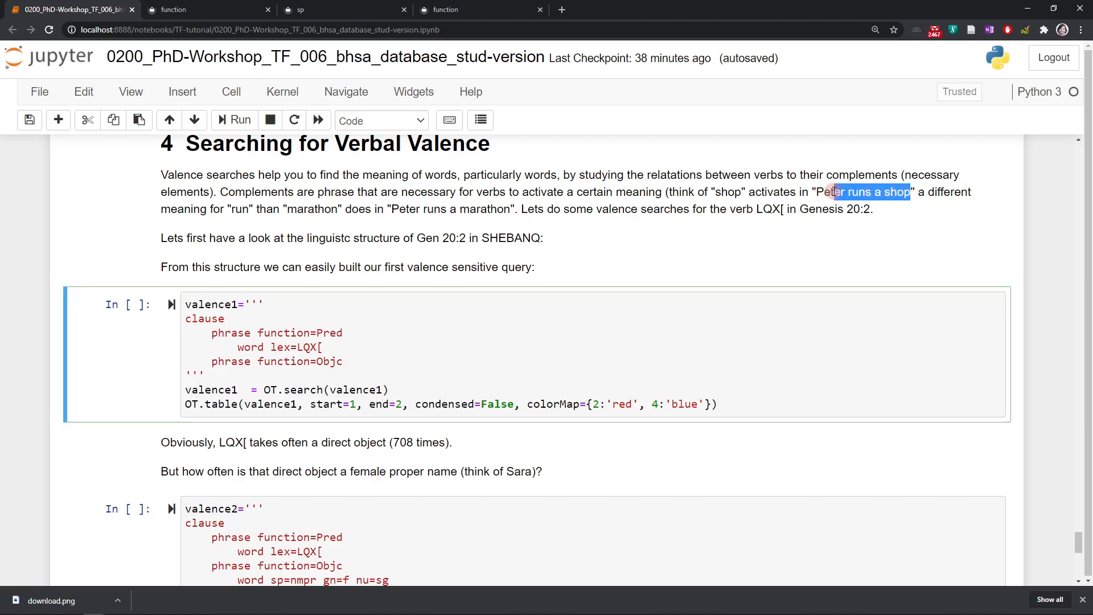
left_click(381, 120)
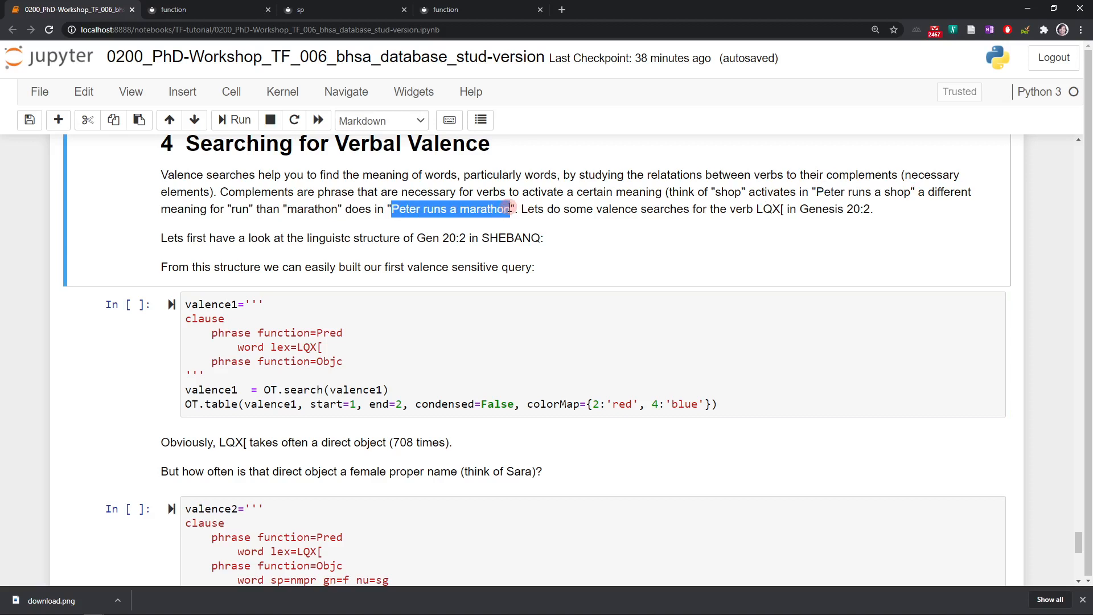
mouse_move(861, 193)
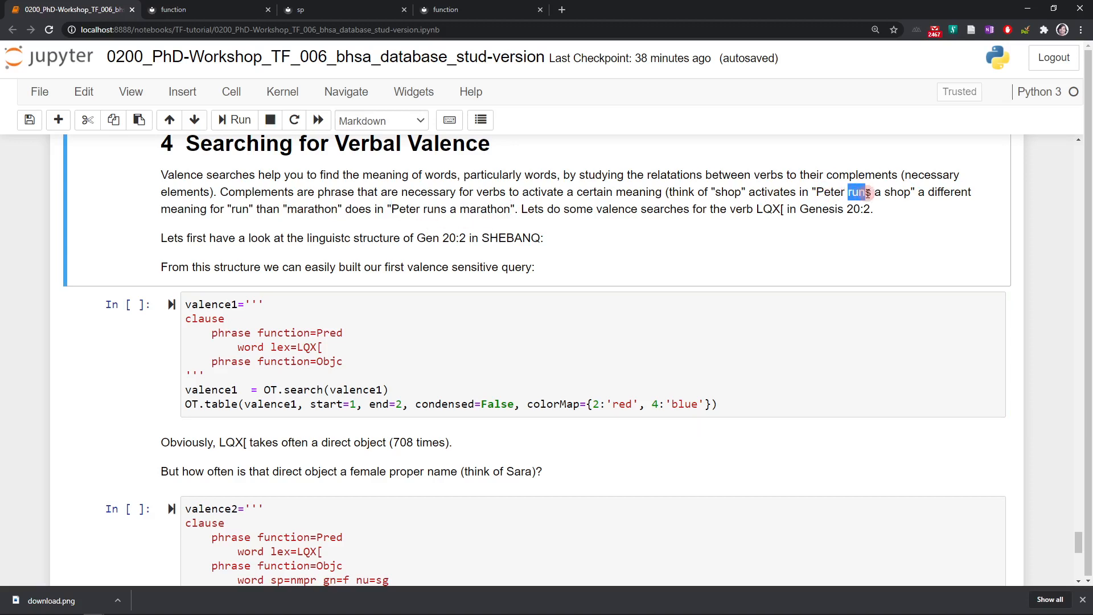
double_click(895, 192)
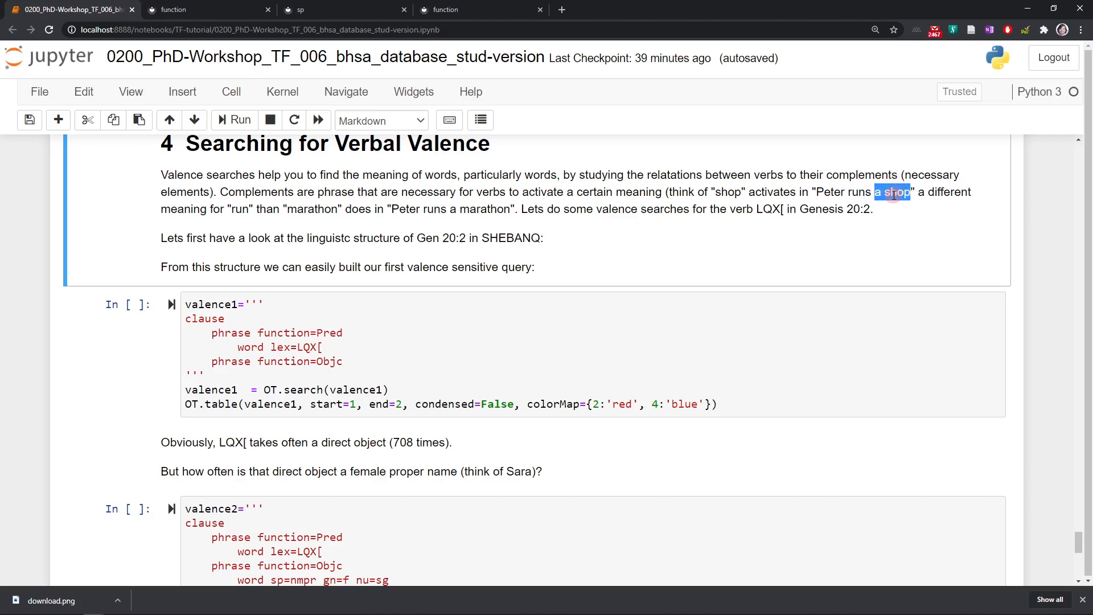
mouse_move(588, 194)
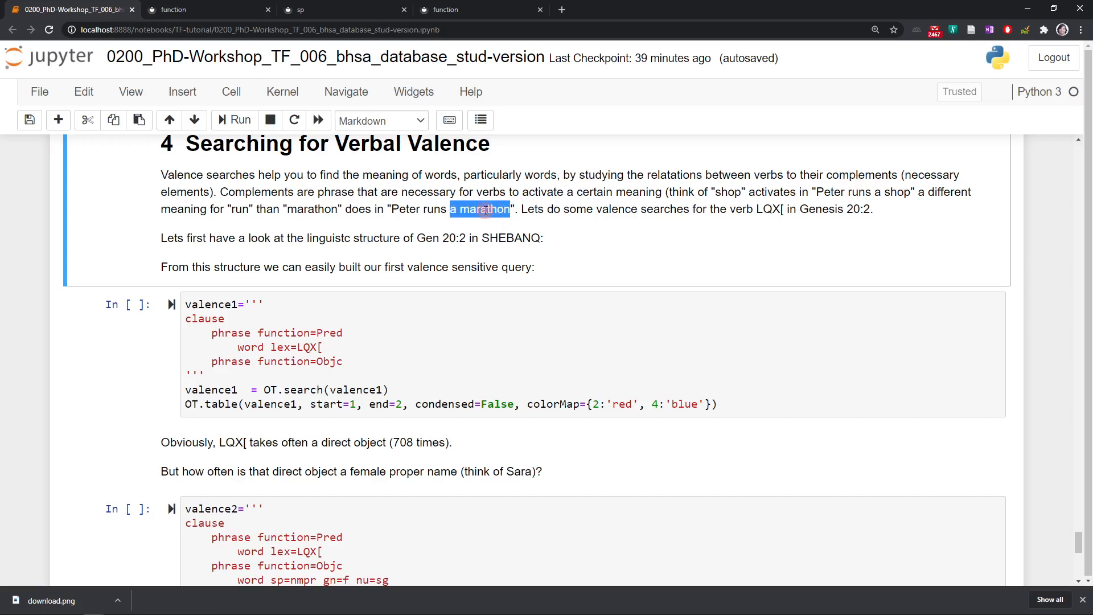
mouse_move(480, 221)
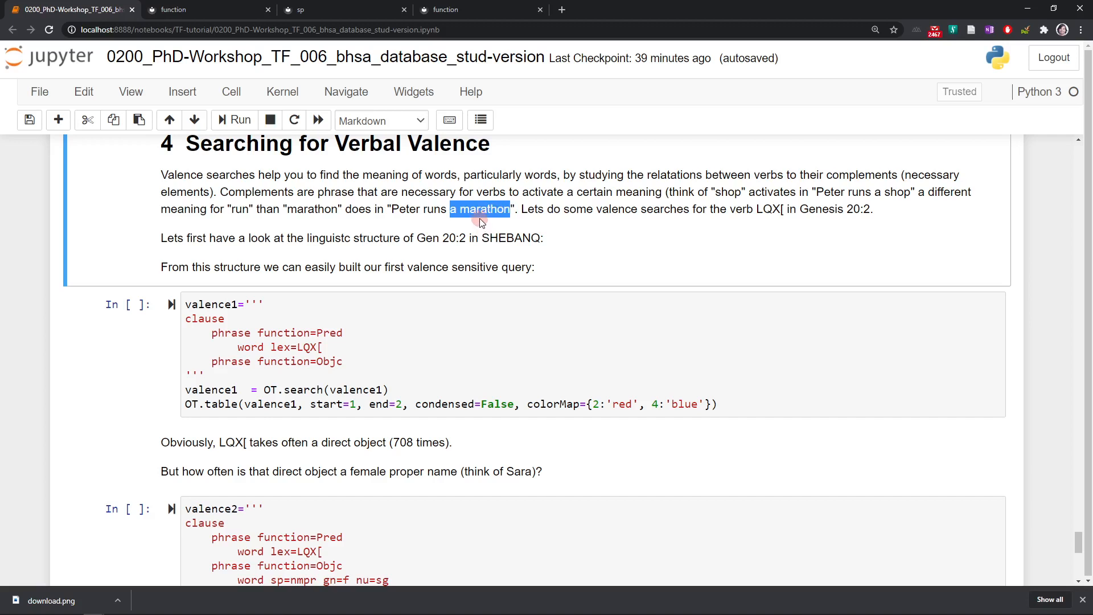
mouse_move(479, 221)
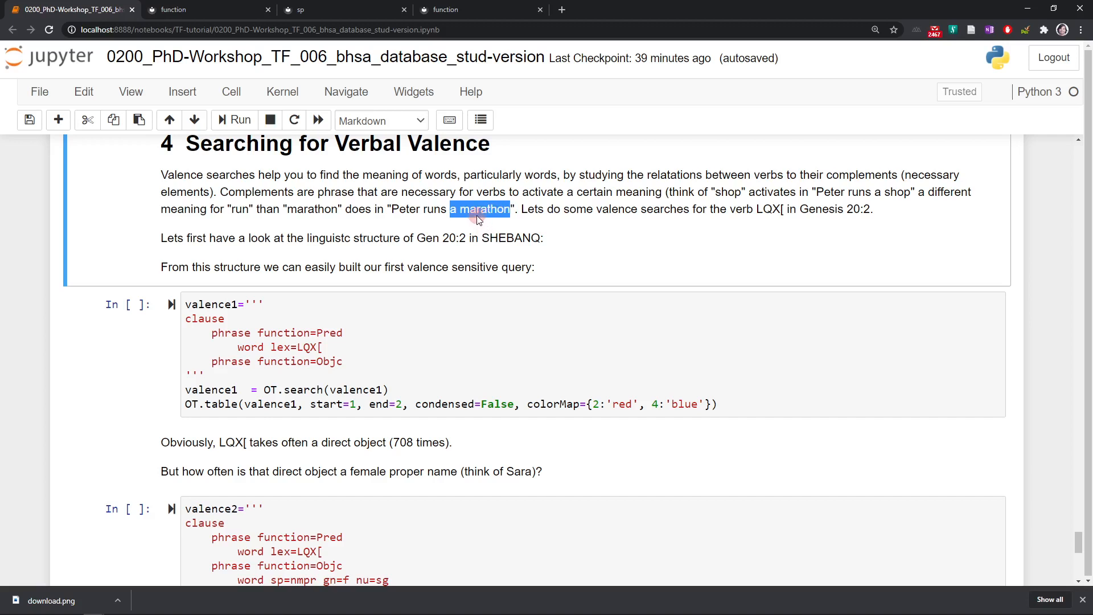
mouse_move(439, 223)
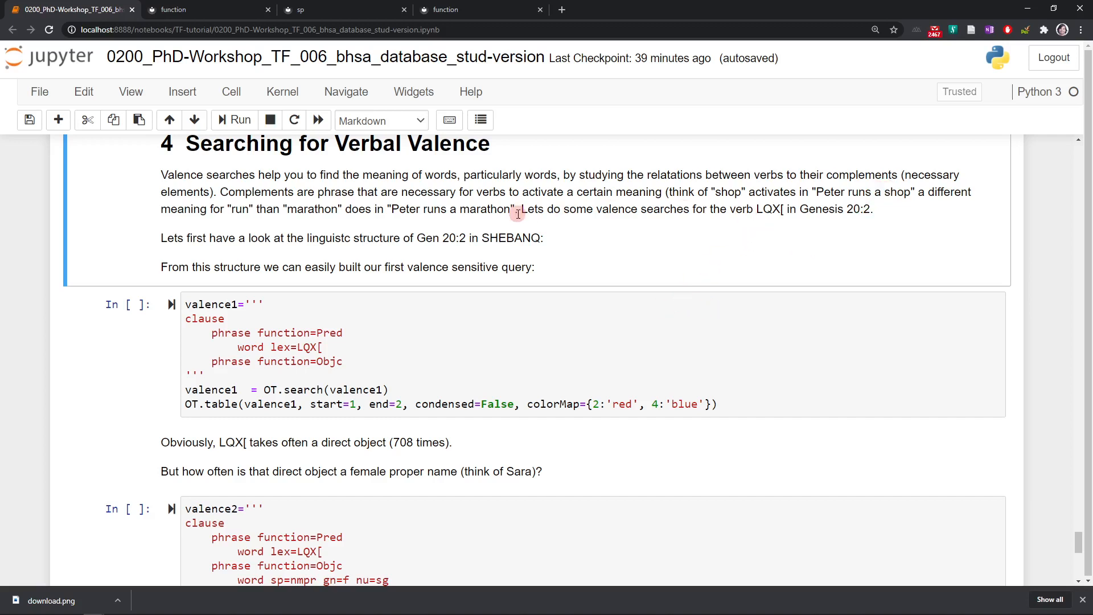
scroll("down", 3)
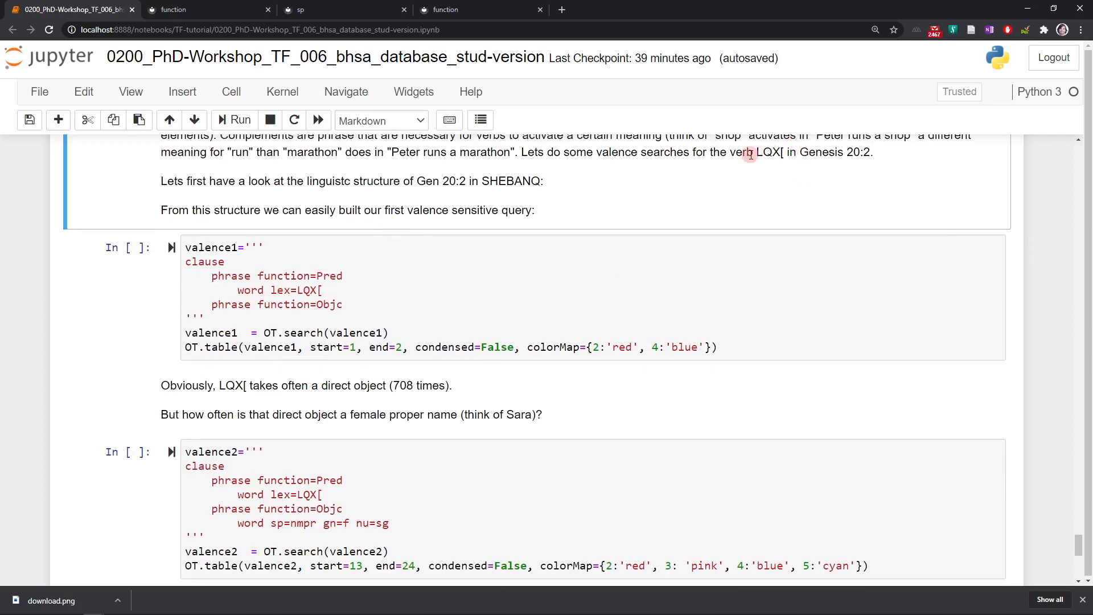
double_click(770, 152)
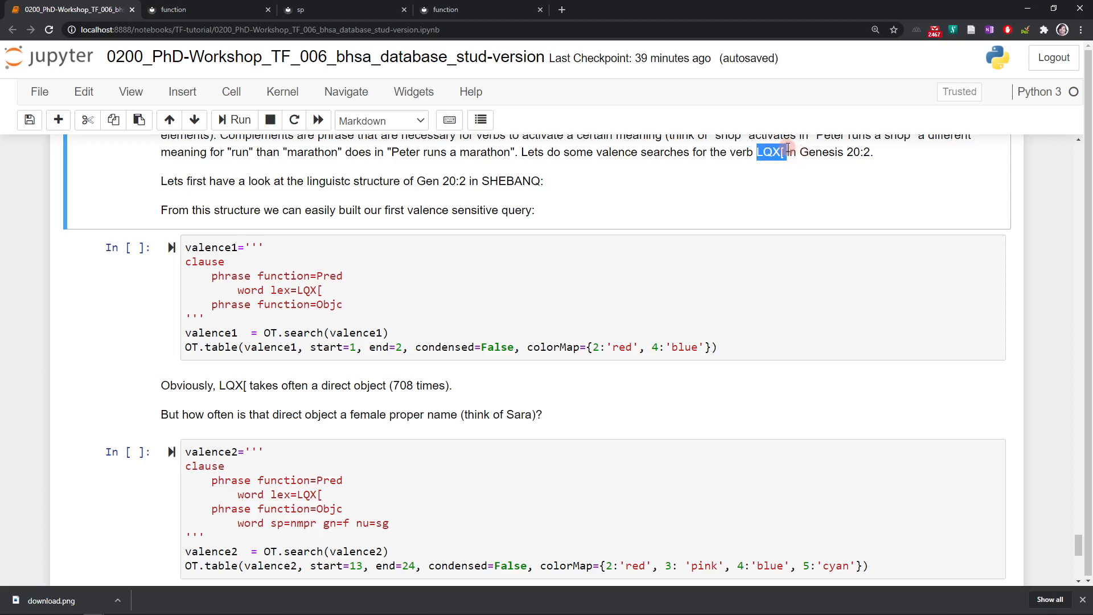
mouse_move(358, 270)
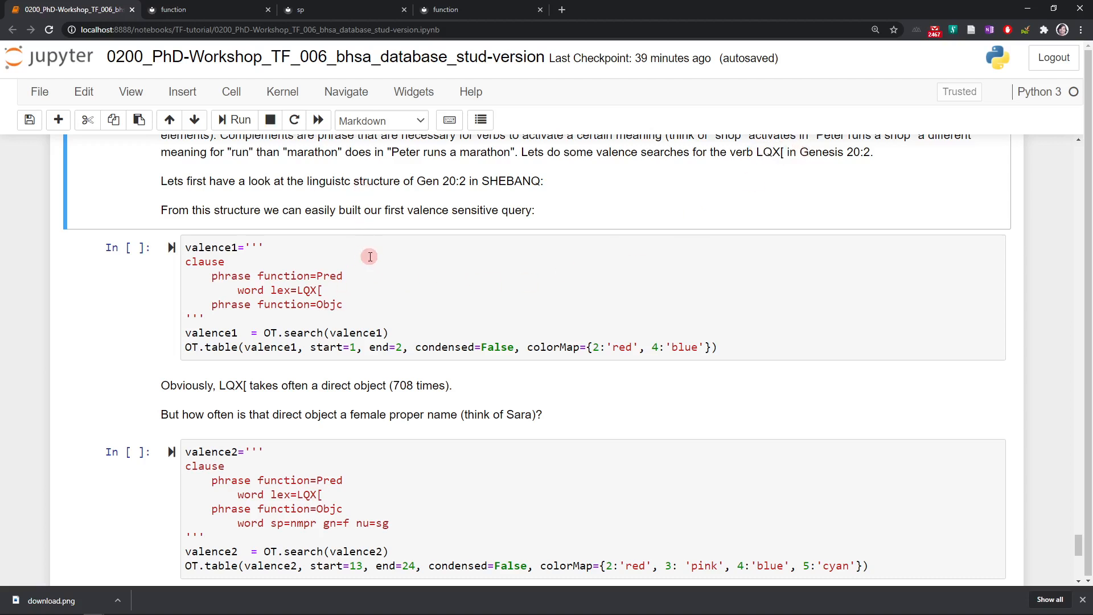
mouse_move(404, 299)
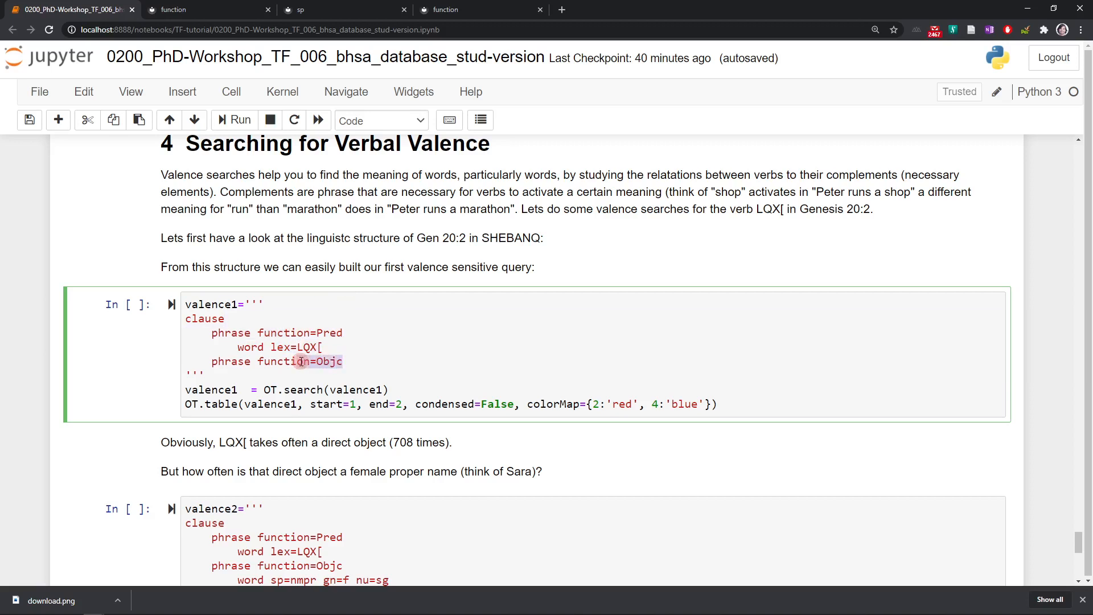
- Run the valence1 LQX[ query, returning 708 direct-object results
left_click(239, 120)
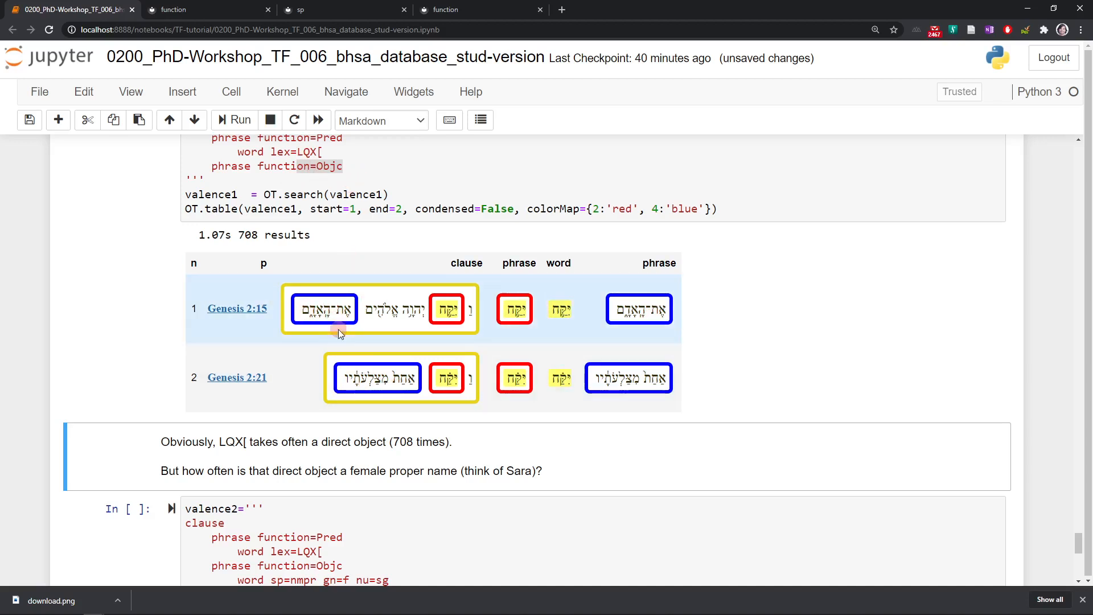
mouse_move(401, 391)
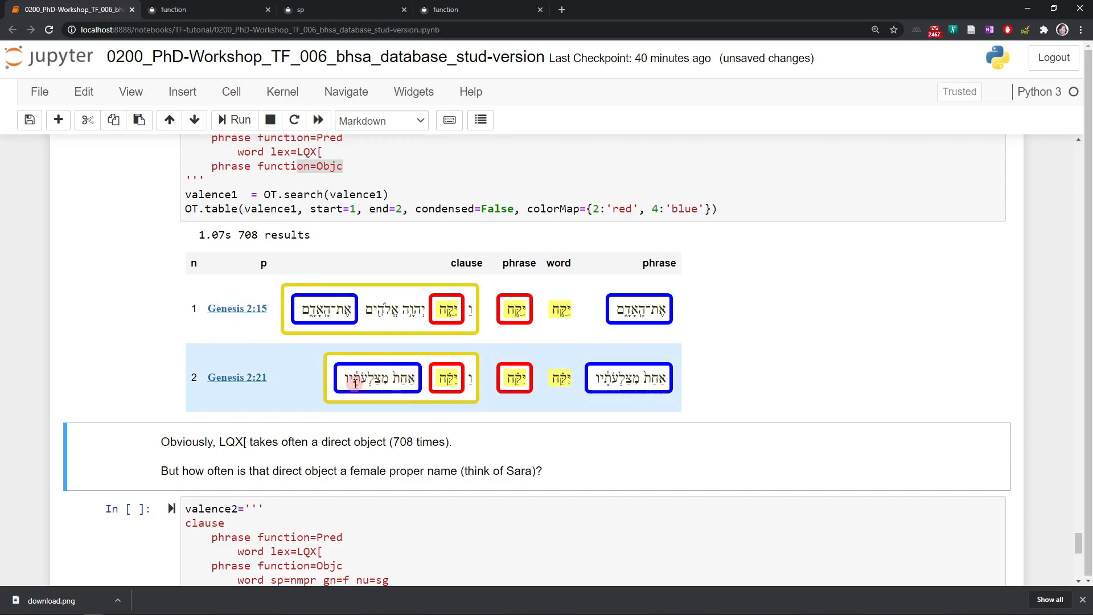
mouse_move(236, 377)
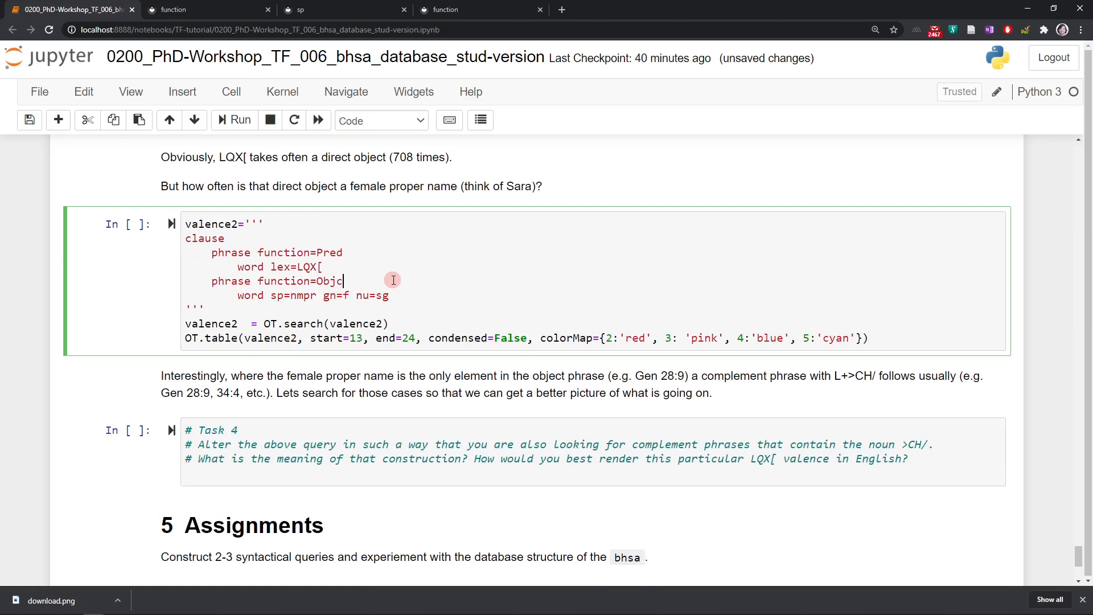
mouse_move(407, 303)
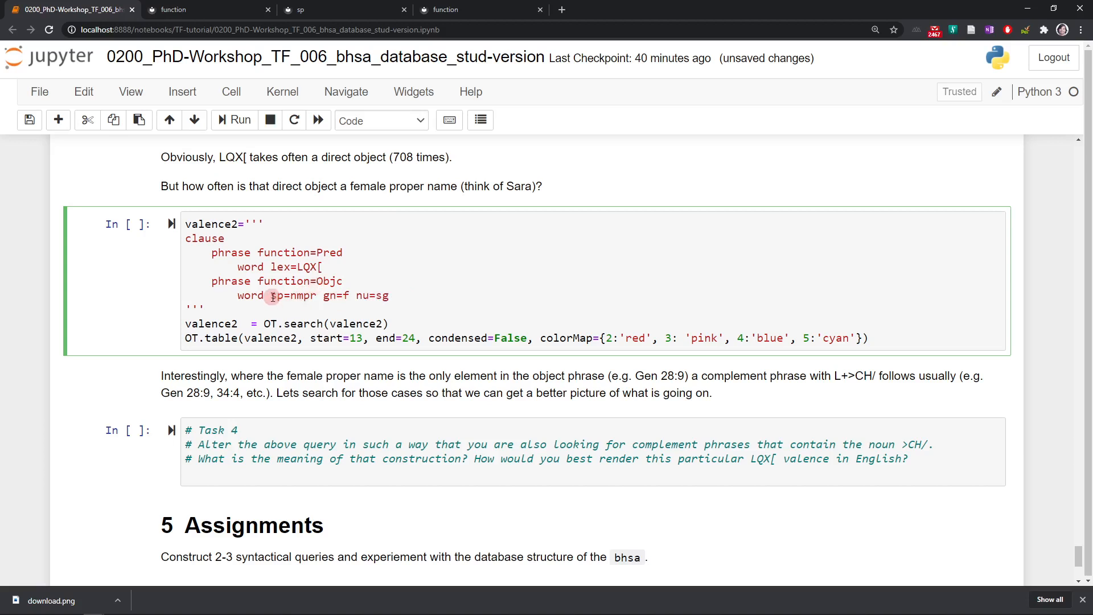
- Run the valence2 query for singular feminine proper names as LQX[ objects
double_click(293, 295)
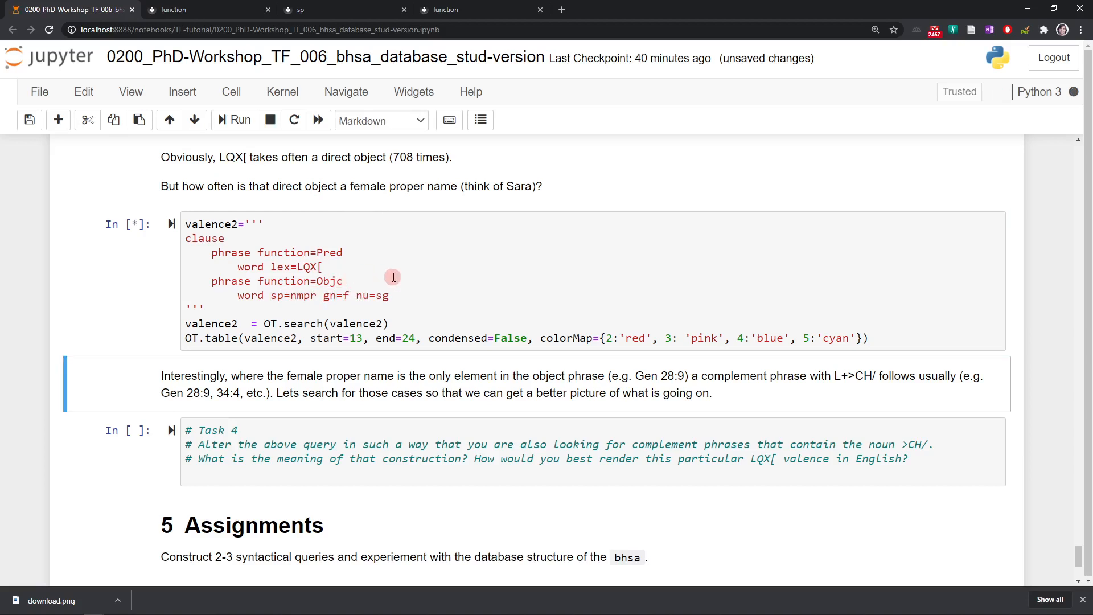
- Scroll through valence2's 24 result rows to the 2 Chronicles 11:18 matches
left_click(240, 120)
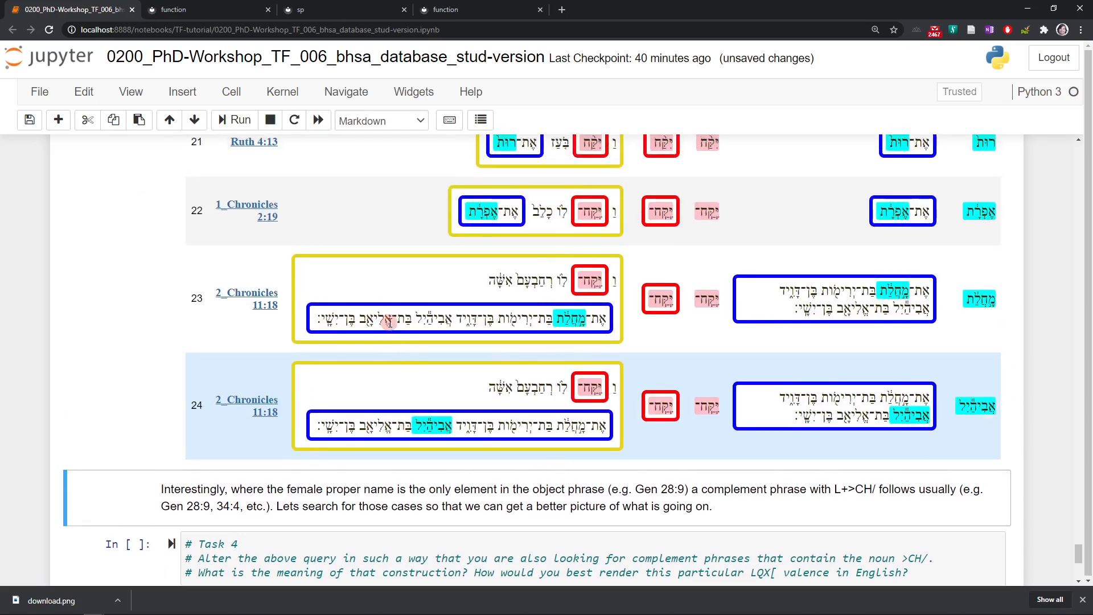
scroll("up", 3)
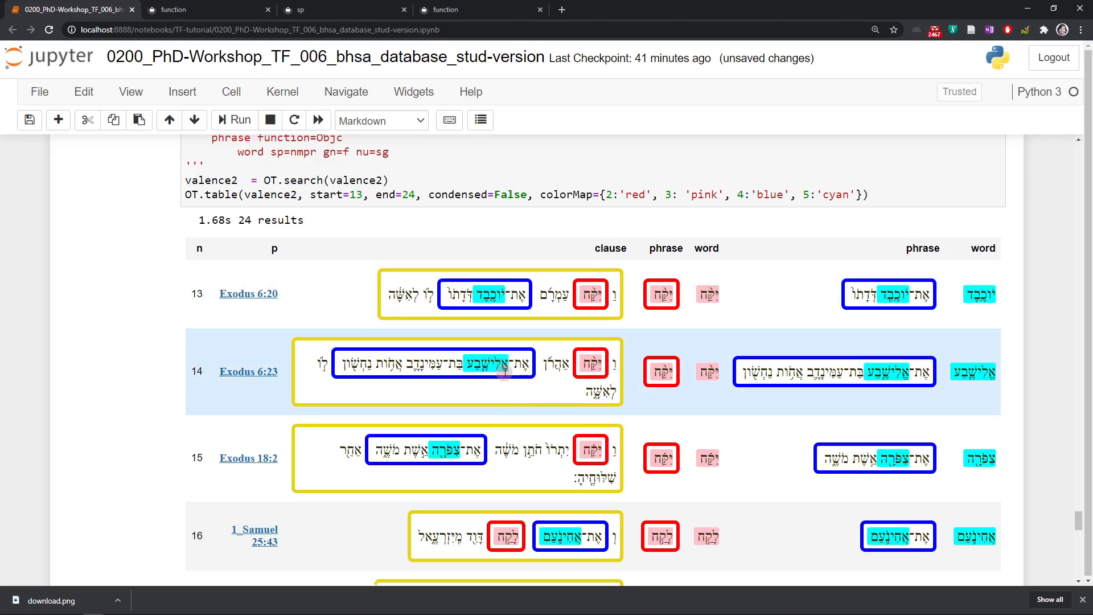
mouse_move(512, 382)
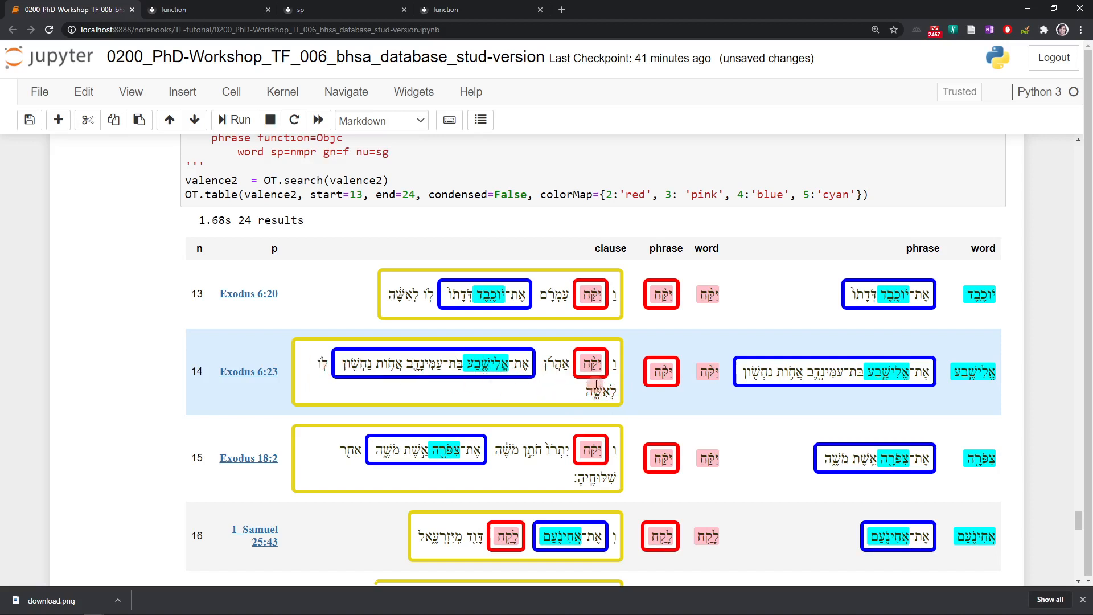
scroll("down", 3)
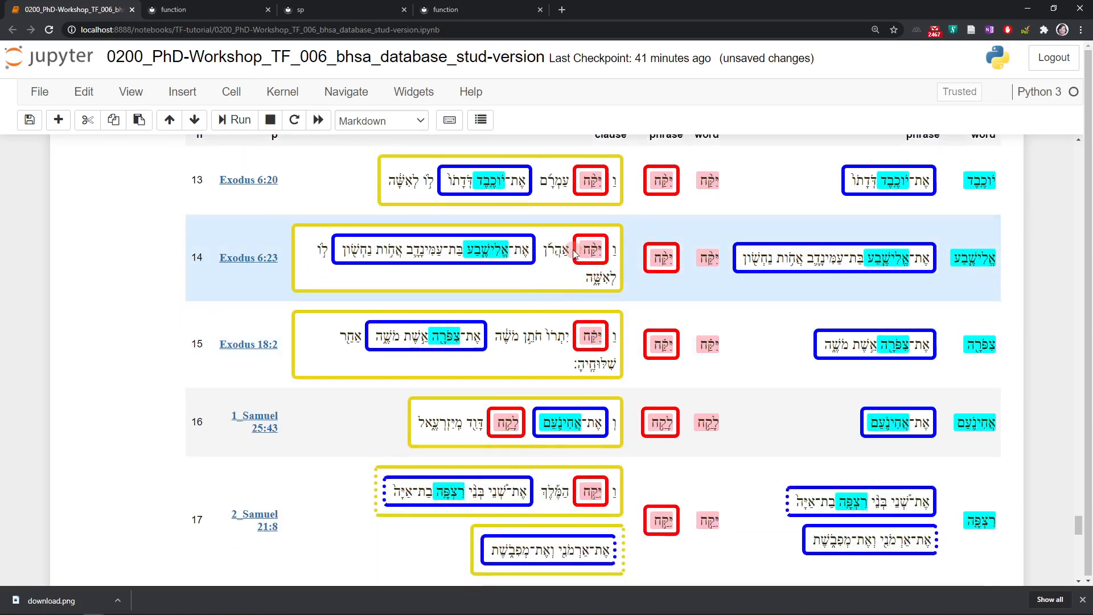
scroll("down", 3)
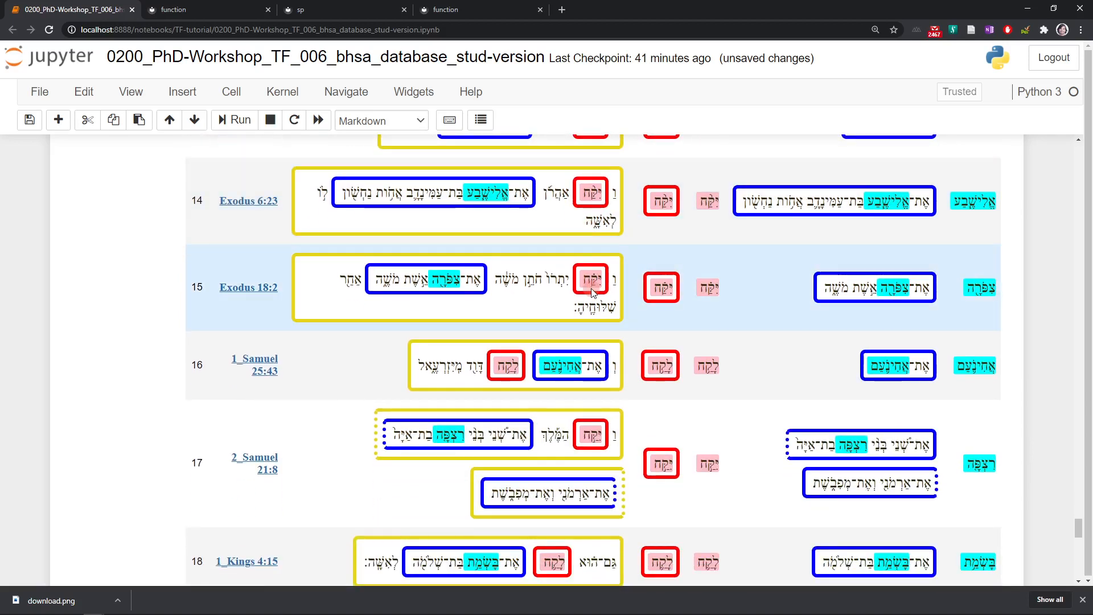
scroll("down", 3)
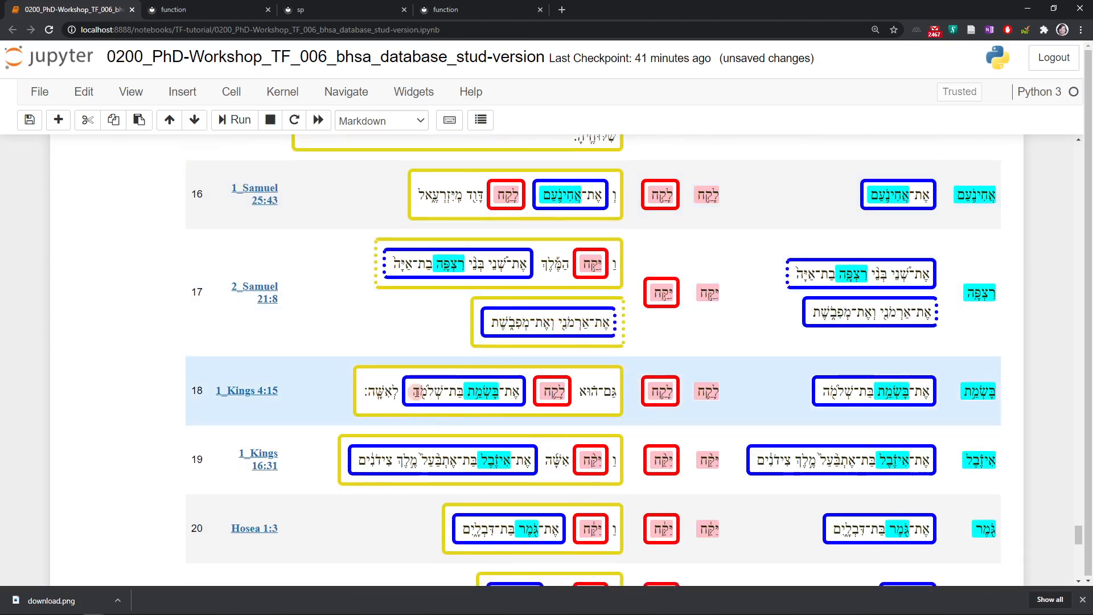
scroll("down", 3)
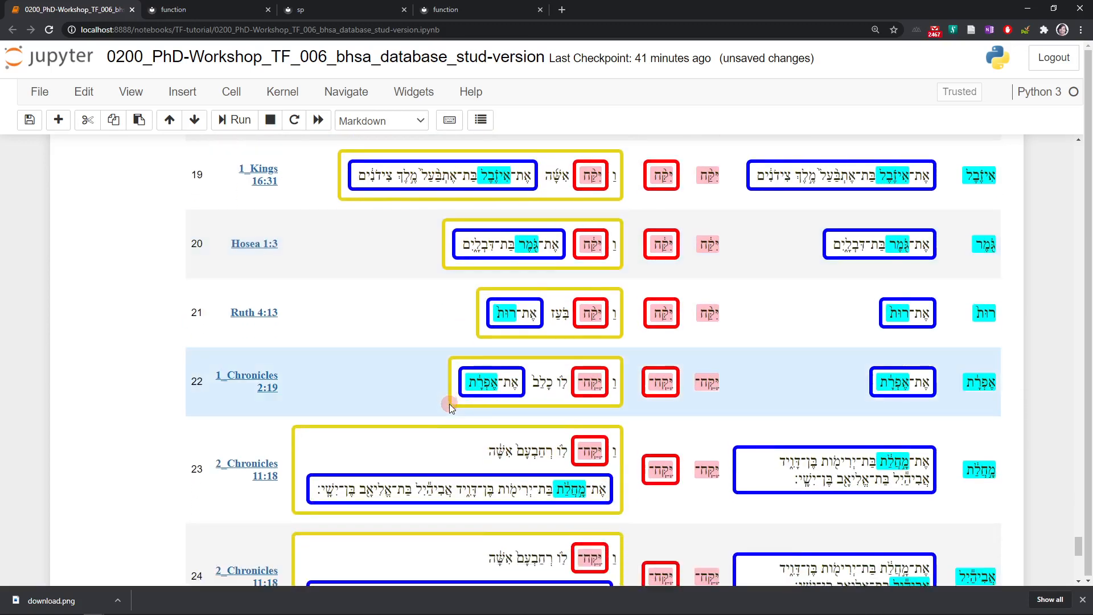
scroll("down", 3)
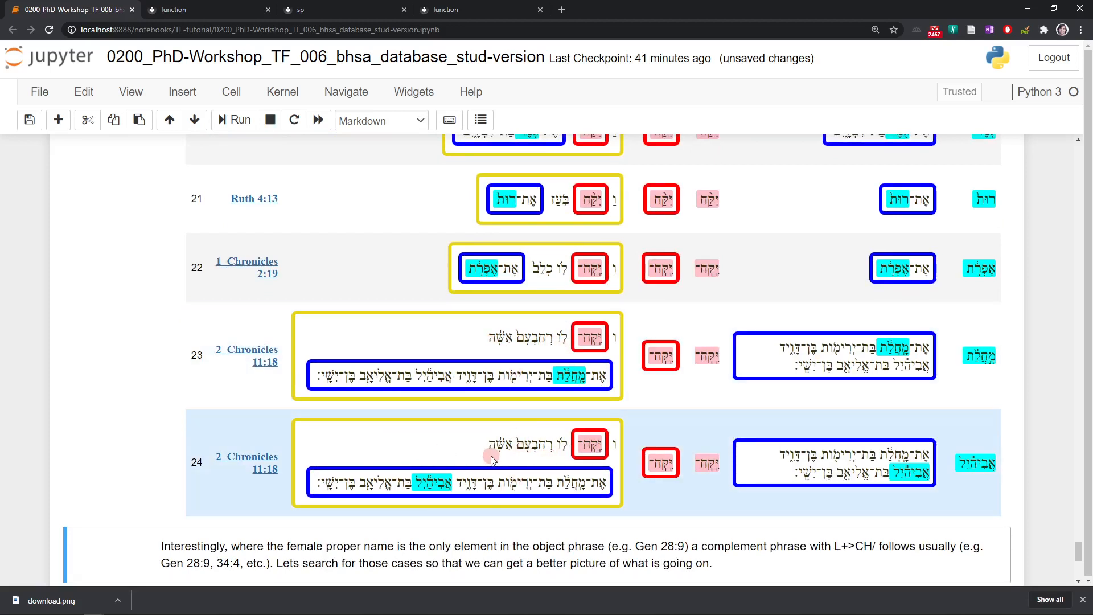
scroll("down", 3)
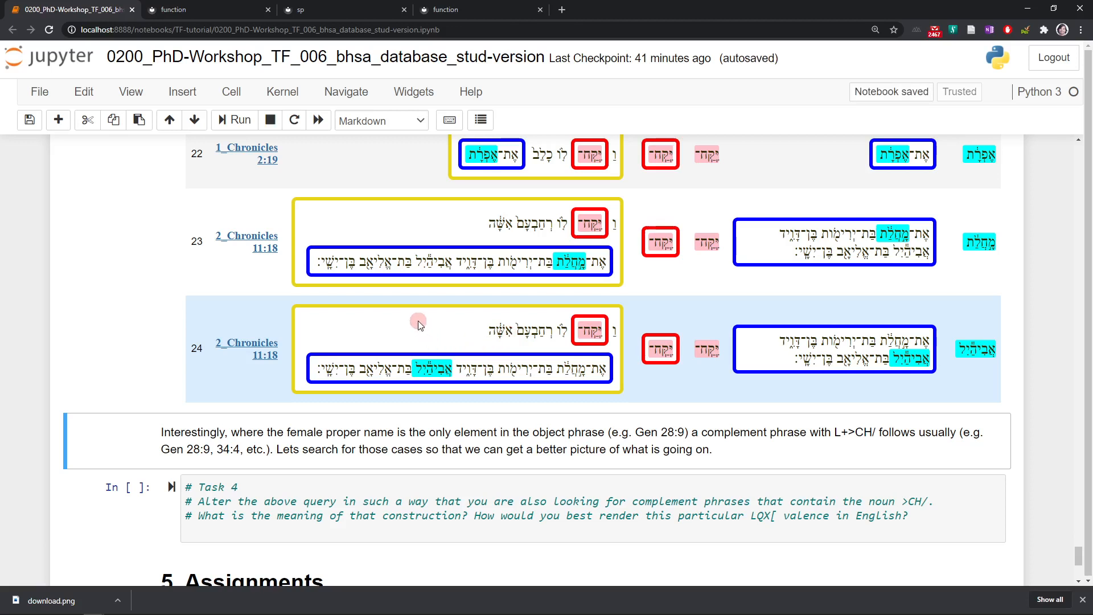
scroll("down", 3)
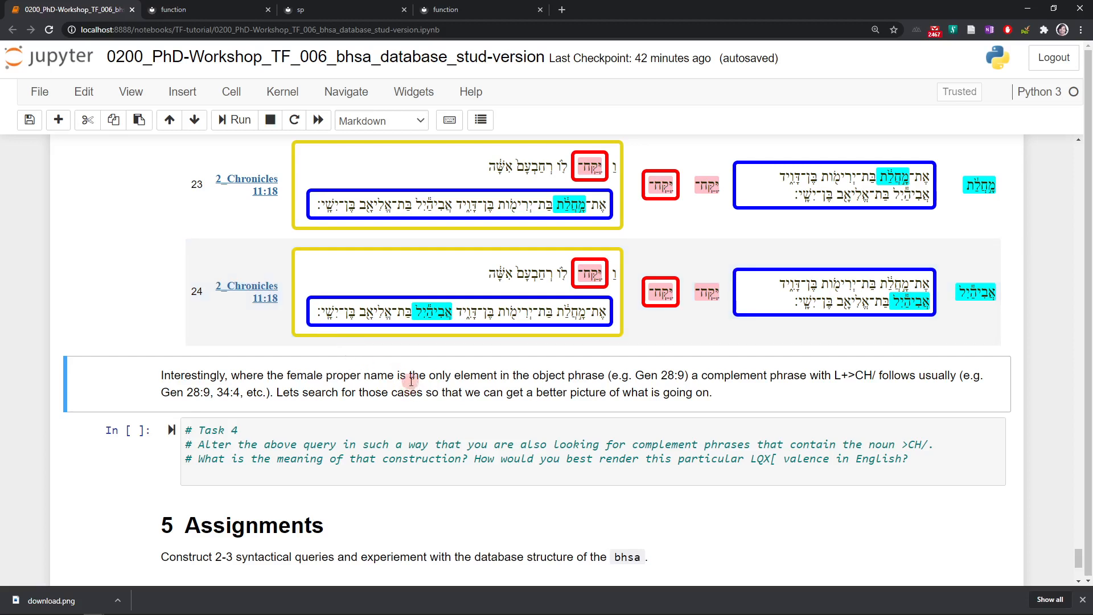
mouse_move(278, 405)
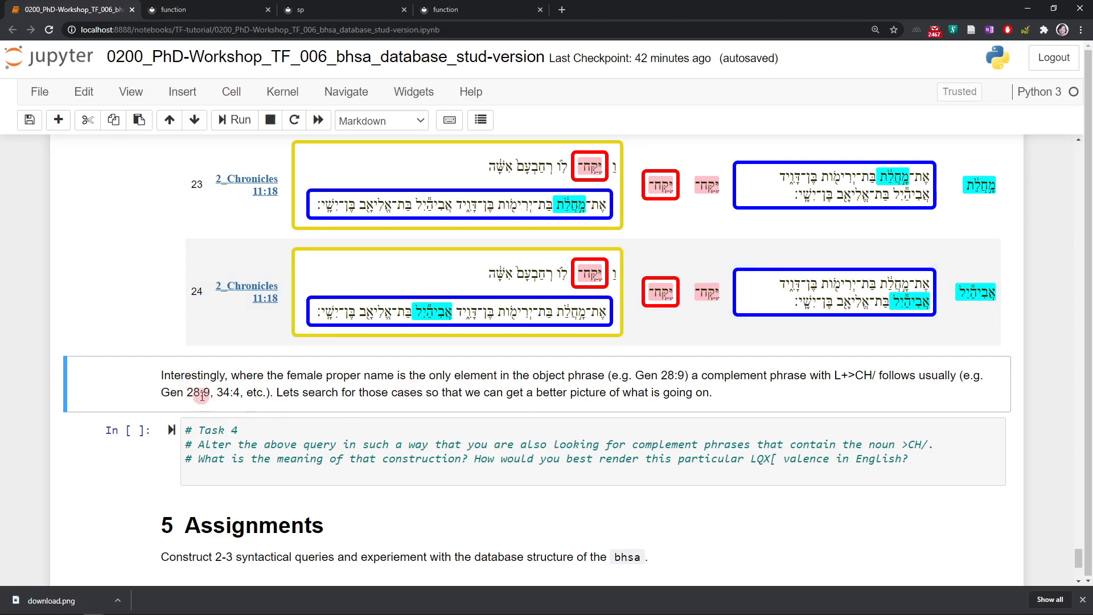
- Select the Task 4 cell and scroll down to the Assignments and What's Next sections
left_click(219, 444)
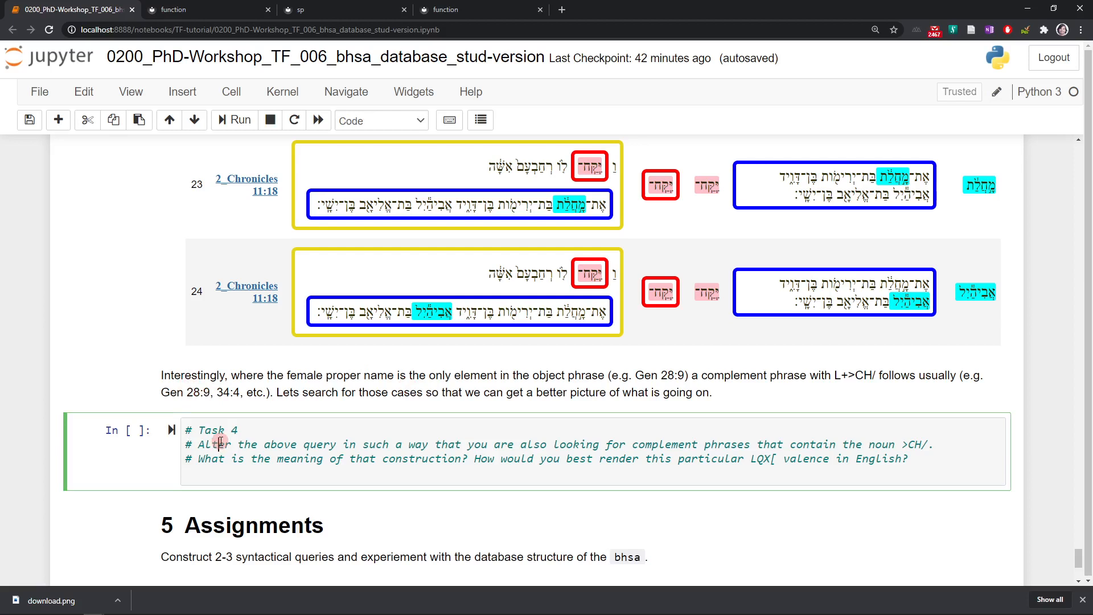
scroll("down", 3)
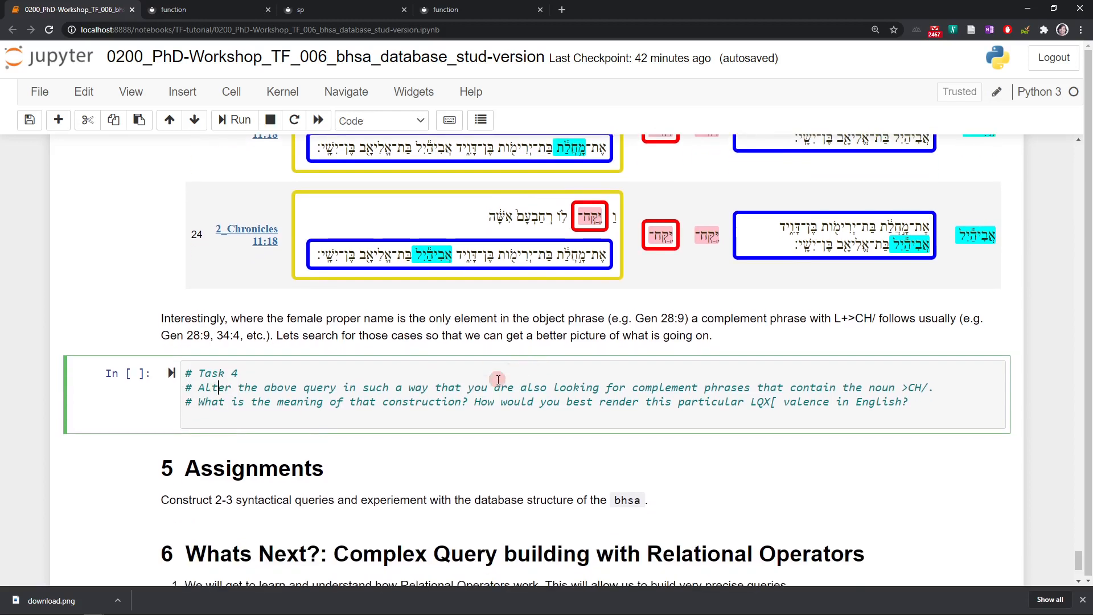
mouse_move(326, 412)
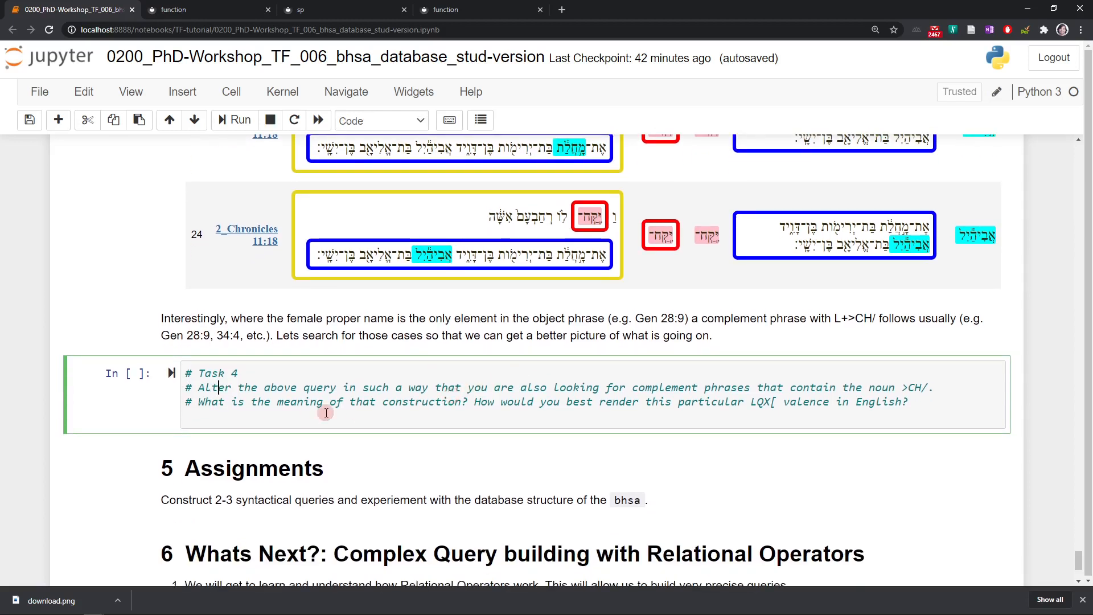
scroll("down", 3)
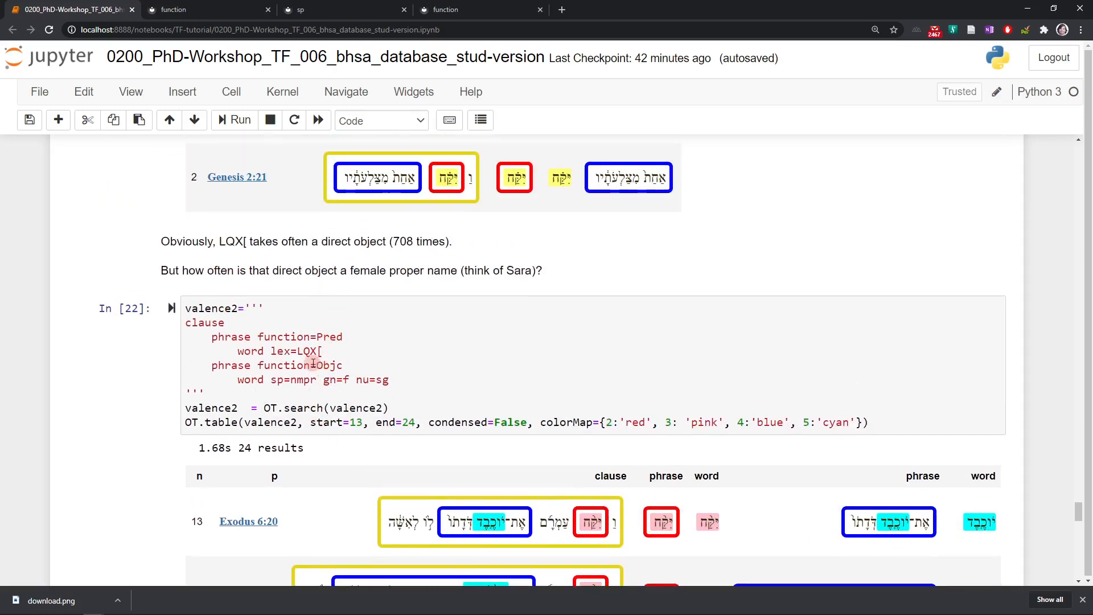
scroll("down", 3)
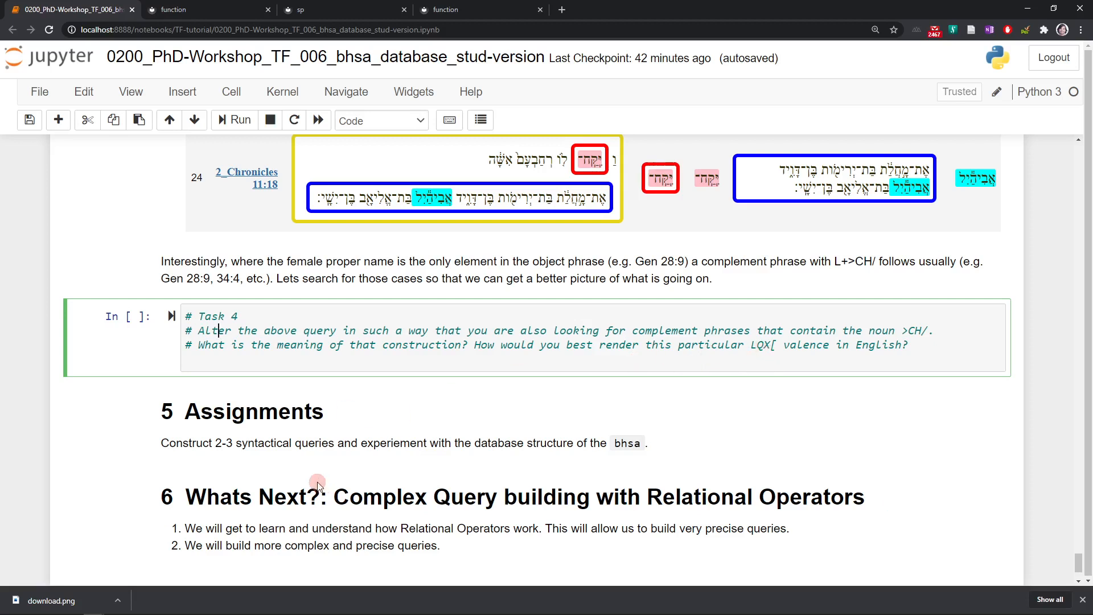
scroll("down", 3)
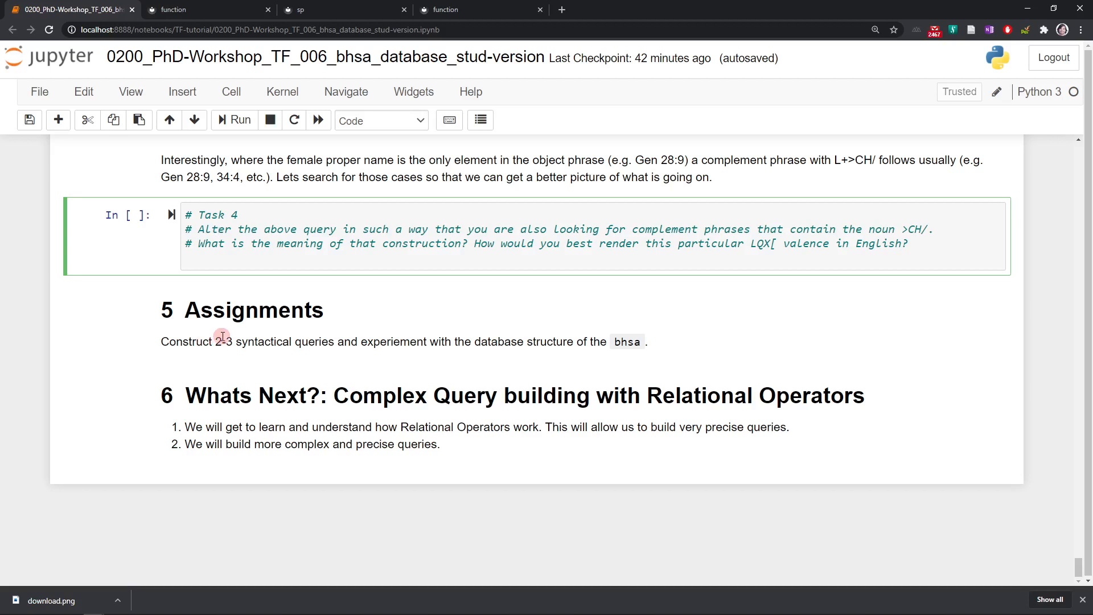
mouse_move(223, 355)
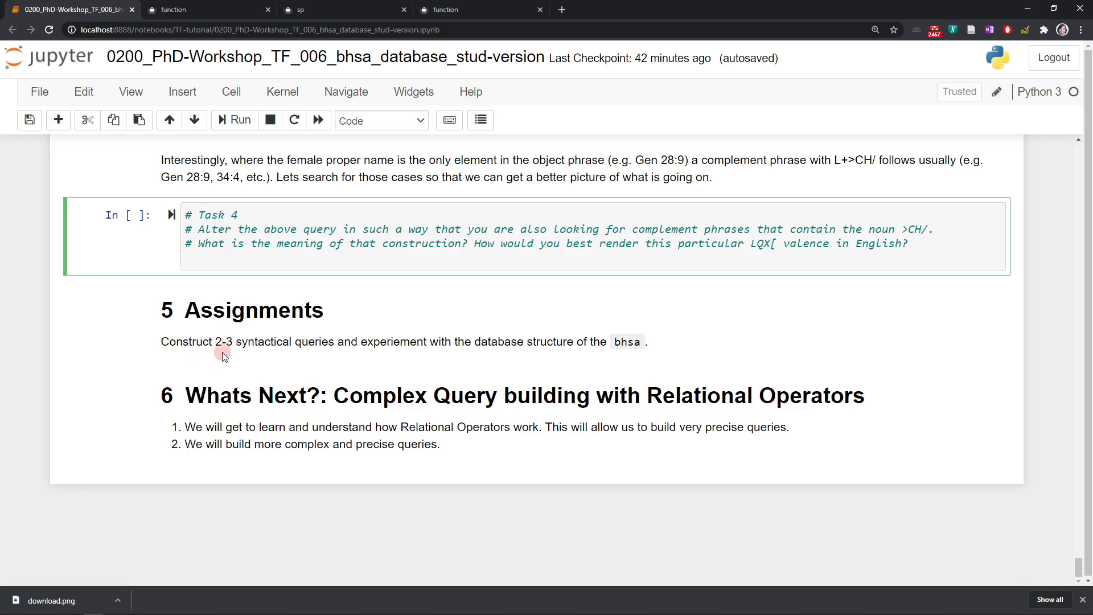
mouse_move(541, 343)
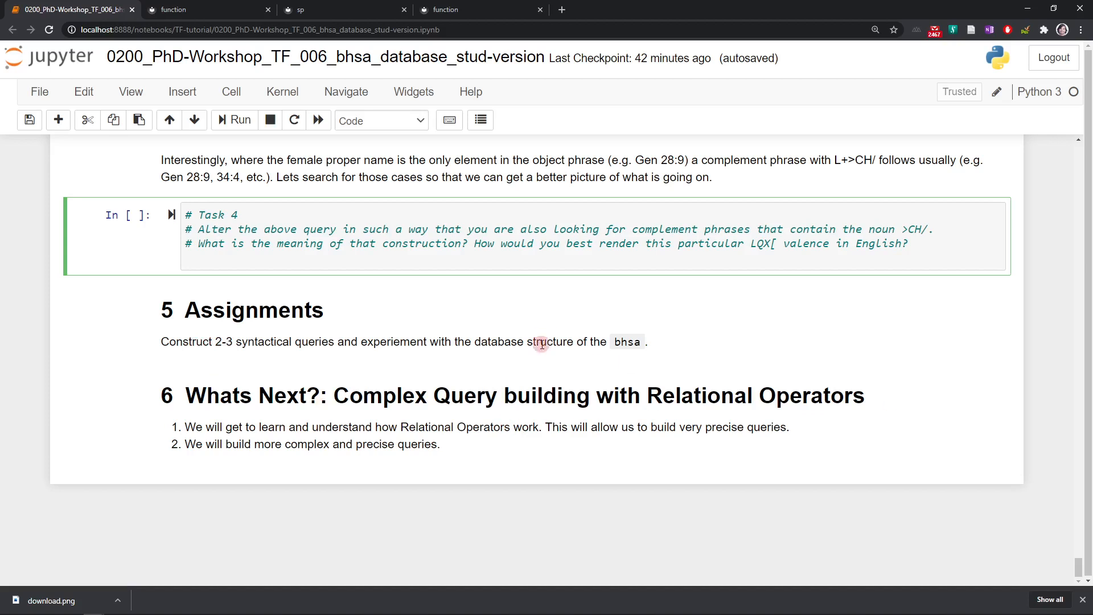
mouse_move(347, 363)
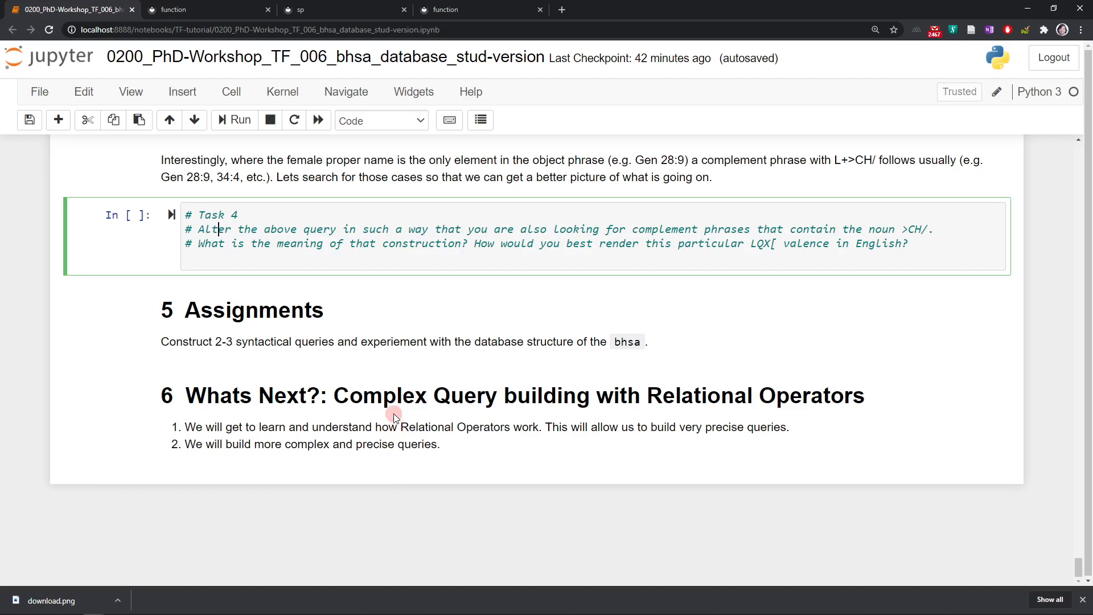
mouse_move(815, 431)
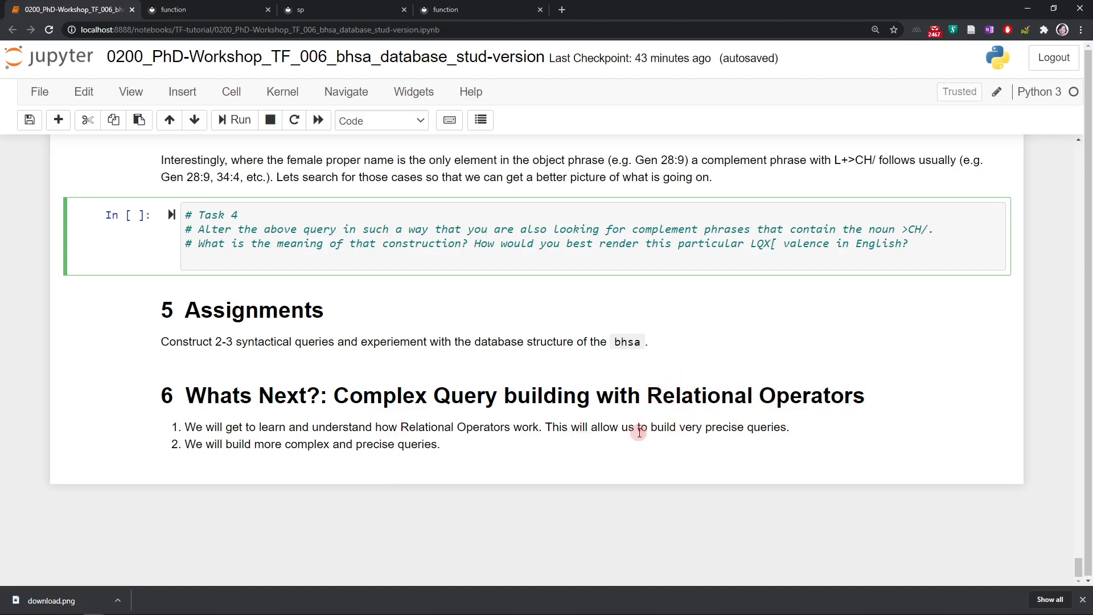
mouse_move(454, 413)
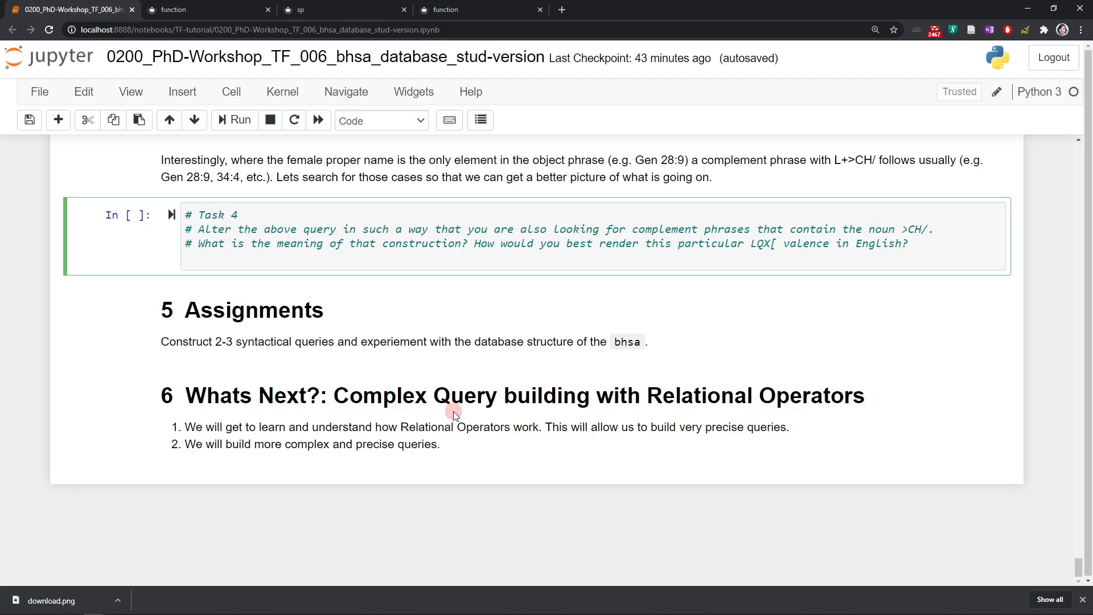
mouse_move(425, 416)
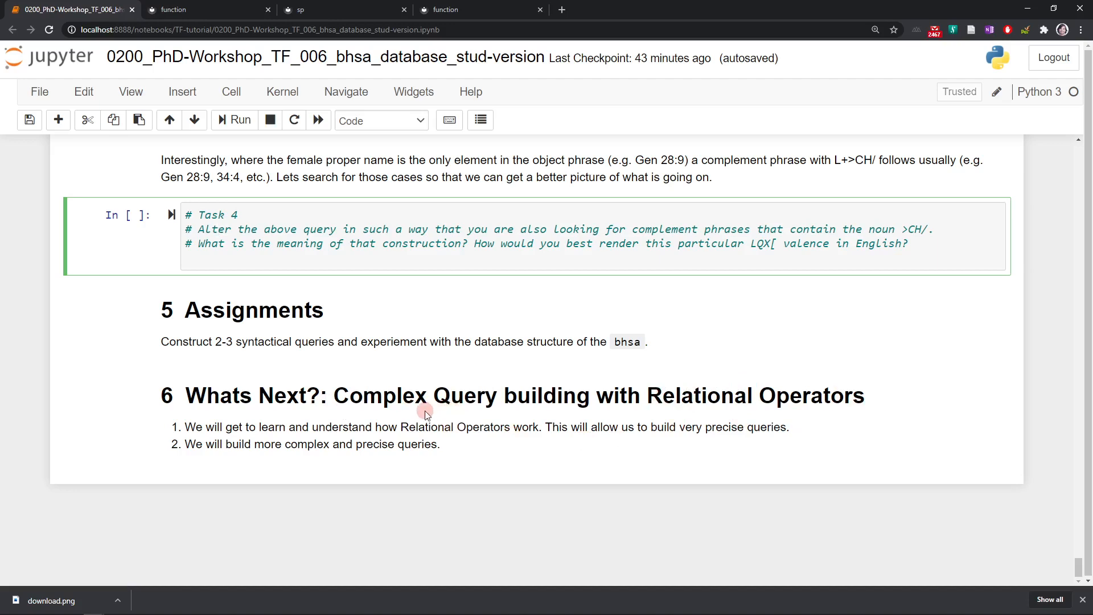